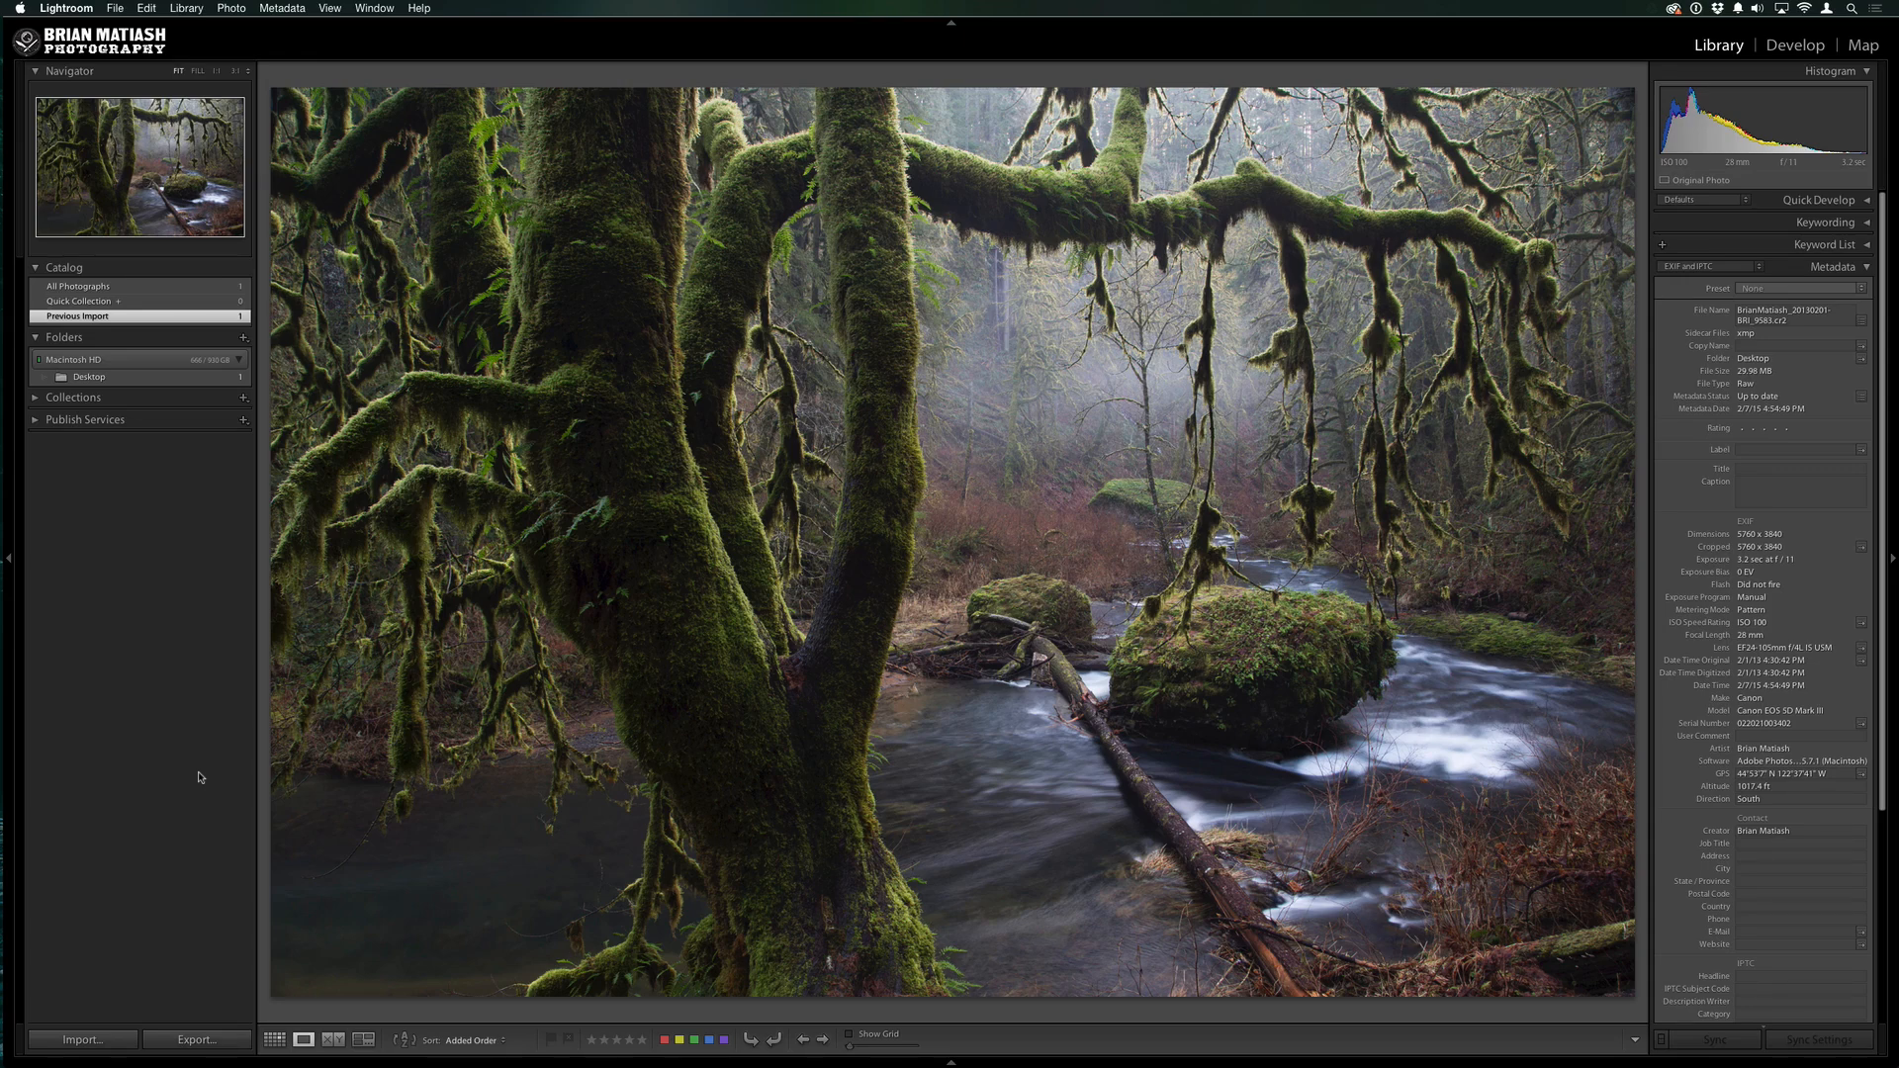
mouse_move(101, 912)
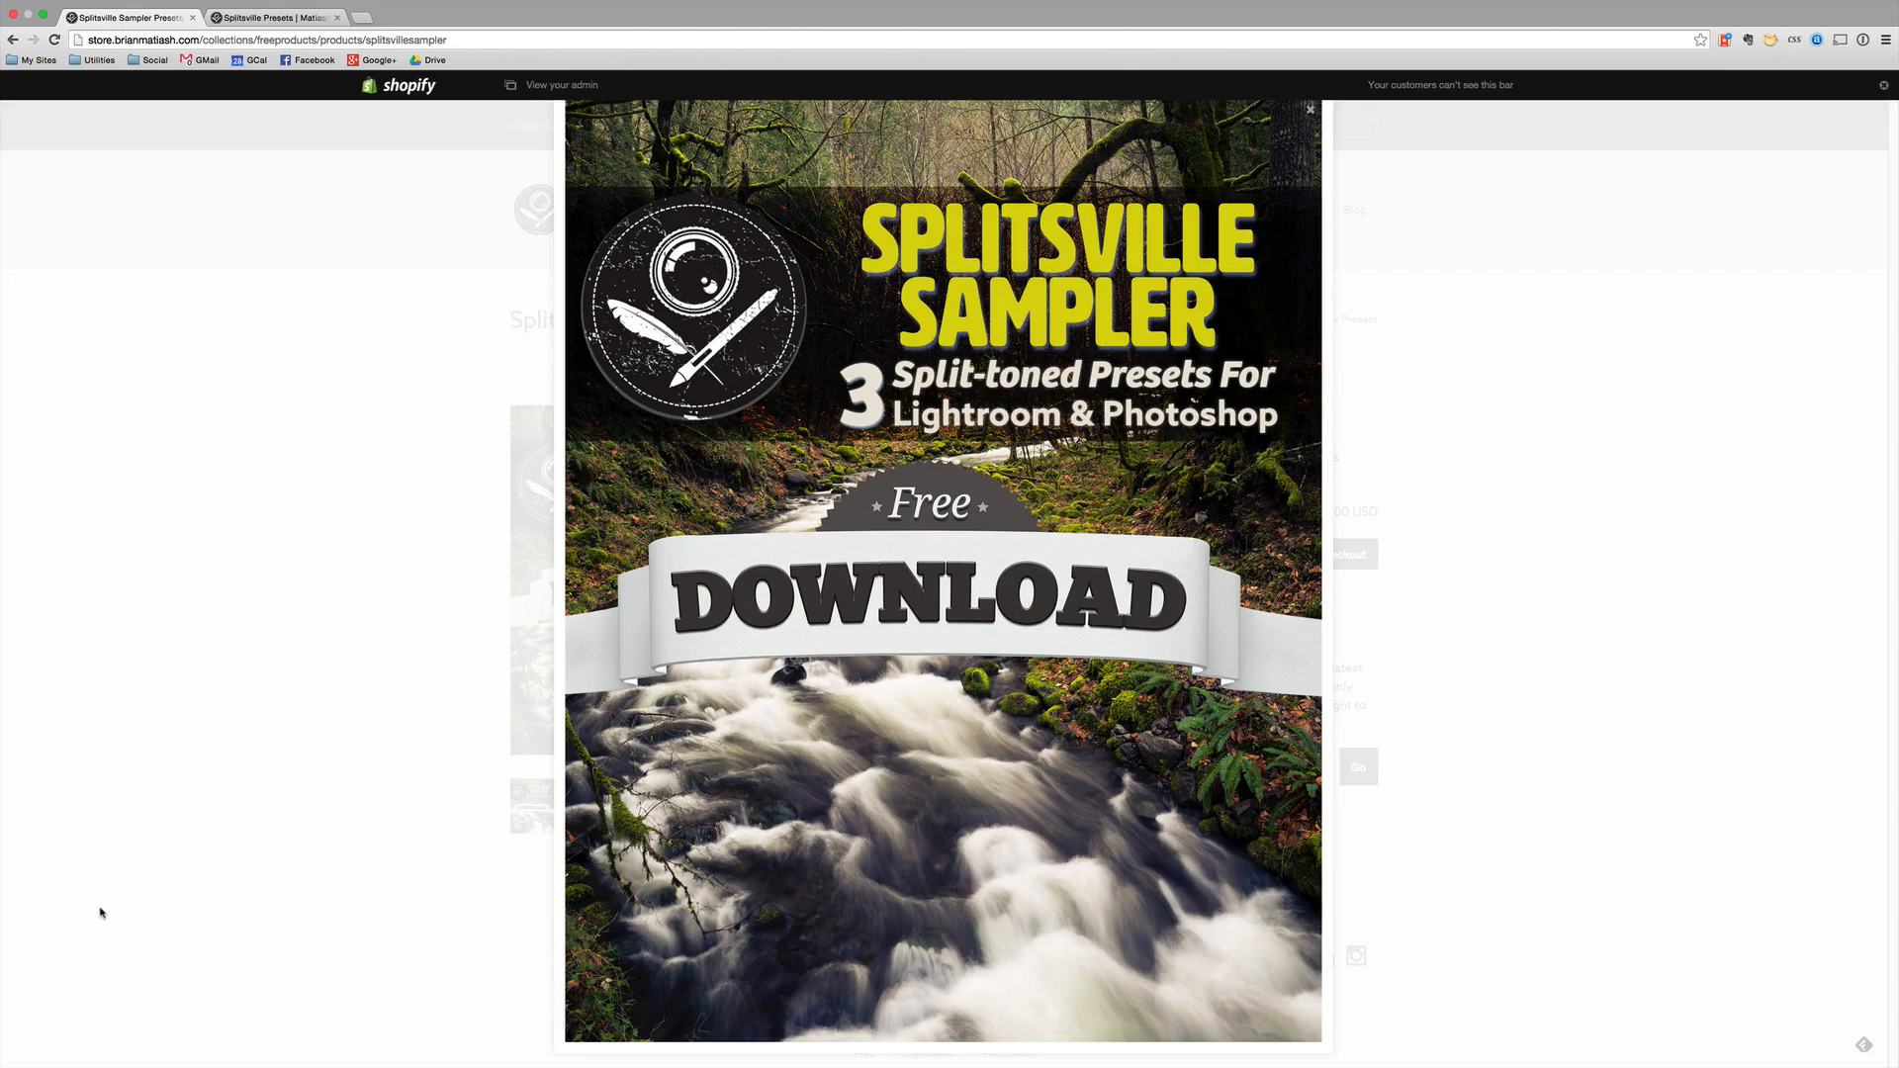
View the Old Goldie before-and-after preset example on the bridge photo
click(1310, 109)
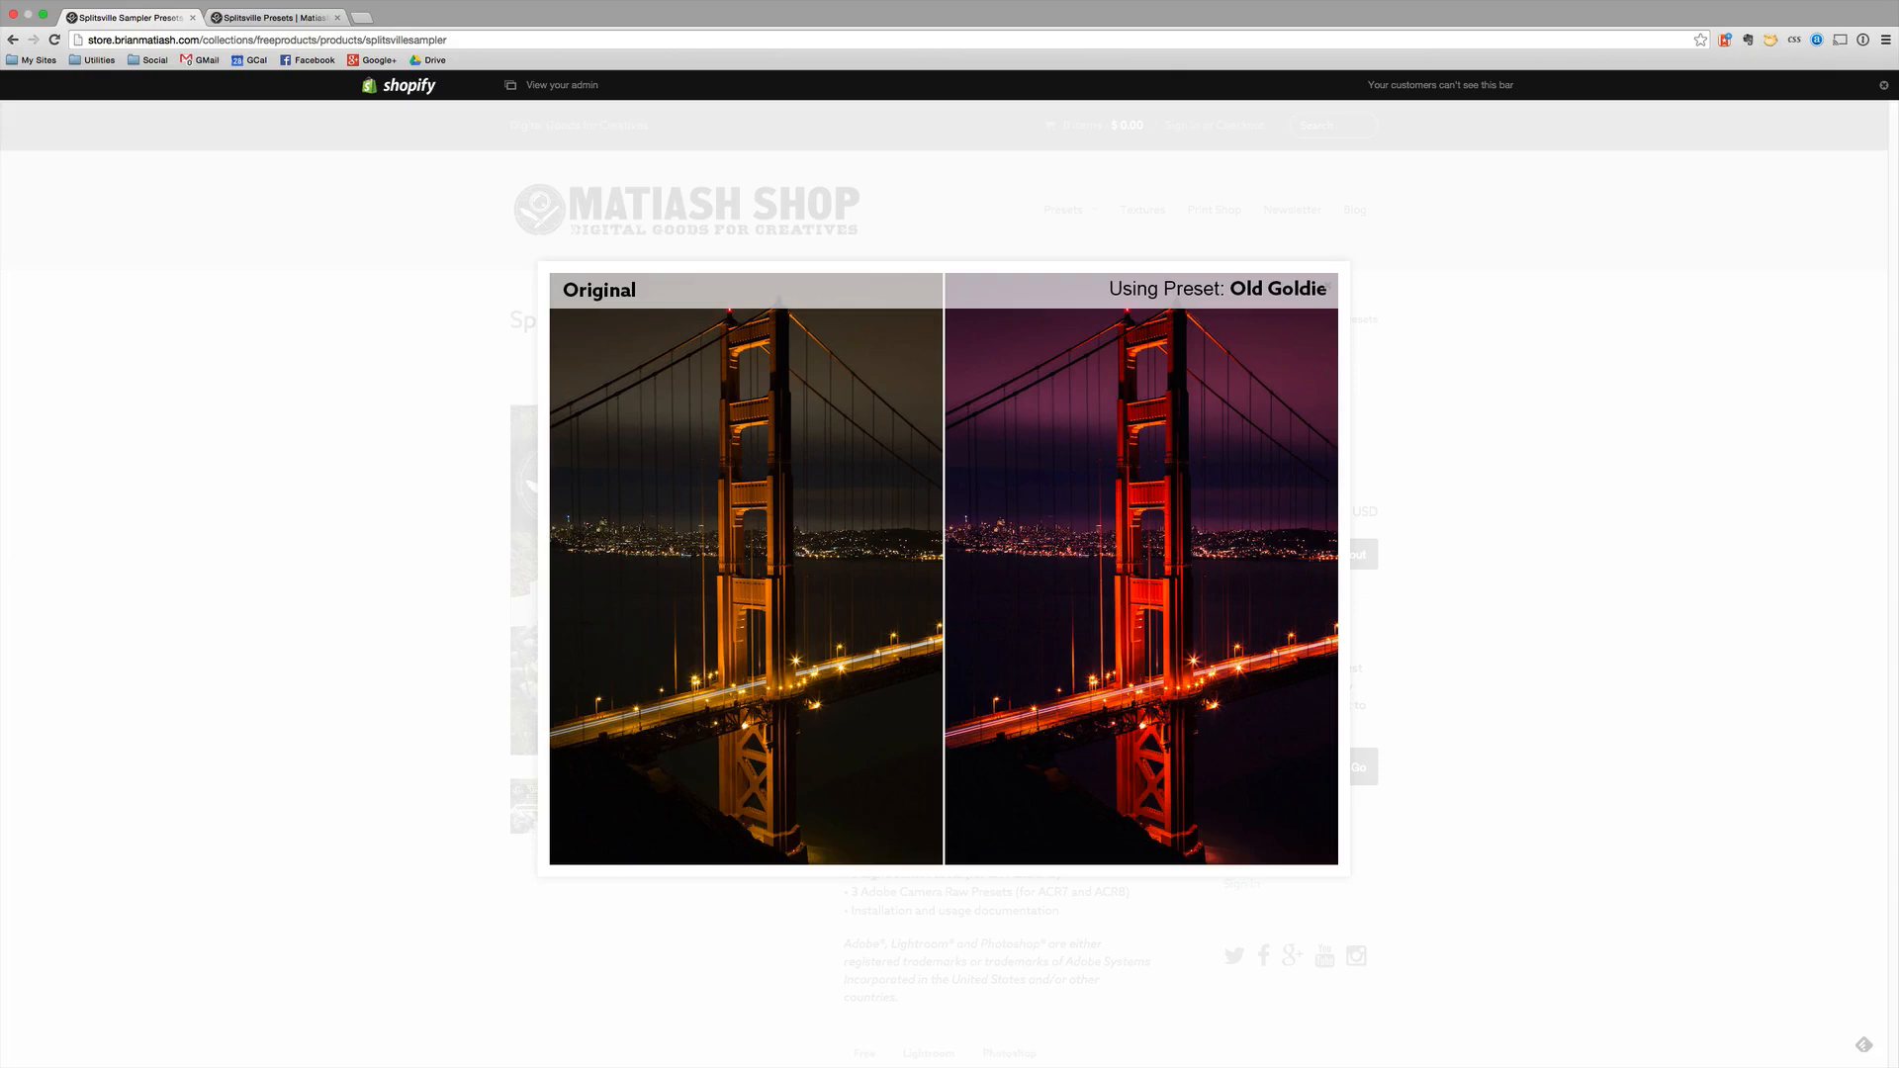
mouse_move(211, 546)
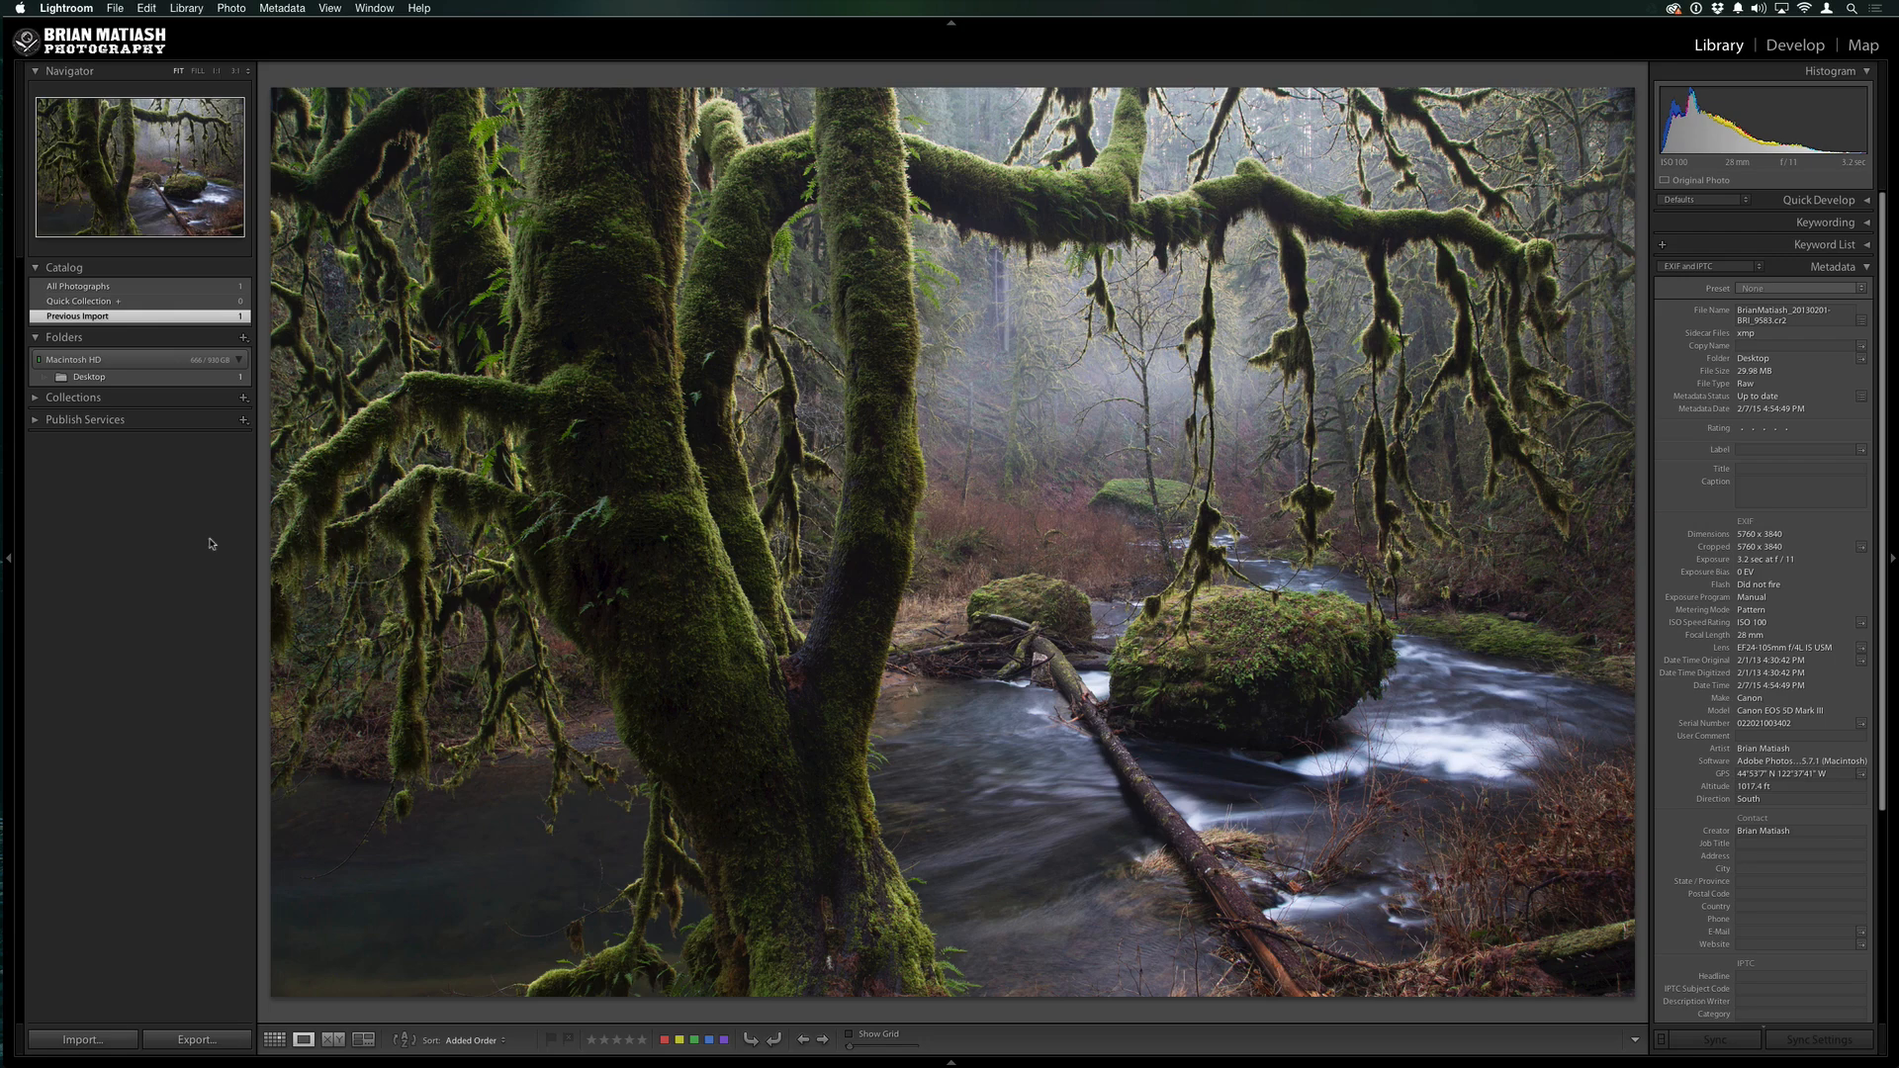
click(1864, 46)
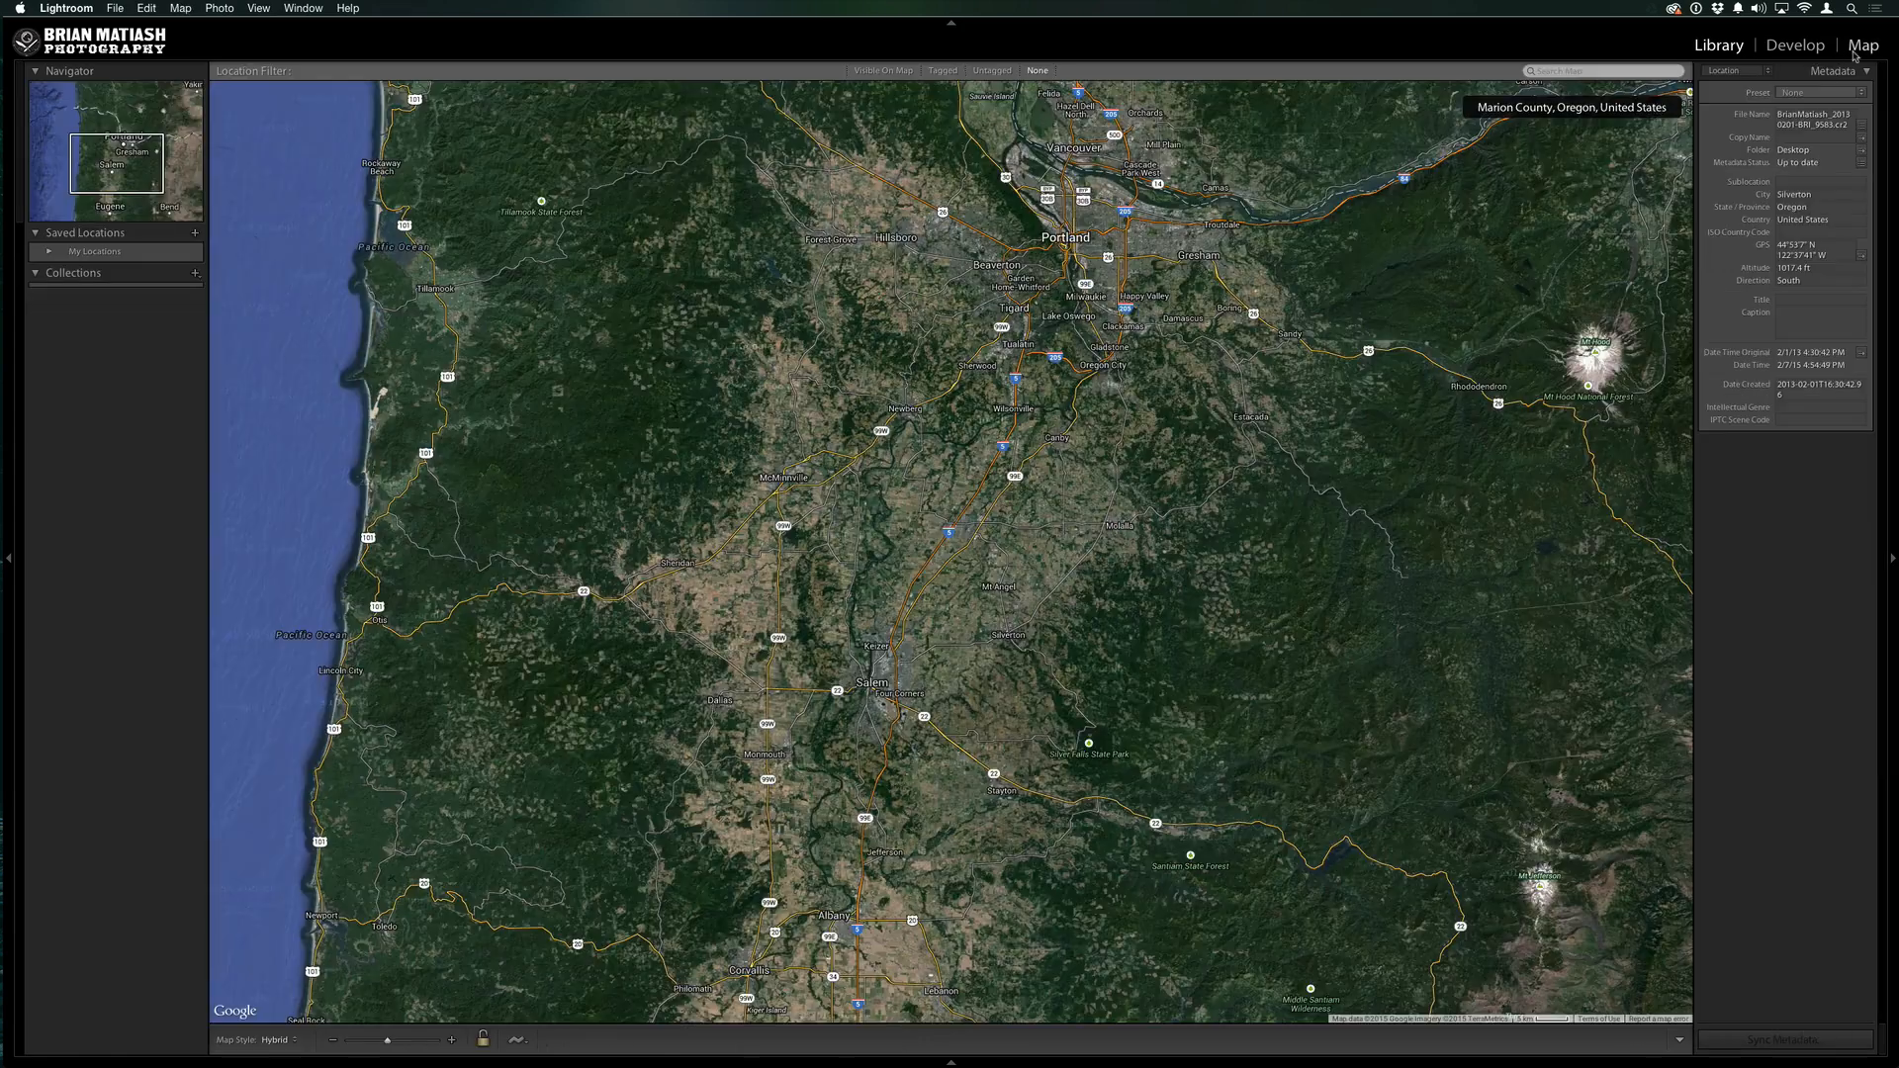
click(1091, 714)
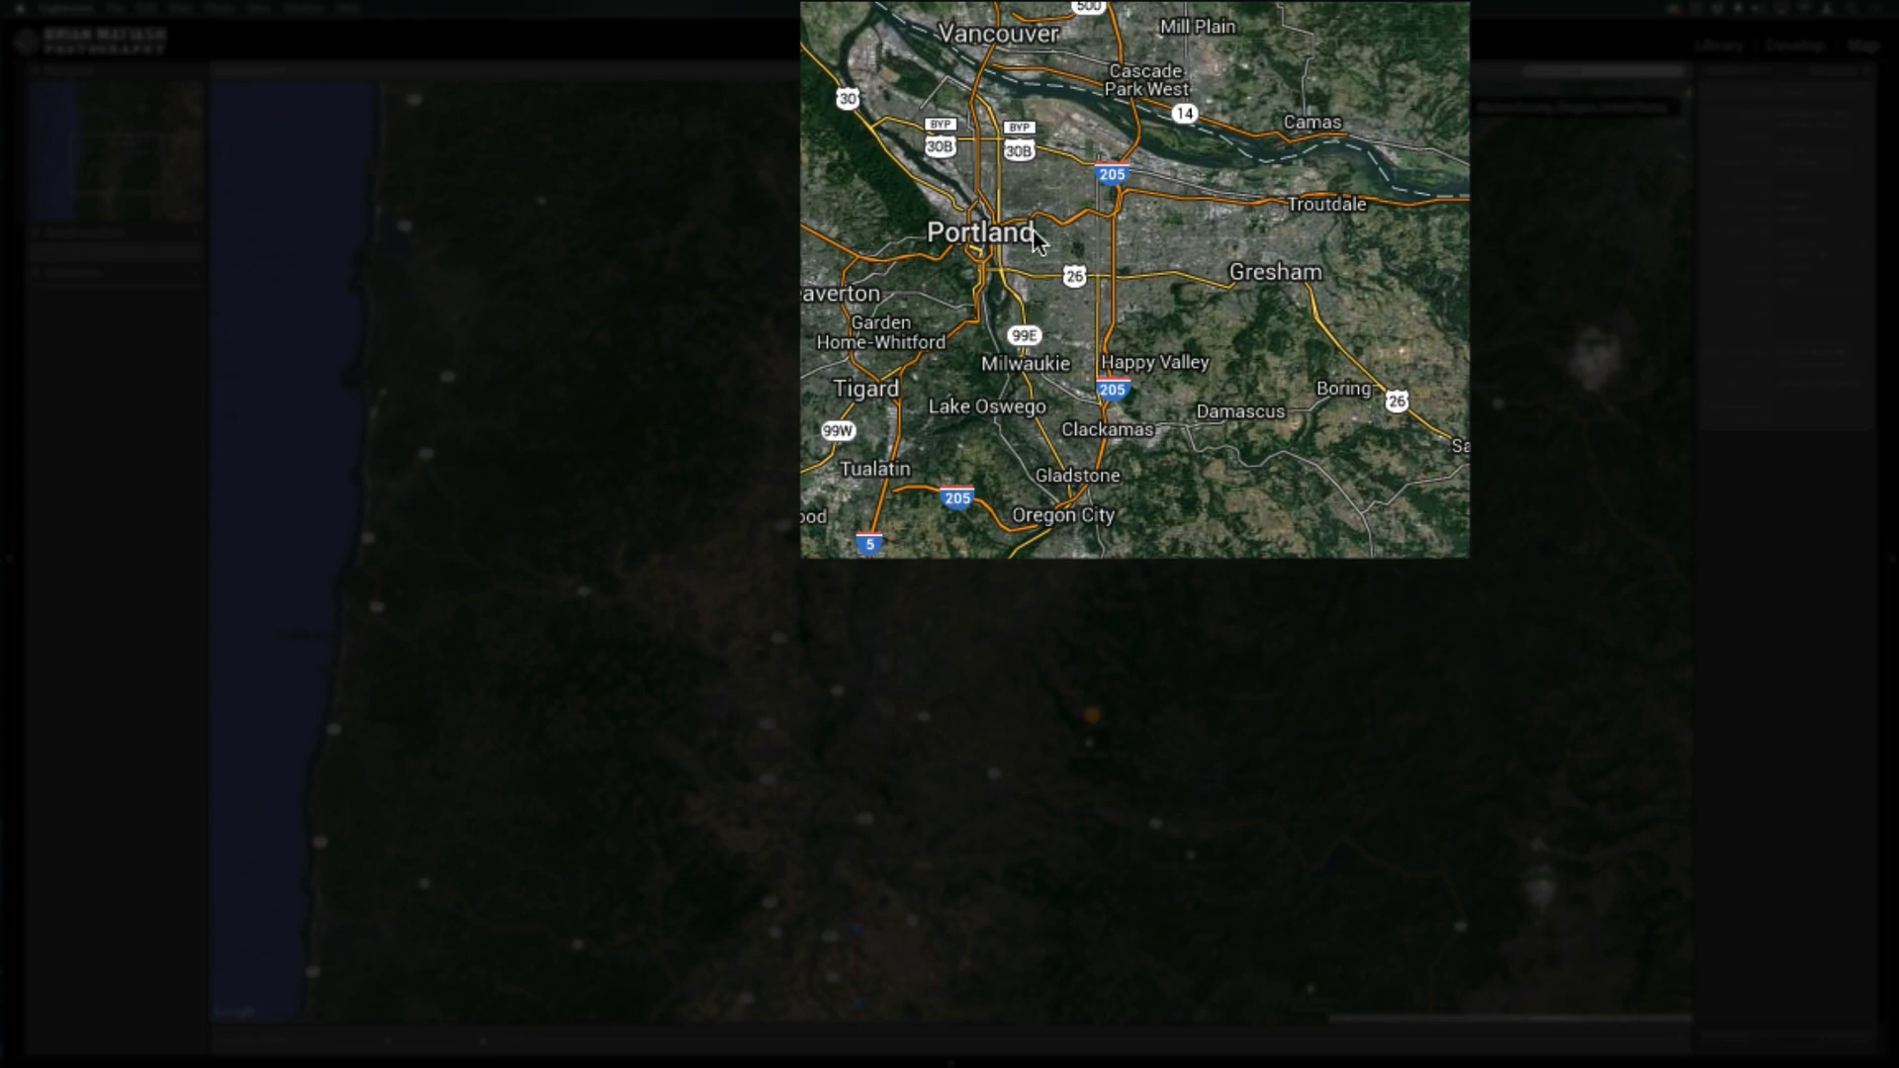
mouse_move(1023, 222)
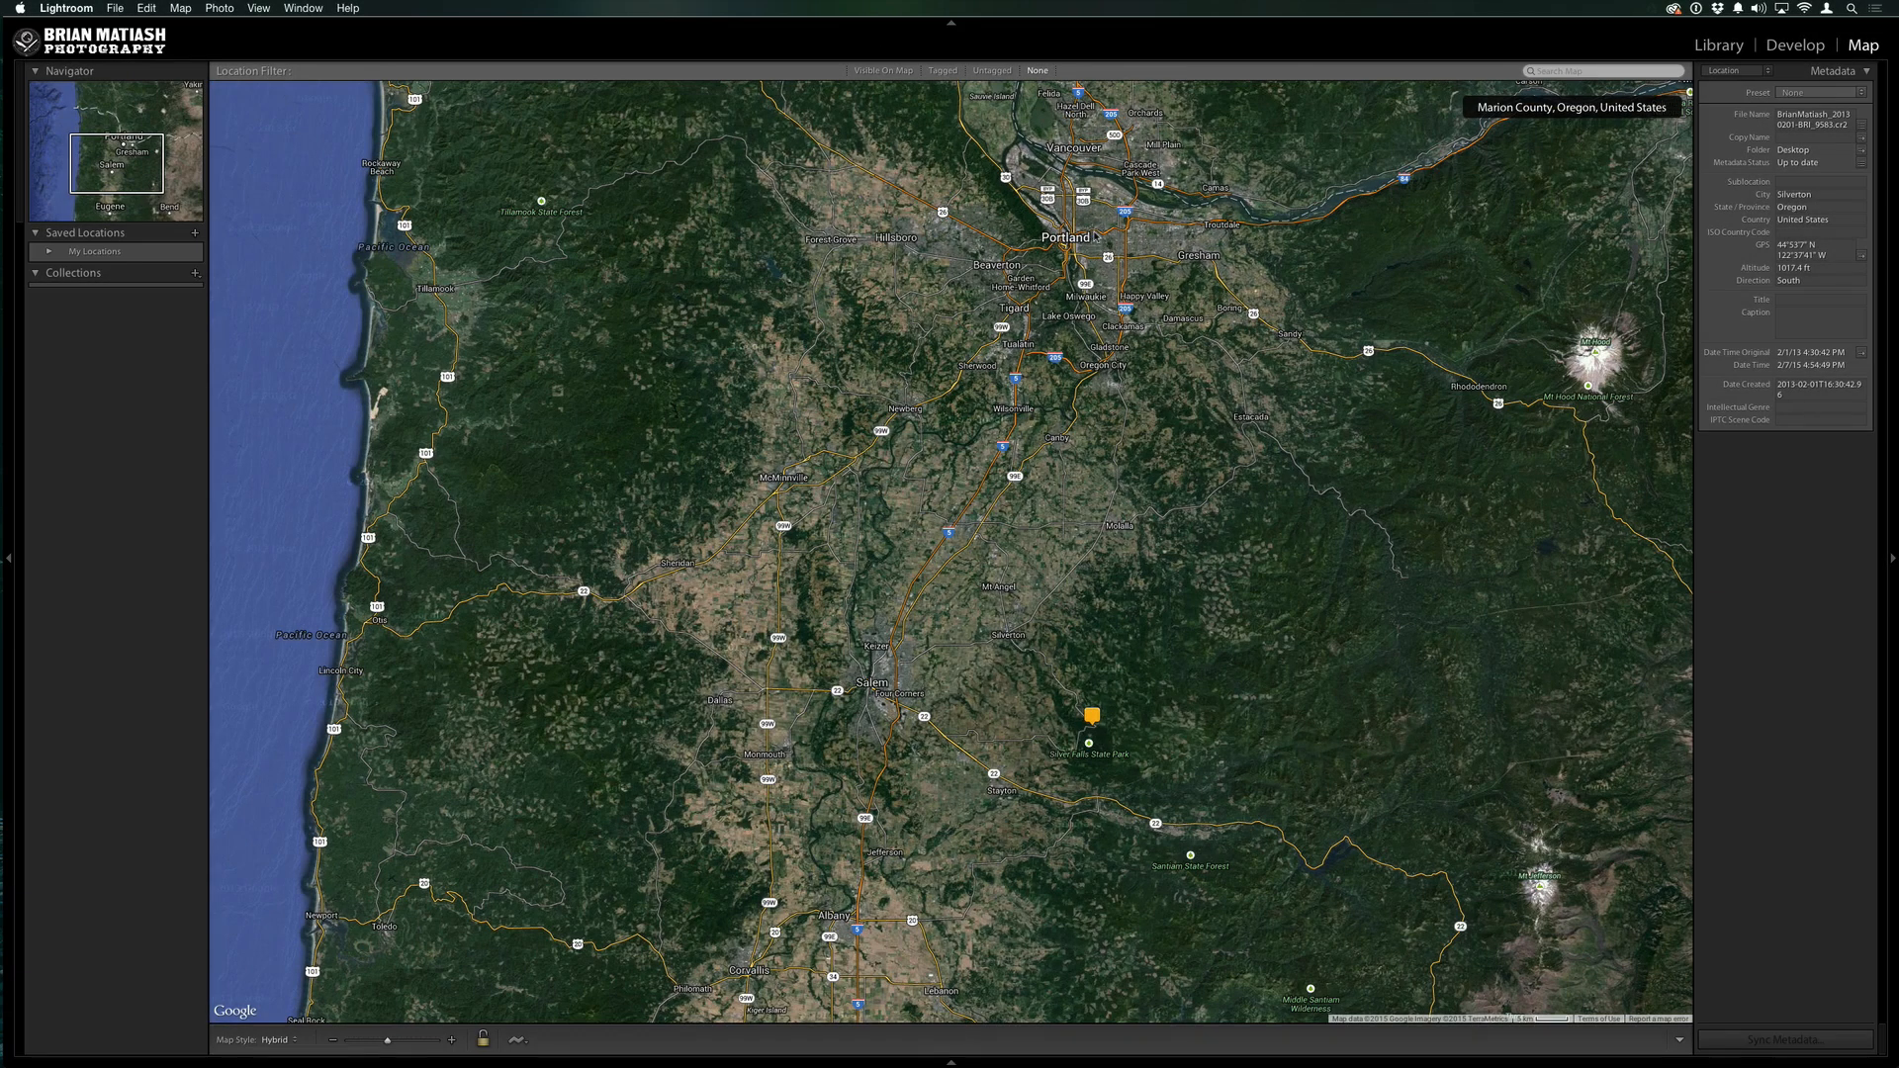
mouse_move(1086, 672)
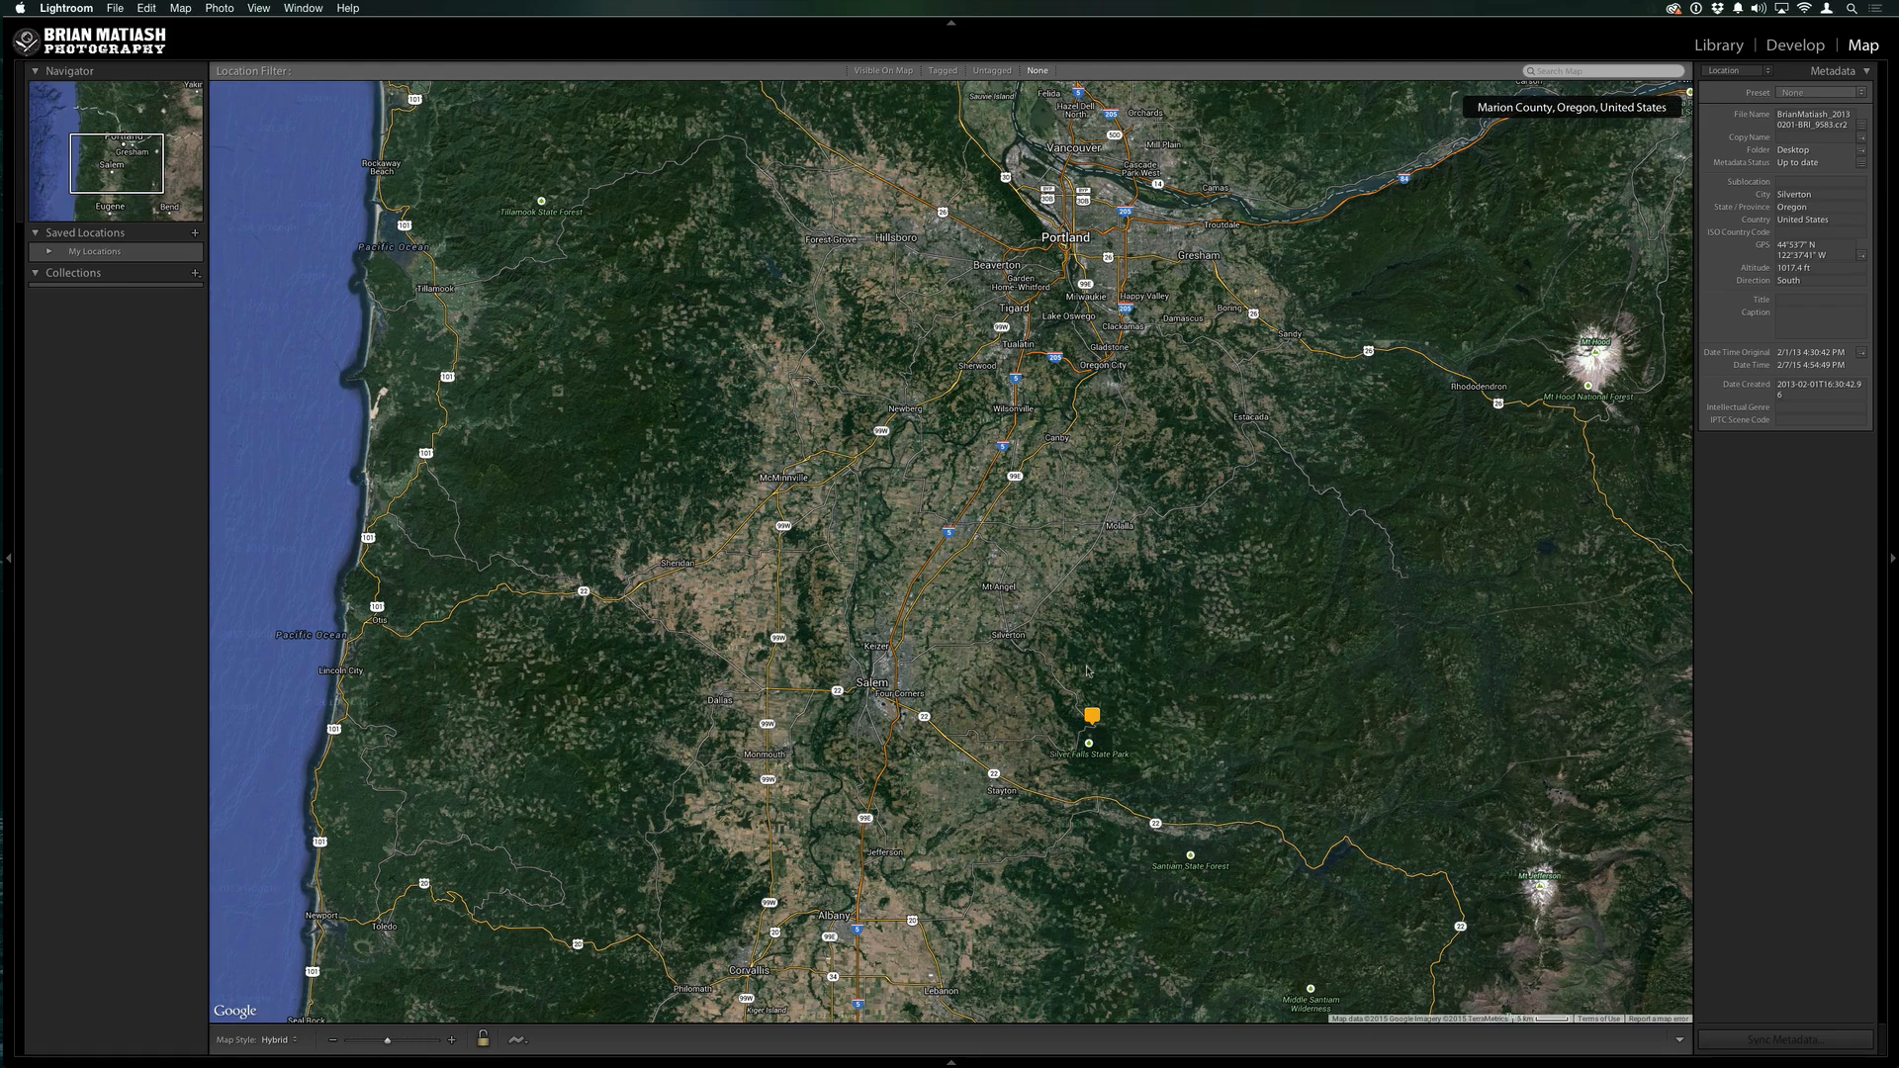
mouse_move(1066, 746)
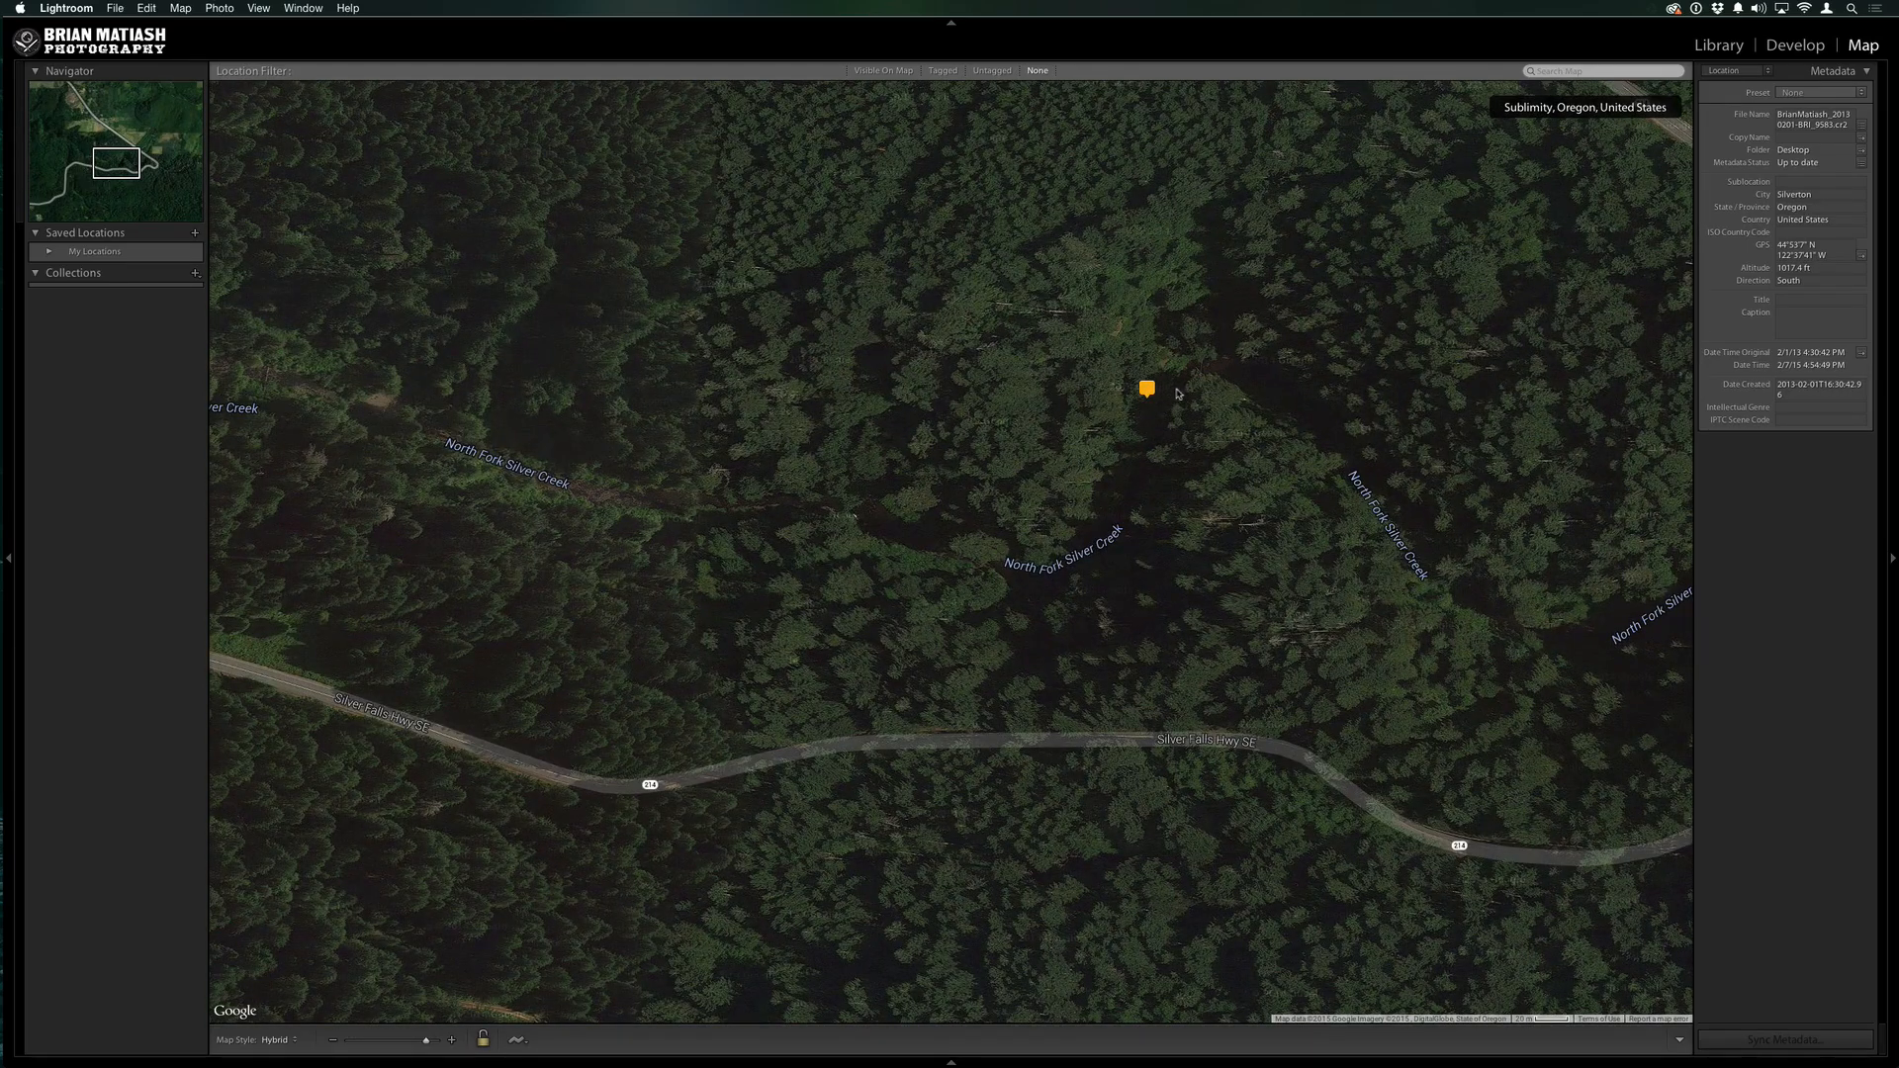
mouse_move(968, 499)
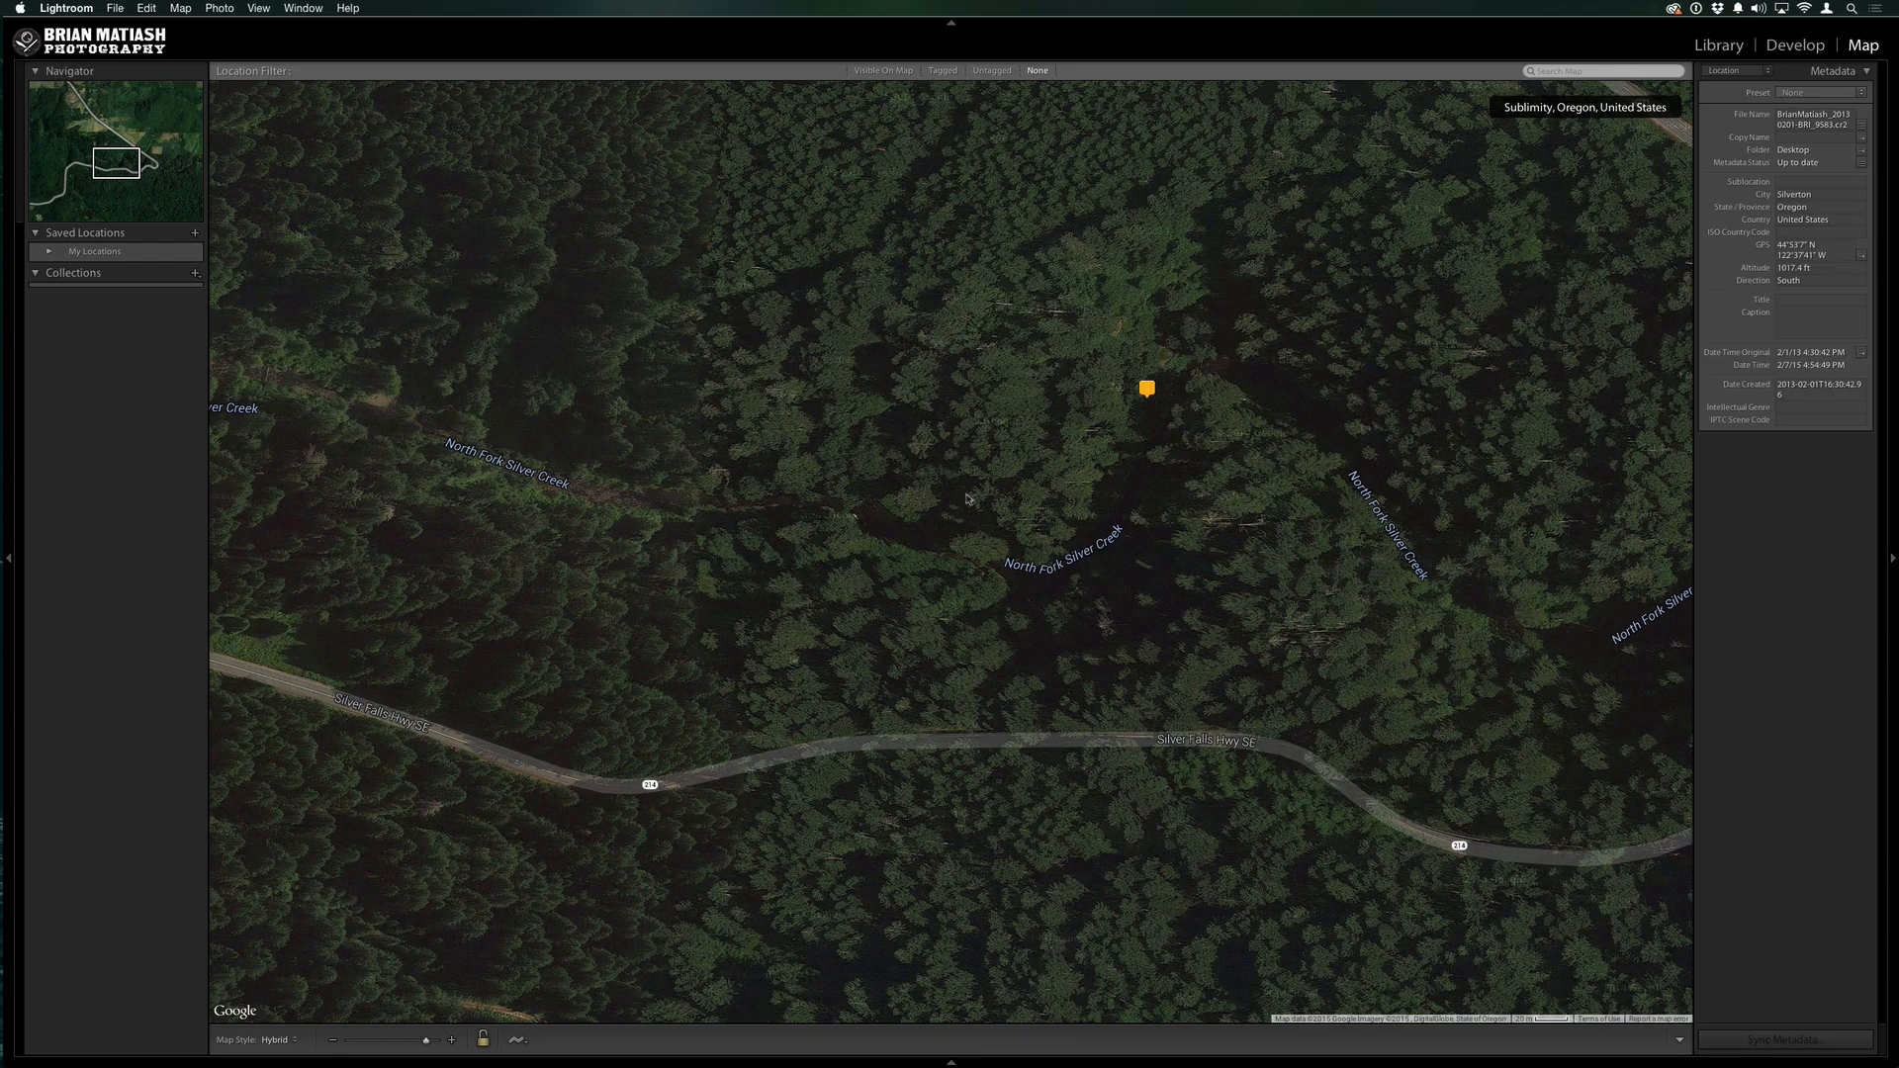
mouse_move(985, 554)
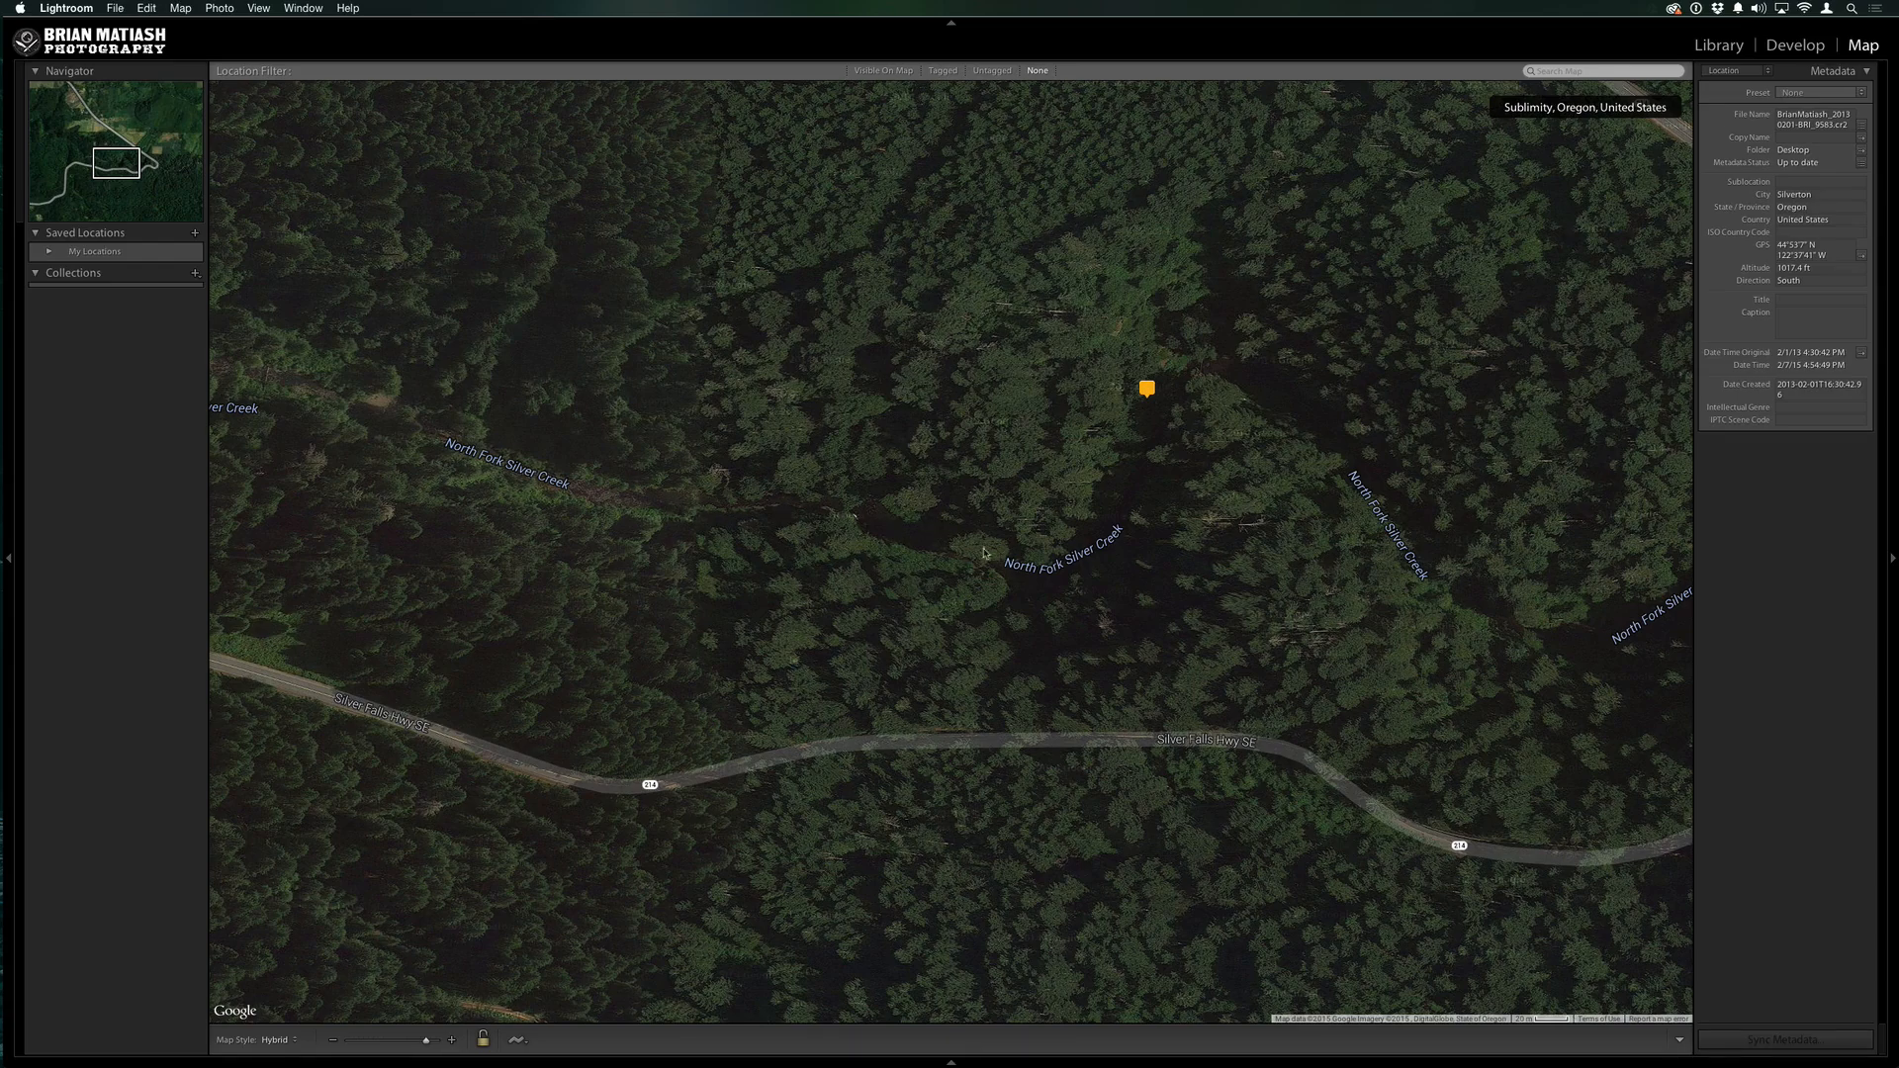
click(1718, 45)
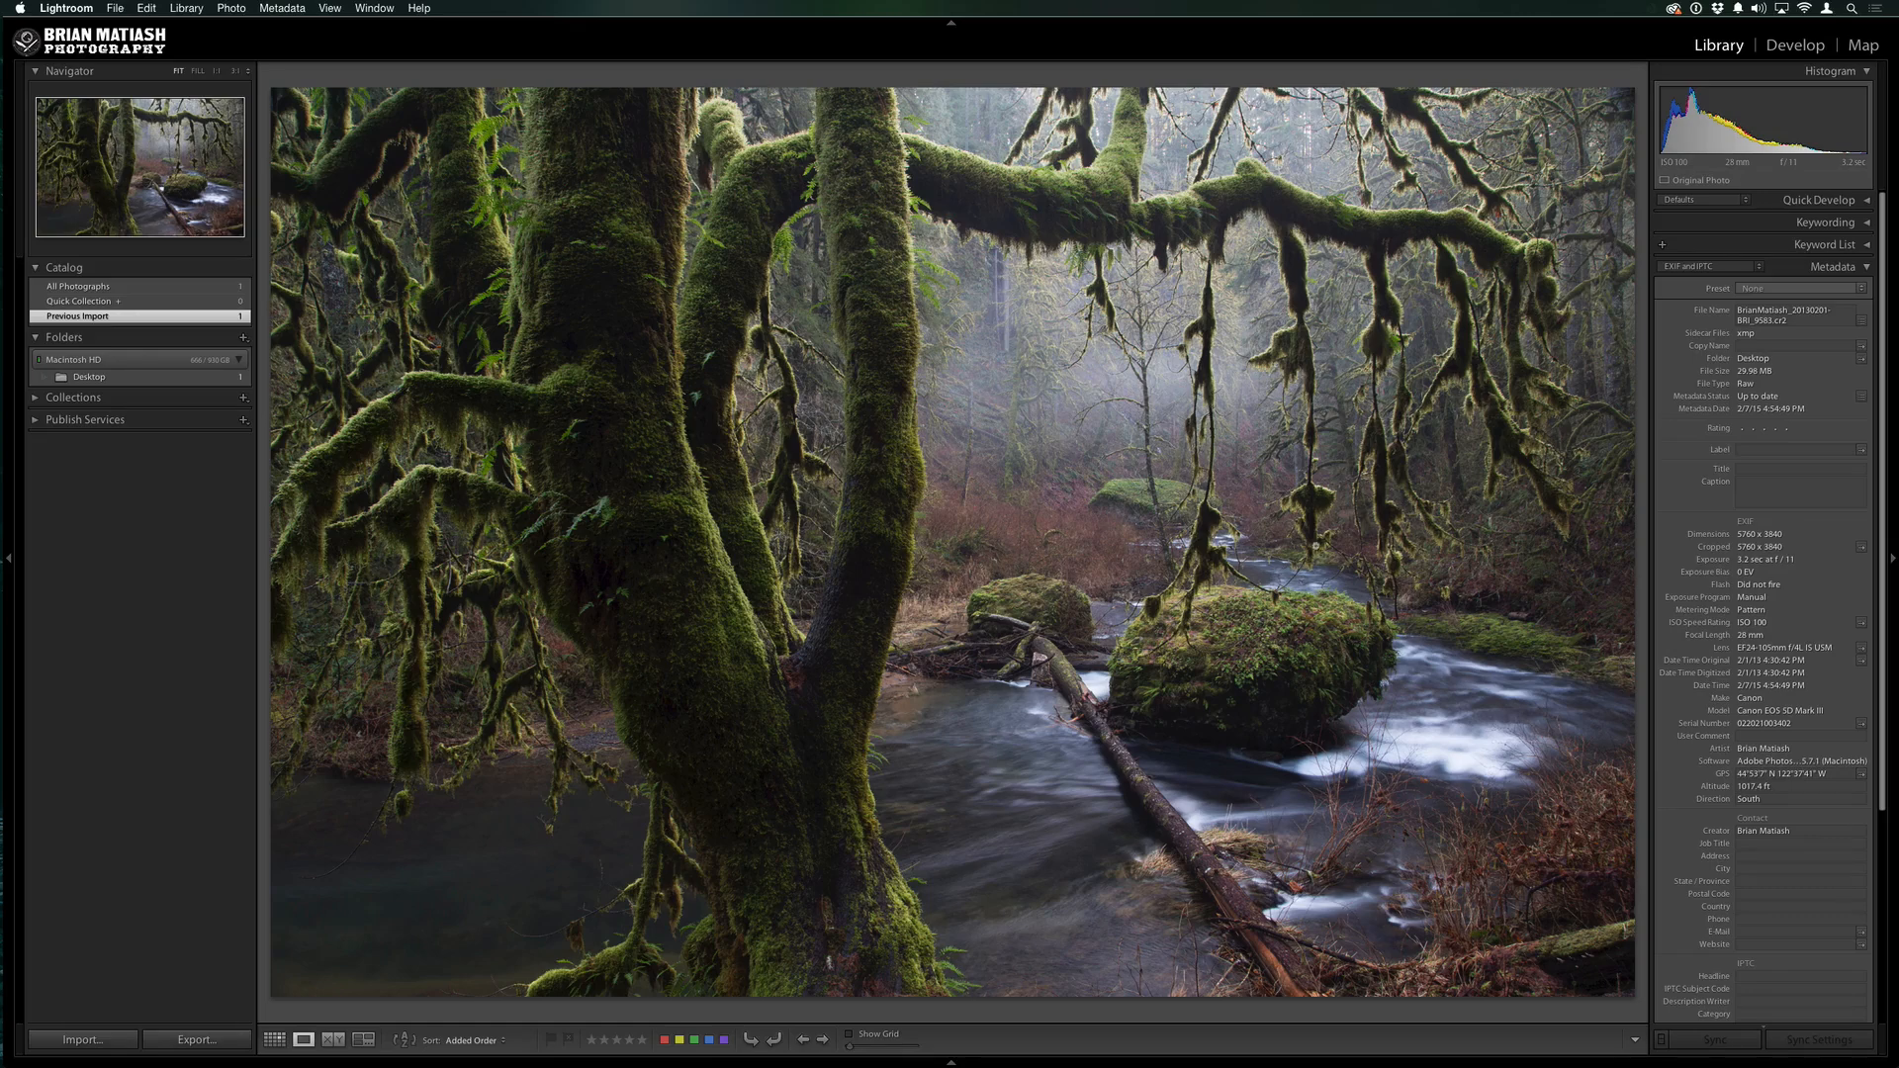
mouse_move(192, 922)
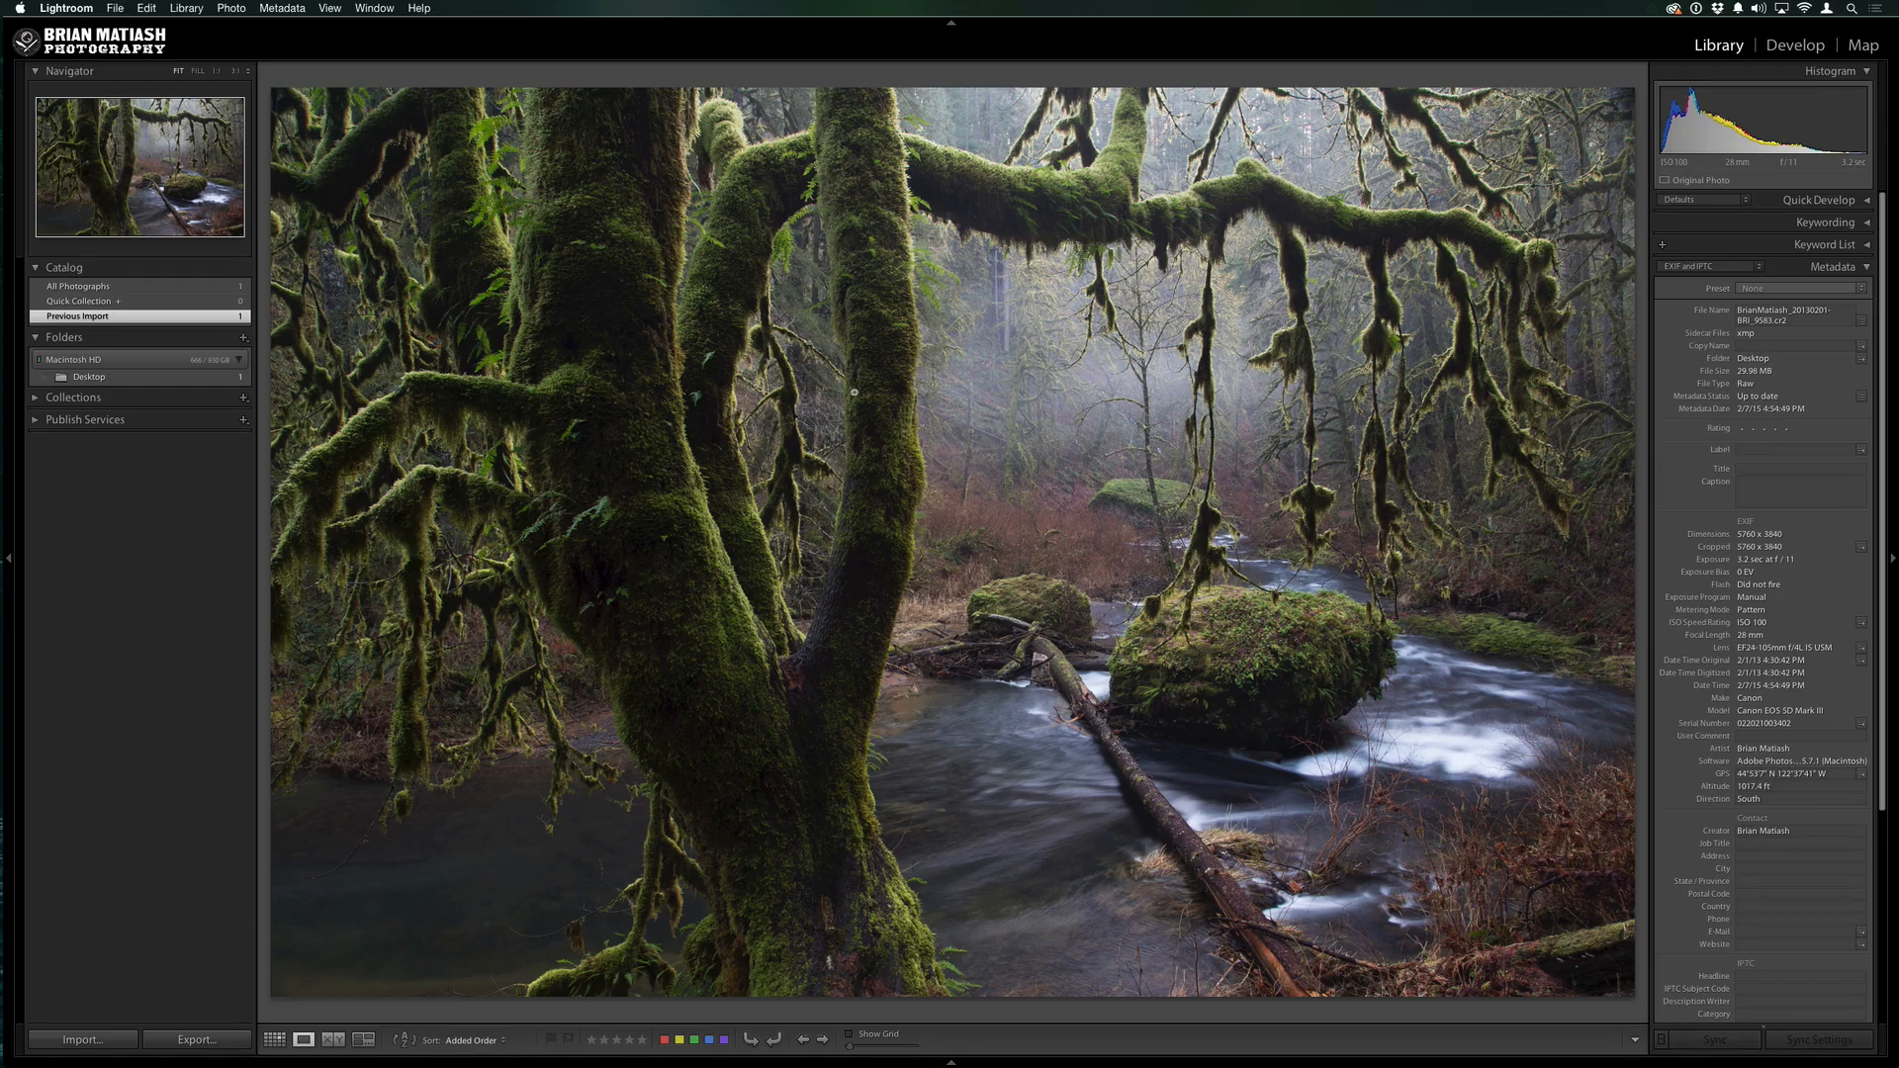
mouse_move(1239, 482)
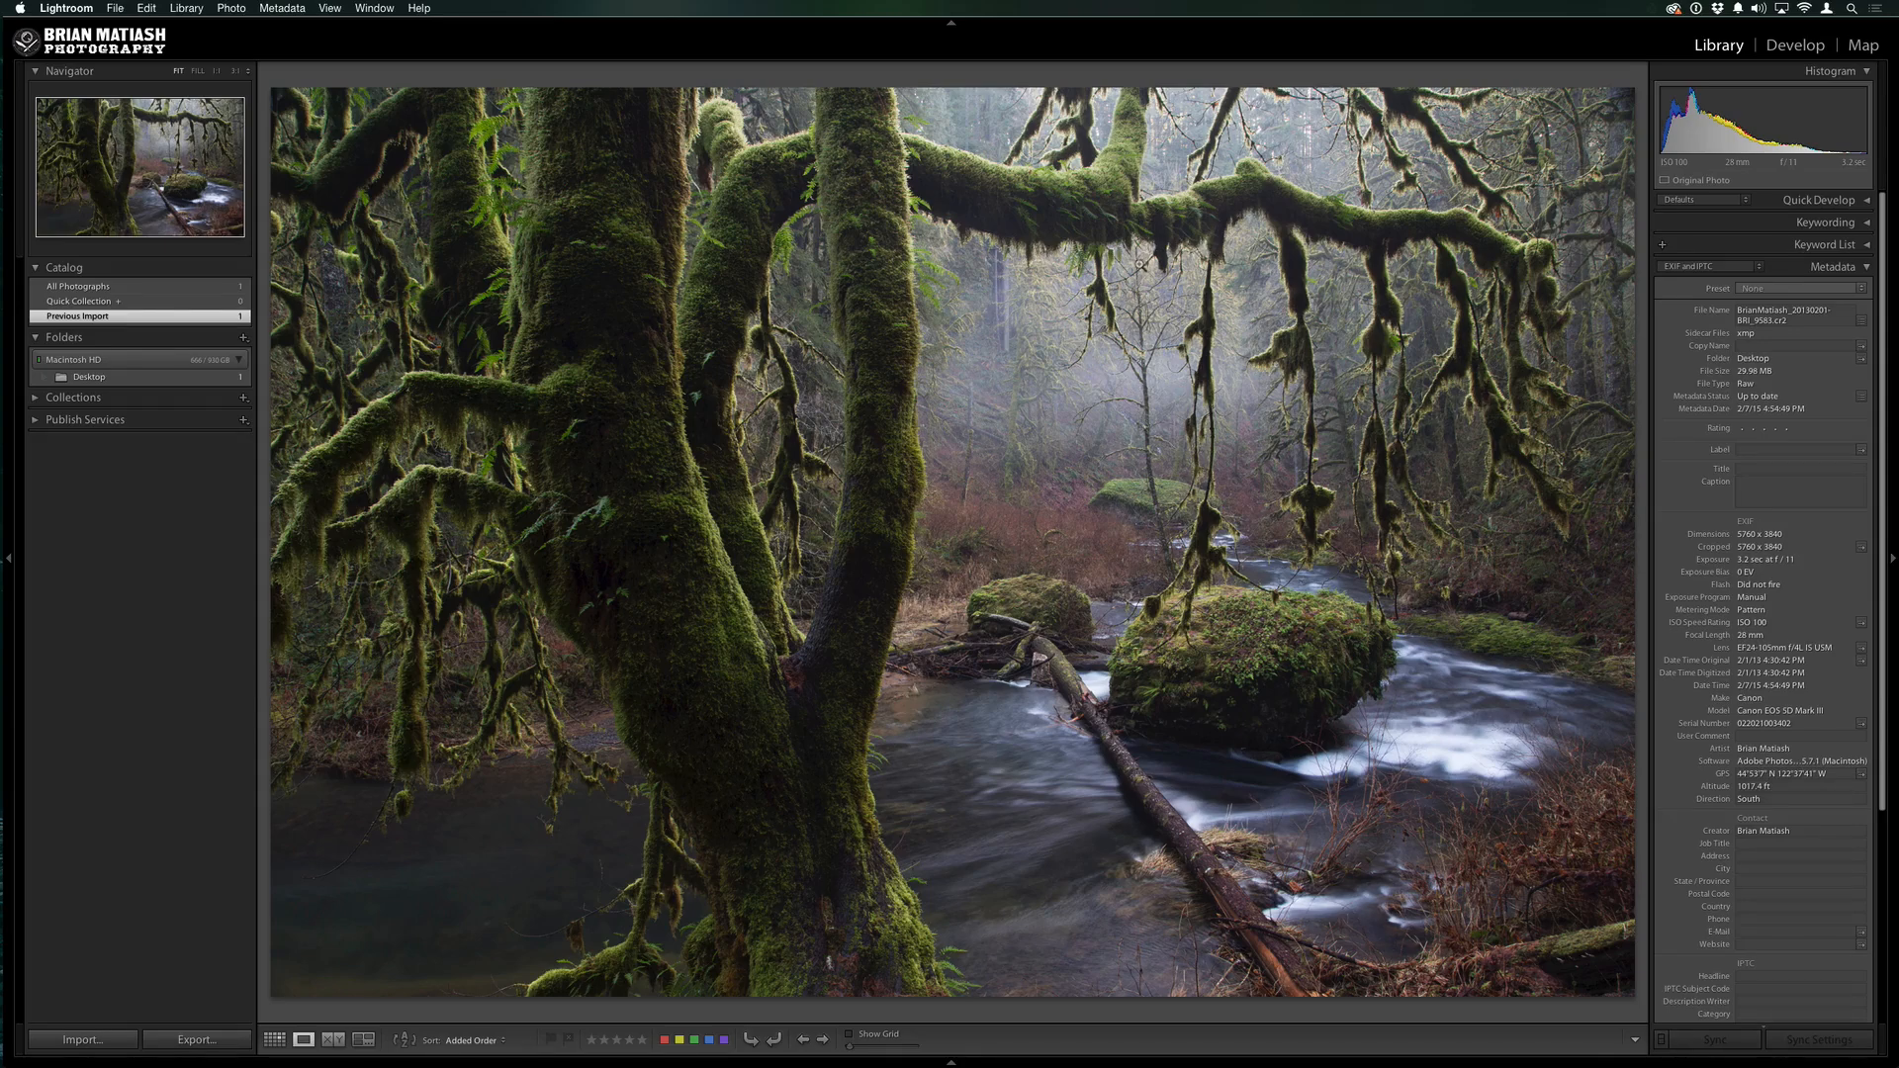
mouse_move(1001, 558)
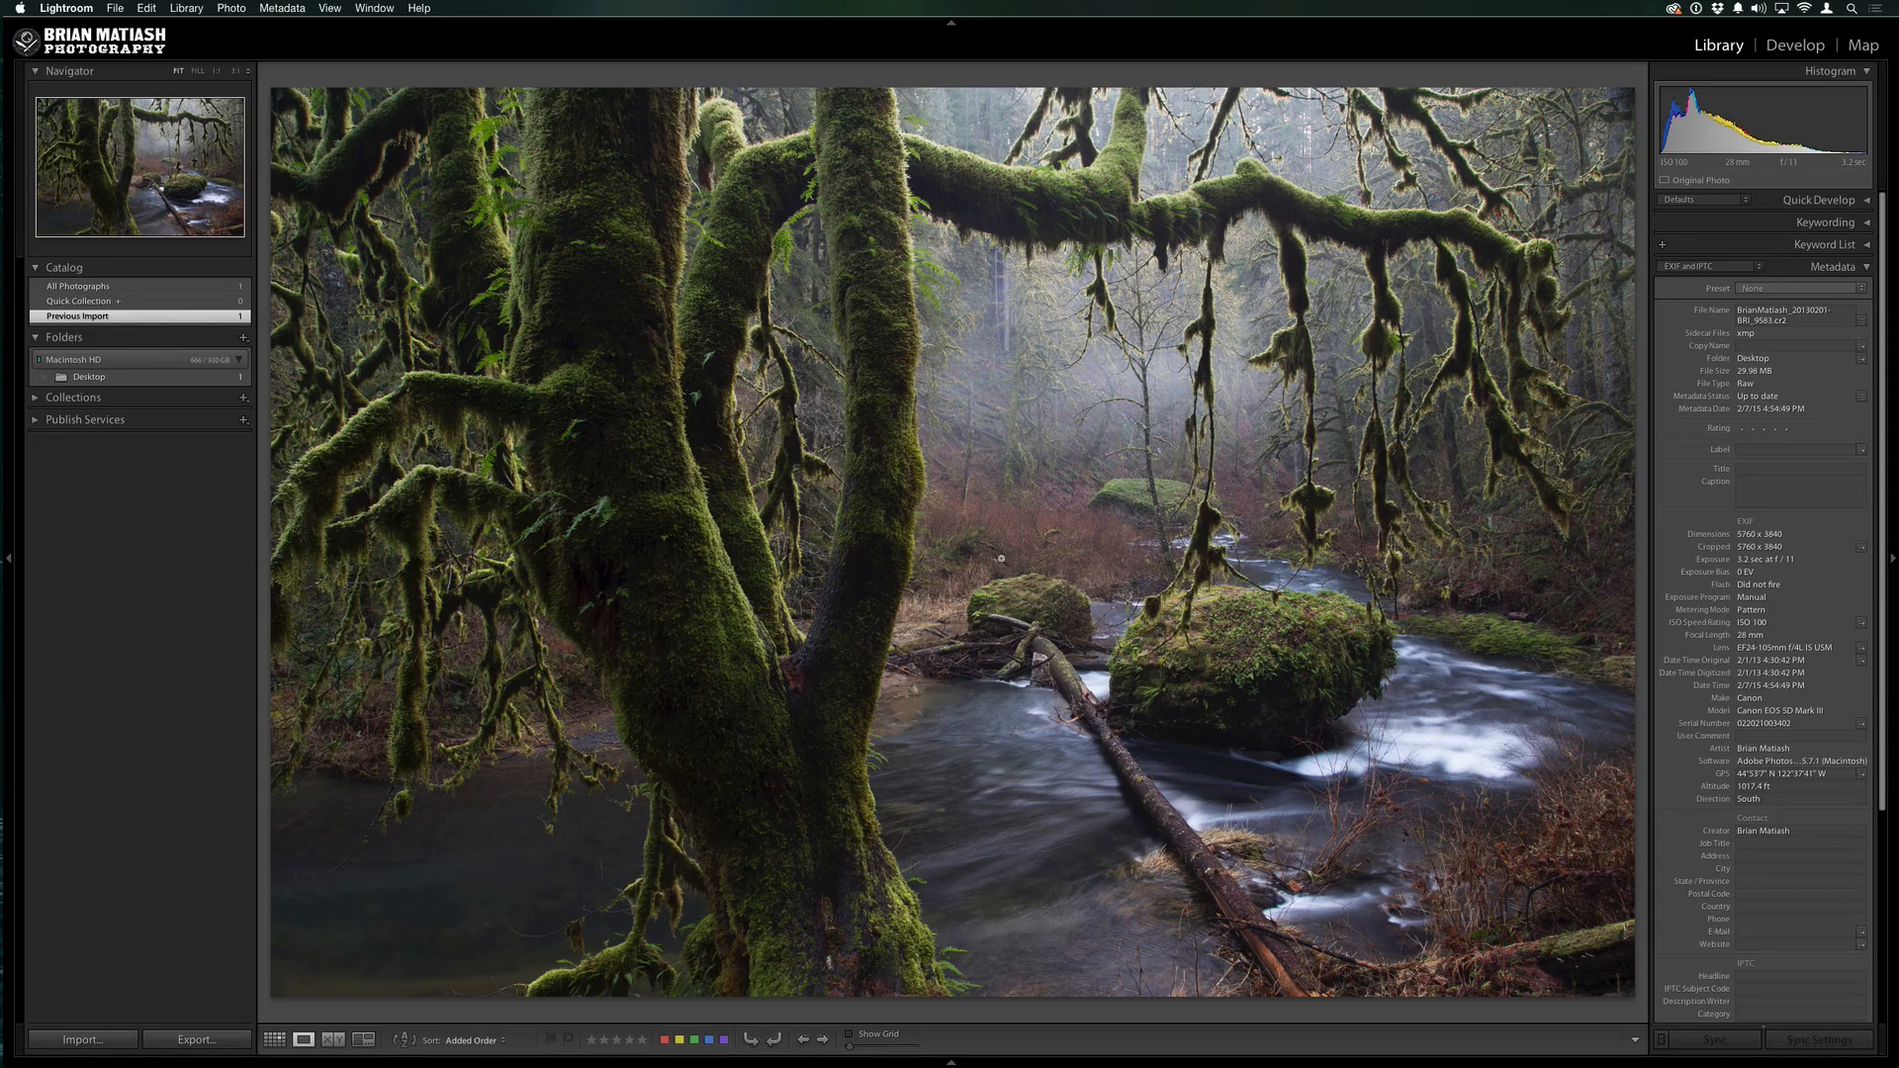
mouse_move(938, 542)
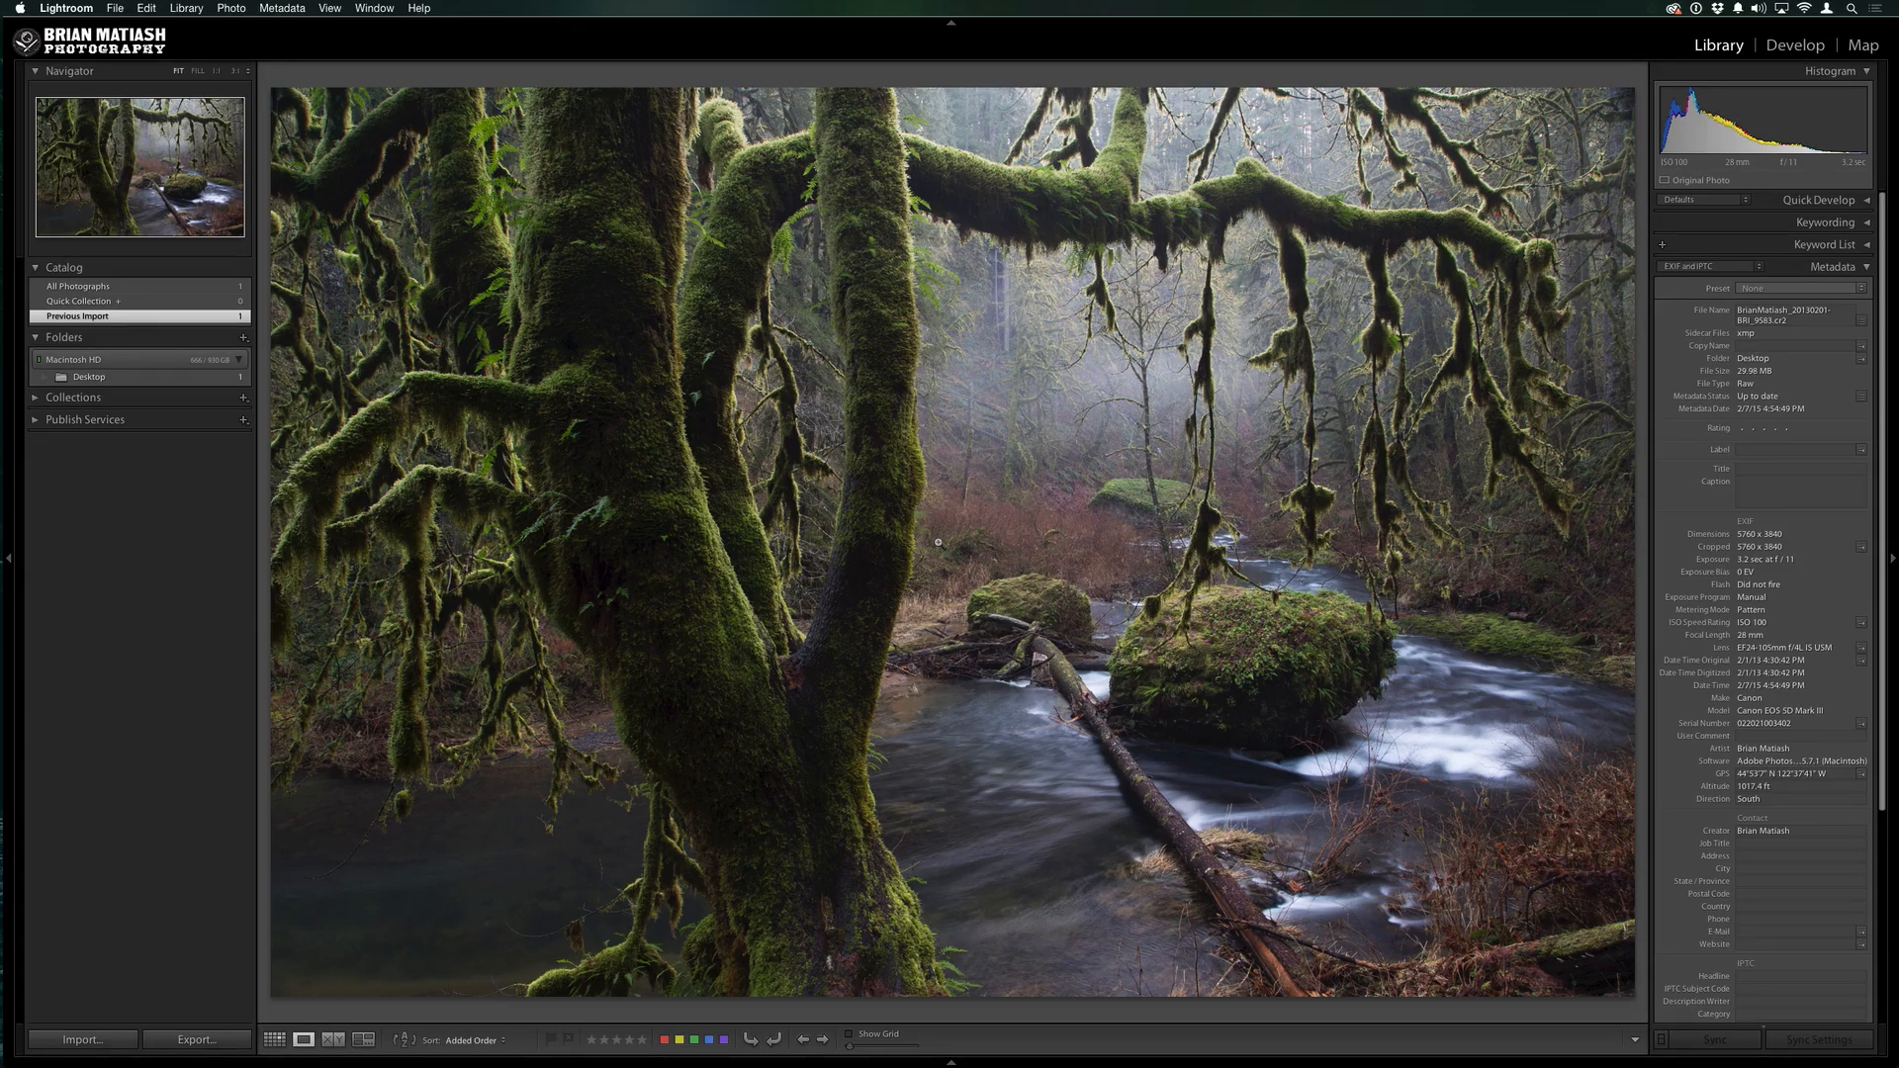
mouse_move(1116, 463)
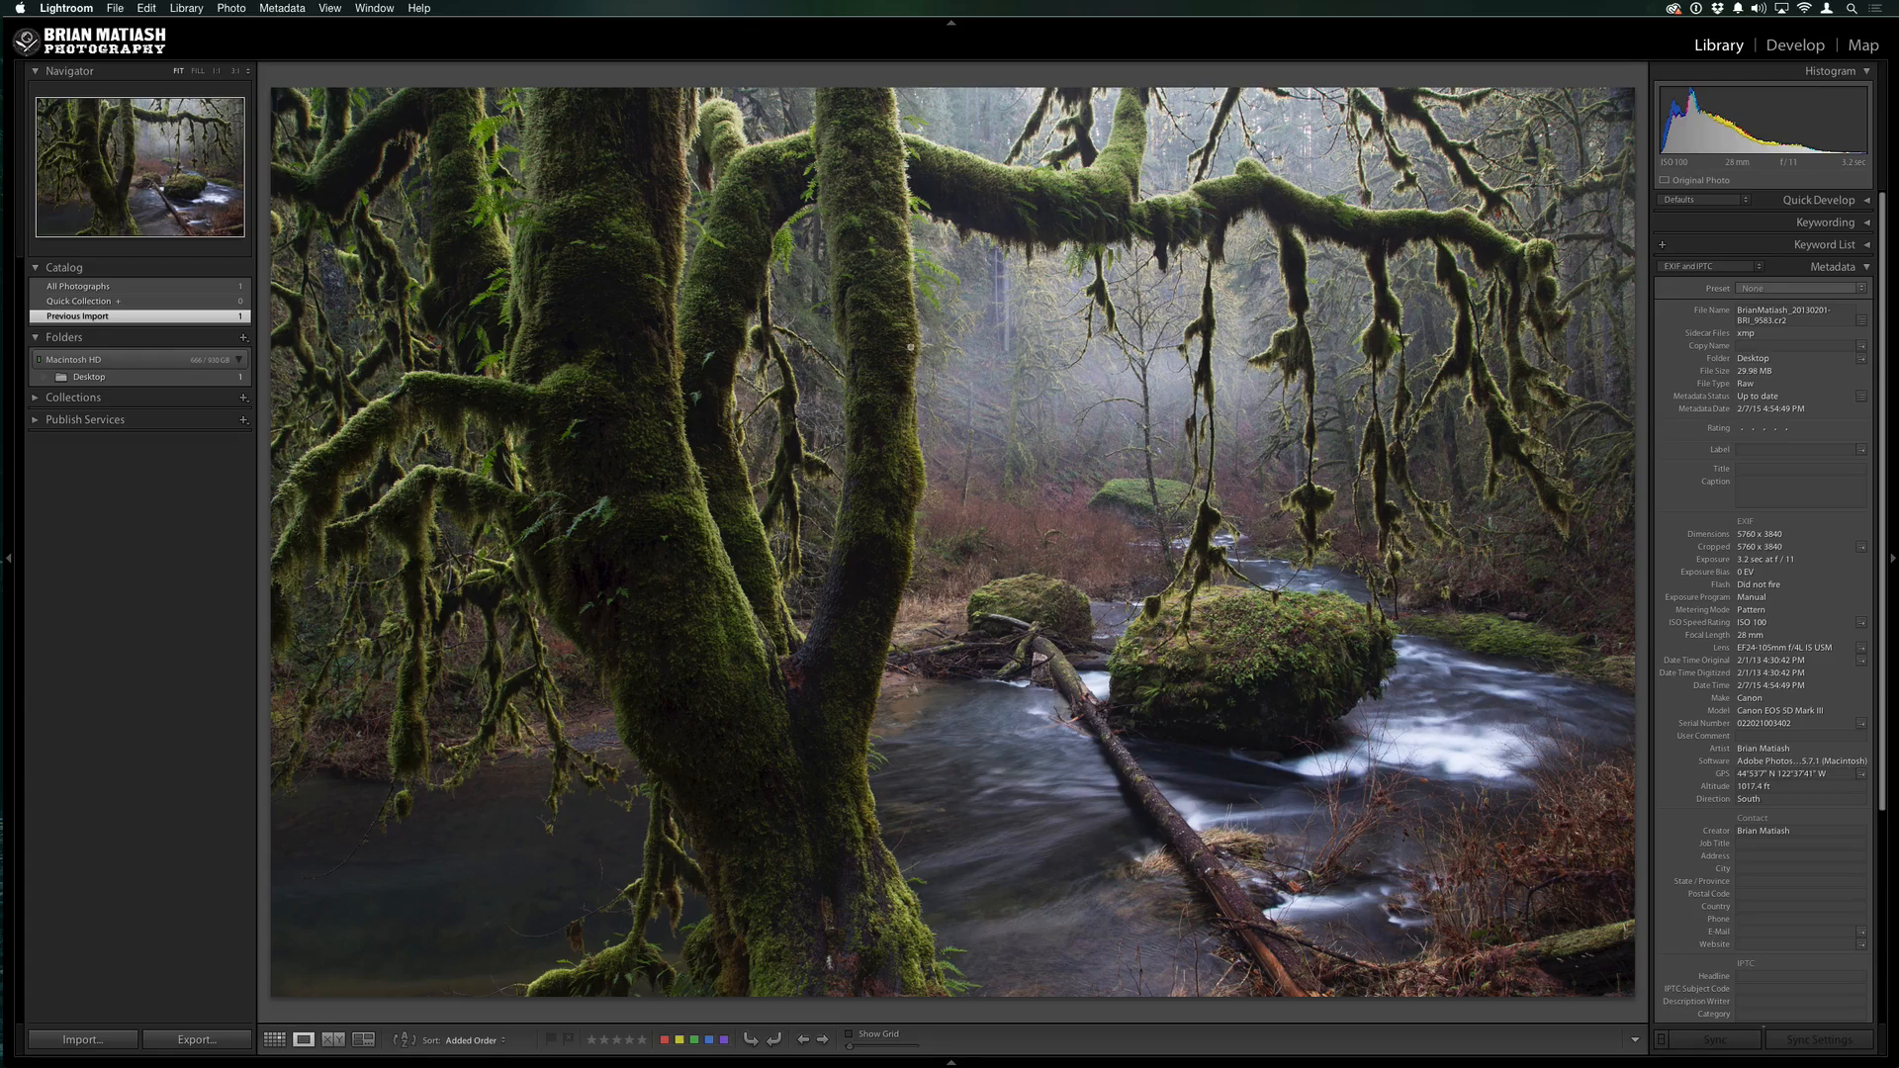
mouse_move(1007, 508)
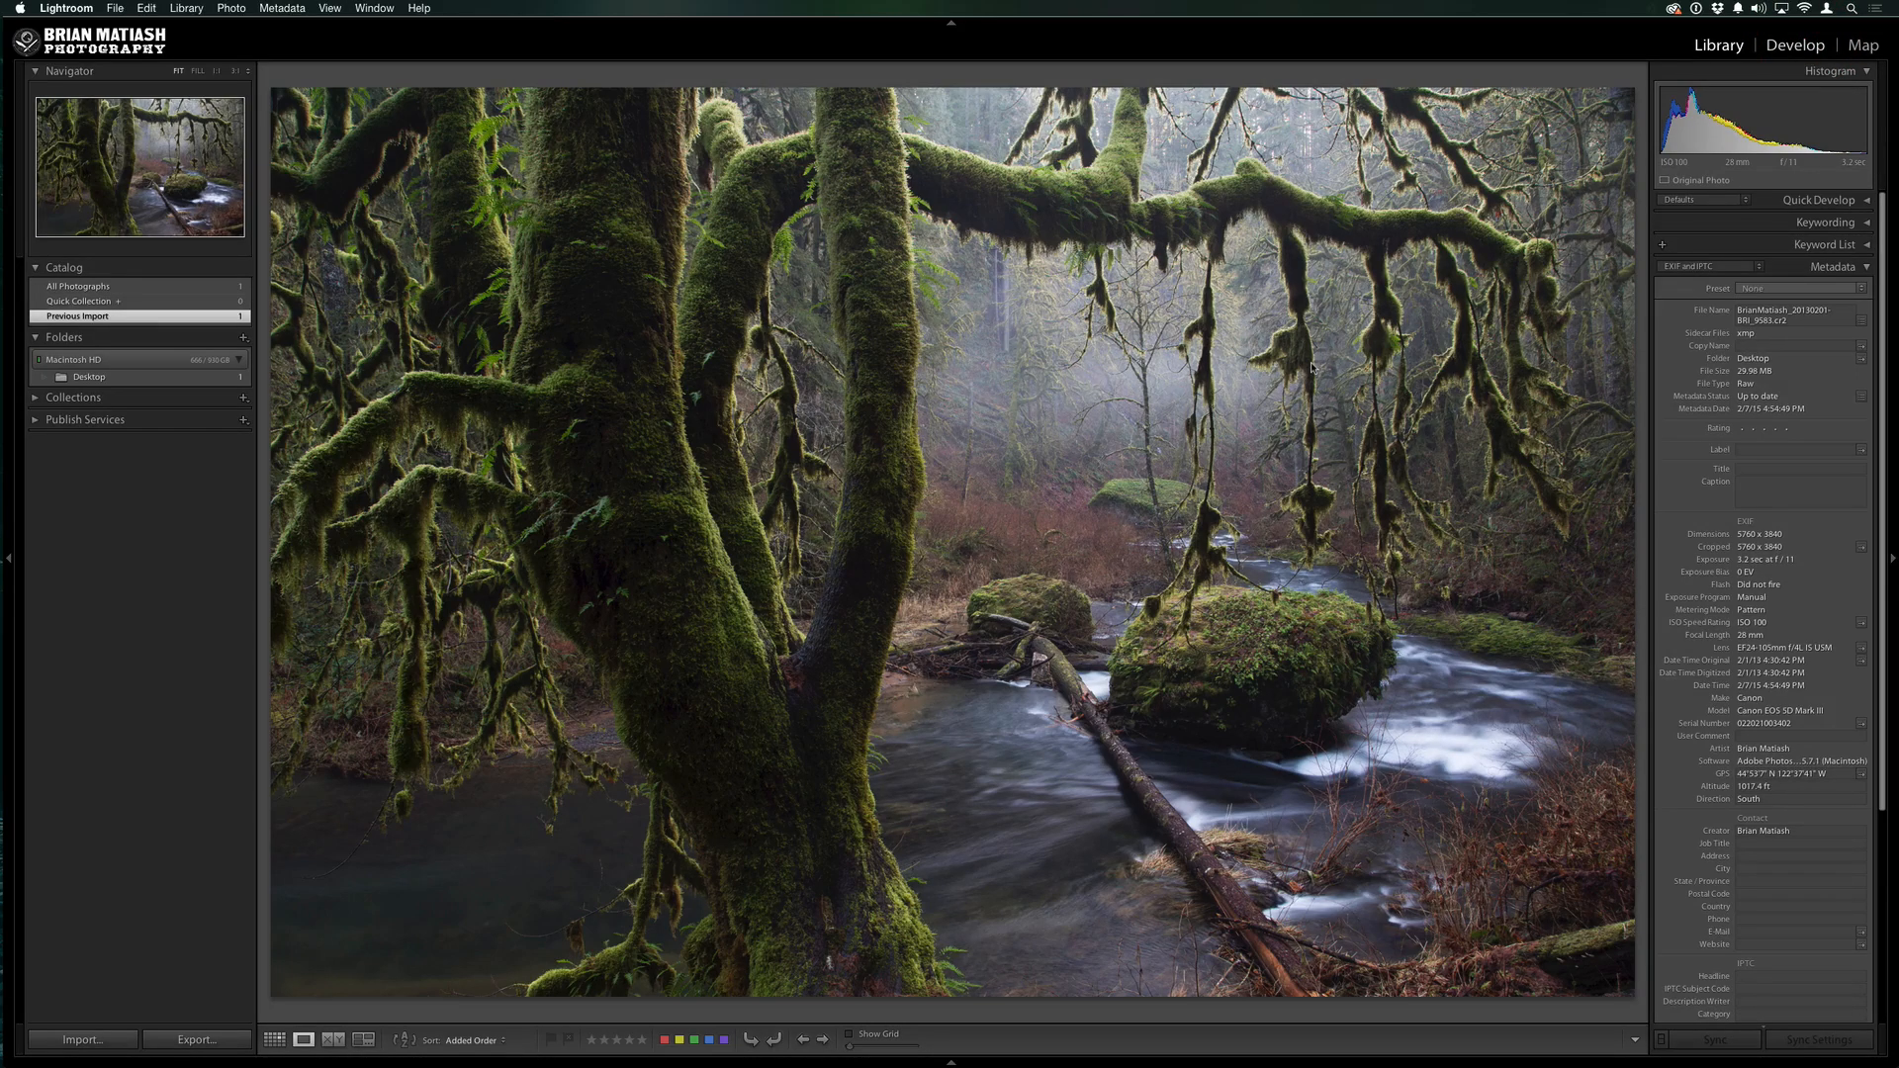
Switch the mossy creek photo into the Develop module
click(1795, 45)
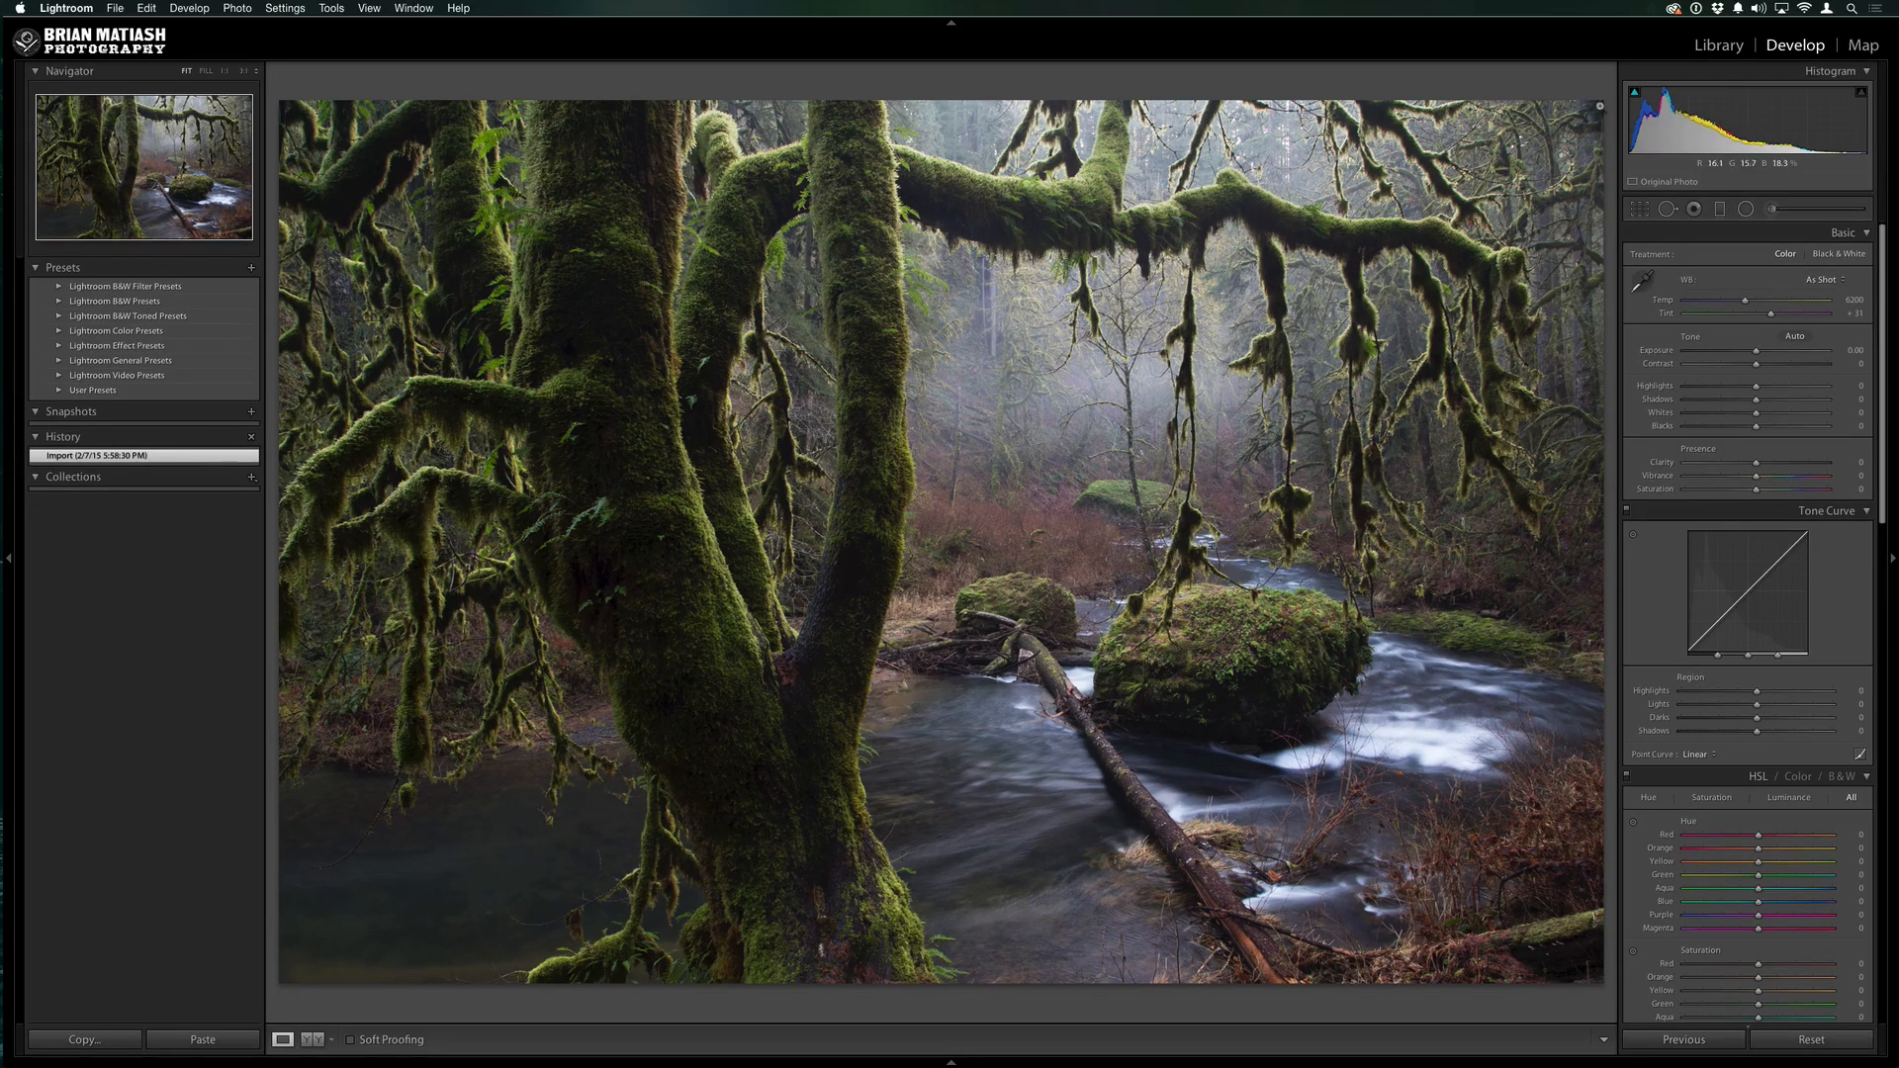
mouse_move(307, 597)
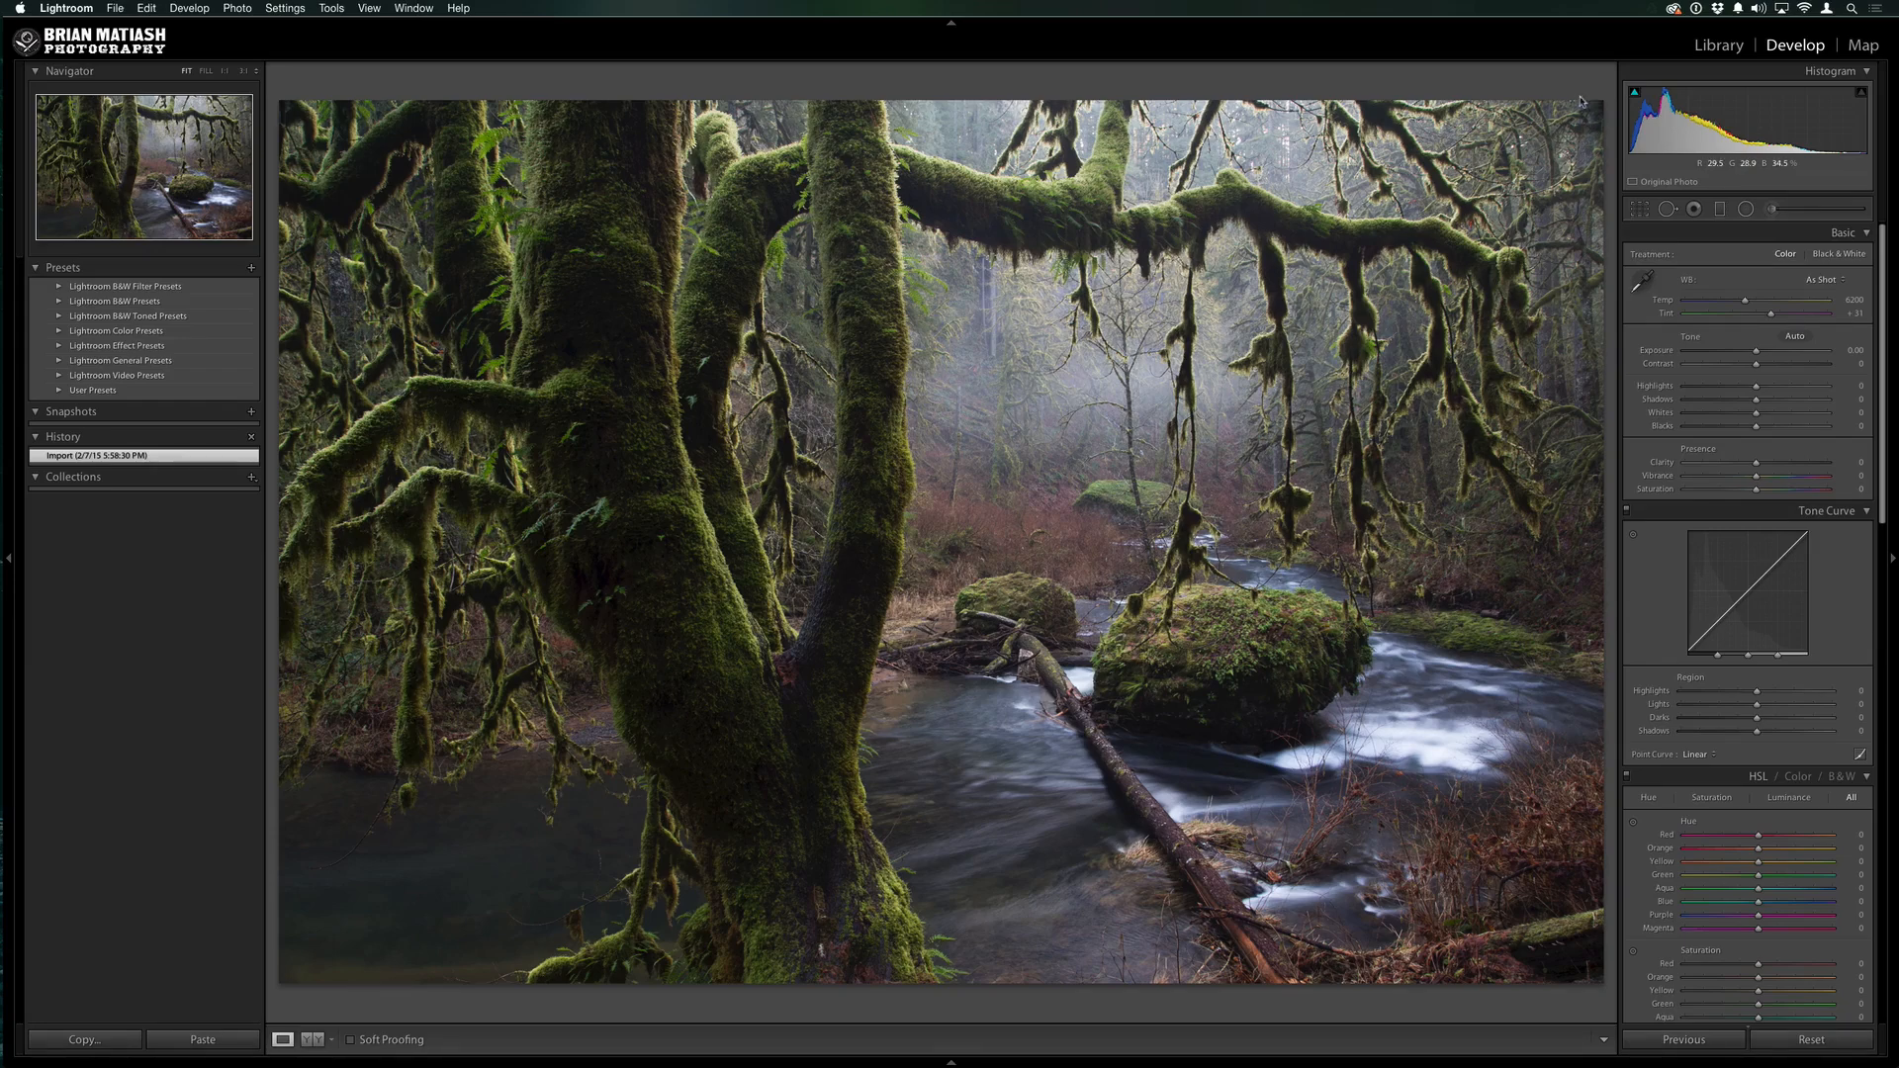
mouse_move(1587, 99)
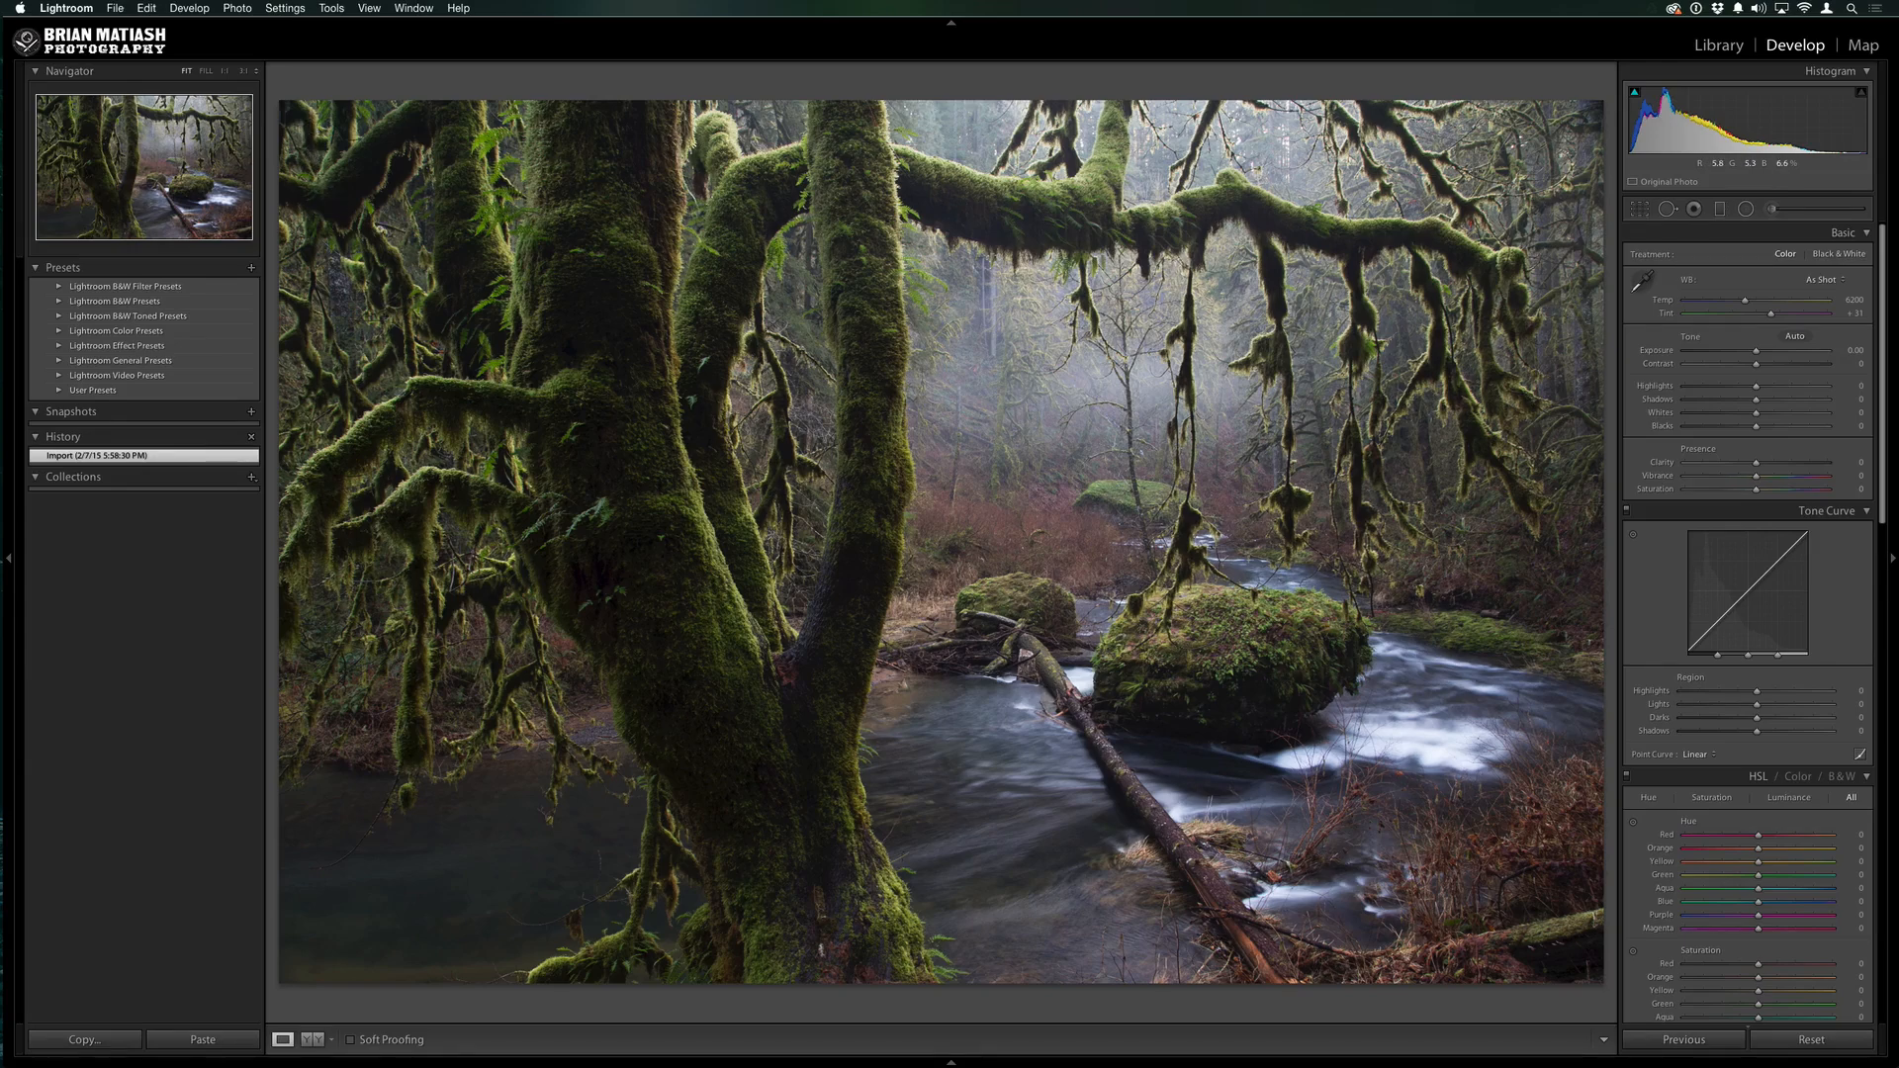
Apply a slightly tighter crop to the mossy creek photo
click(1642, 208)
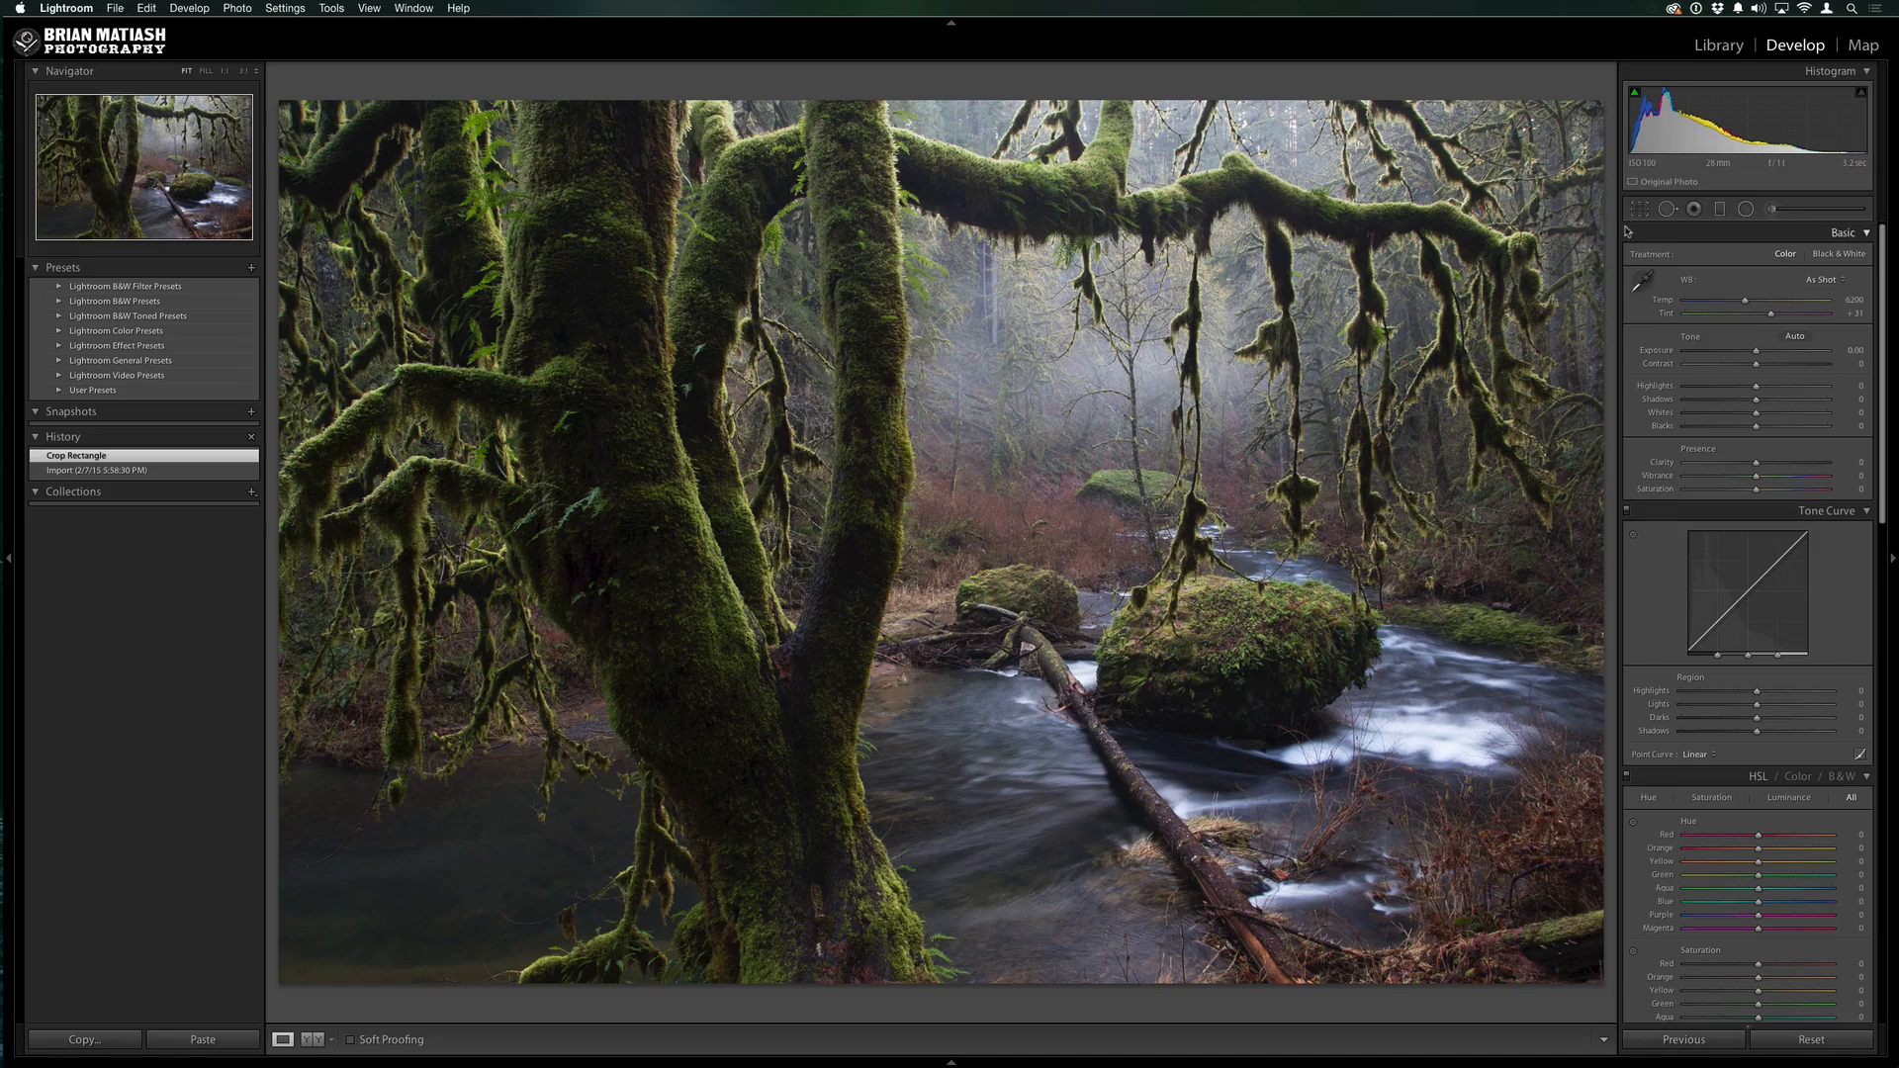
mouse_move(283, 526)
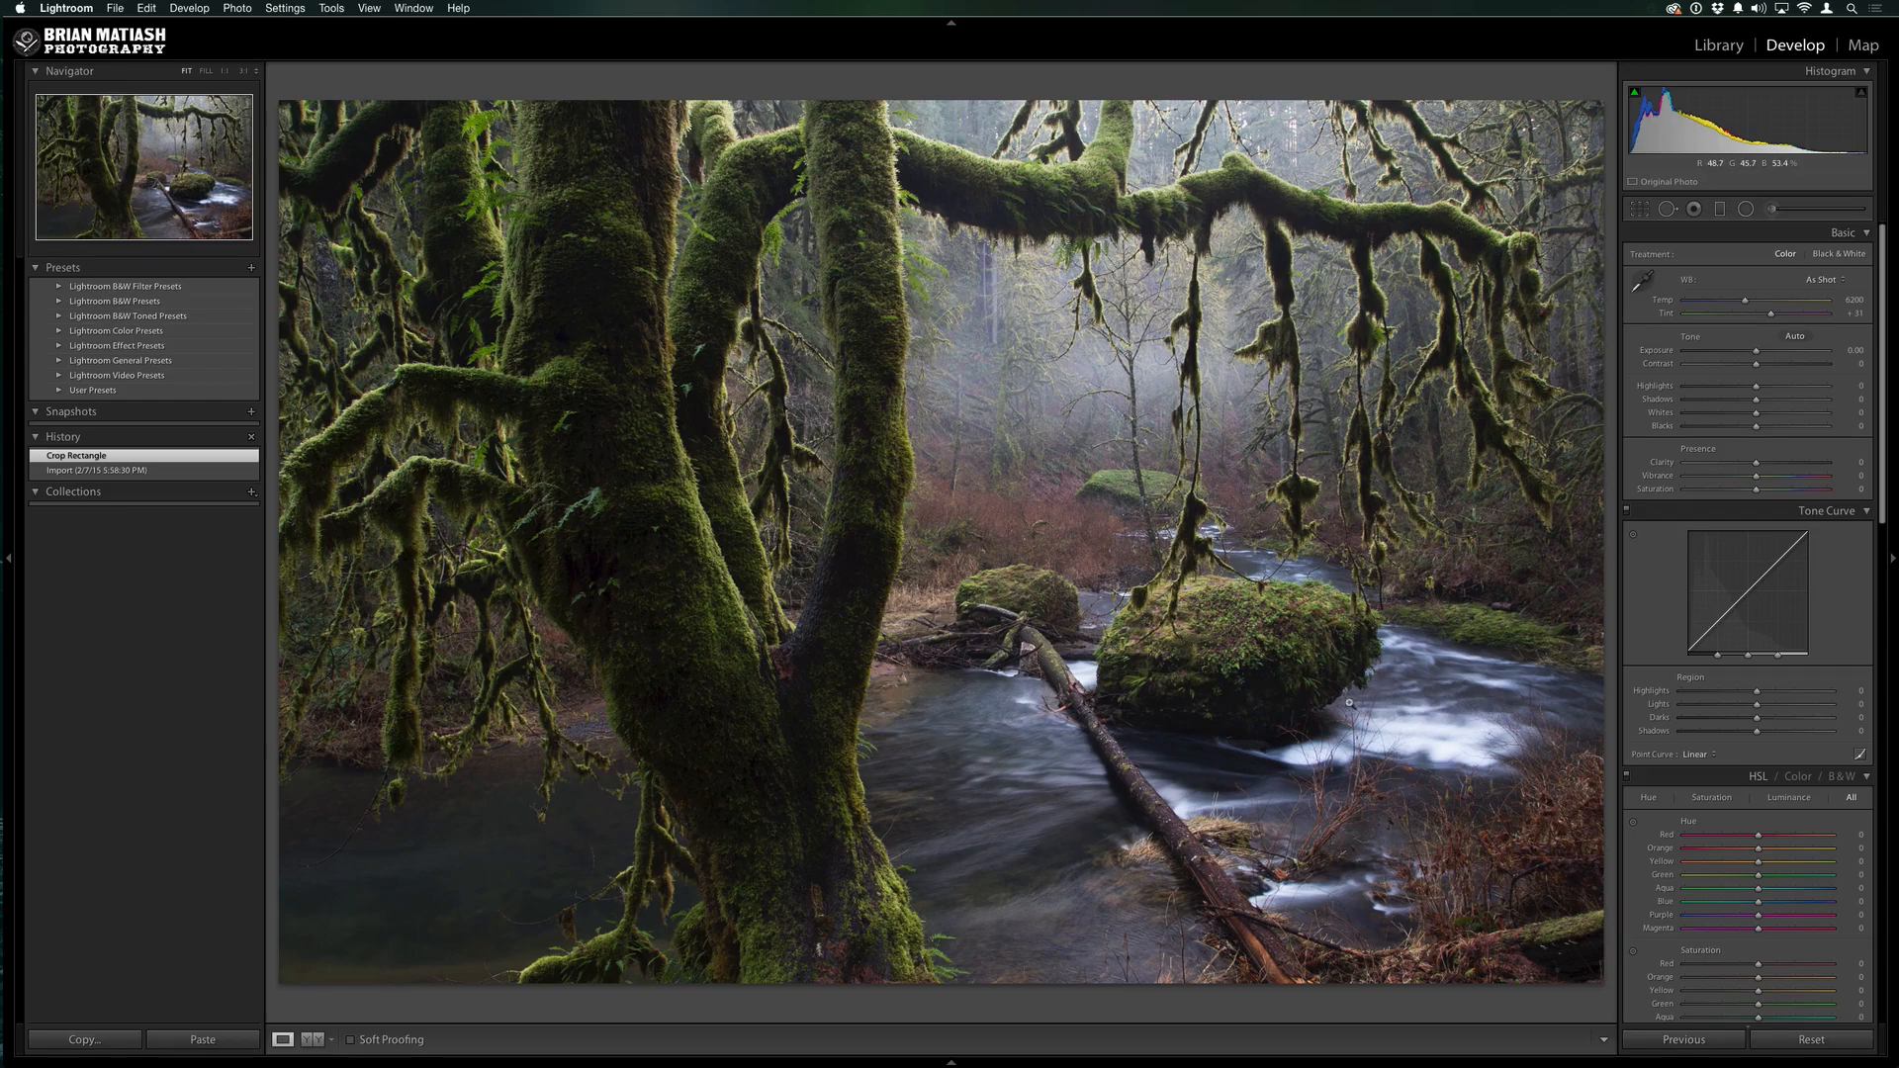
mouse_move(1340, 704)
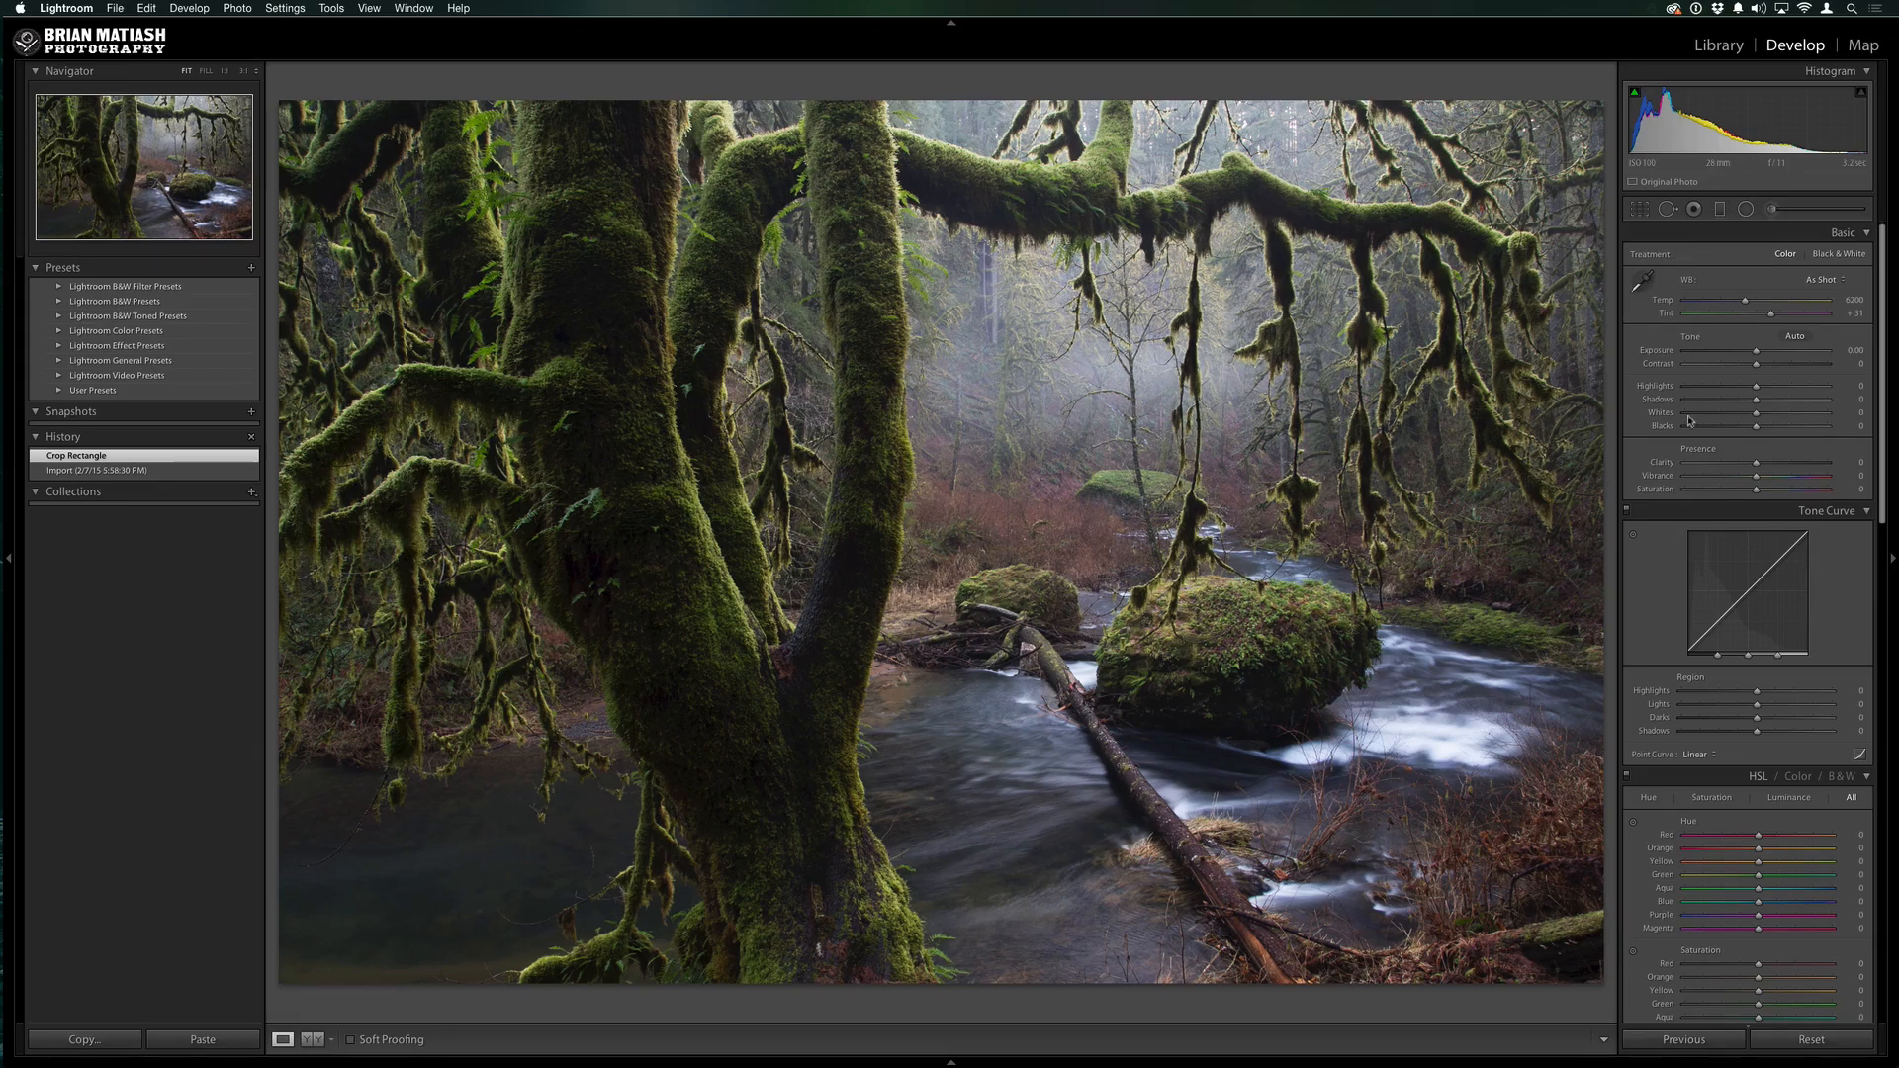
Warm the colour temperature slightly and lift the shadows to +28
drag(1773, 313, 1751, 312)
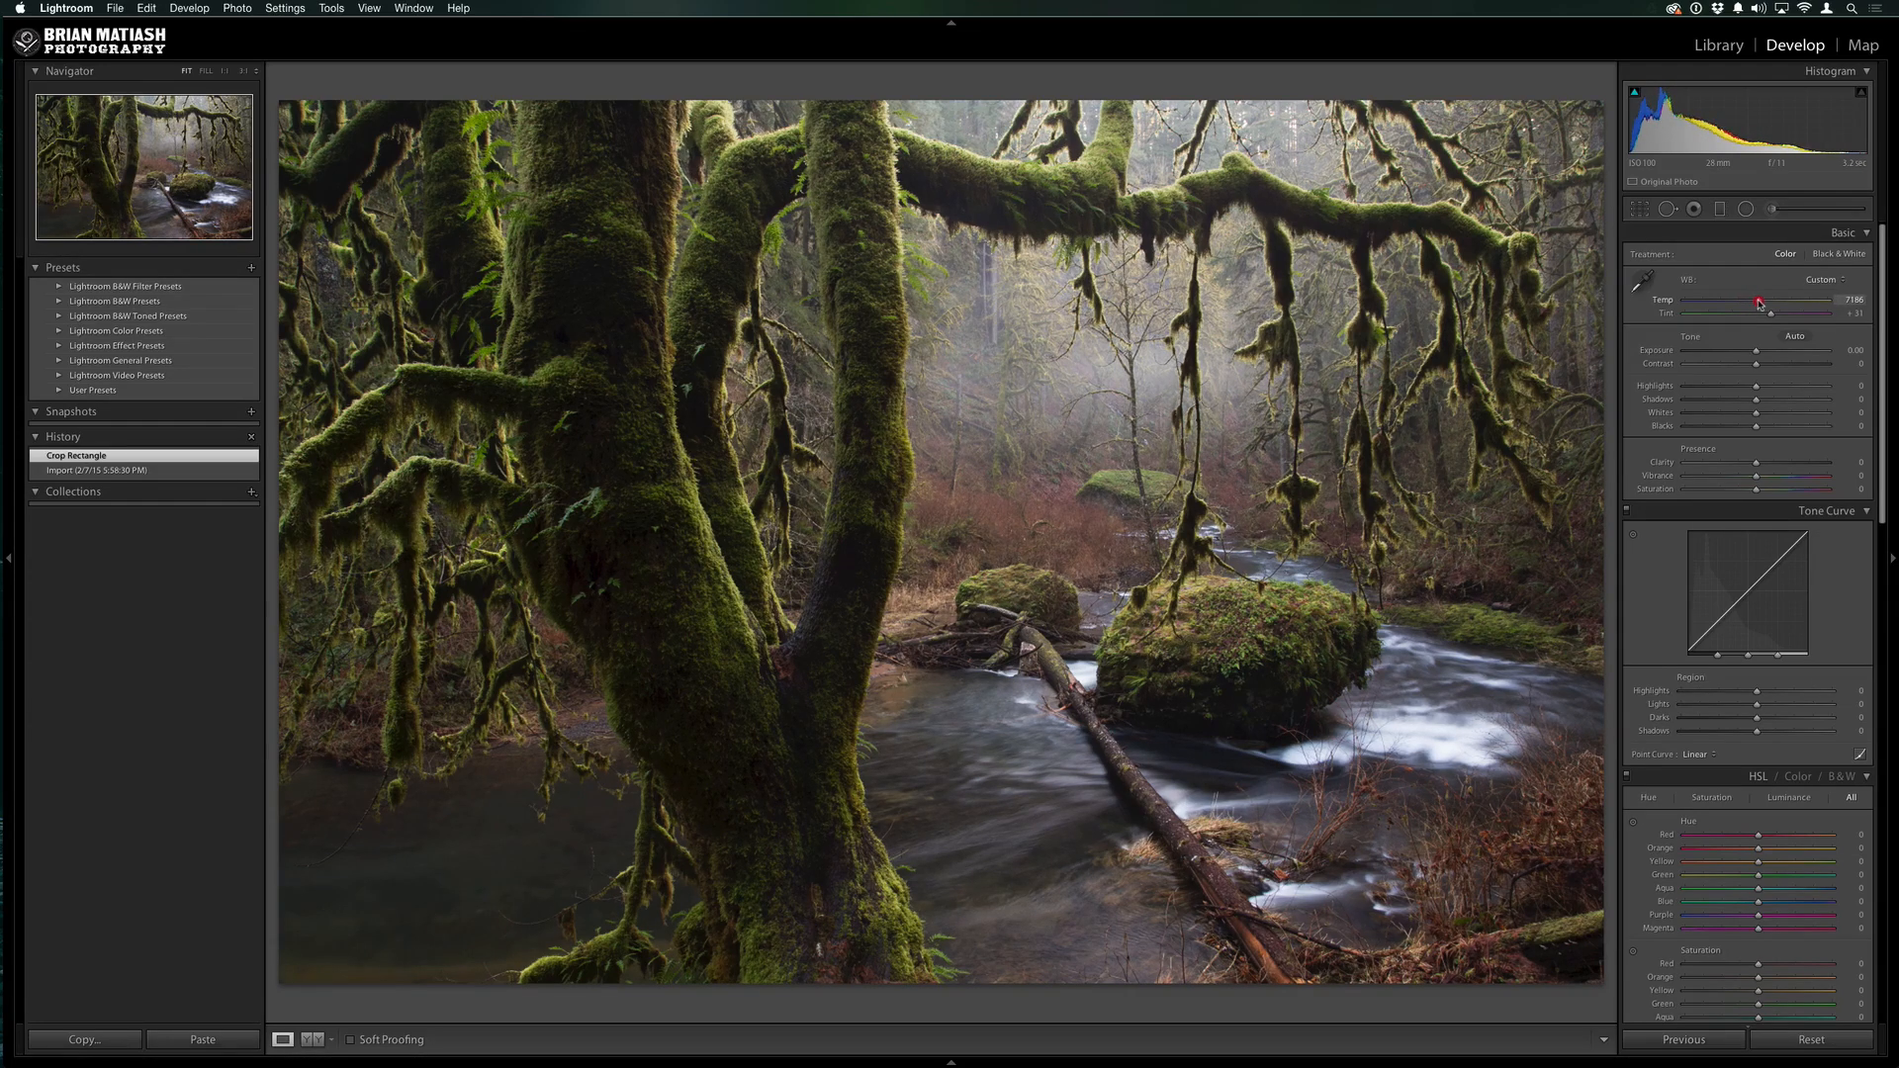
drag(1755, 313, 1767, 312)
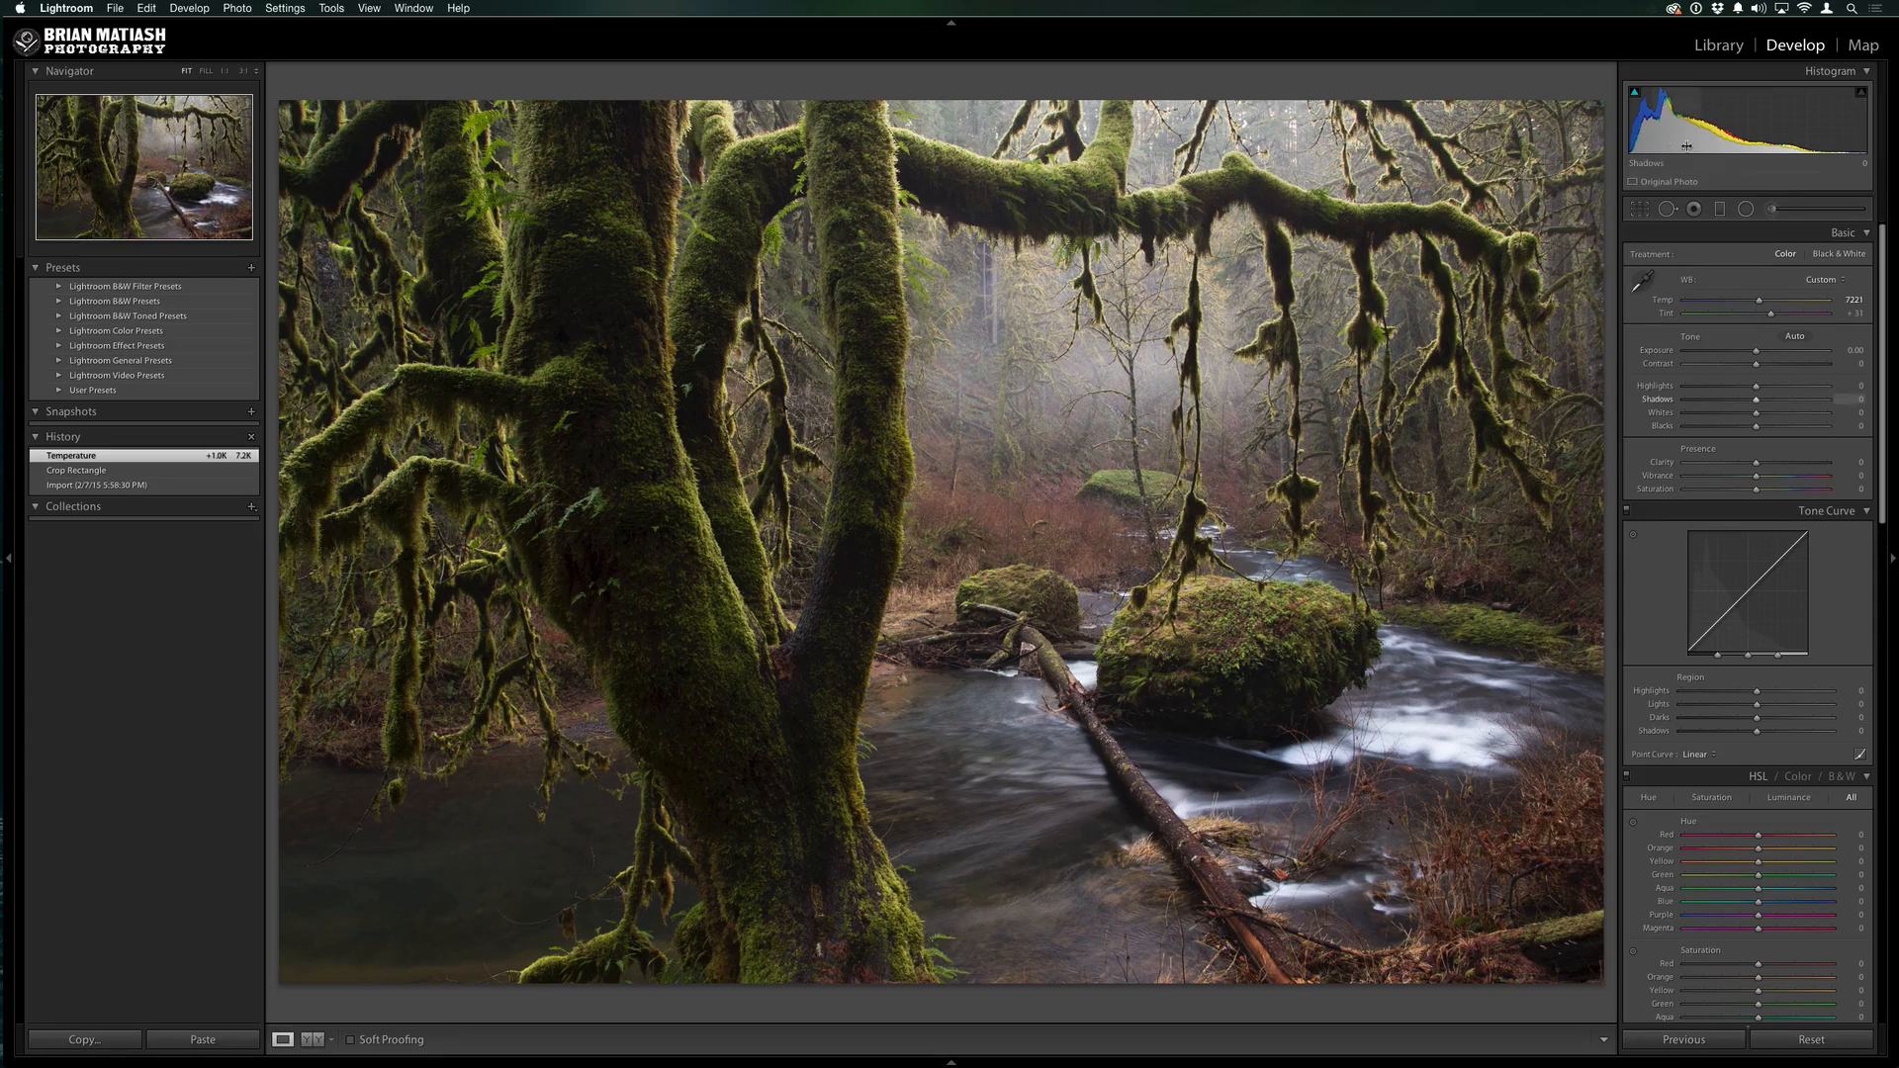
mouse_move(1720, 126)
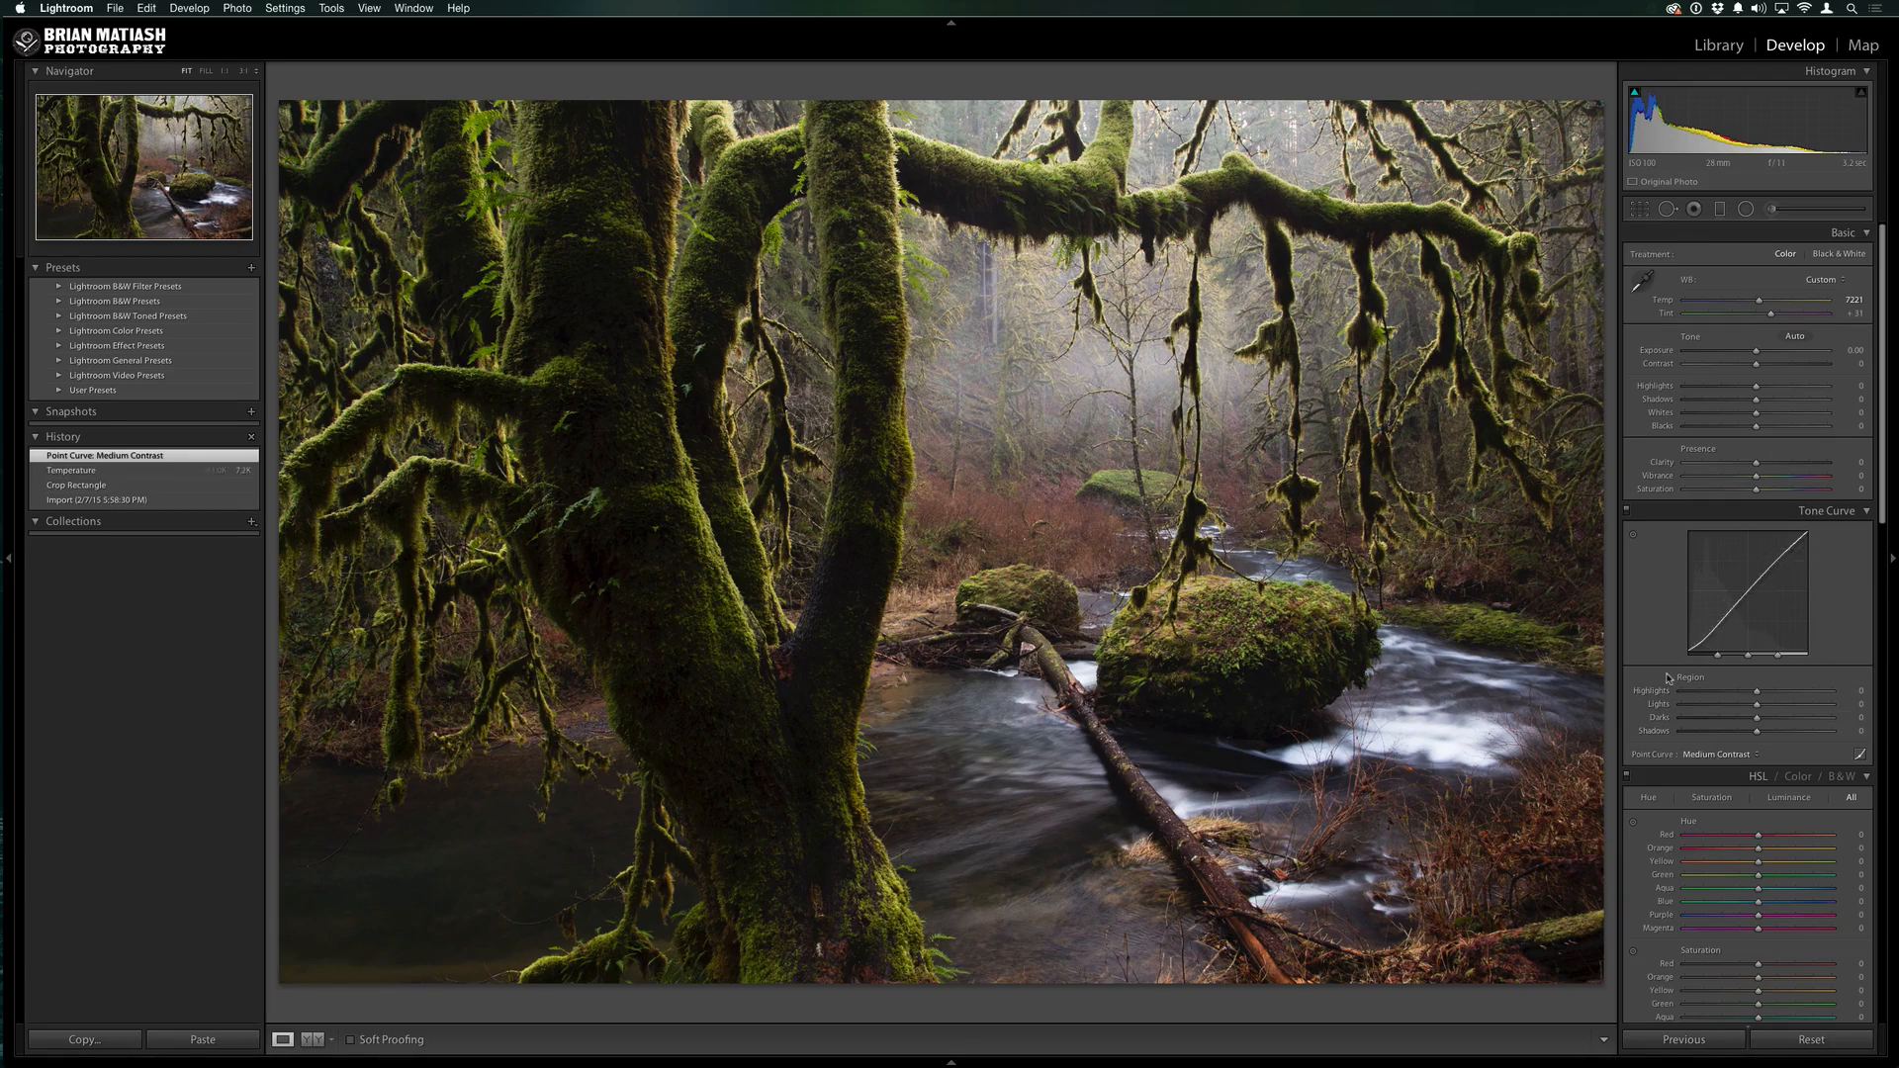
mouse_move(479, 581)
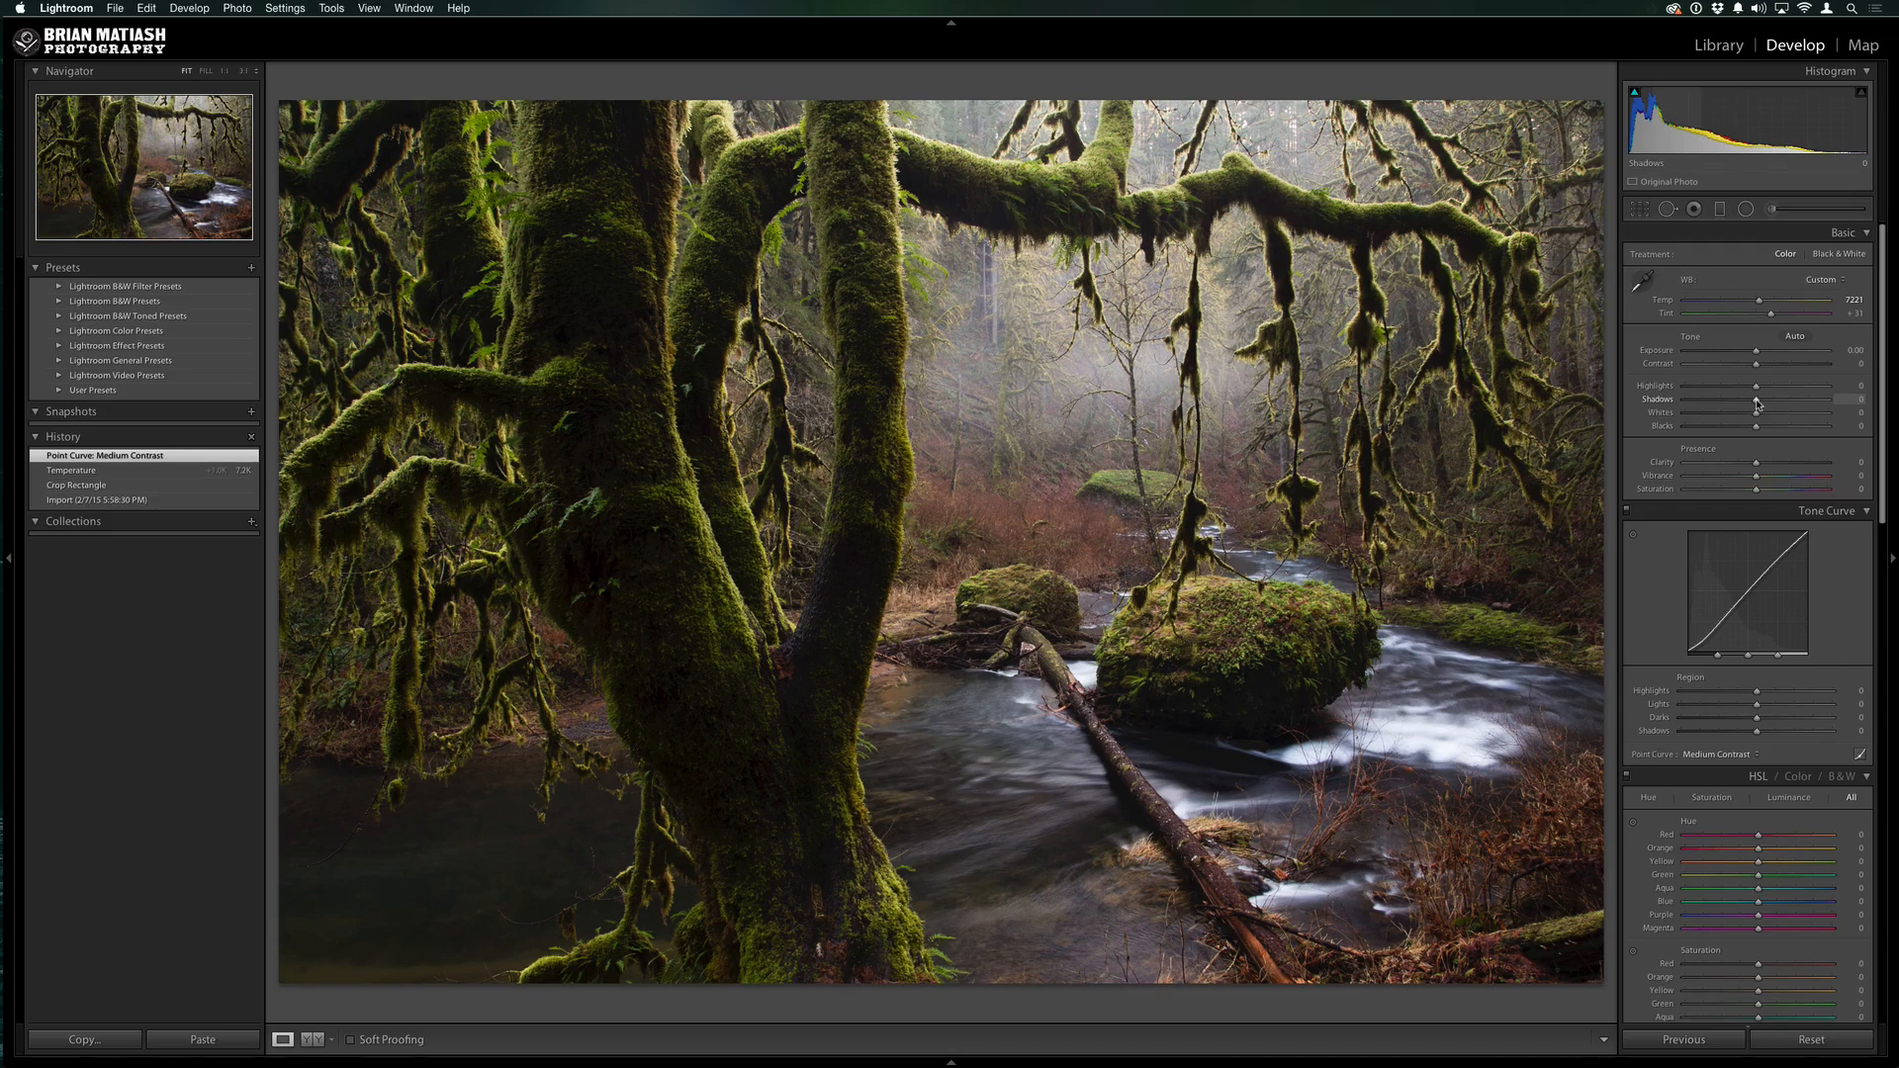
drag(1799, 405, 1817, 406)
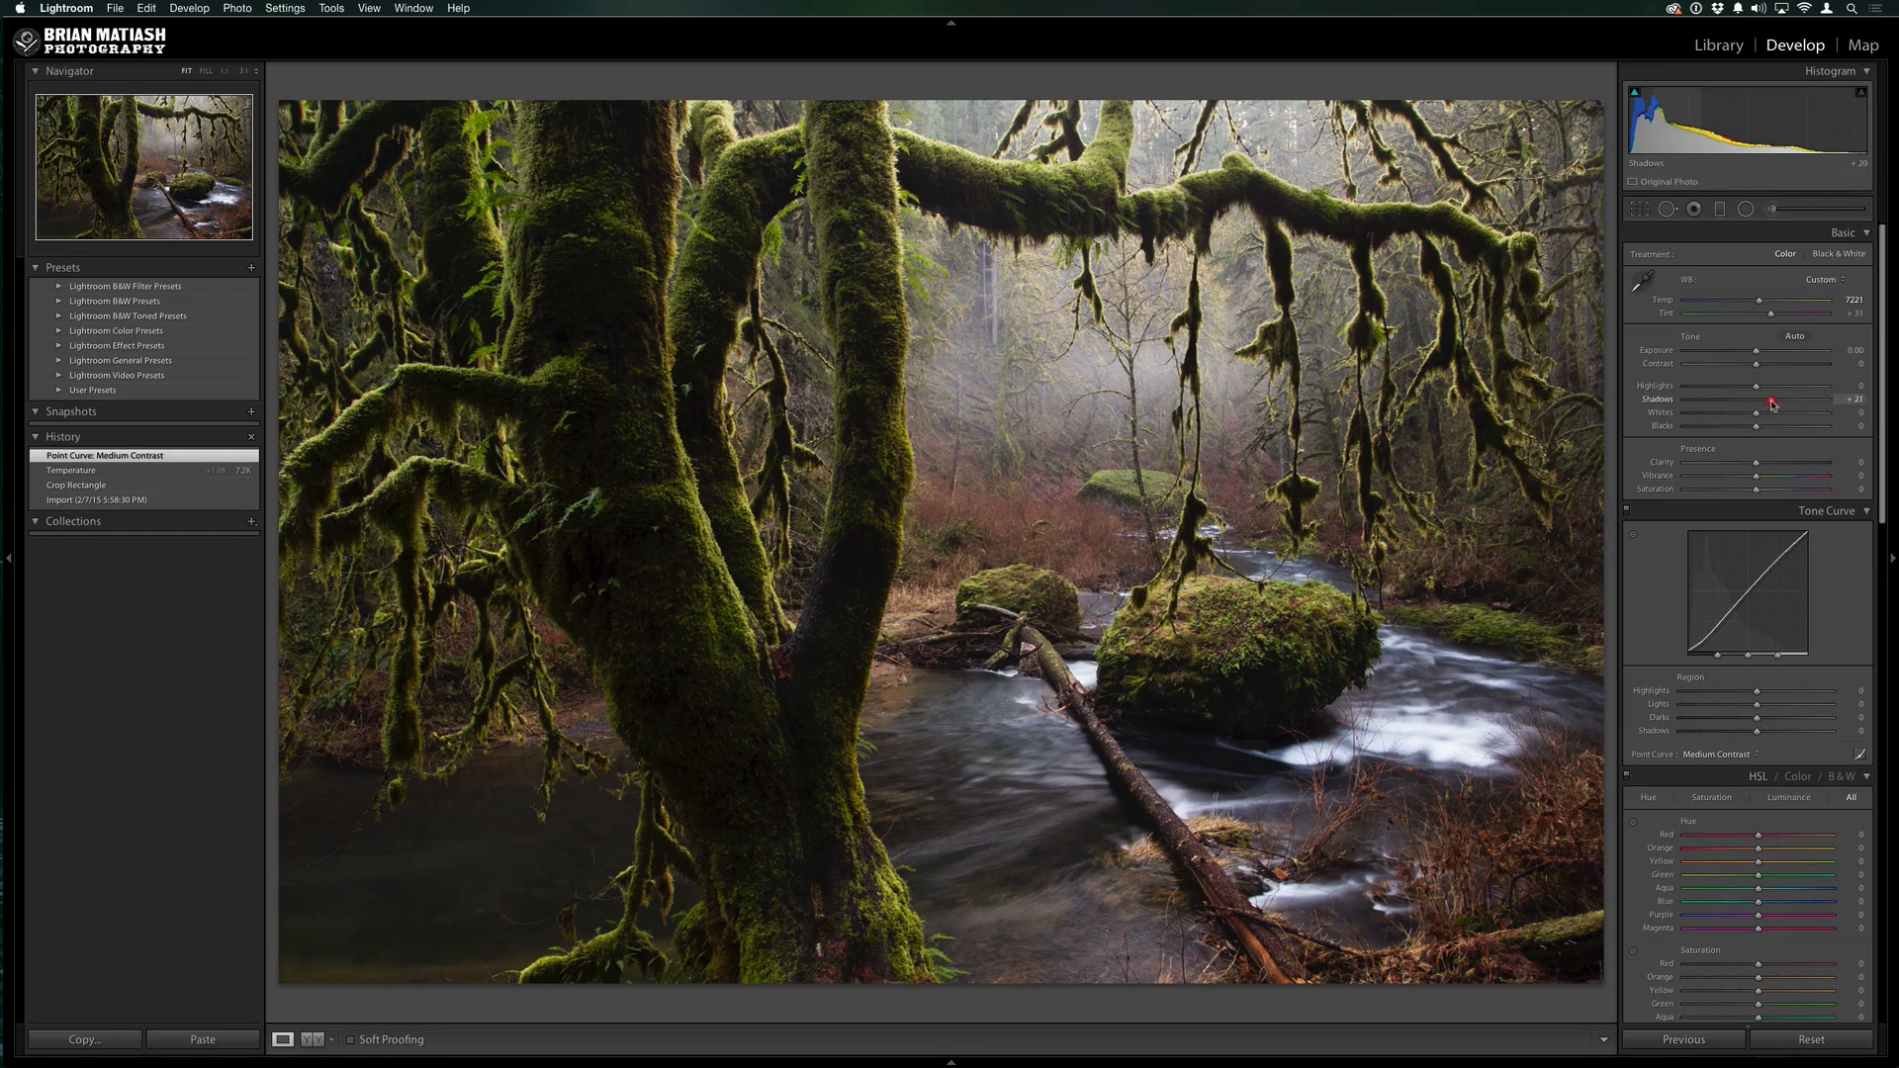
drag(1771, 402, 1792, 402)
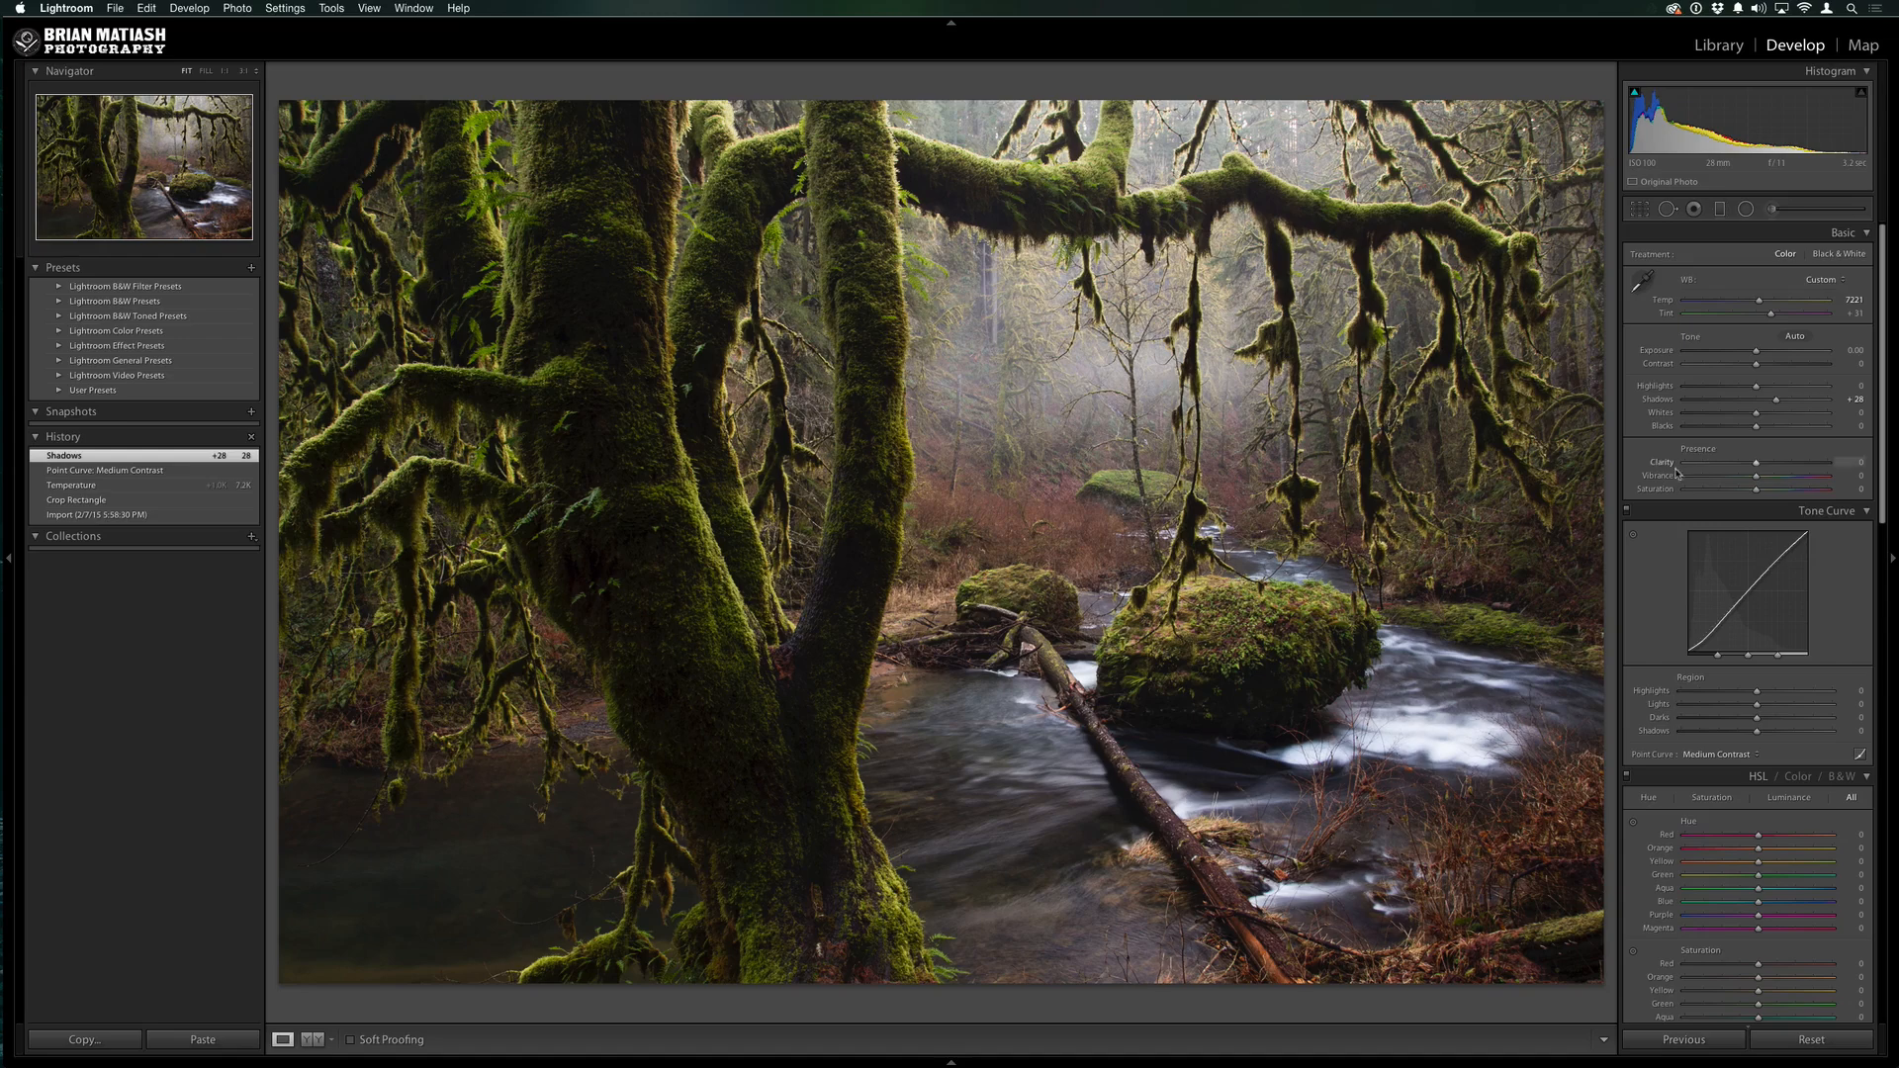
mouse_move(1676, 483)
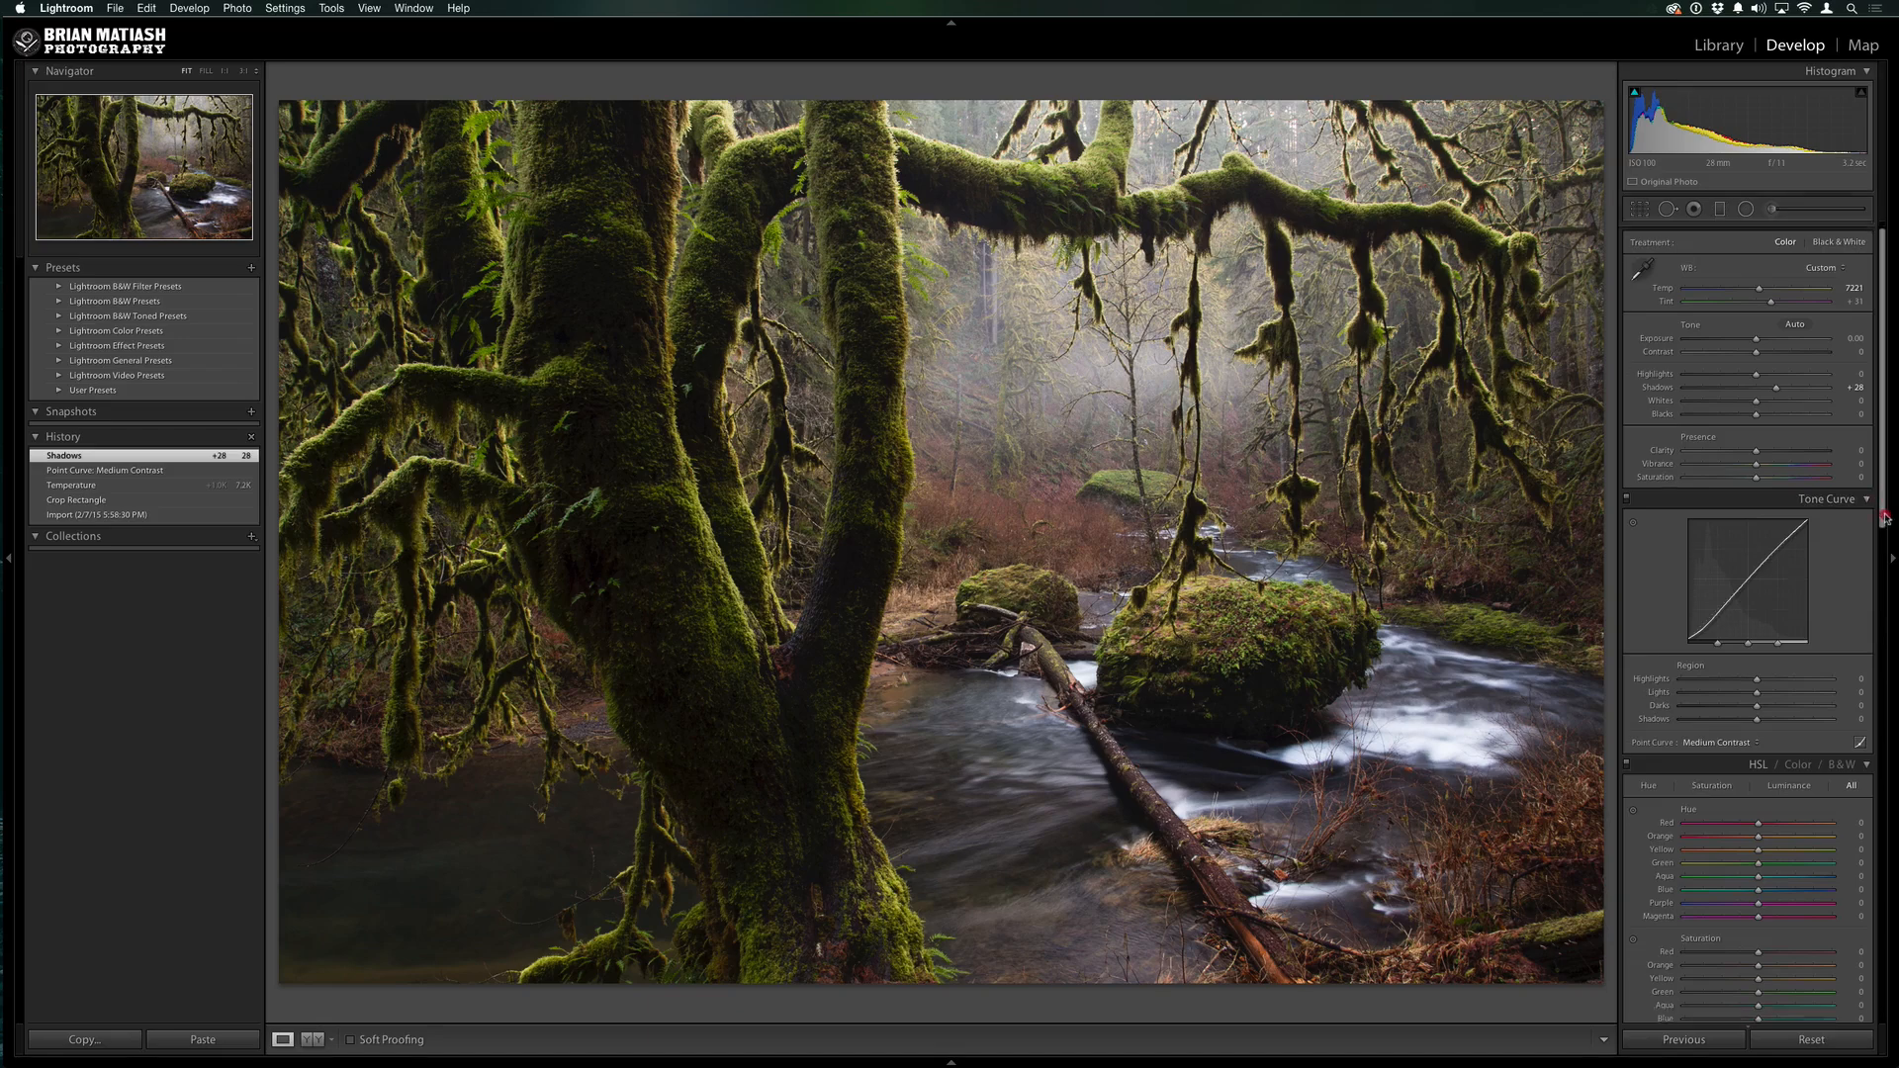
Preview red, green, blue and gold highlight tints in Split Toning, settling on green-cyan
scroll(down, 3)
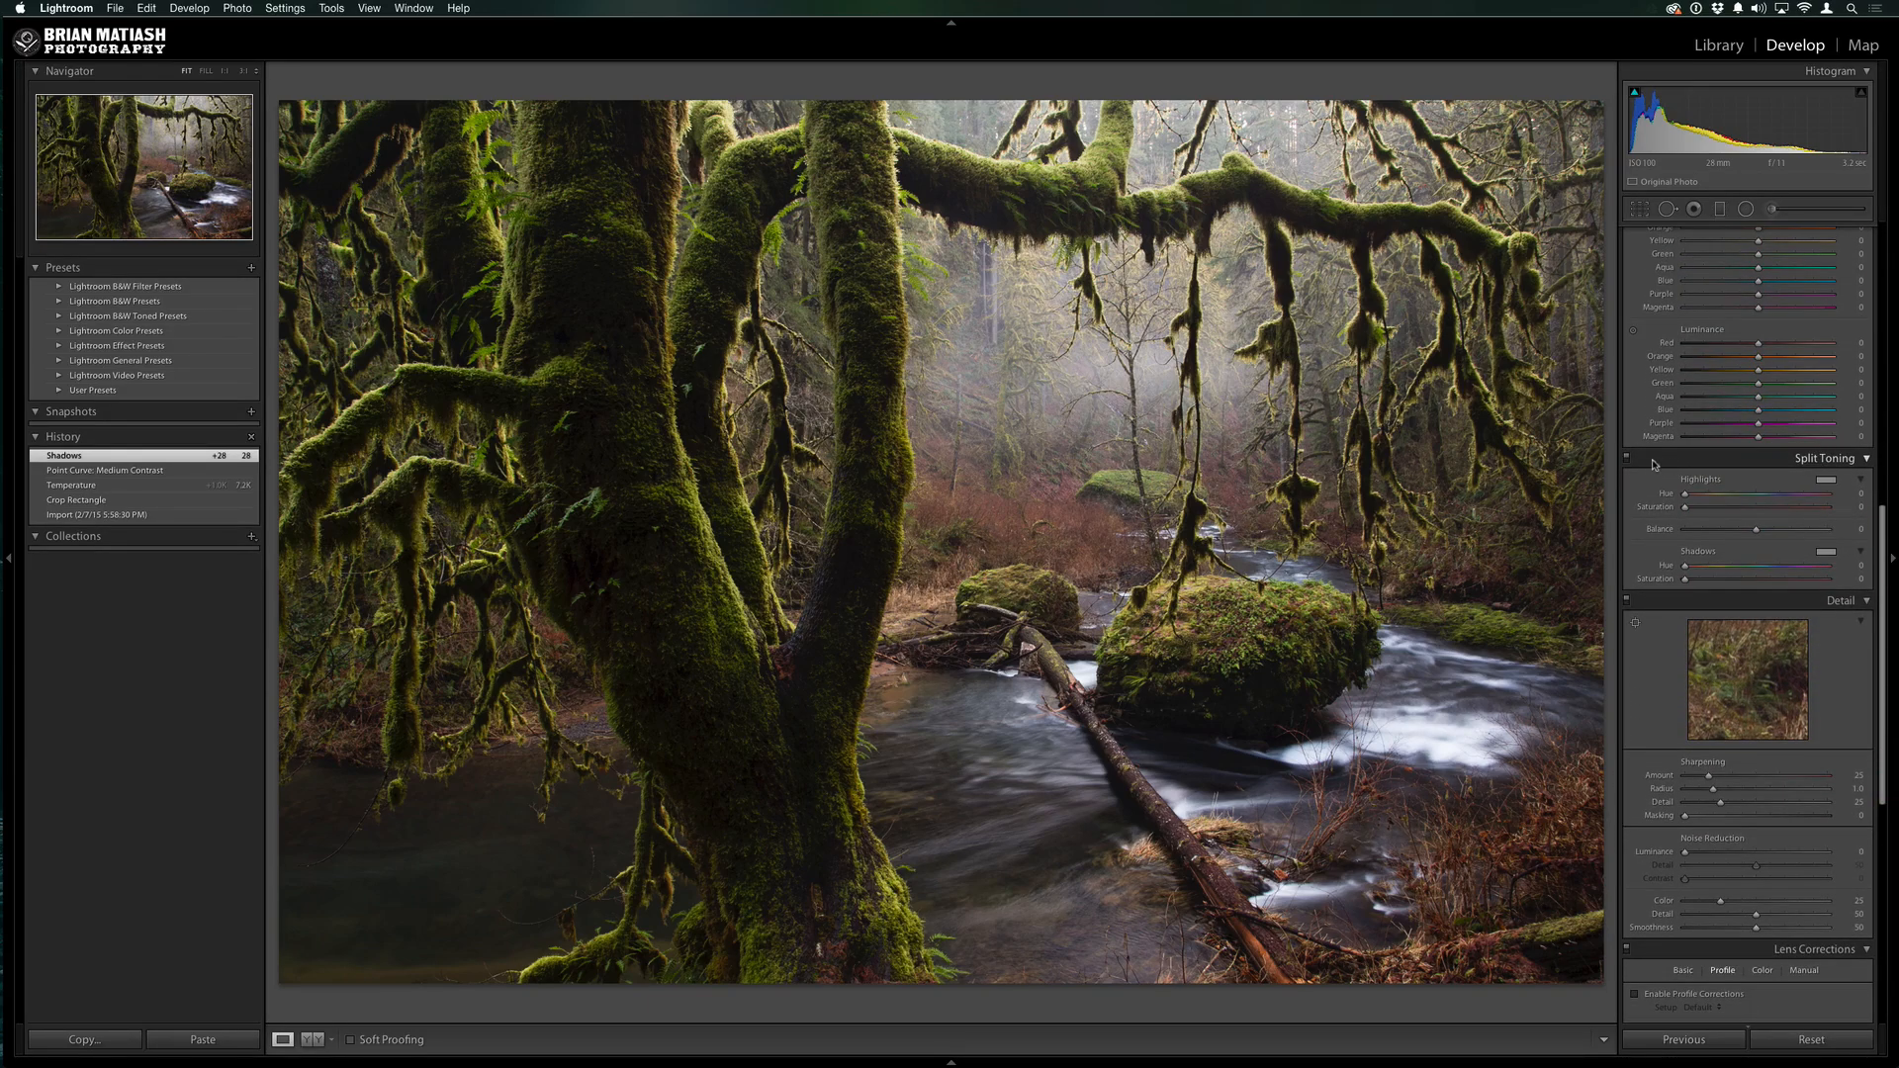
mouse_move(1611, 581)
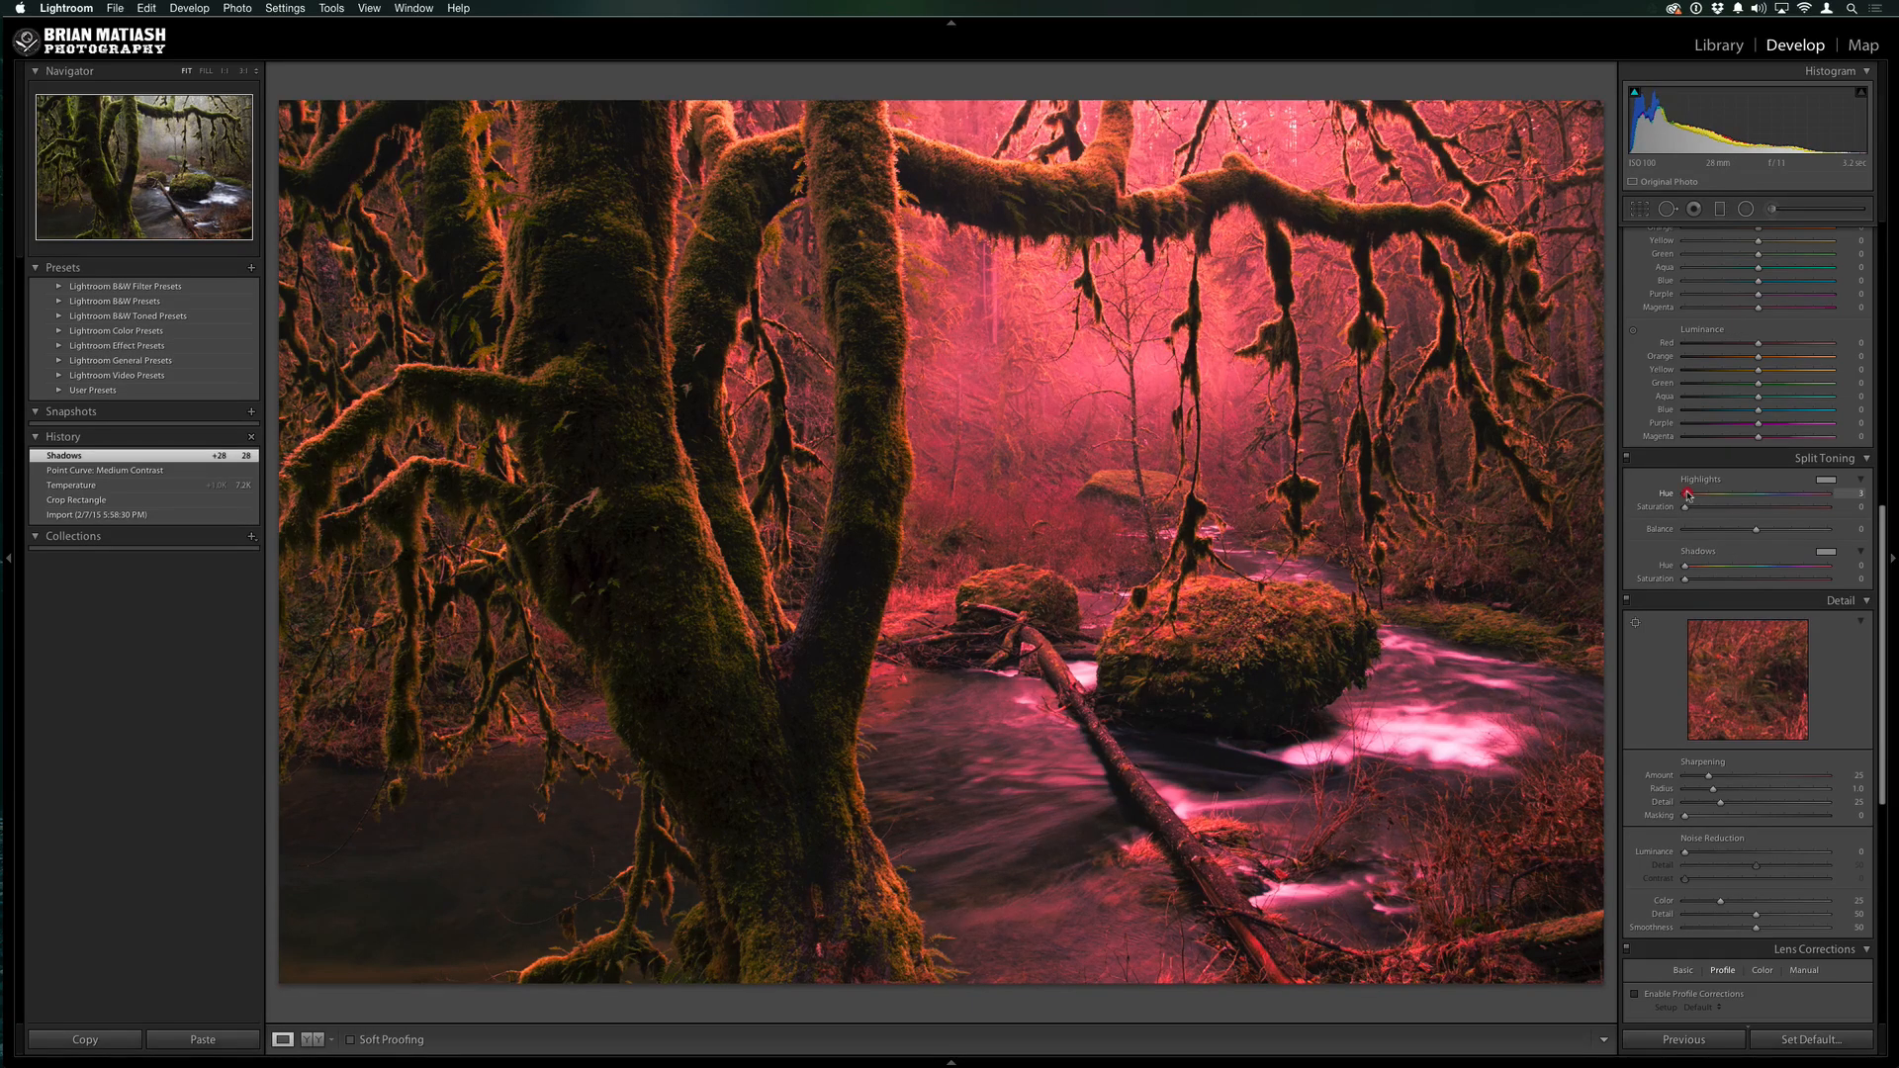
drag(1687, 492, 1700, 493)
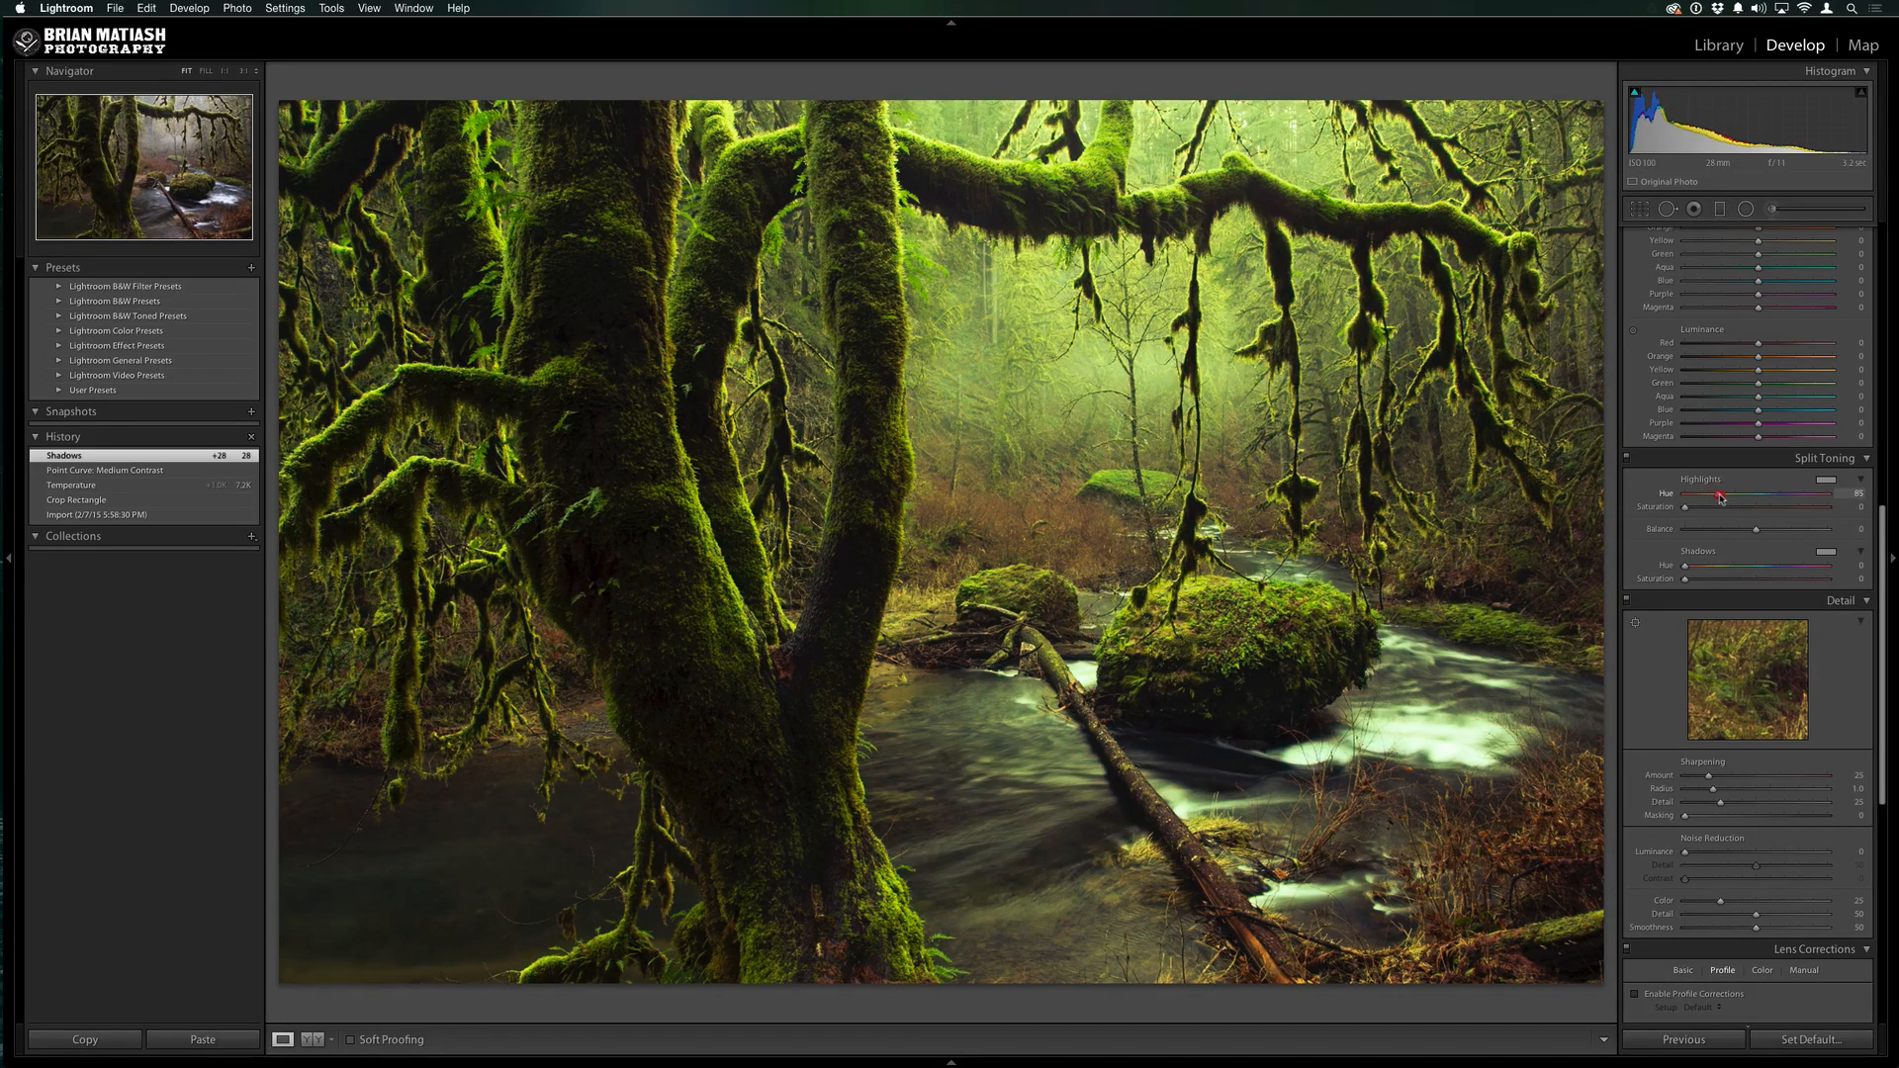
drag(1718, 497, 1741, 497)
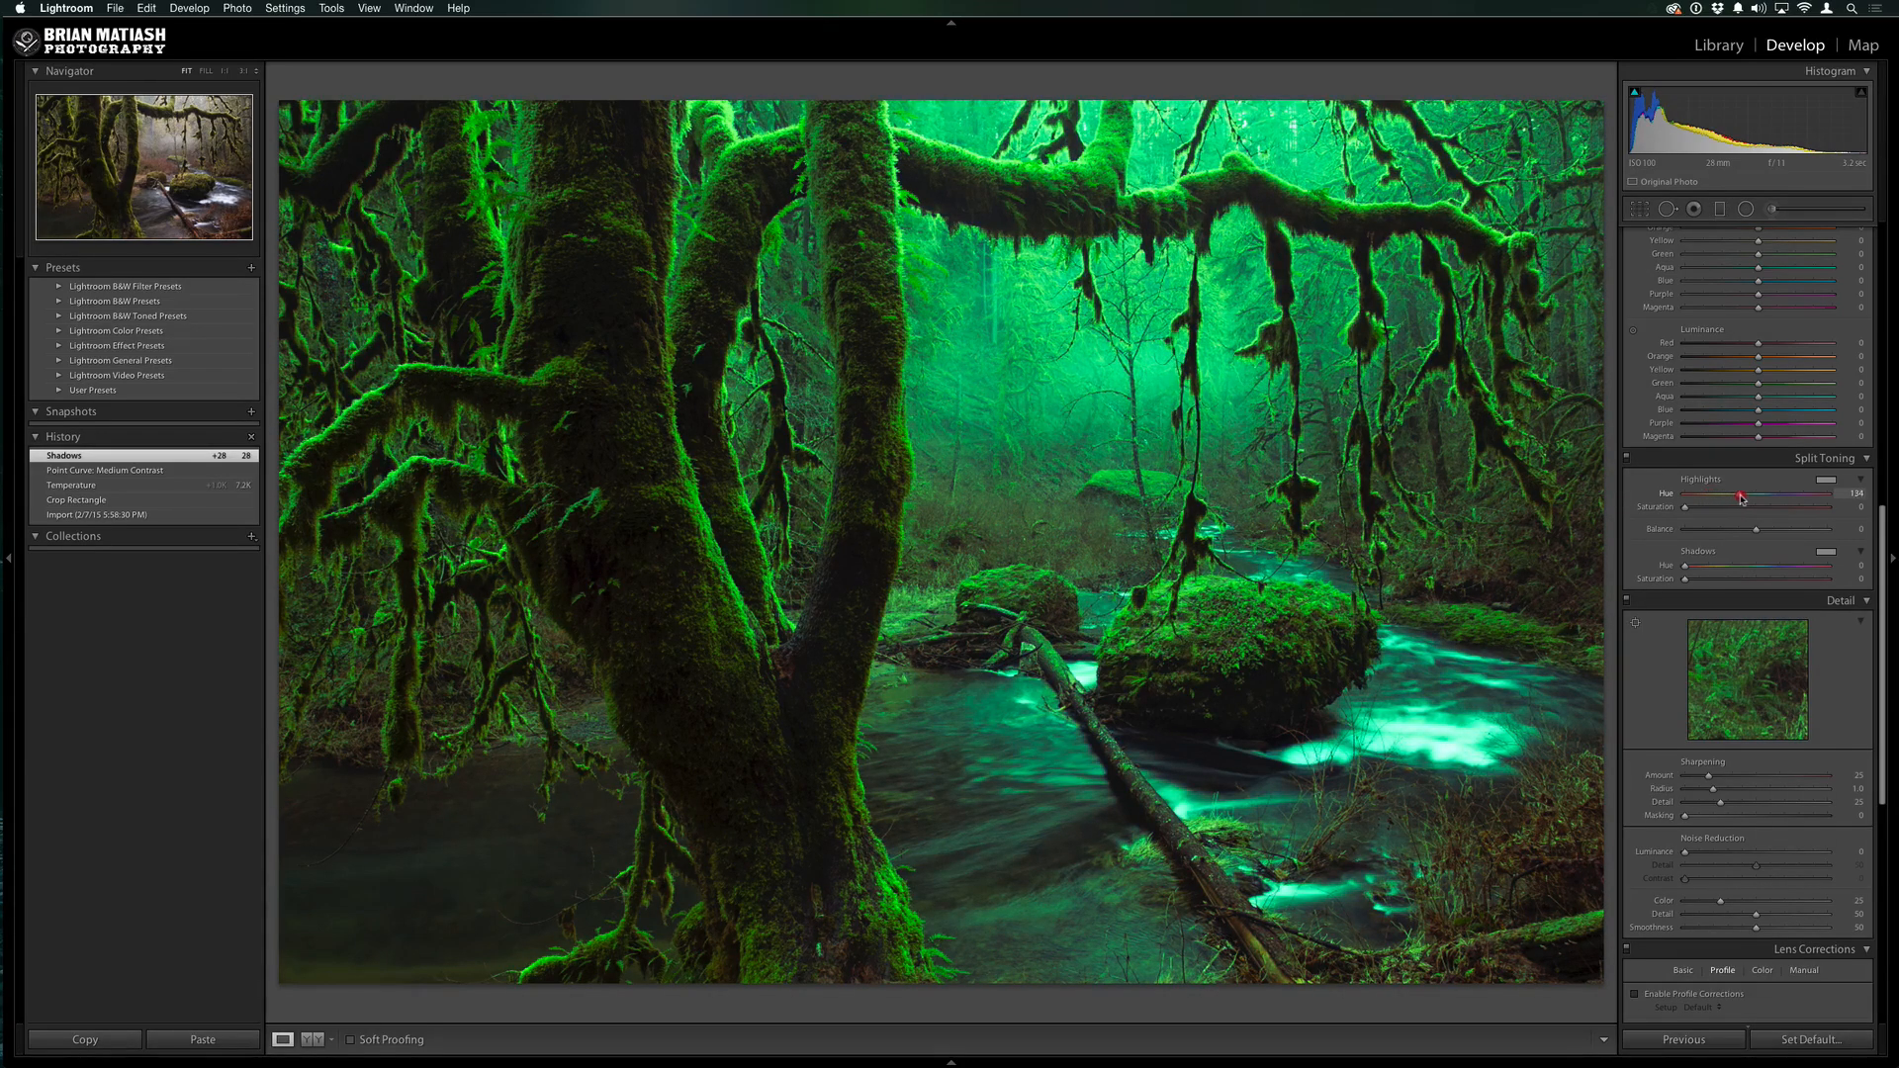
drag(1741, 495, 1763, 494)
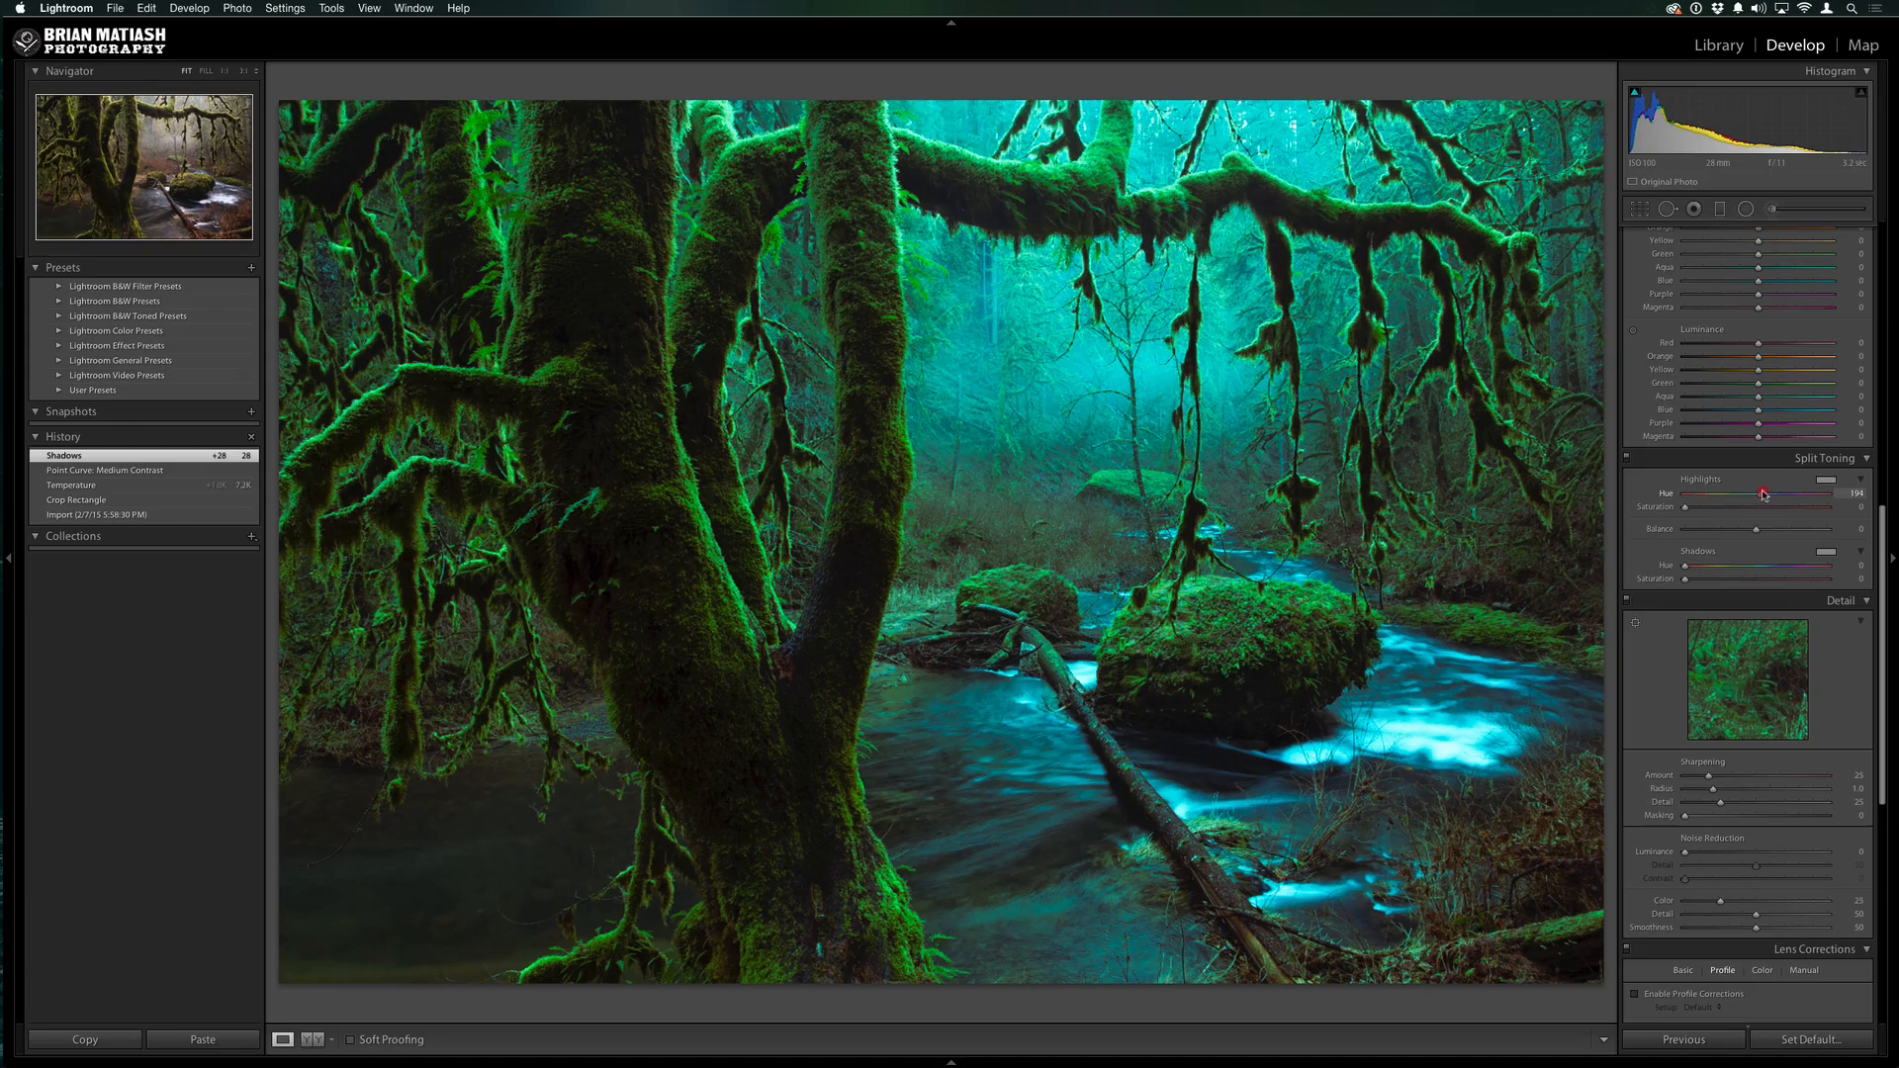
drag(1765, 493, 1784, 492)
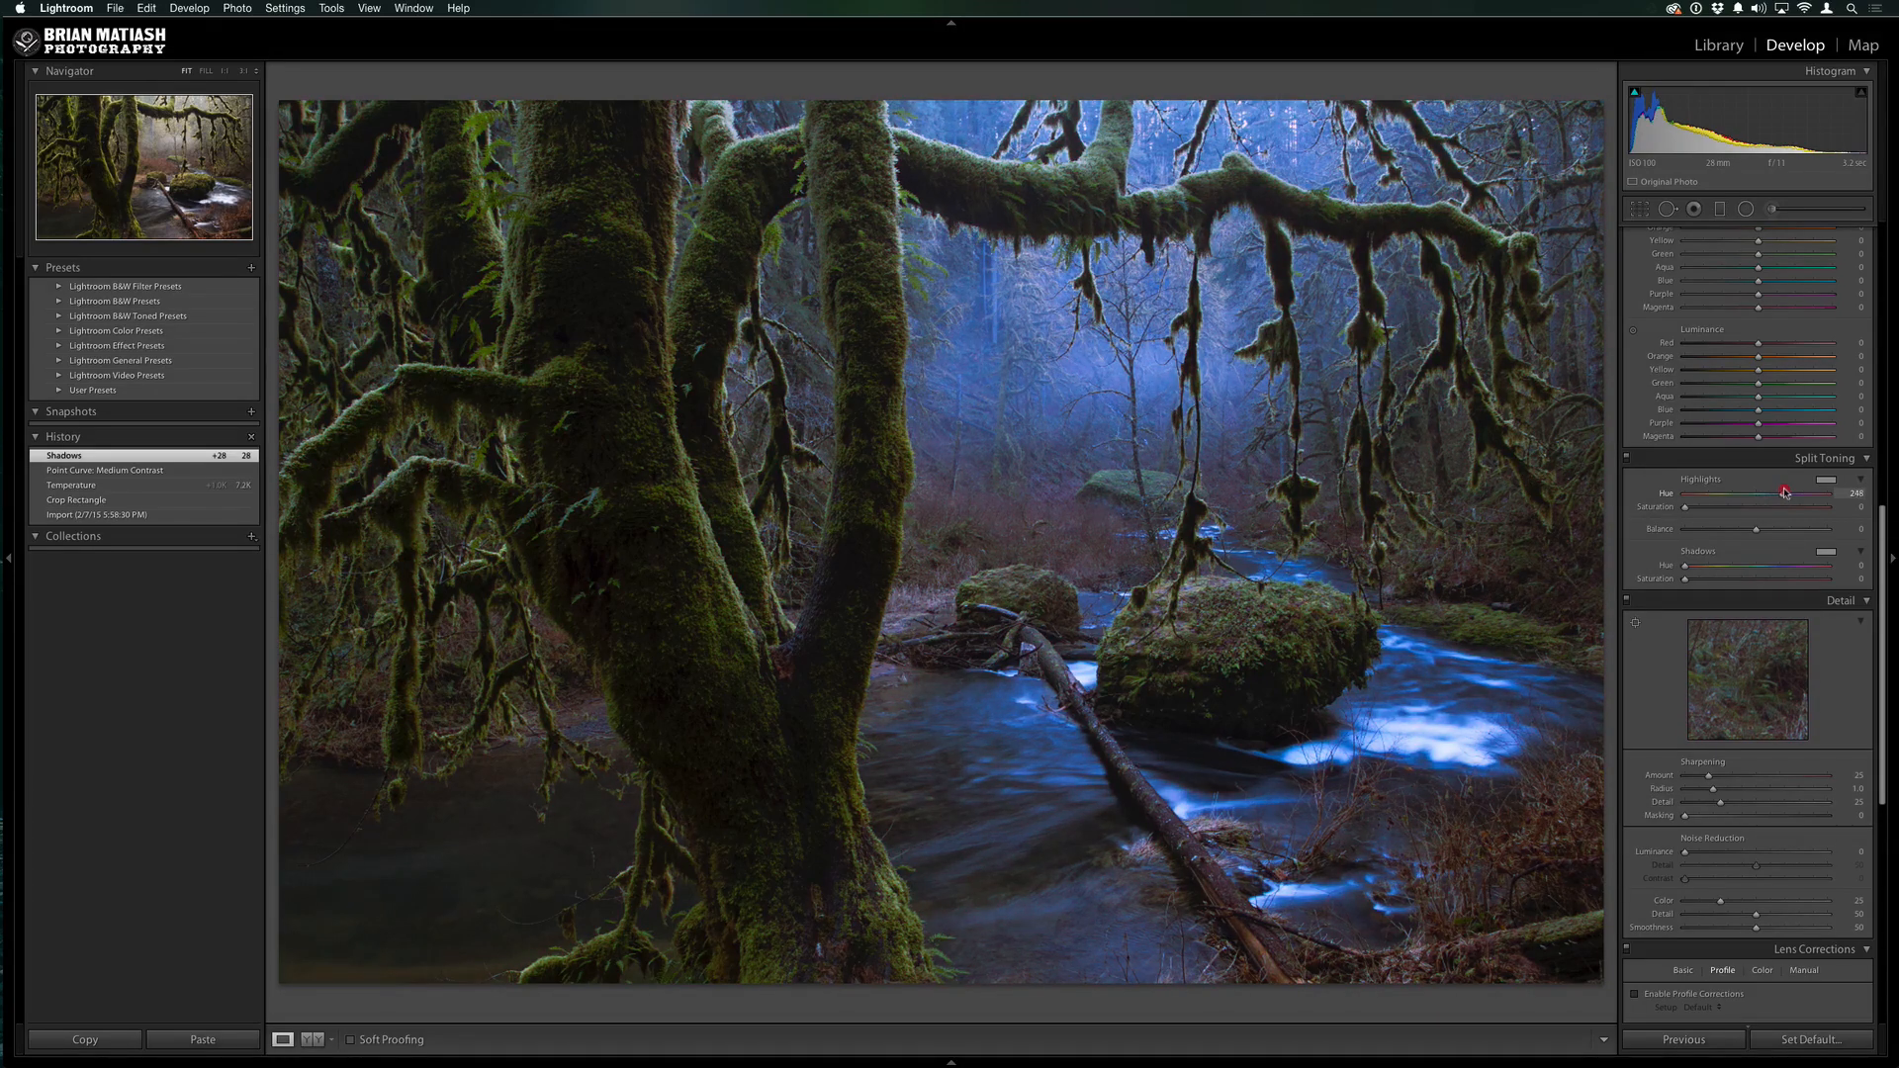
drag(1785, 493, 1767, 493)
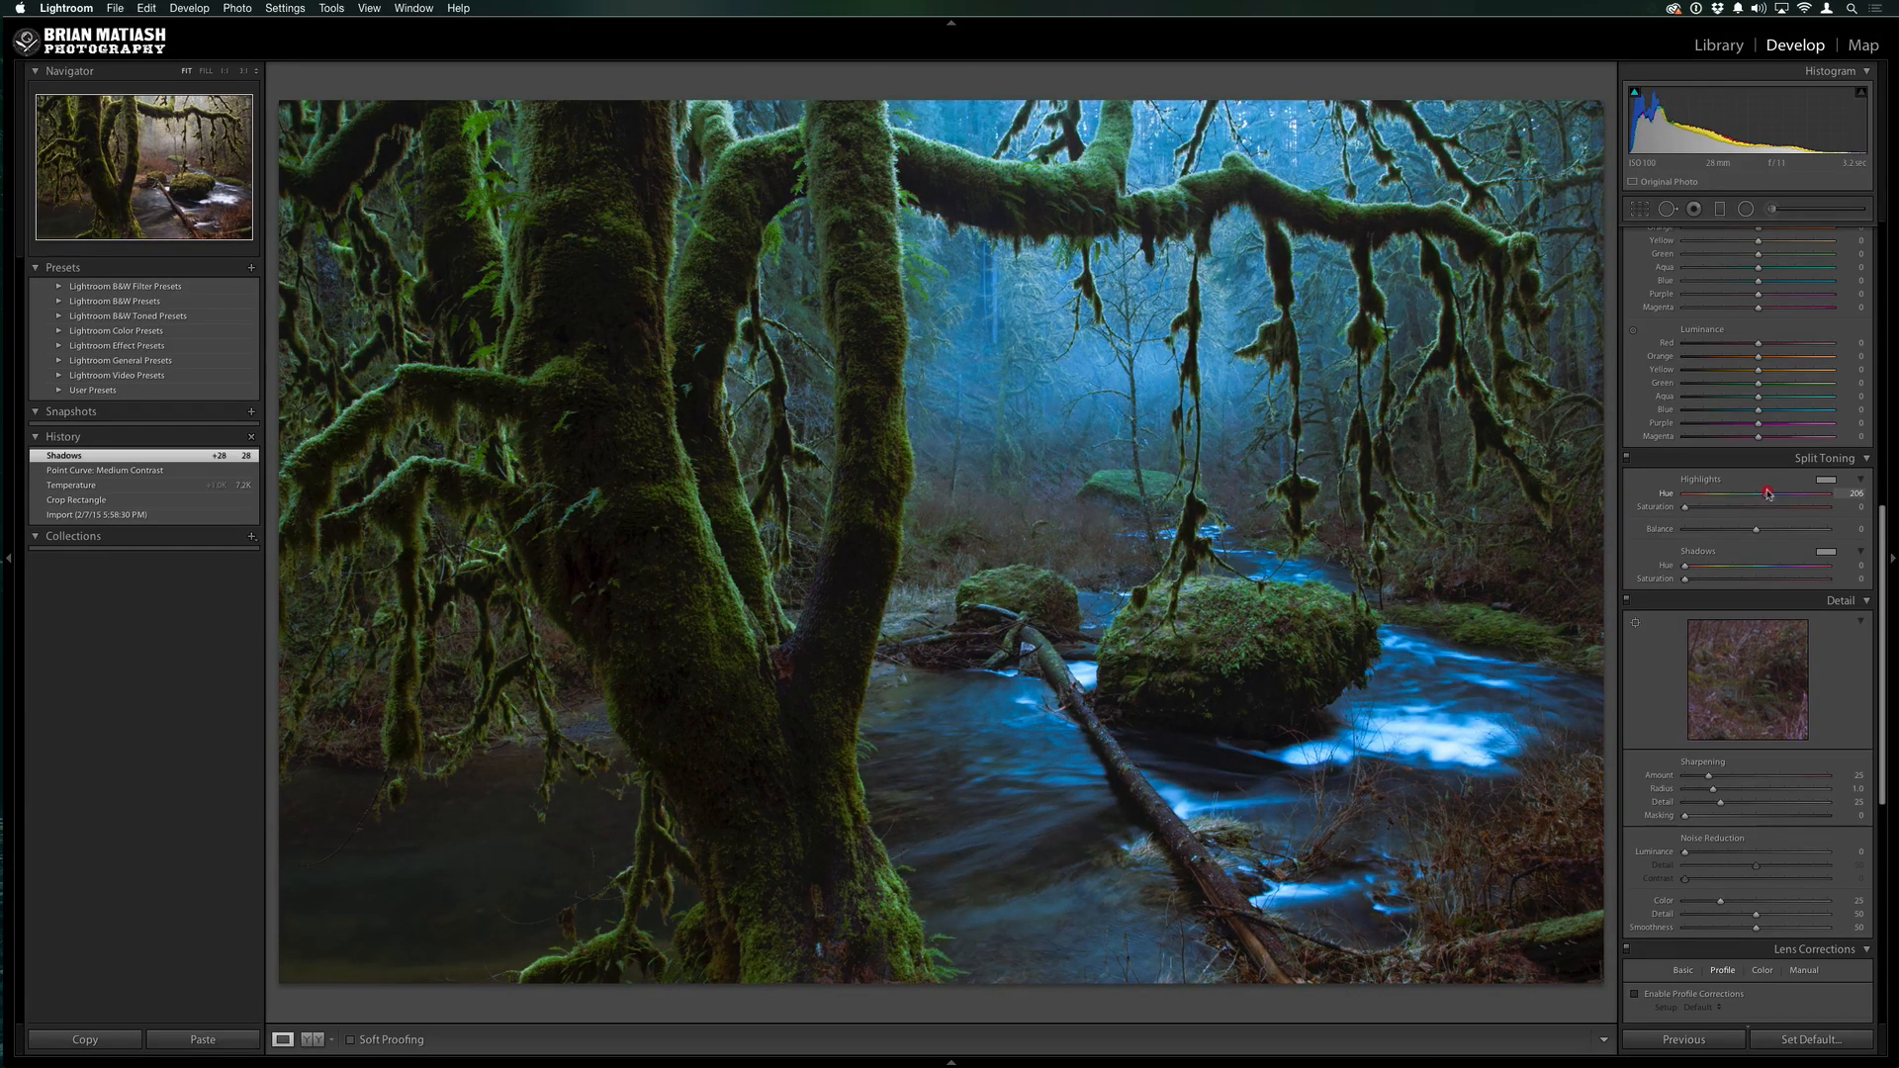
drag(1769, 491, 1741, 499)
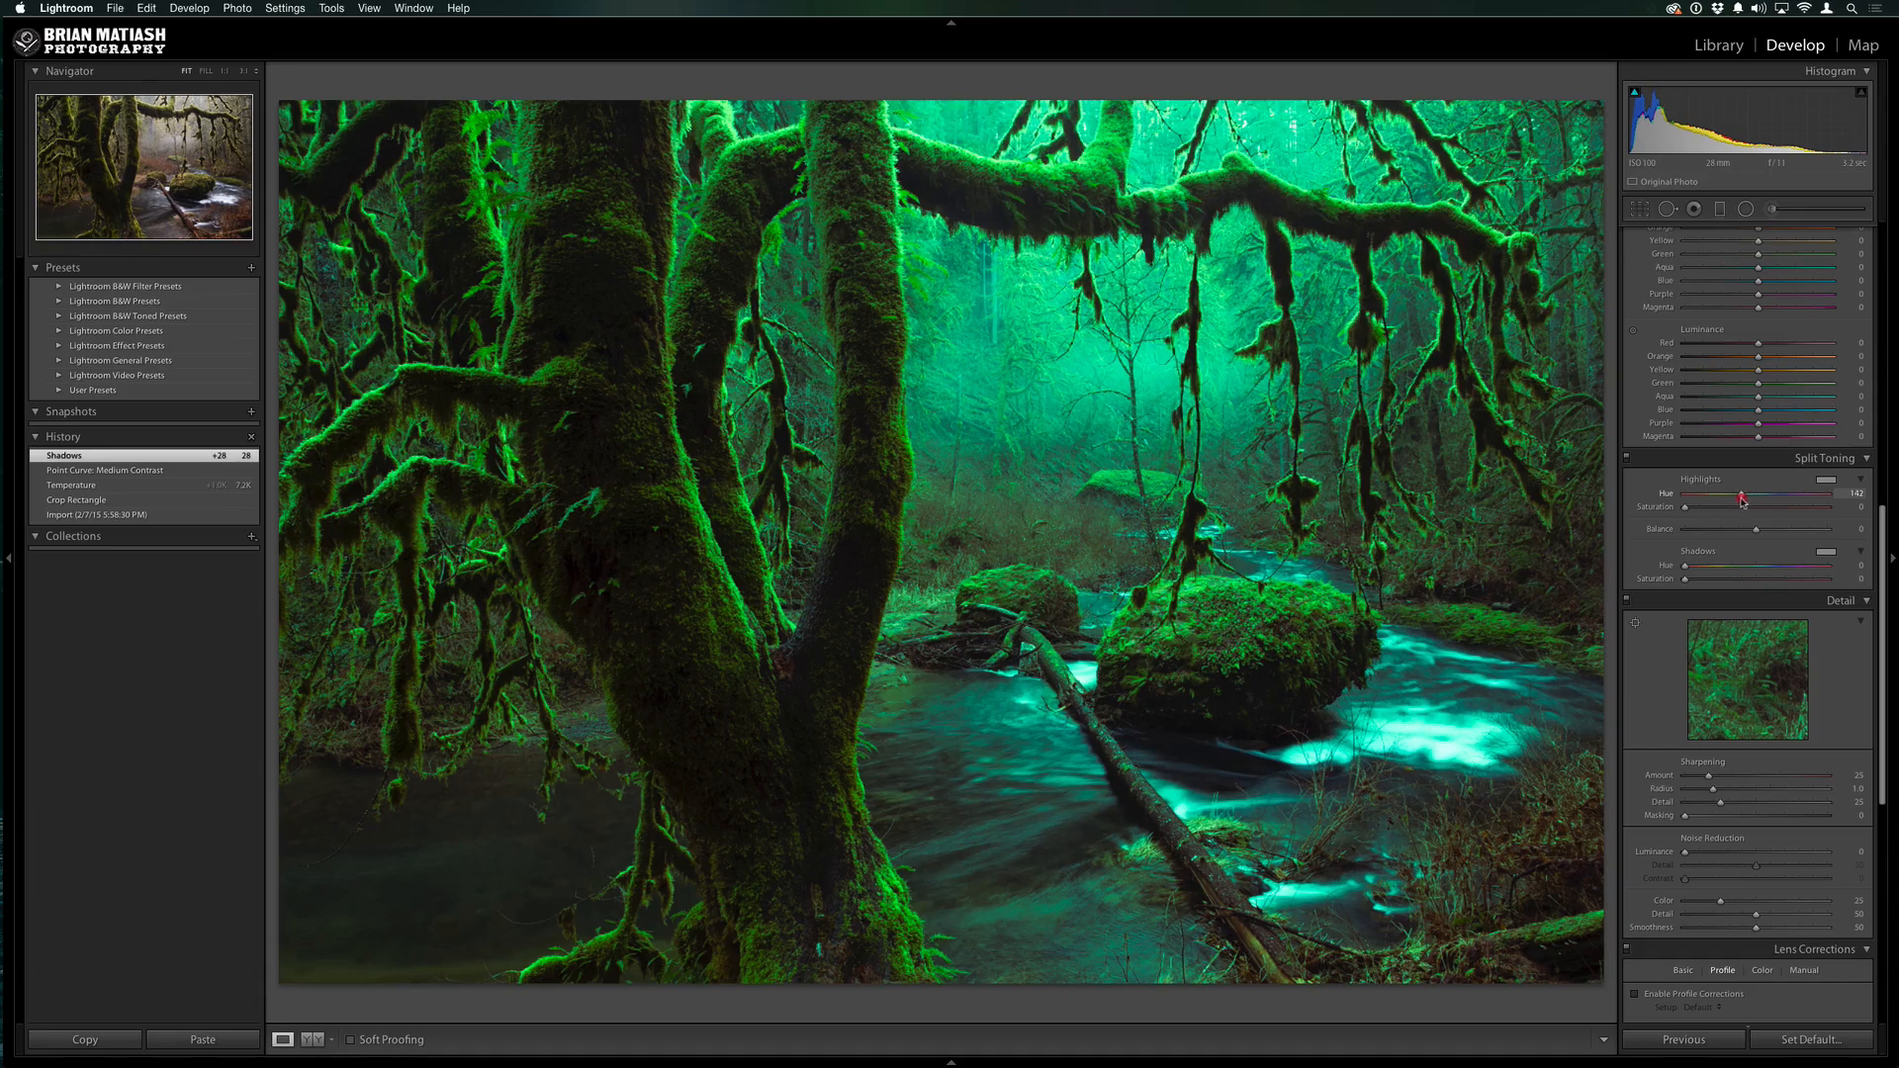
drag(1741, 501, 1729, 500)
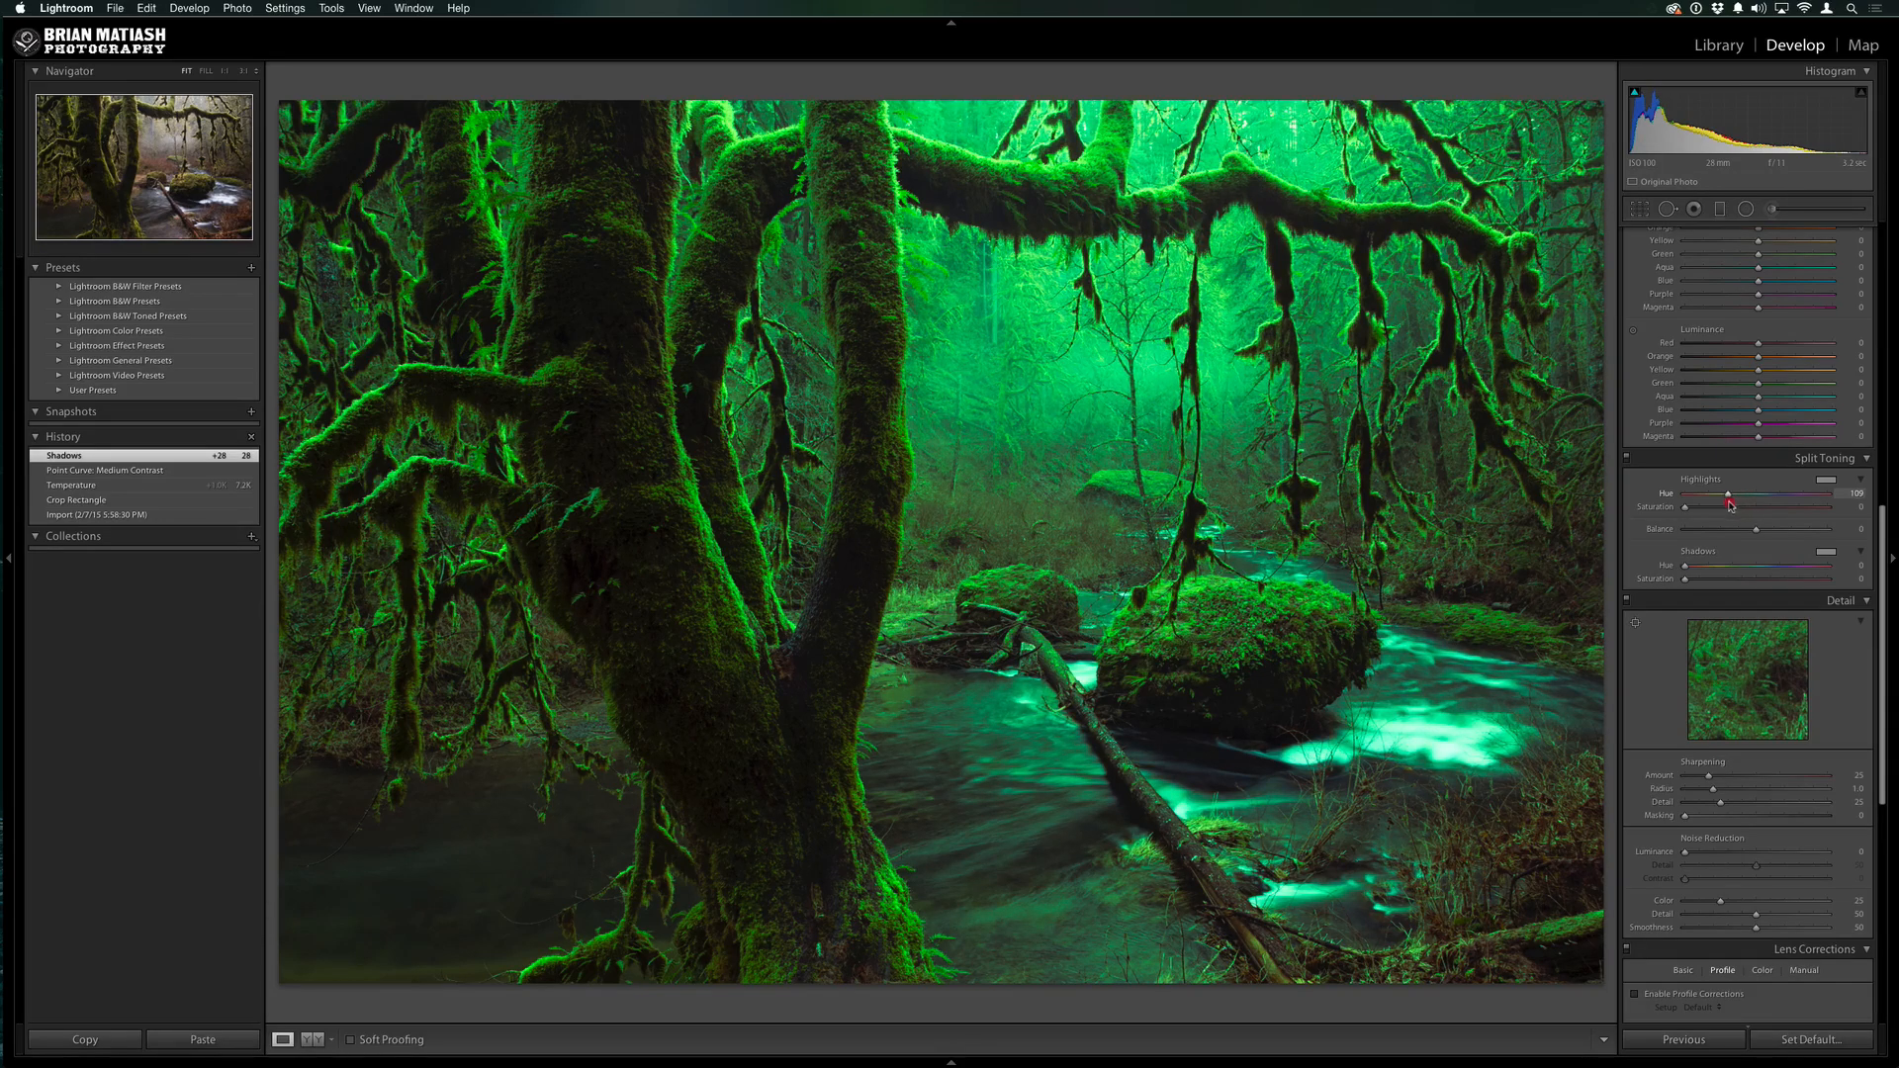
drag(1729, 508, 1705, 509)
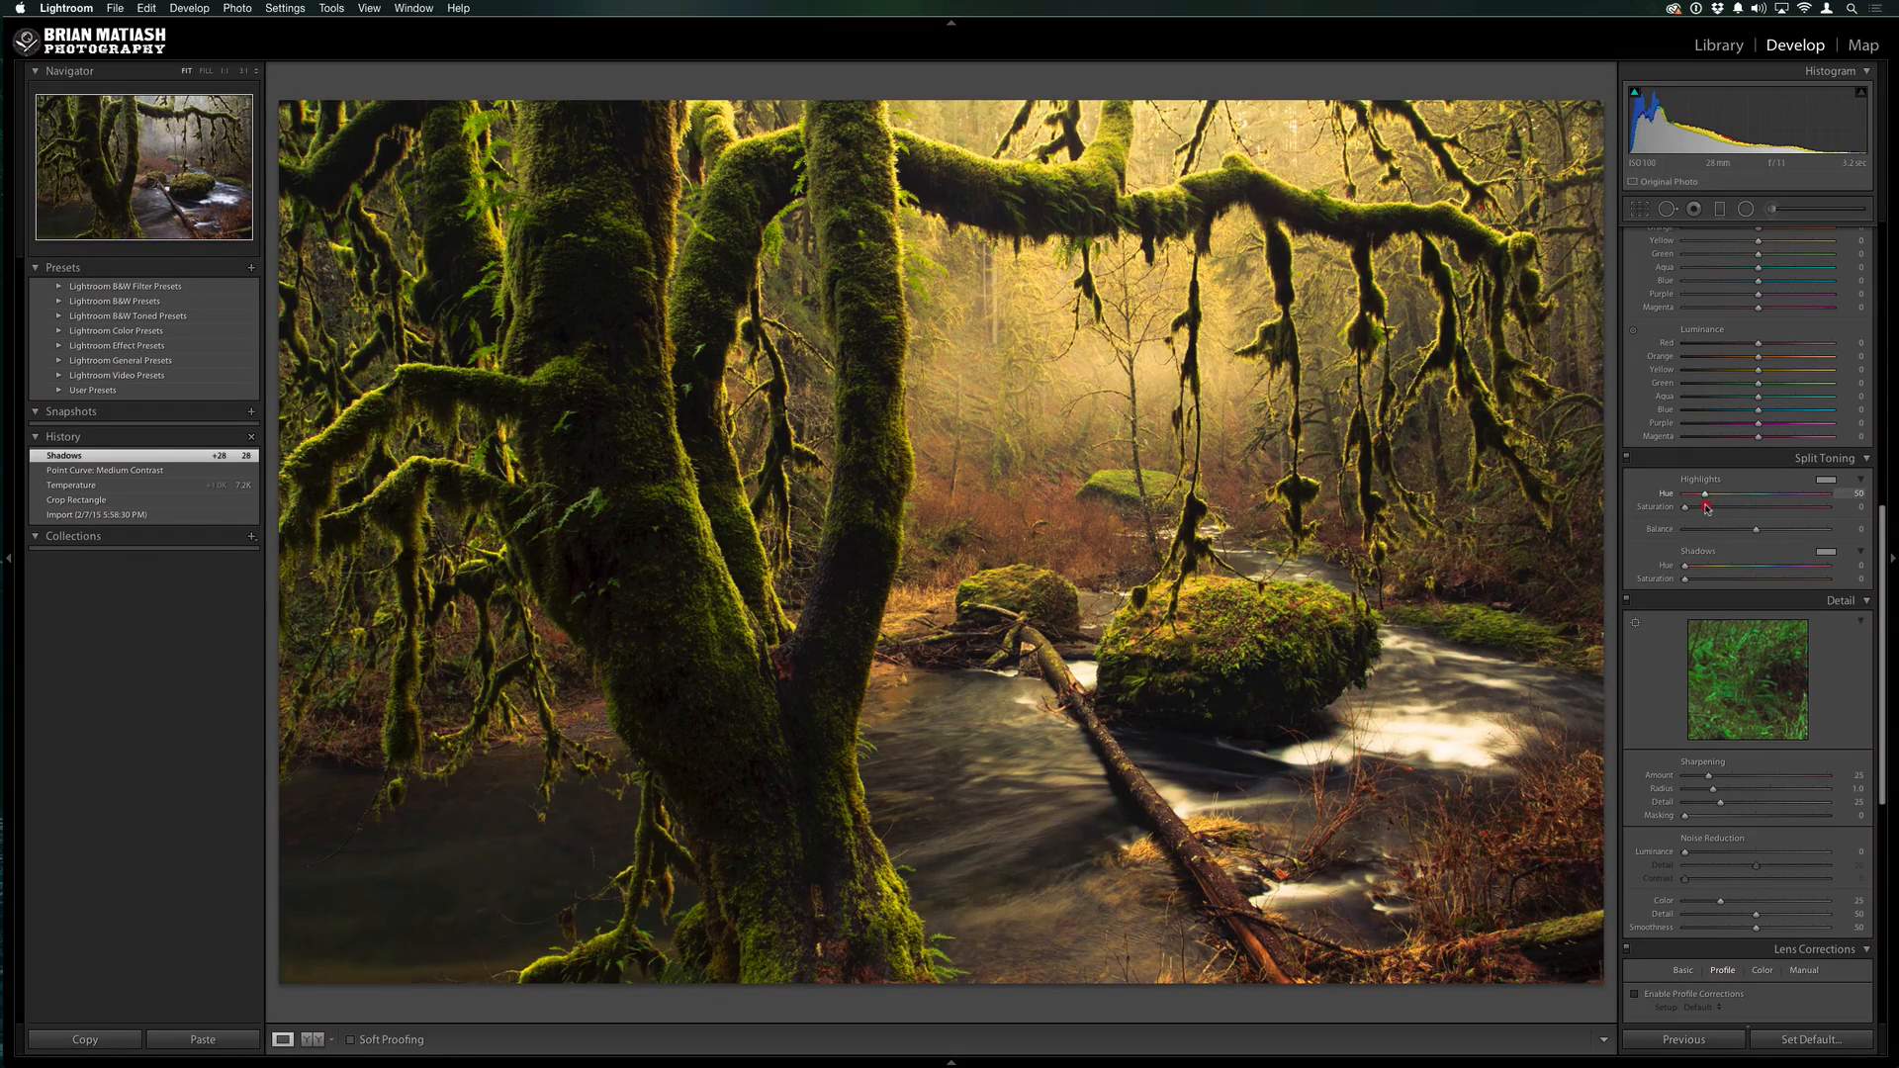
drag(1705, 506, 1748, 501)
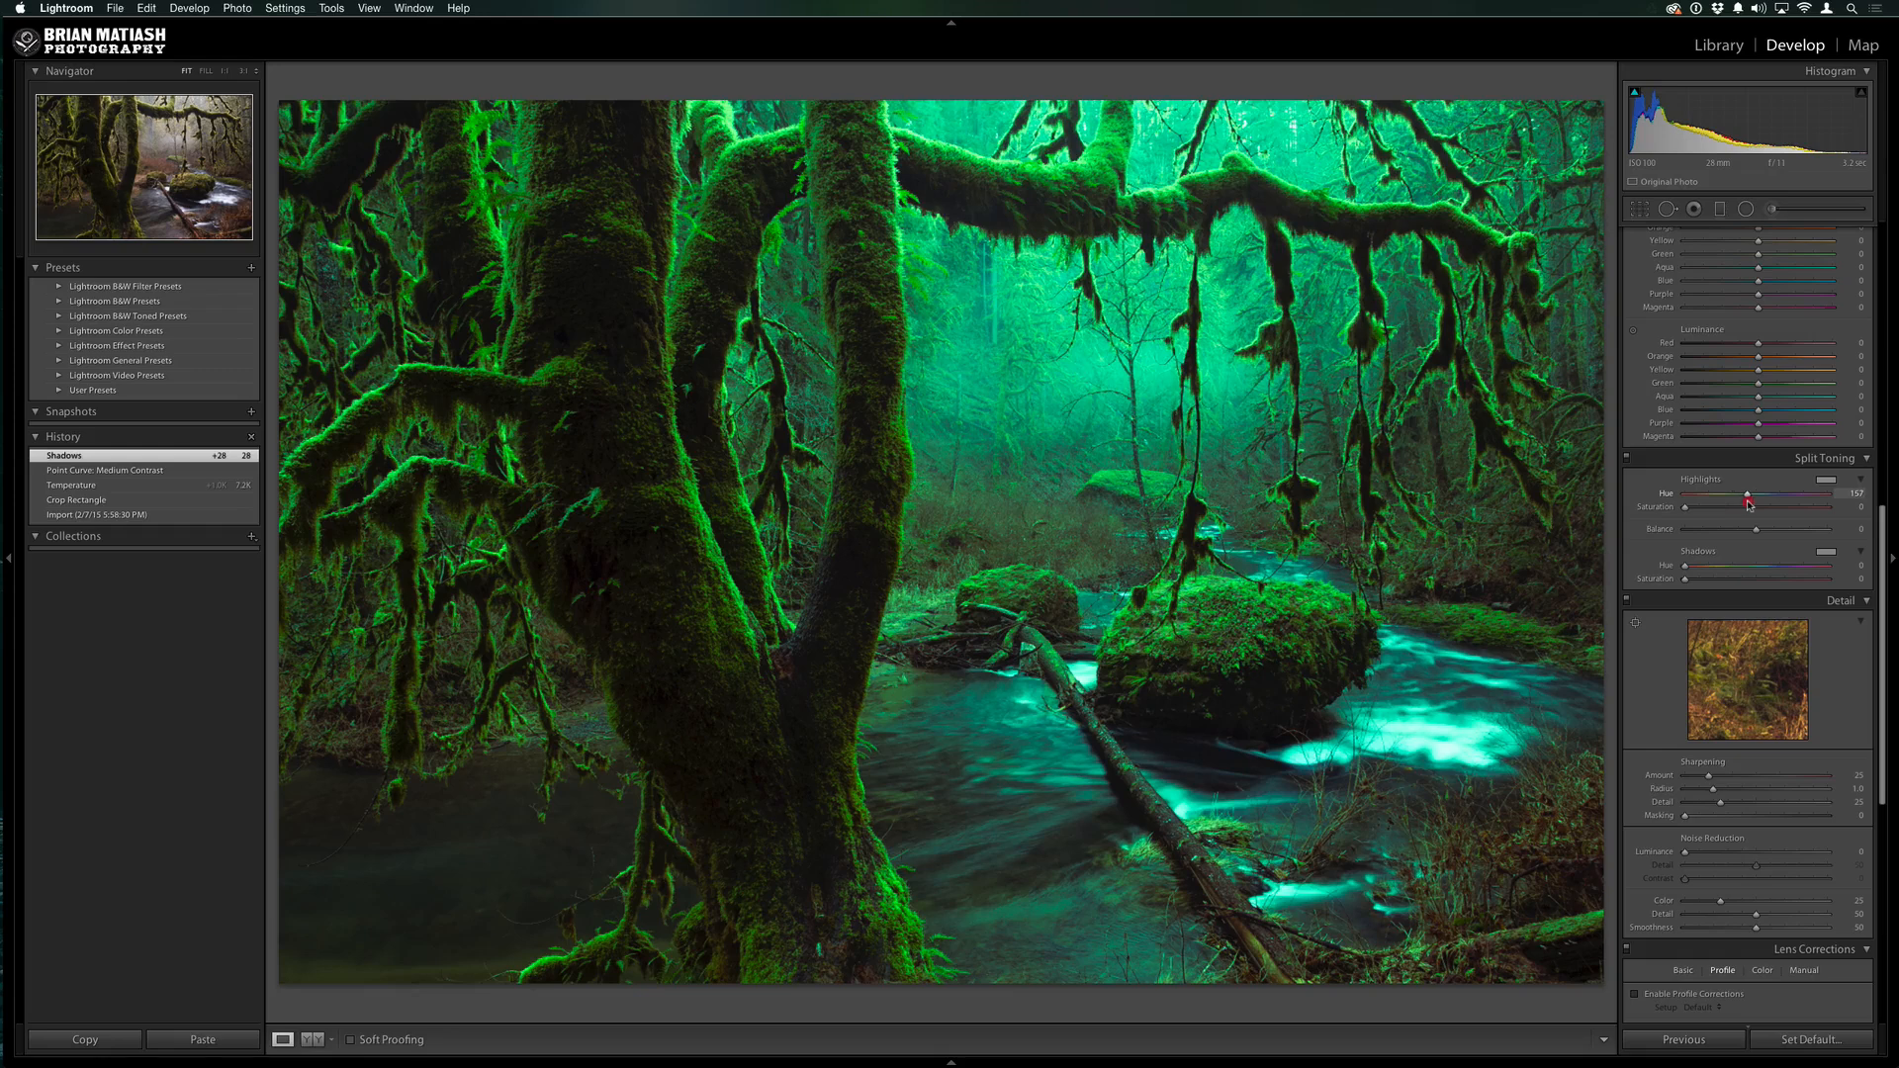
drag(1759, 492, 1735, 493)
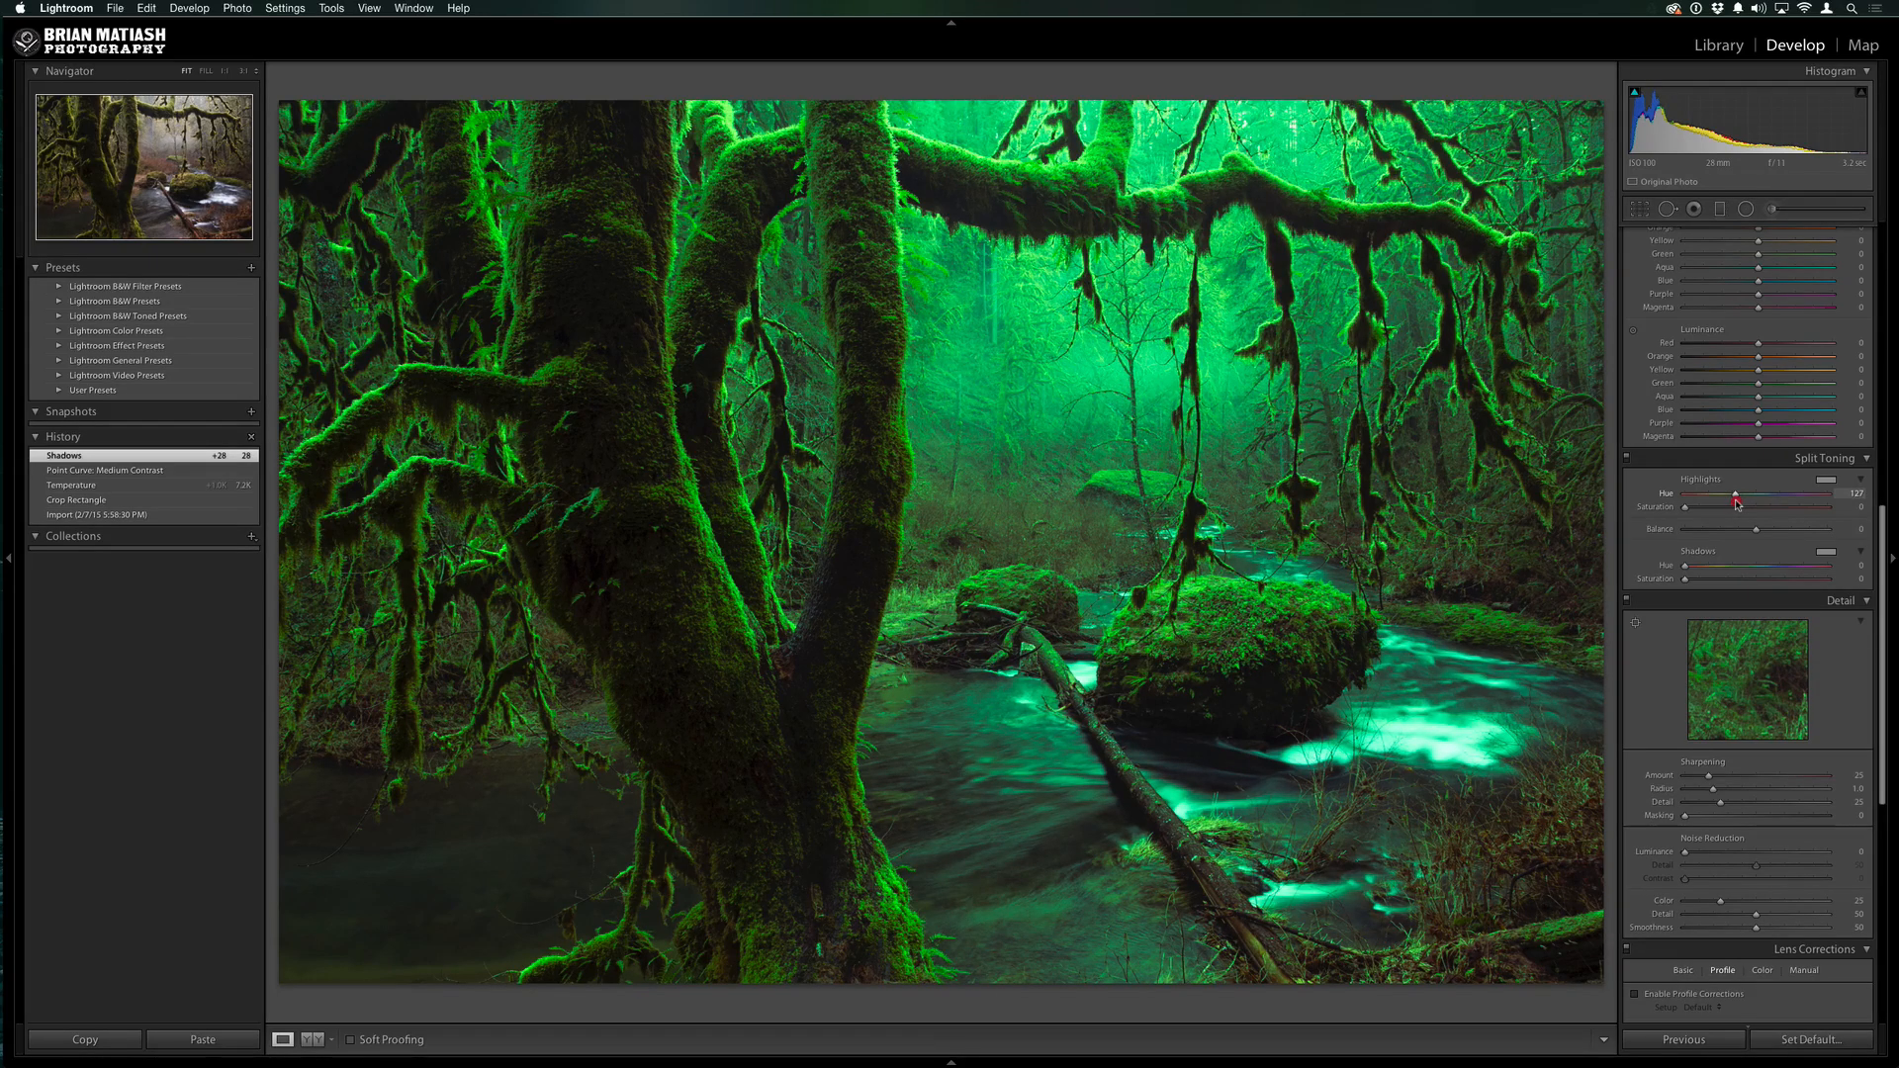
drag(1745, 493, 1733, 493)
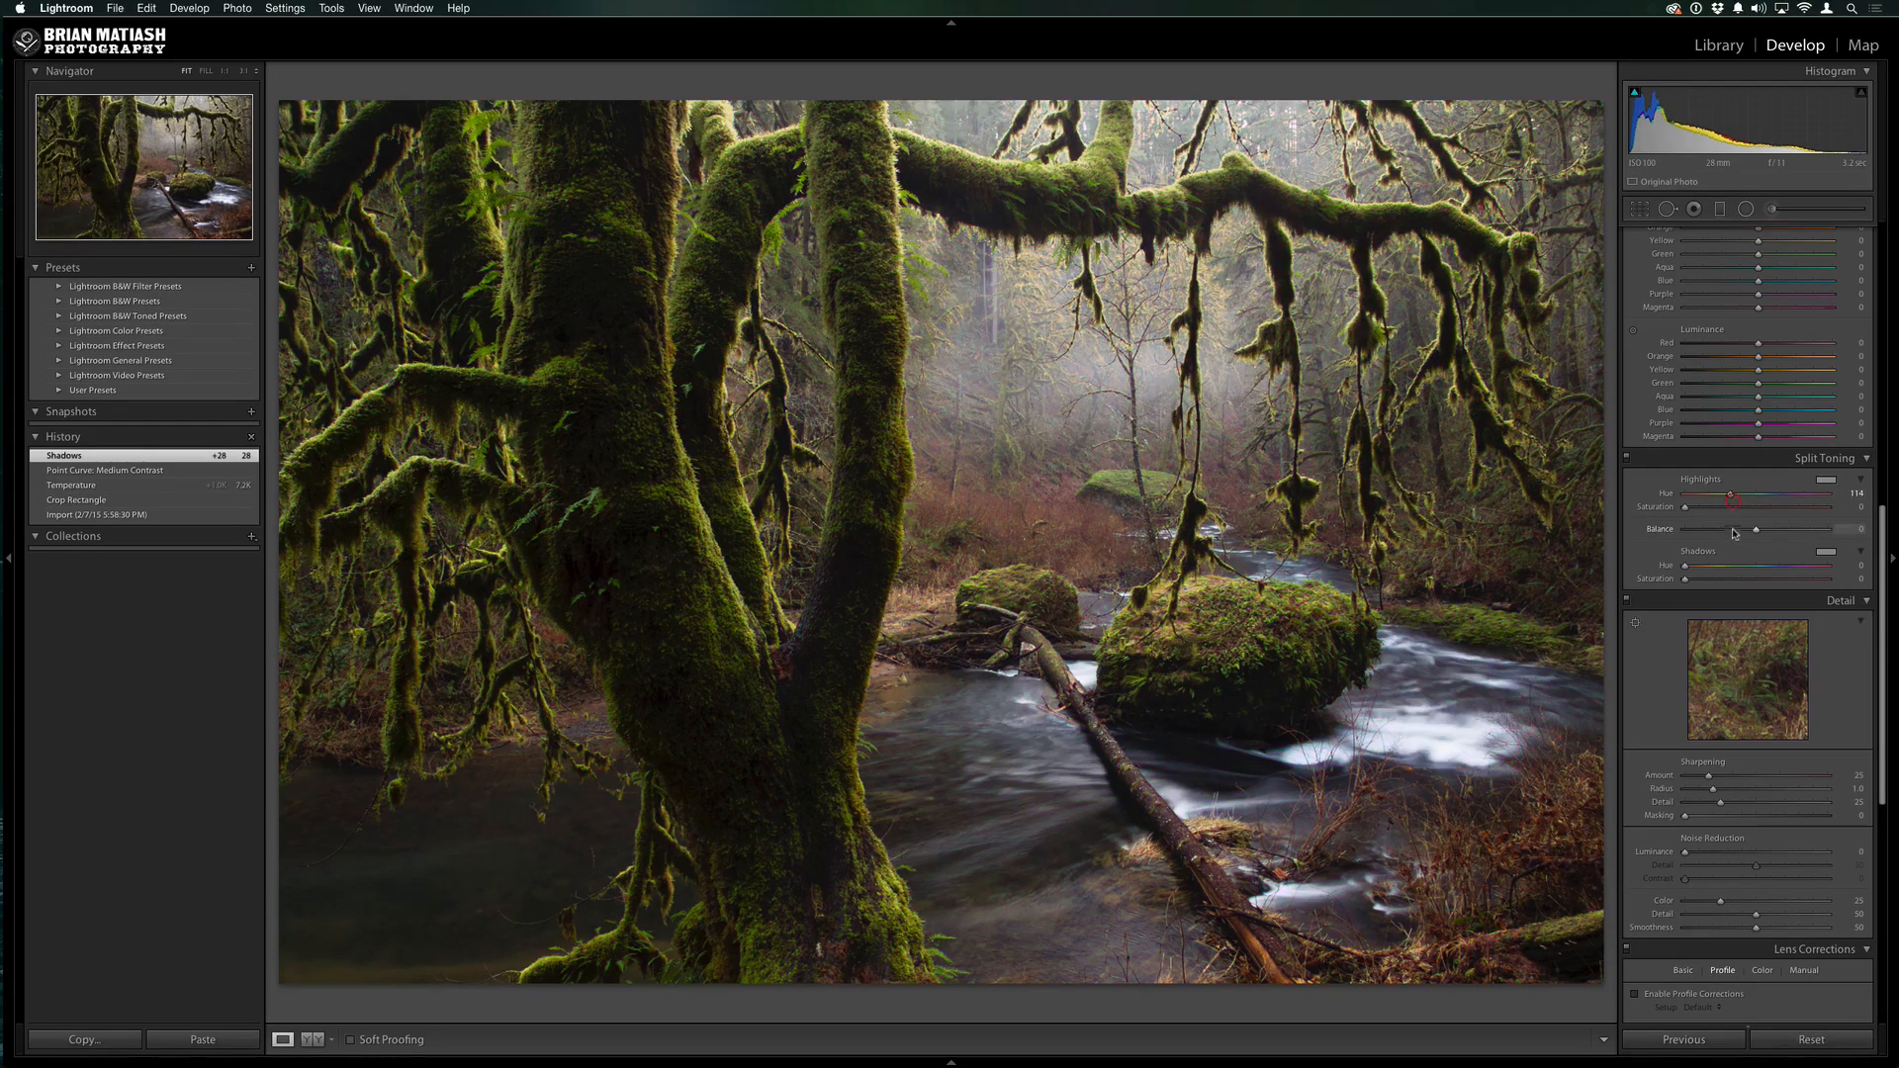
Set the highlight tint to hue 114 with saturation 50
drag(1683, 493, 1734, 493)
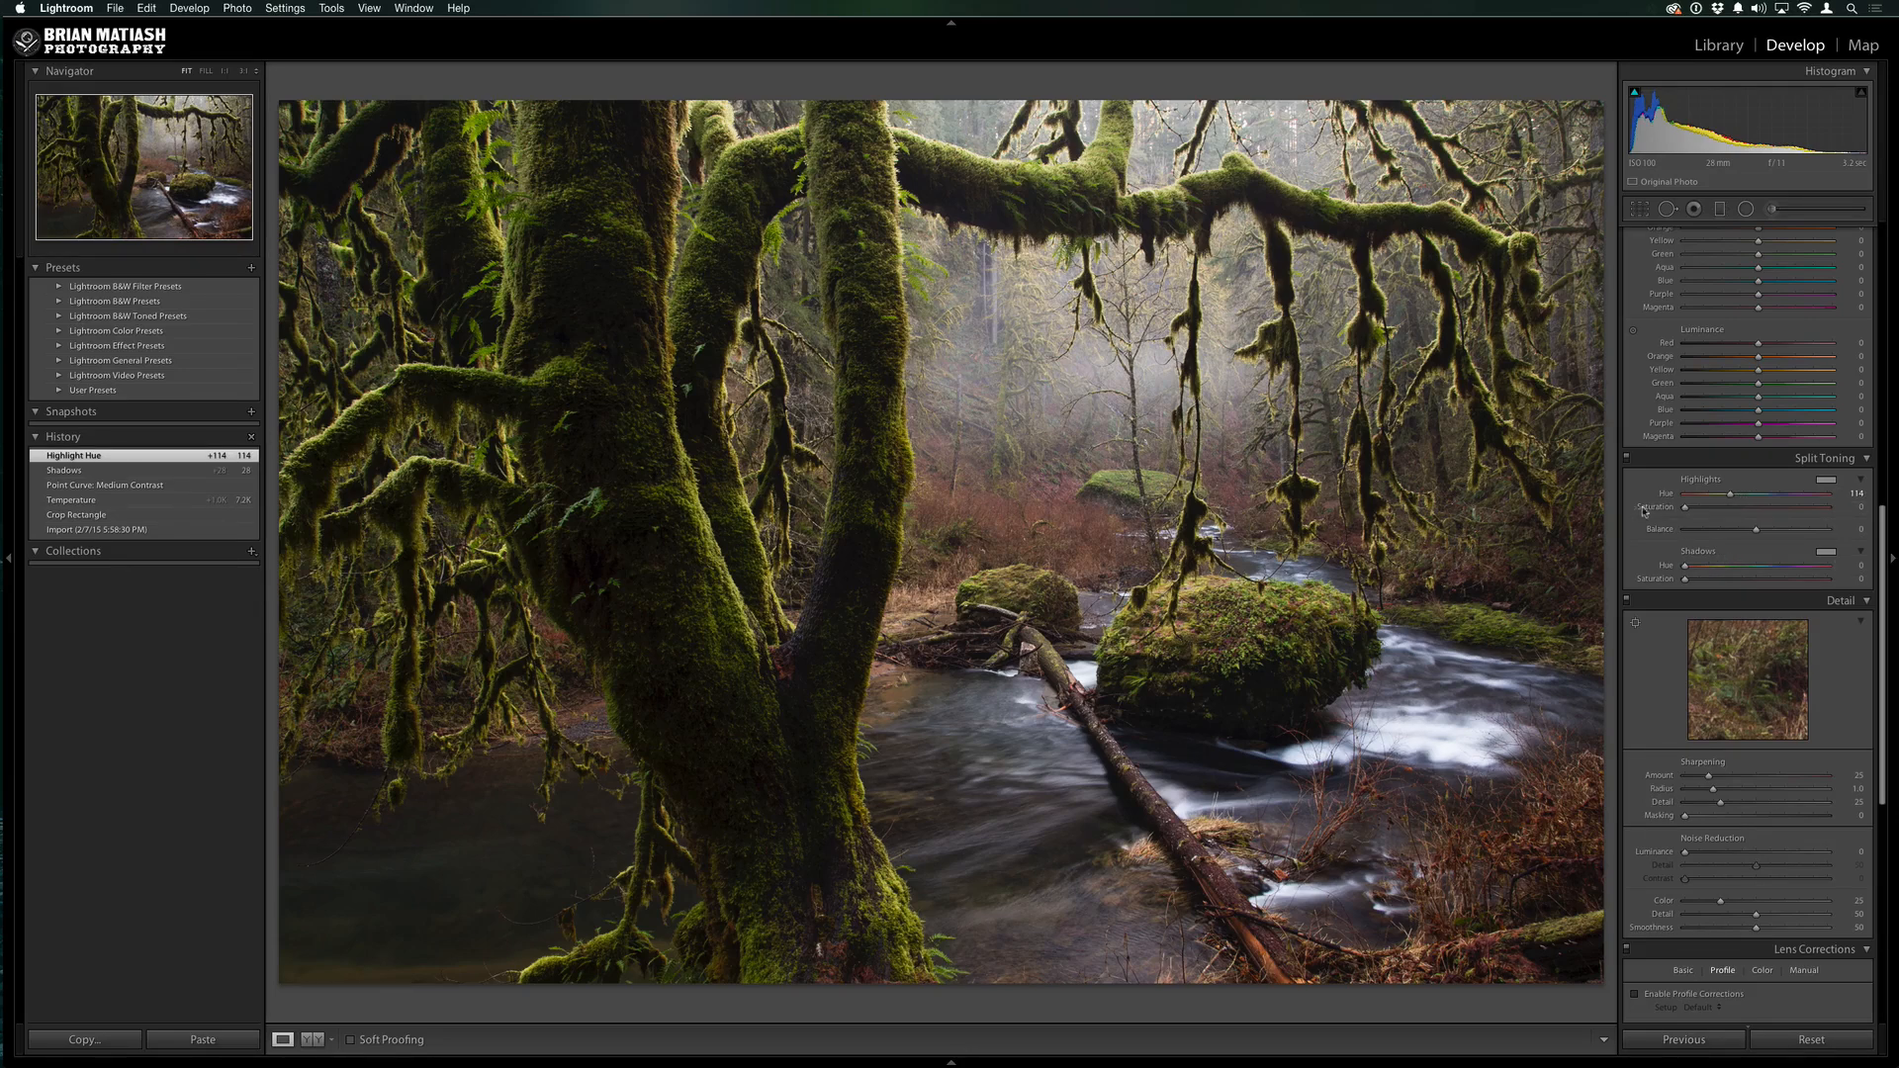
mouse_move(1678, 520)
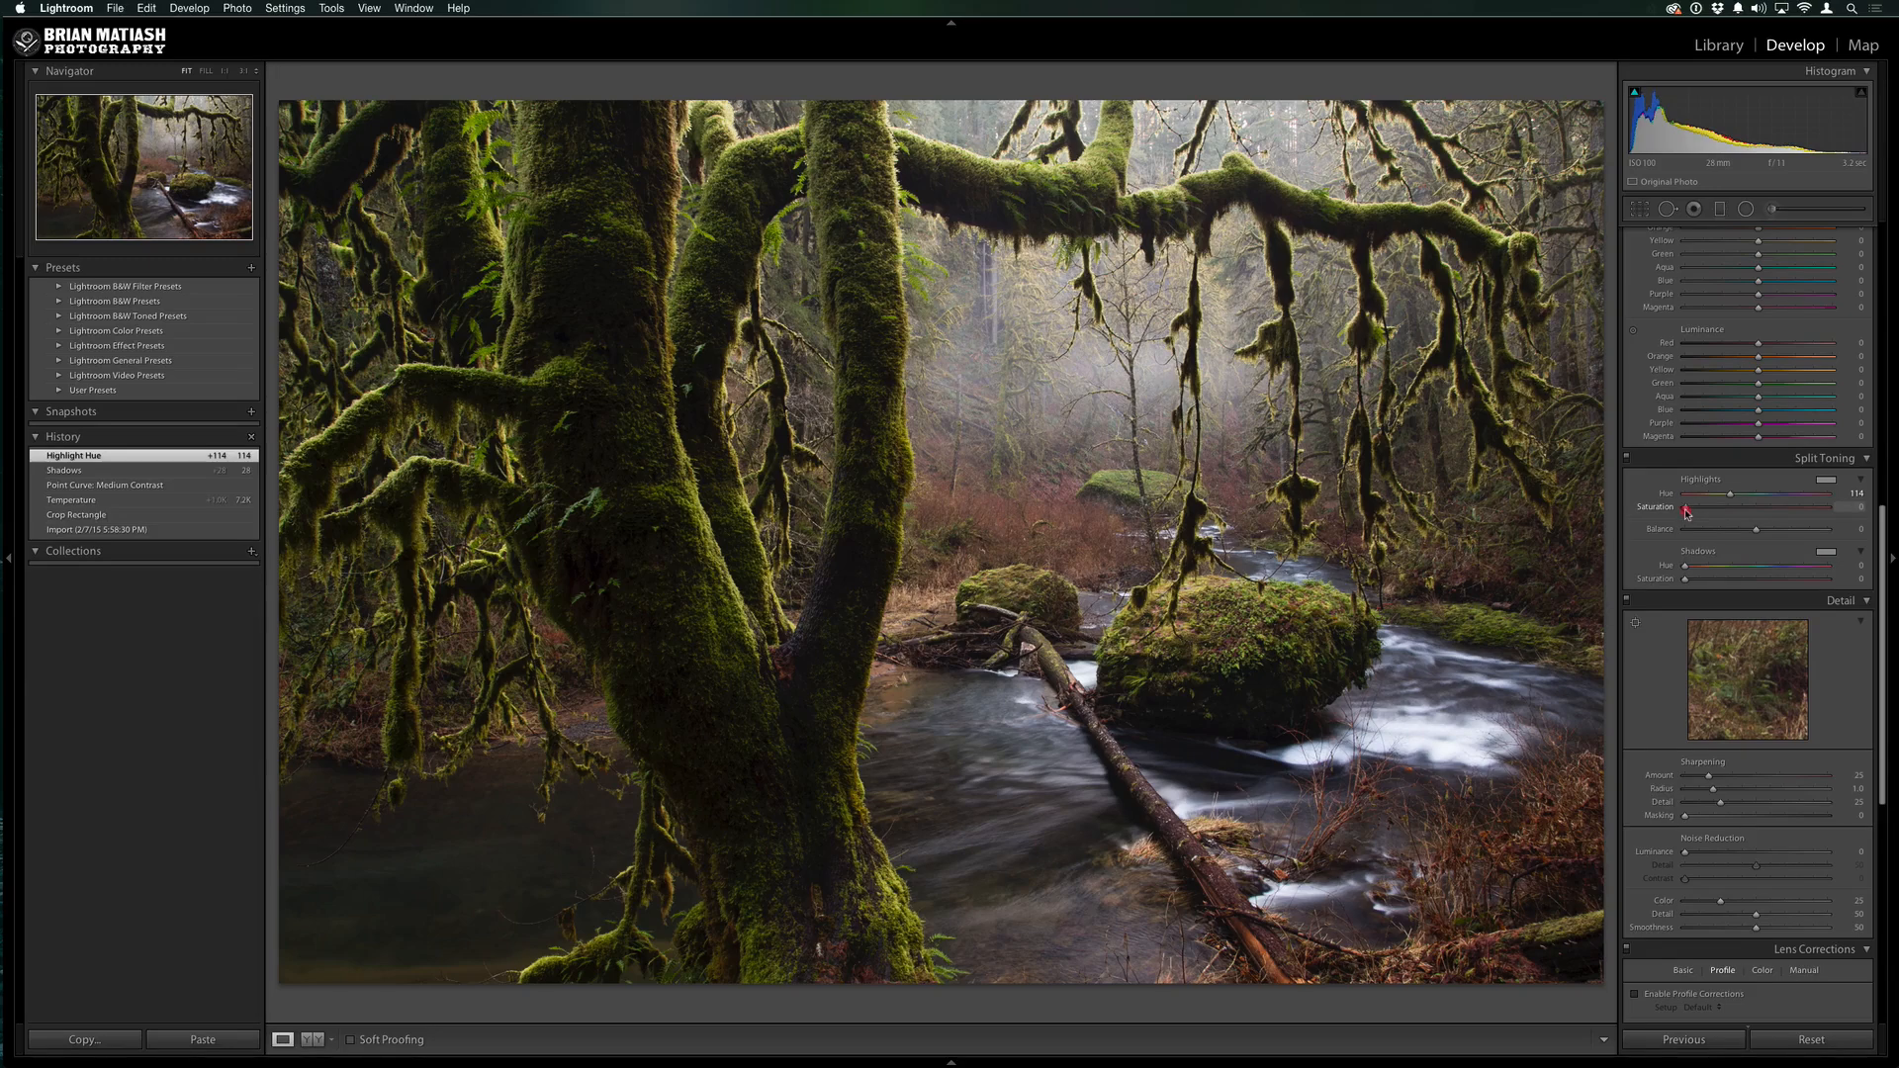
drag(1686, 517, 1854, 517)
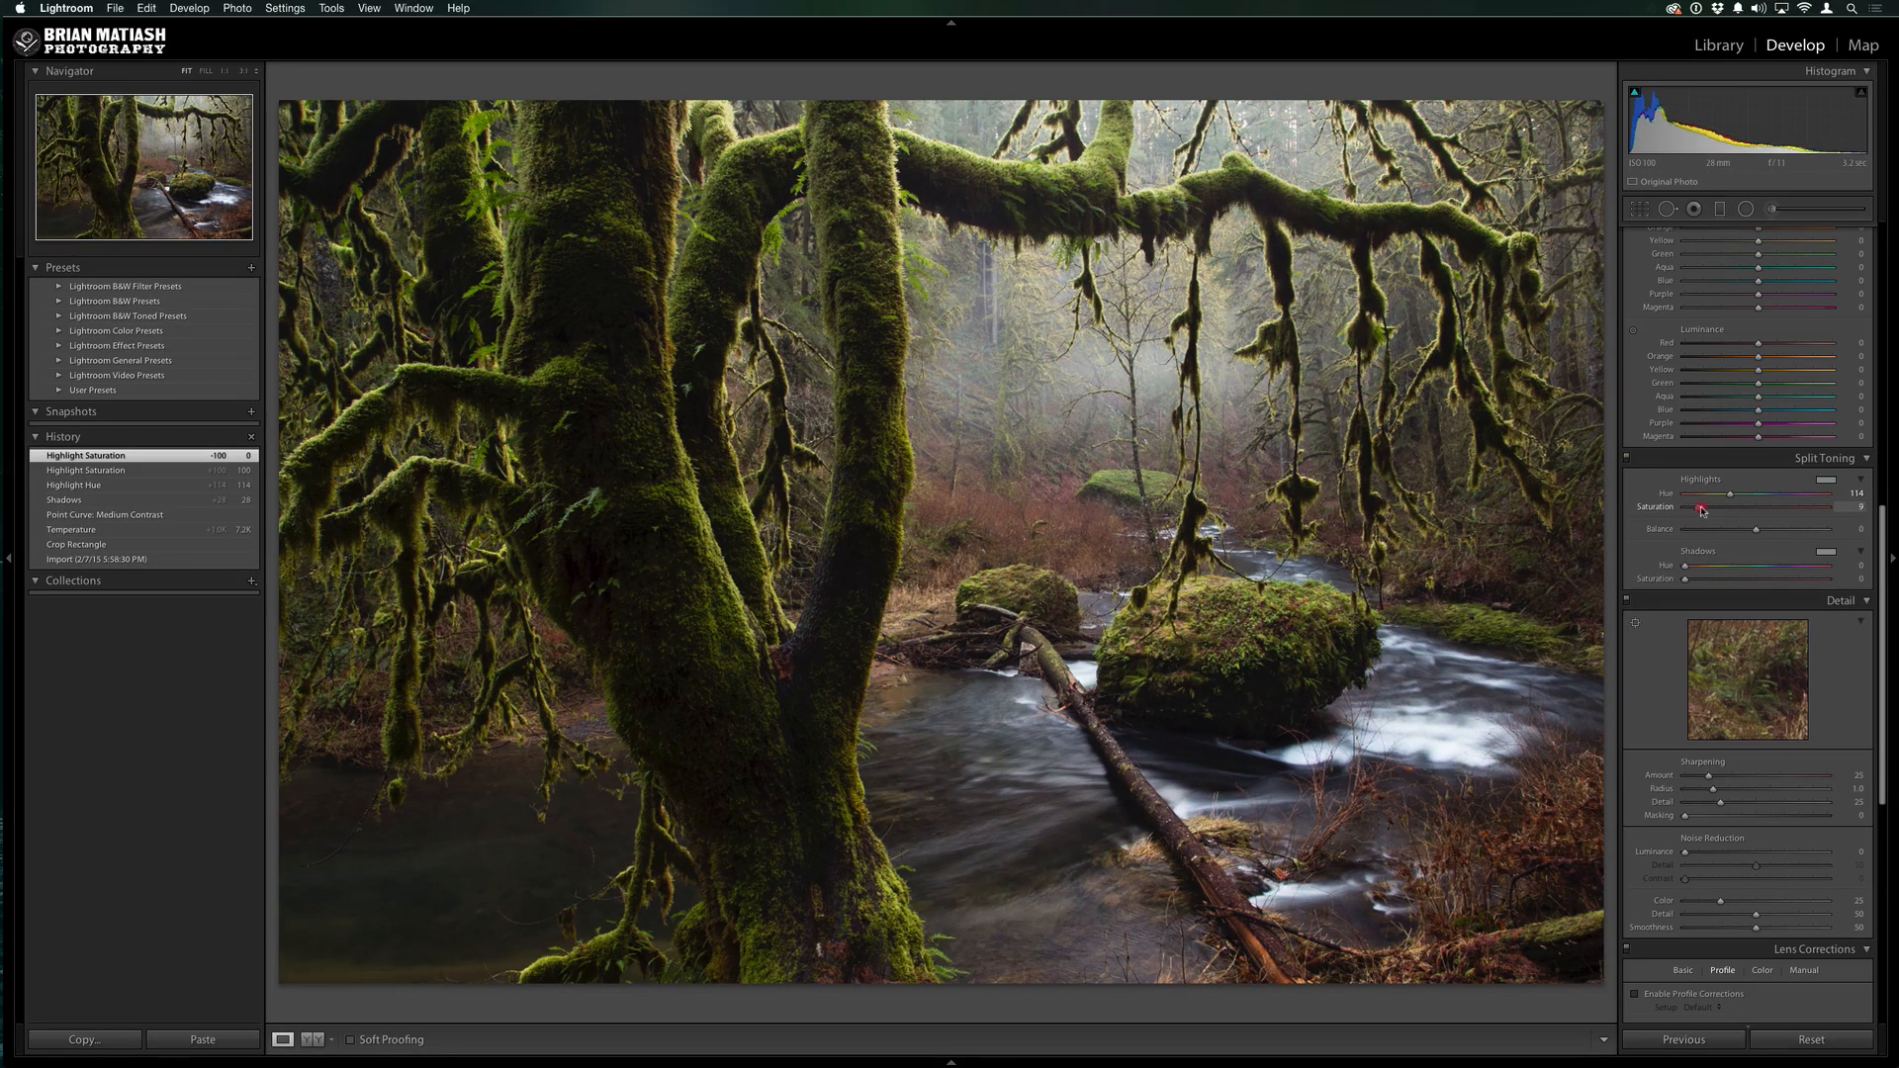
drag(1701, 509, 1735, 509)
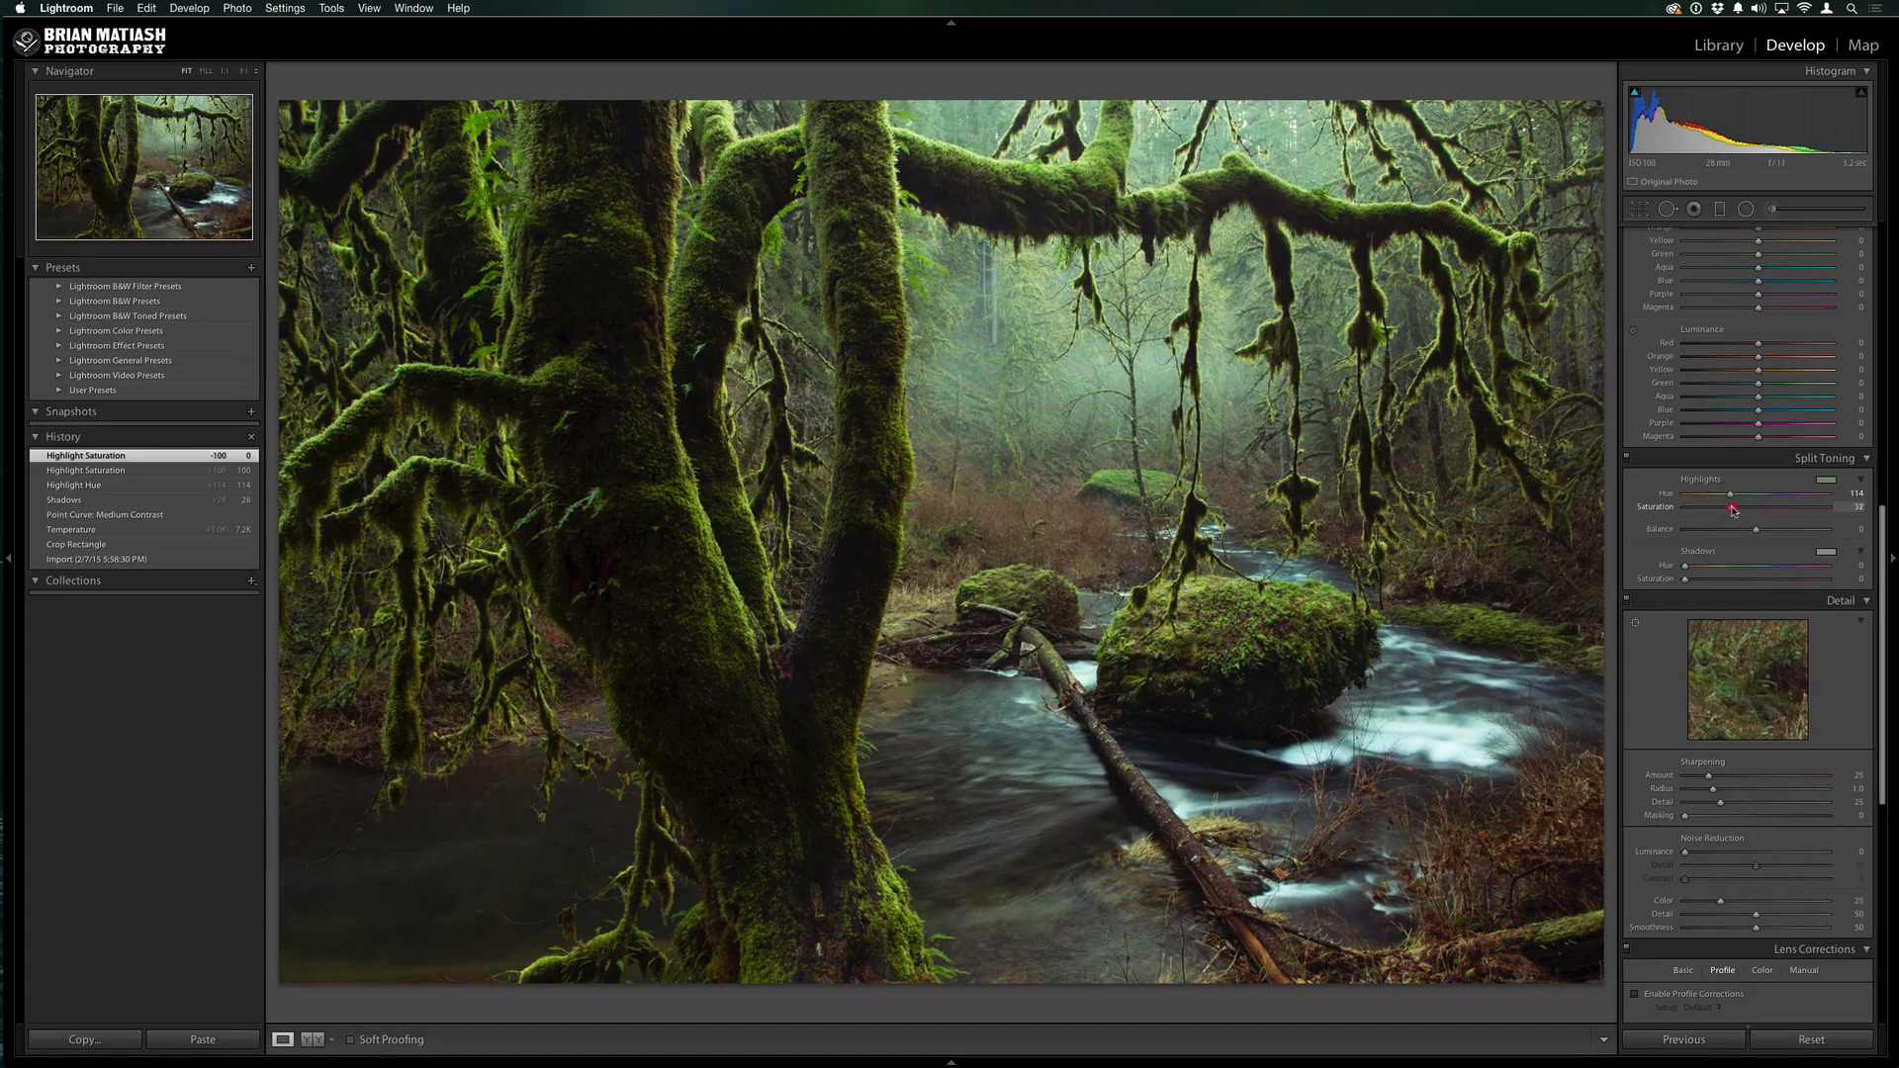
drag(1733, 511, 1759, 511)
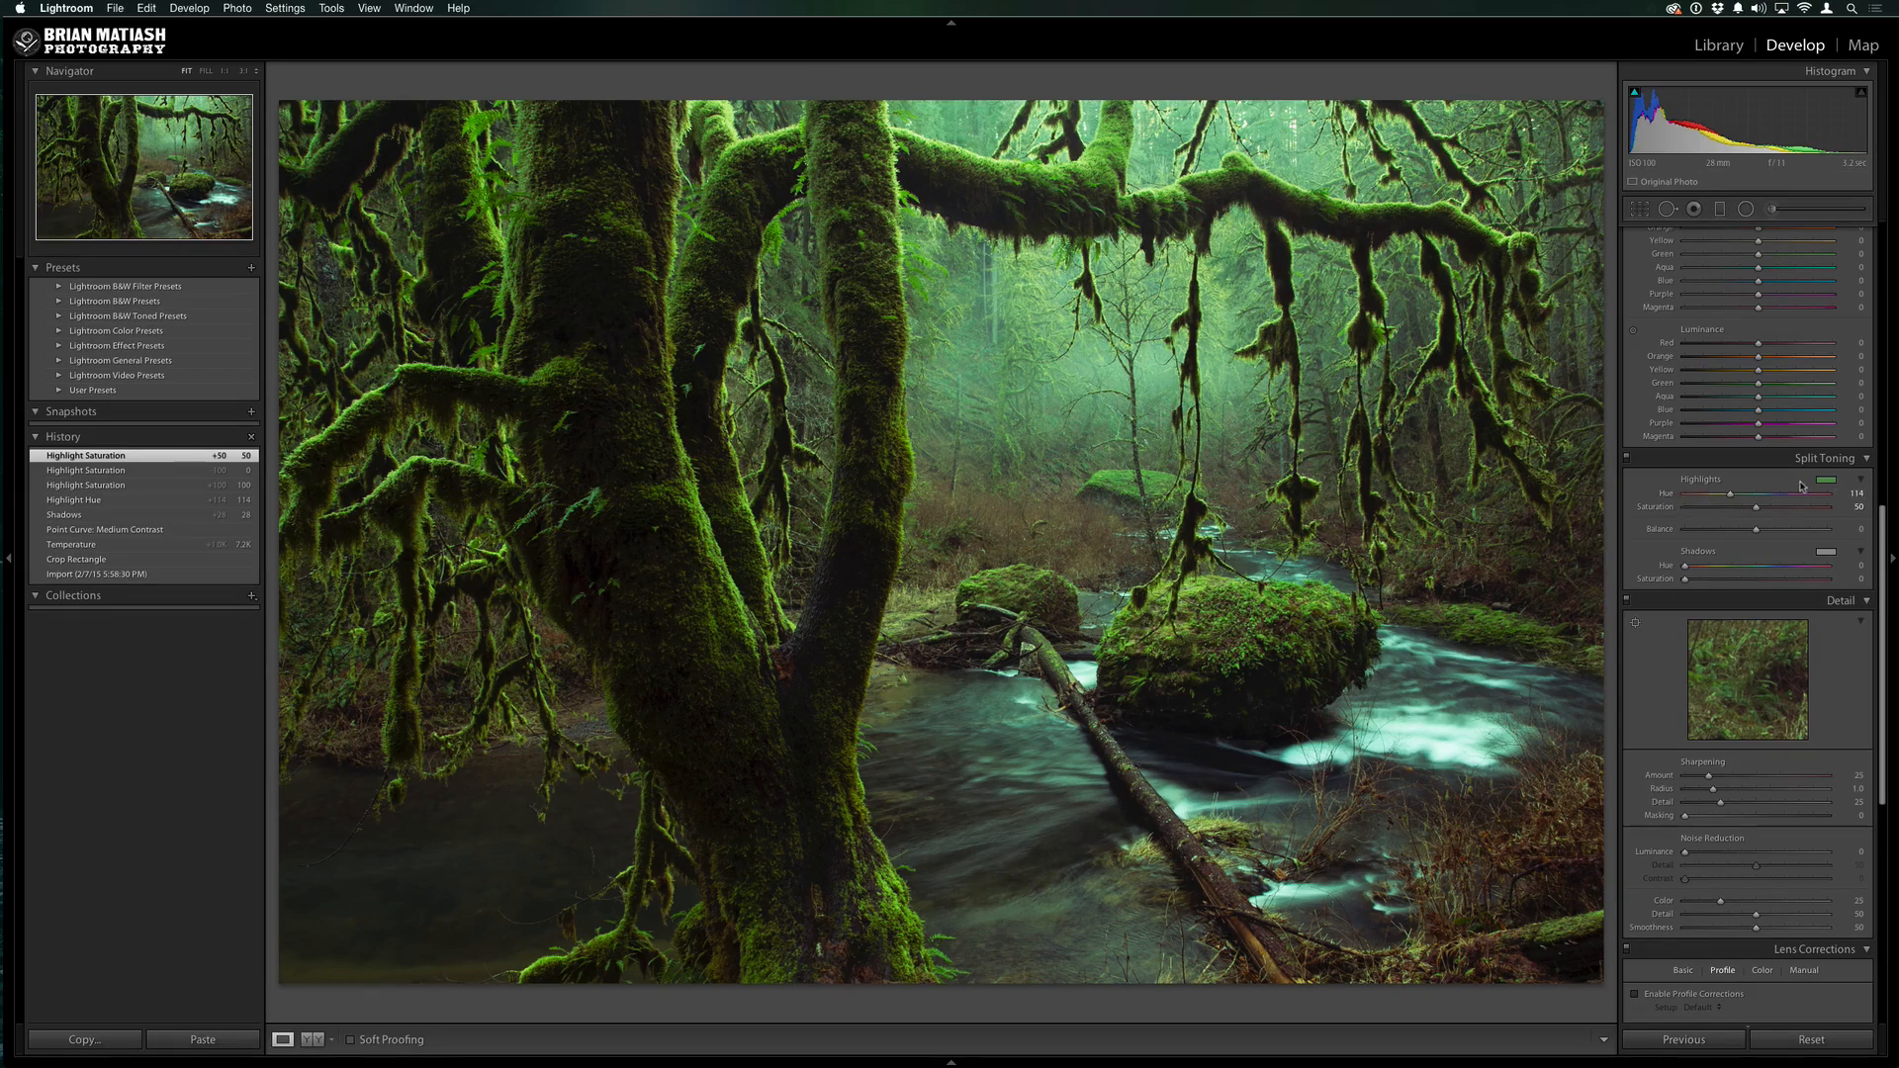
mouse_move(1670, 576)
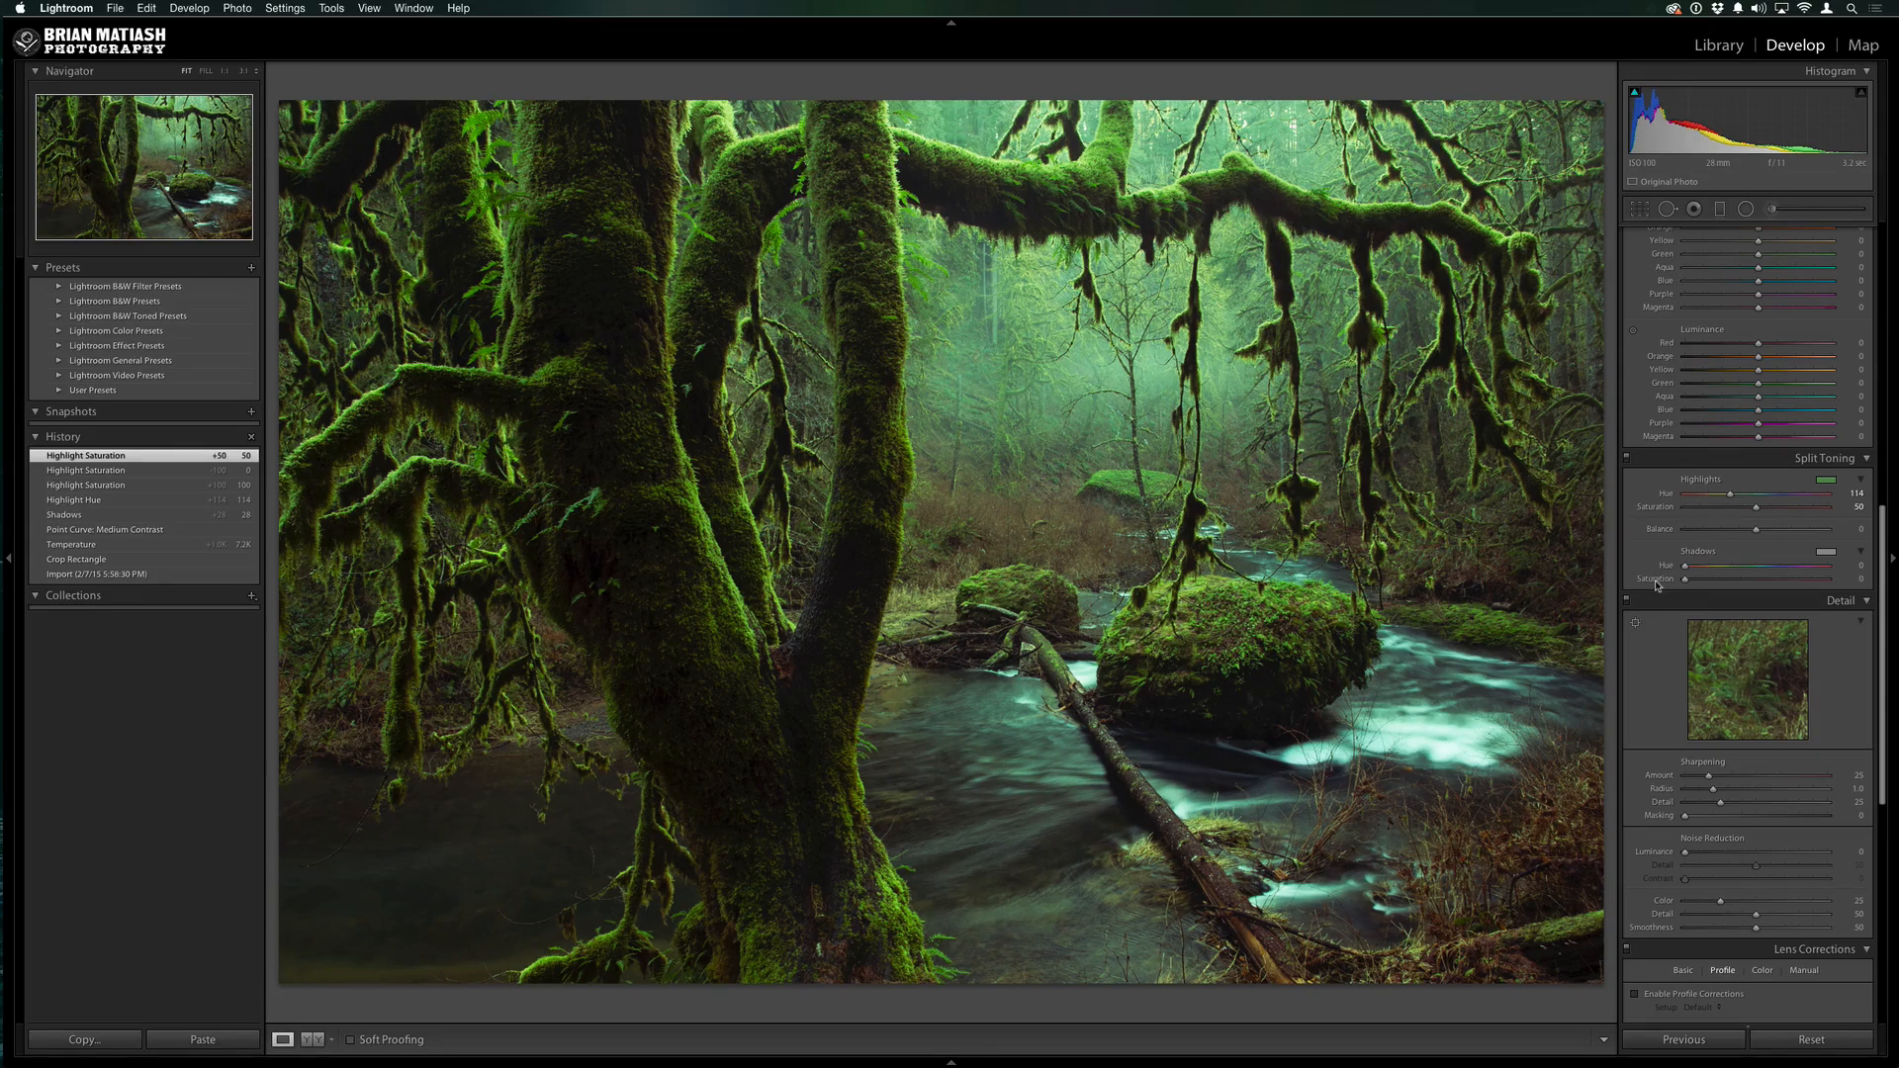
mouse_move(1660, 585)
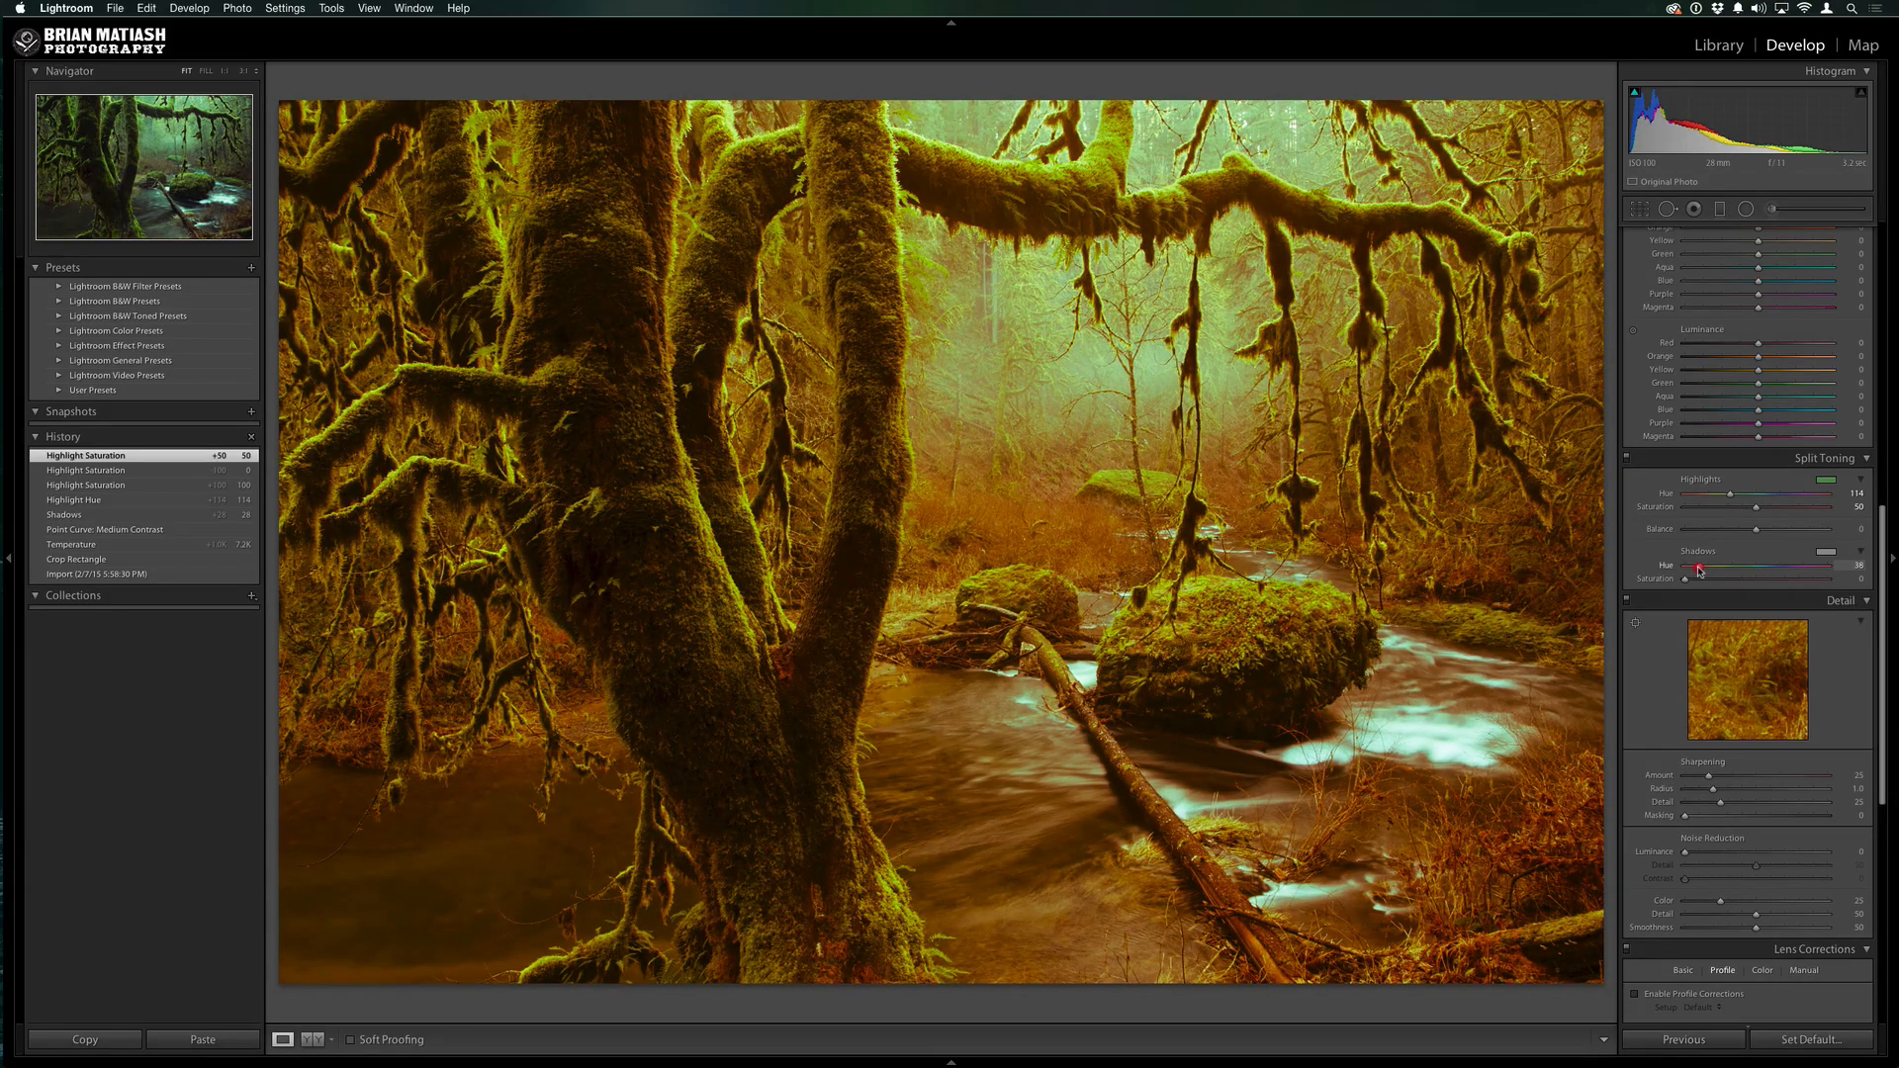
Set the shadow tint to a deep blue hue 229 with saturation 30
drag(1702, 572, 1714, 572)
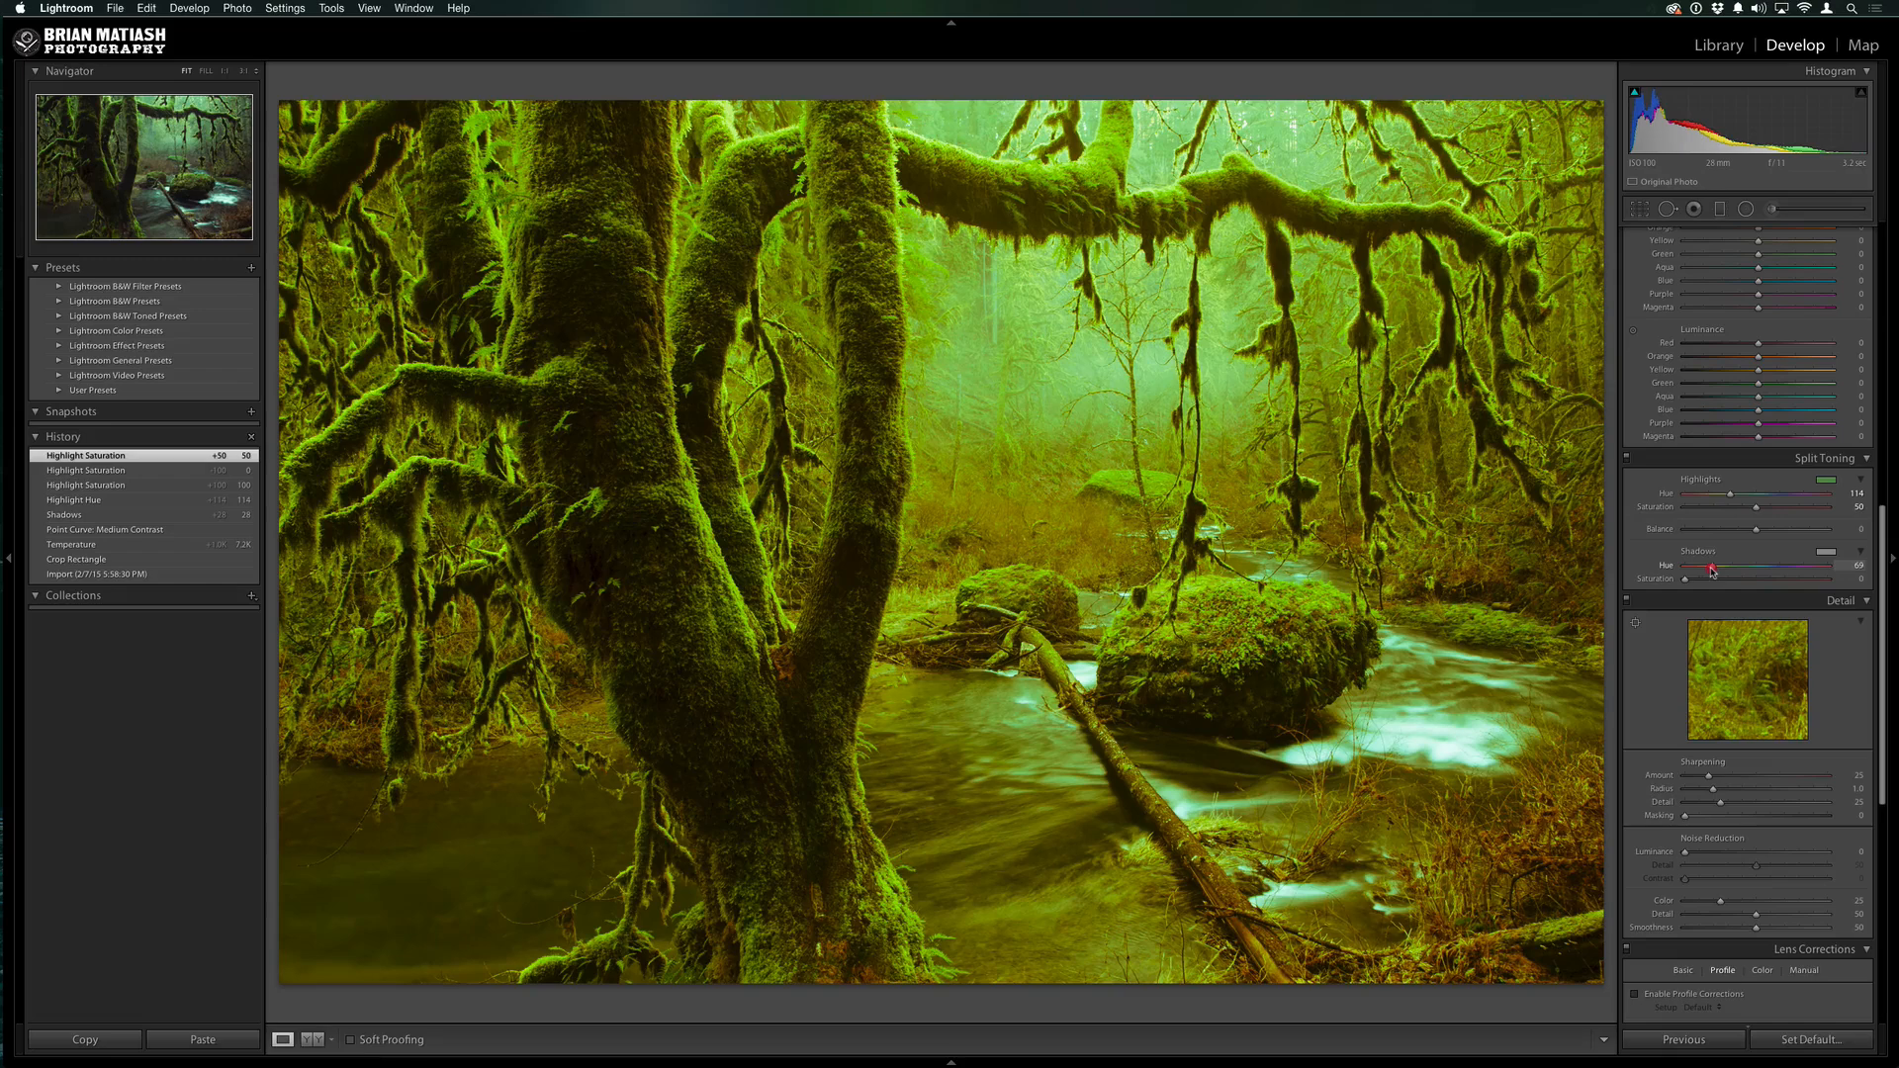
drag(1712, 570, 1759, 570)
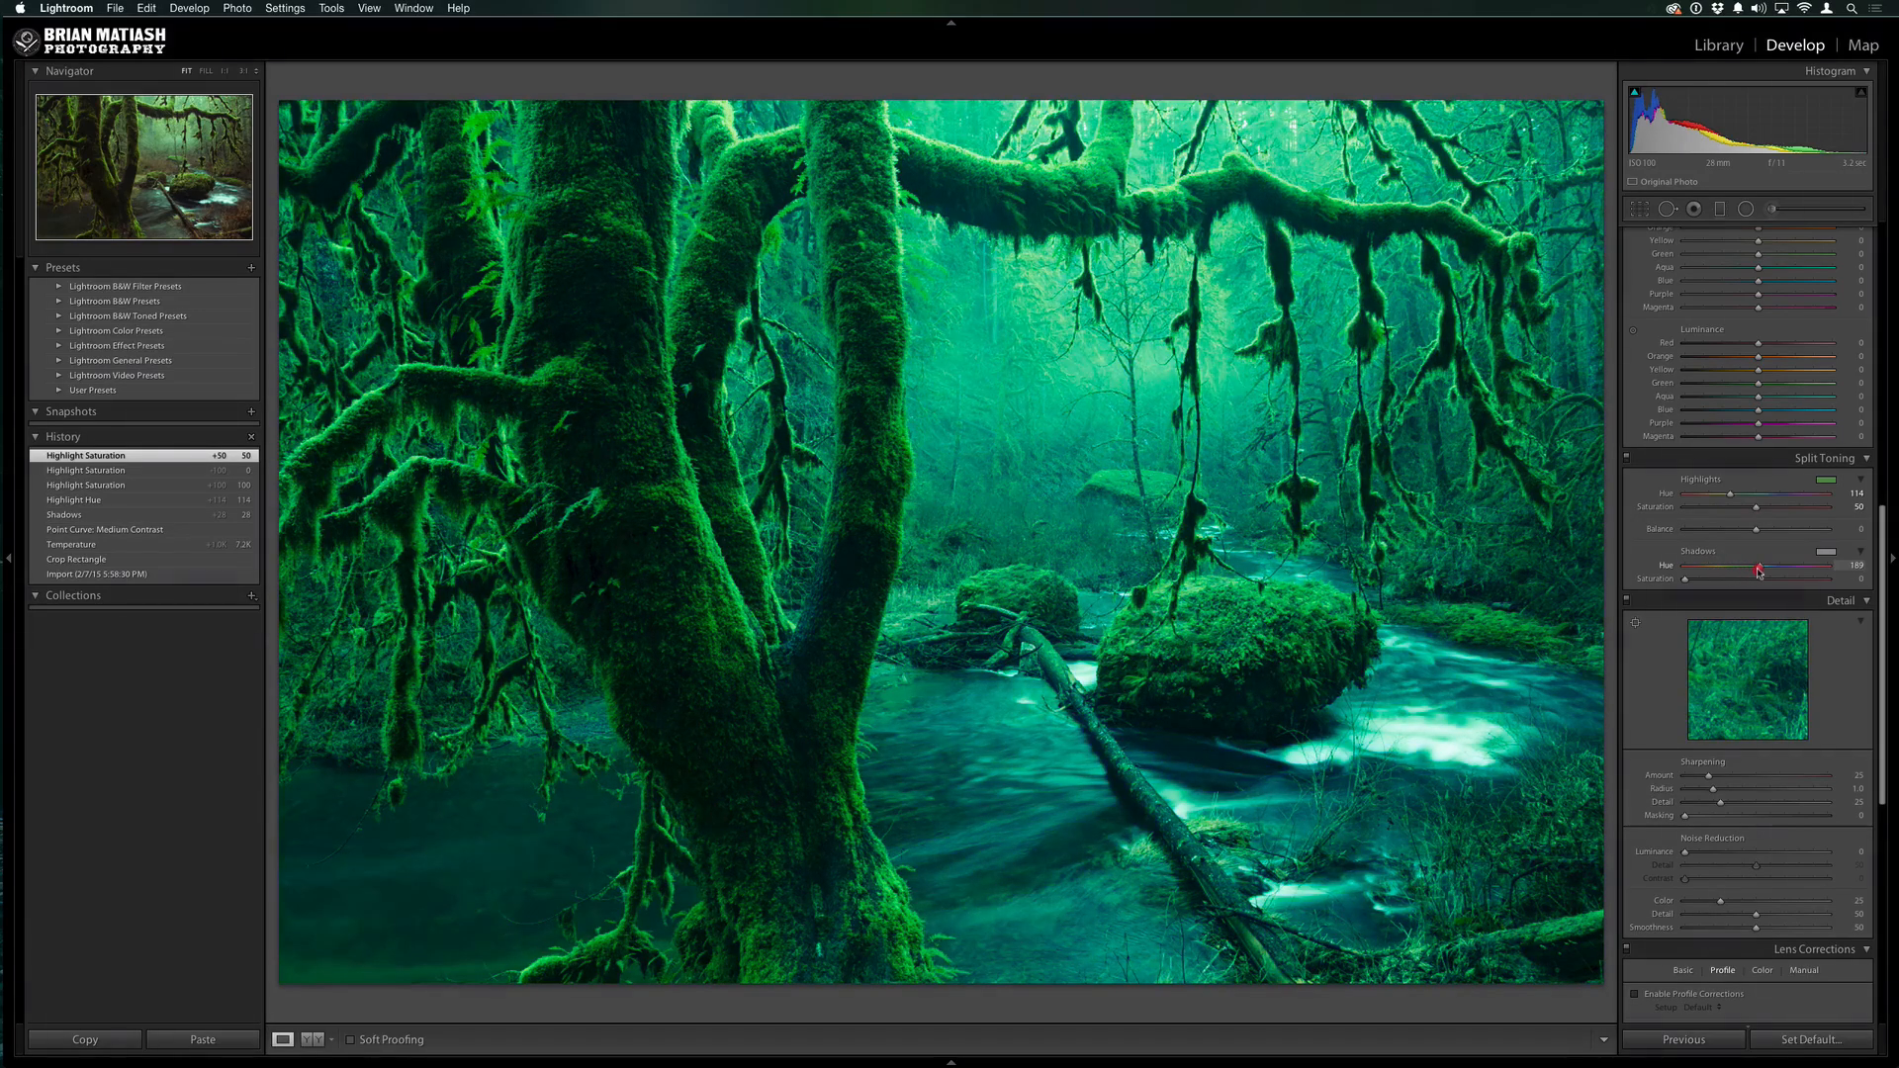
drag(1757, 570, 1767, 570)
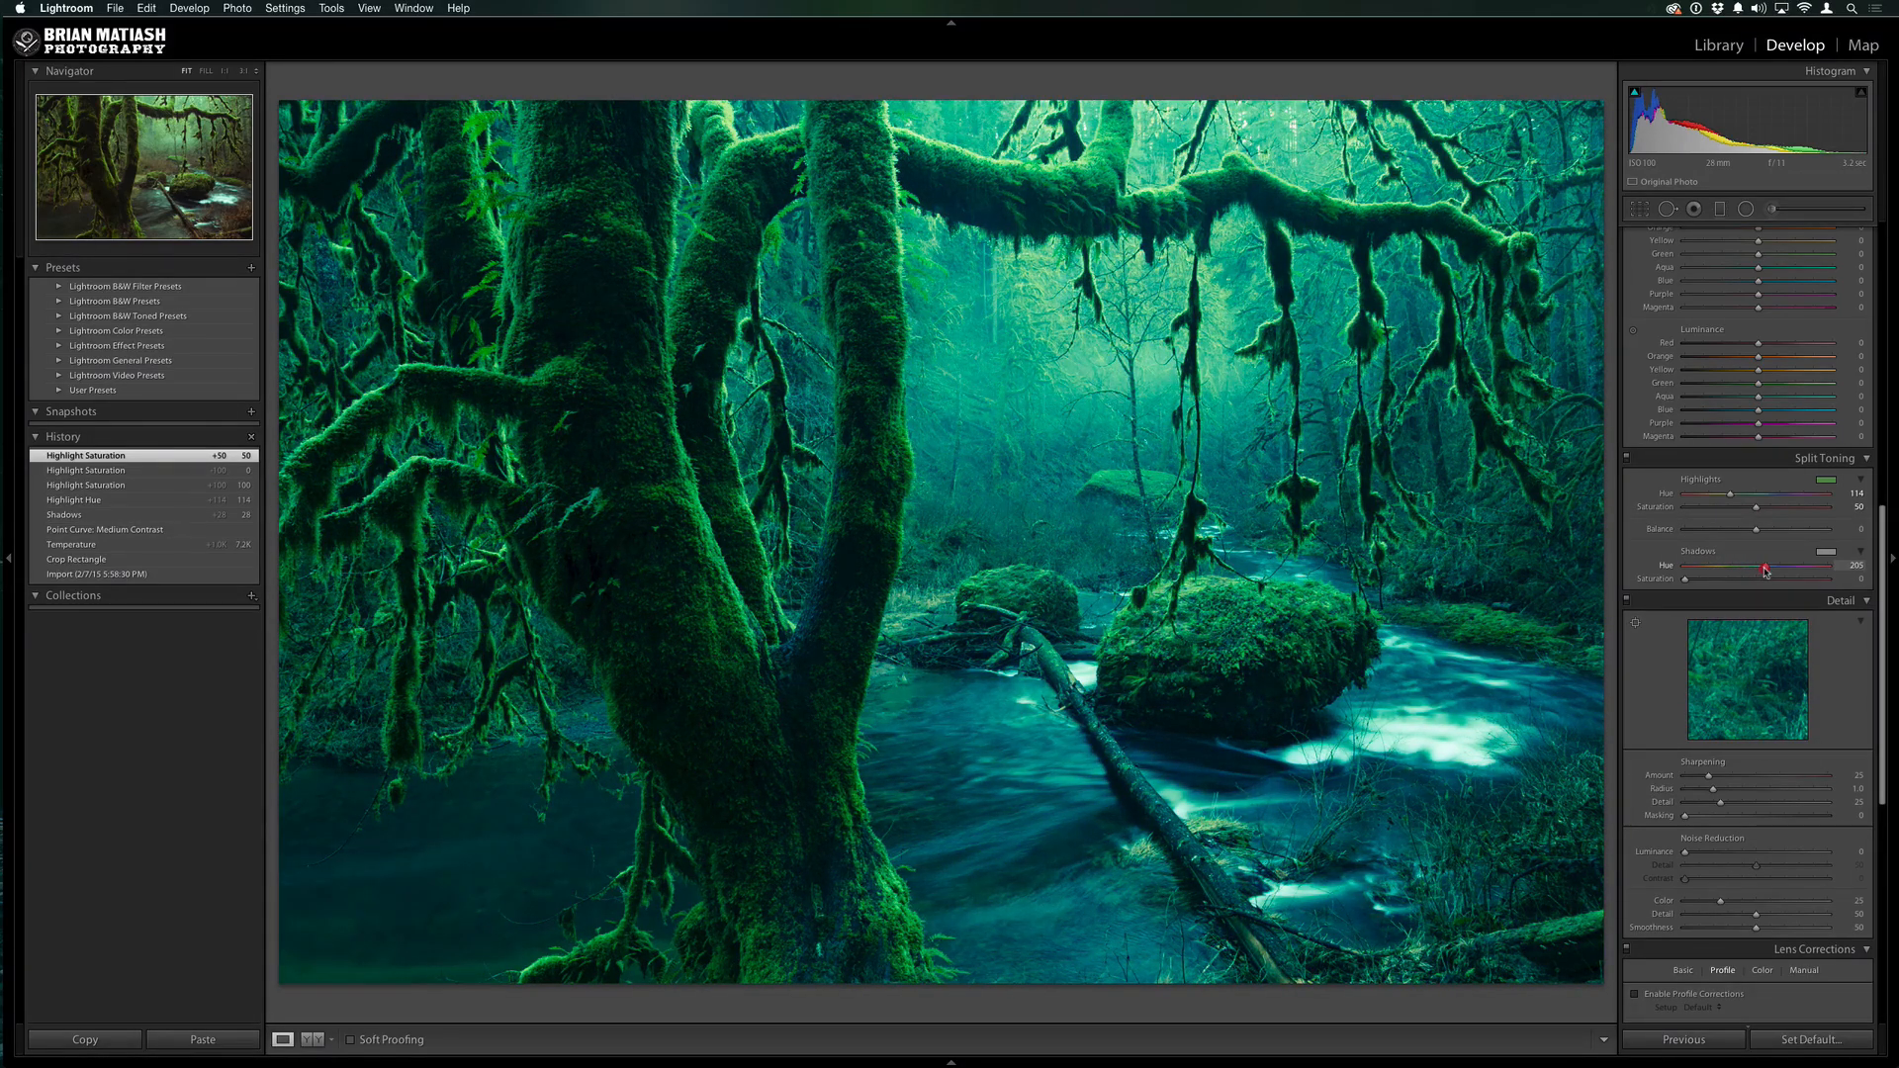
drag(1765, 570, 1775, 570)
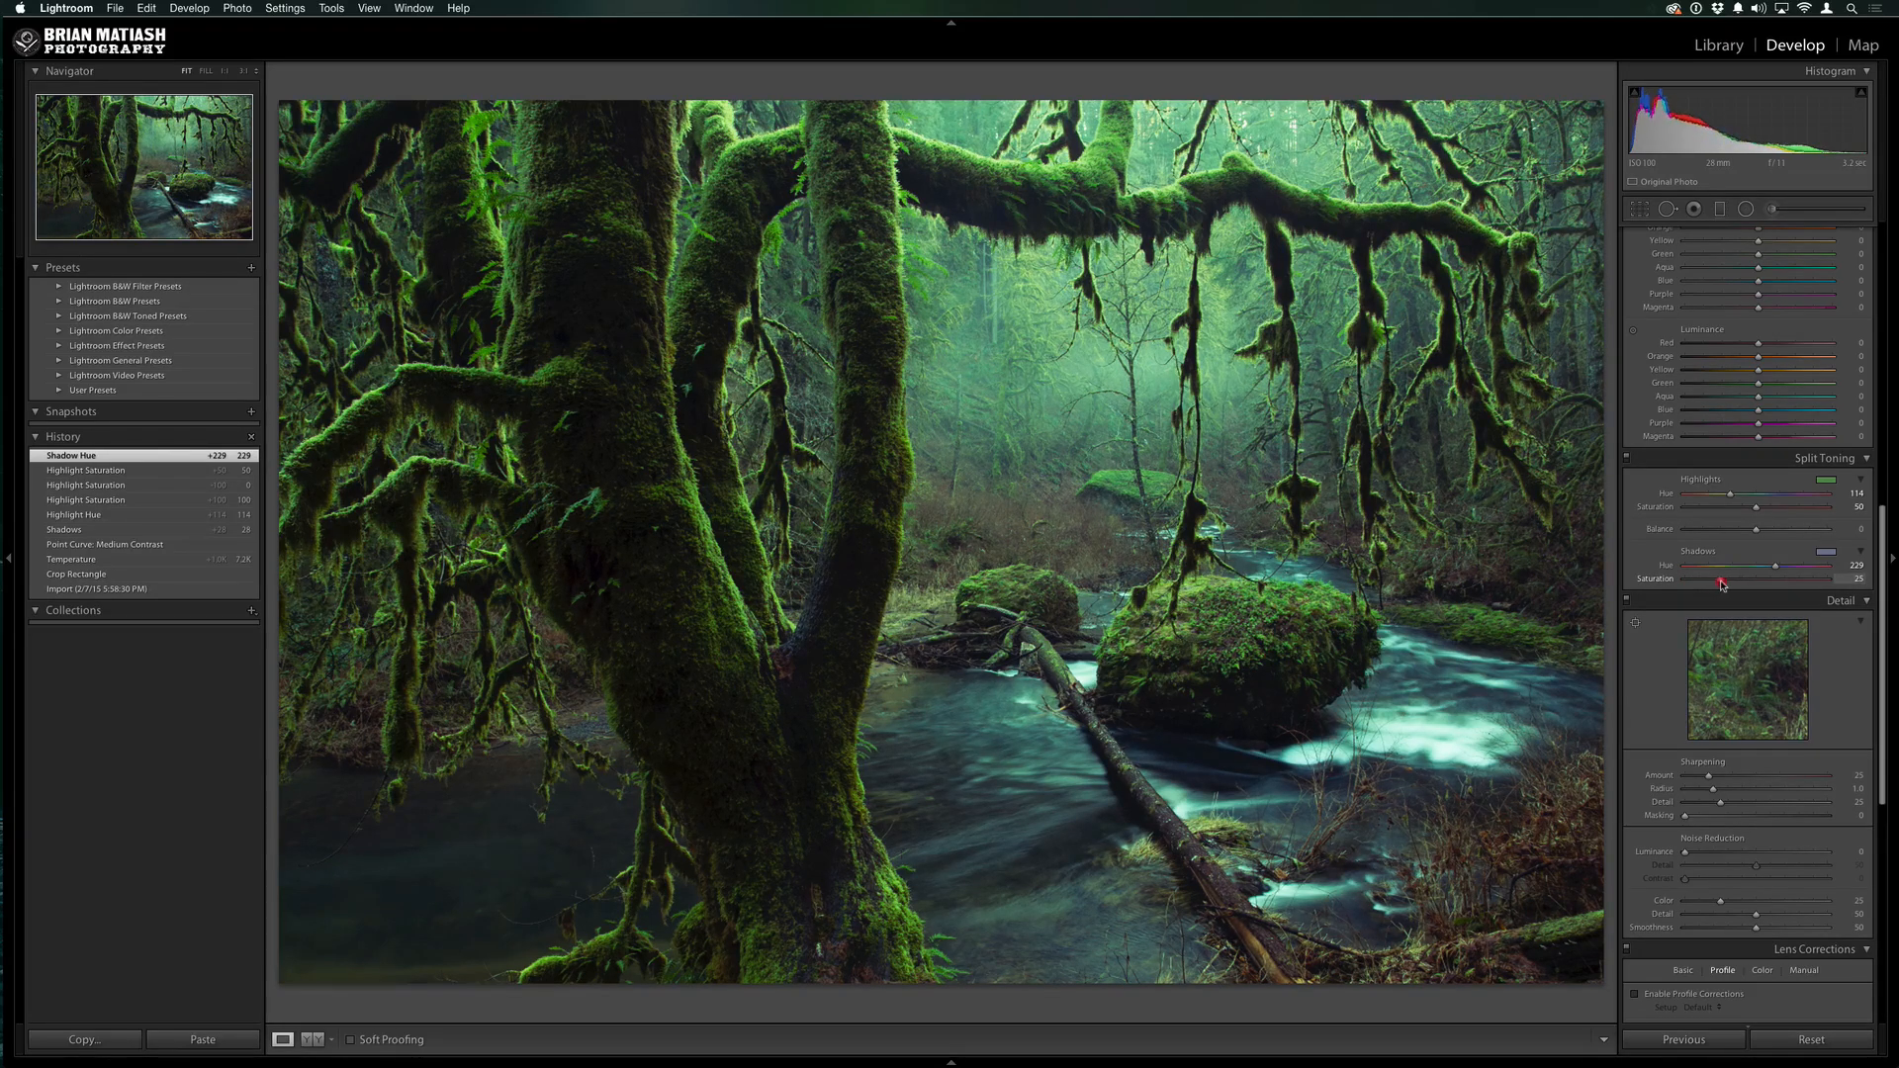
drag(1718, 577, 1724, 577)
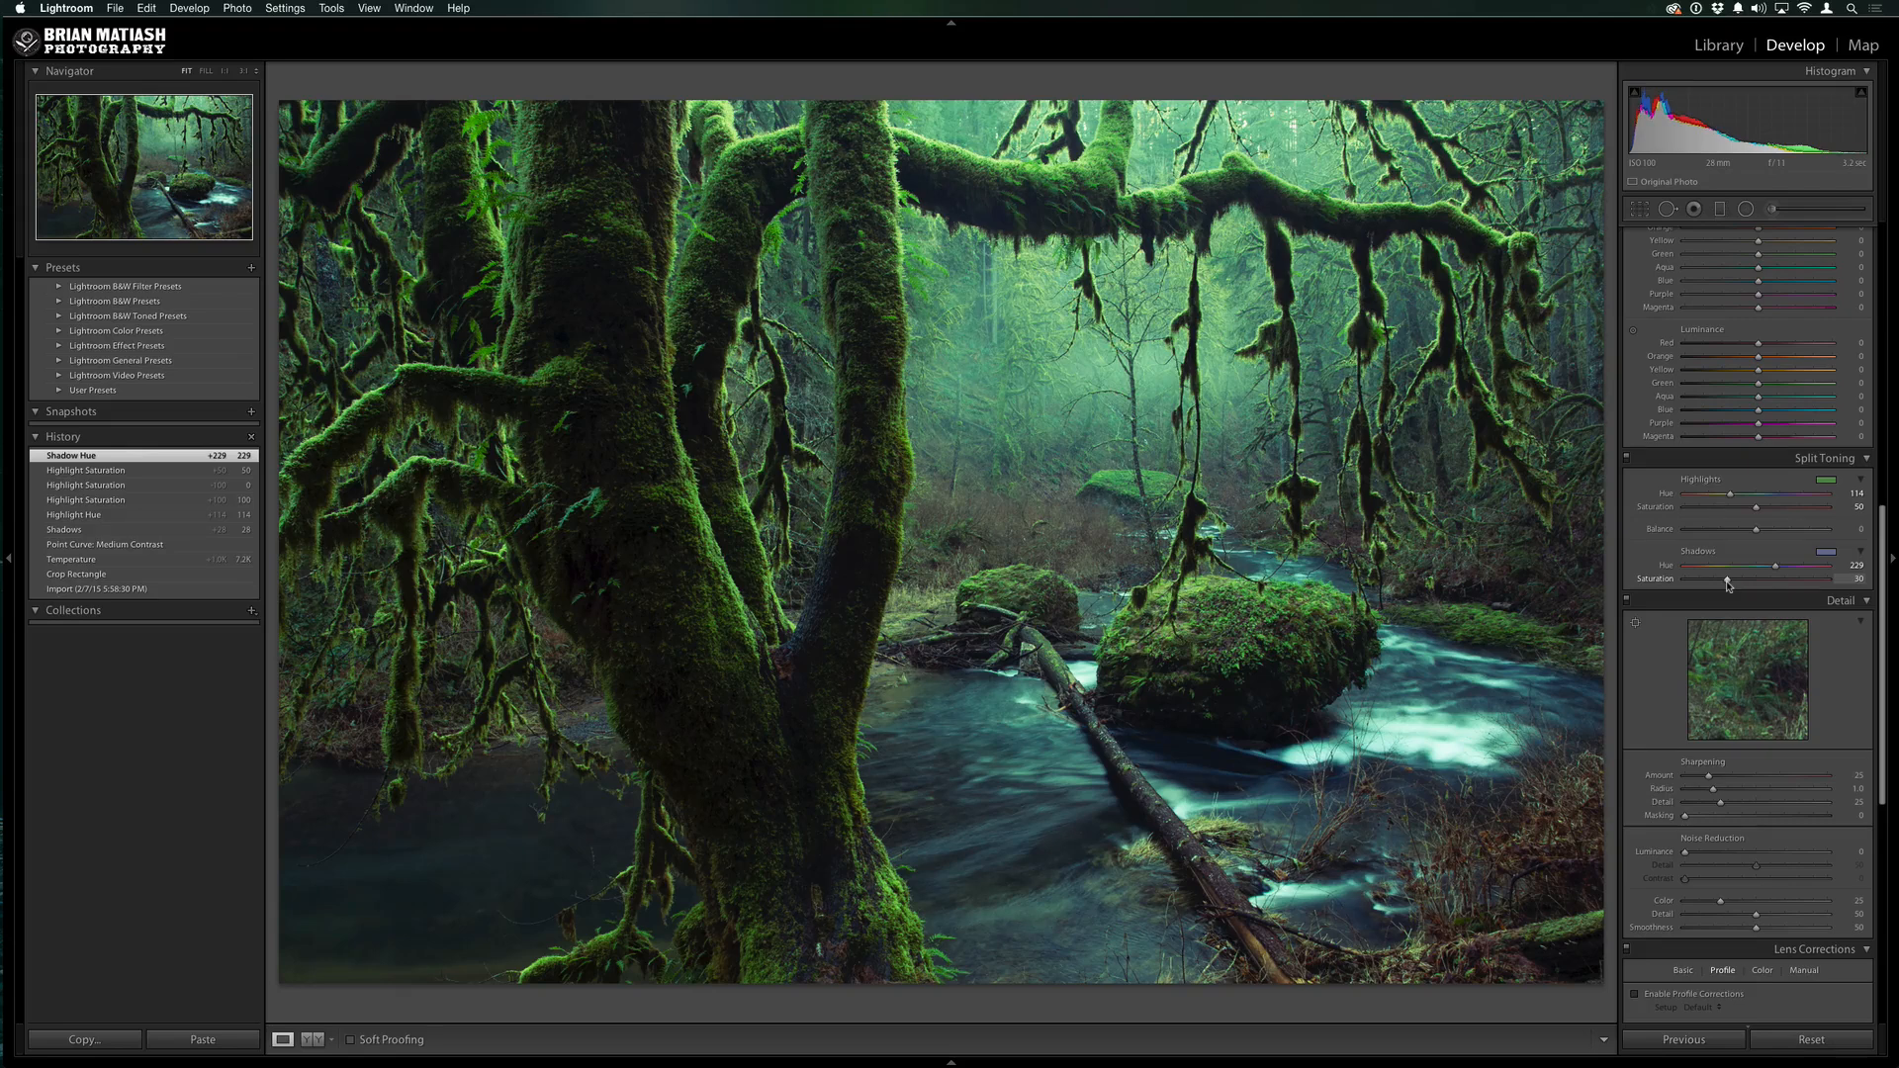
drag(1755, 580, 1733, 580)
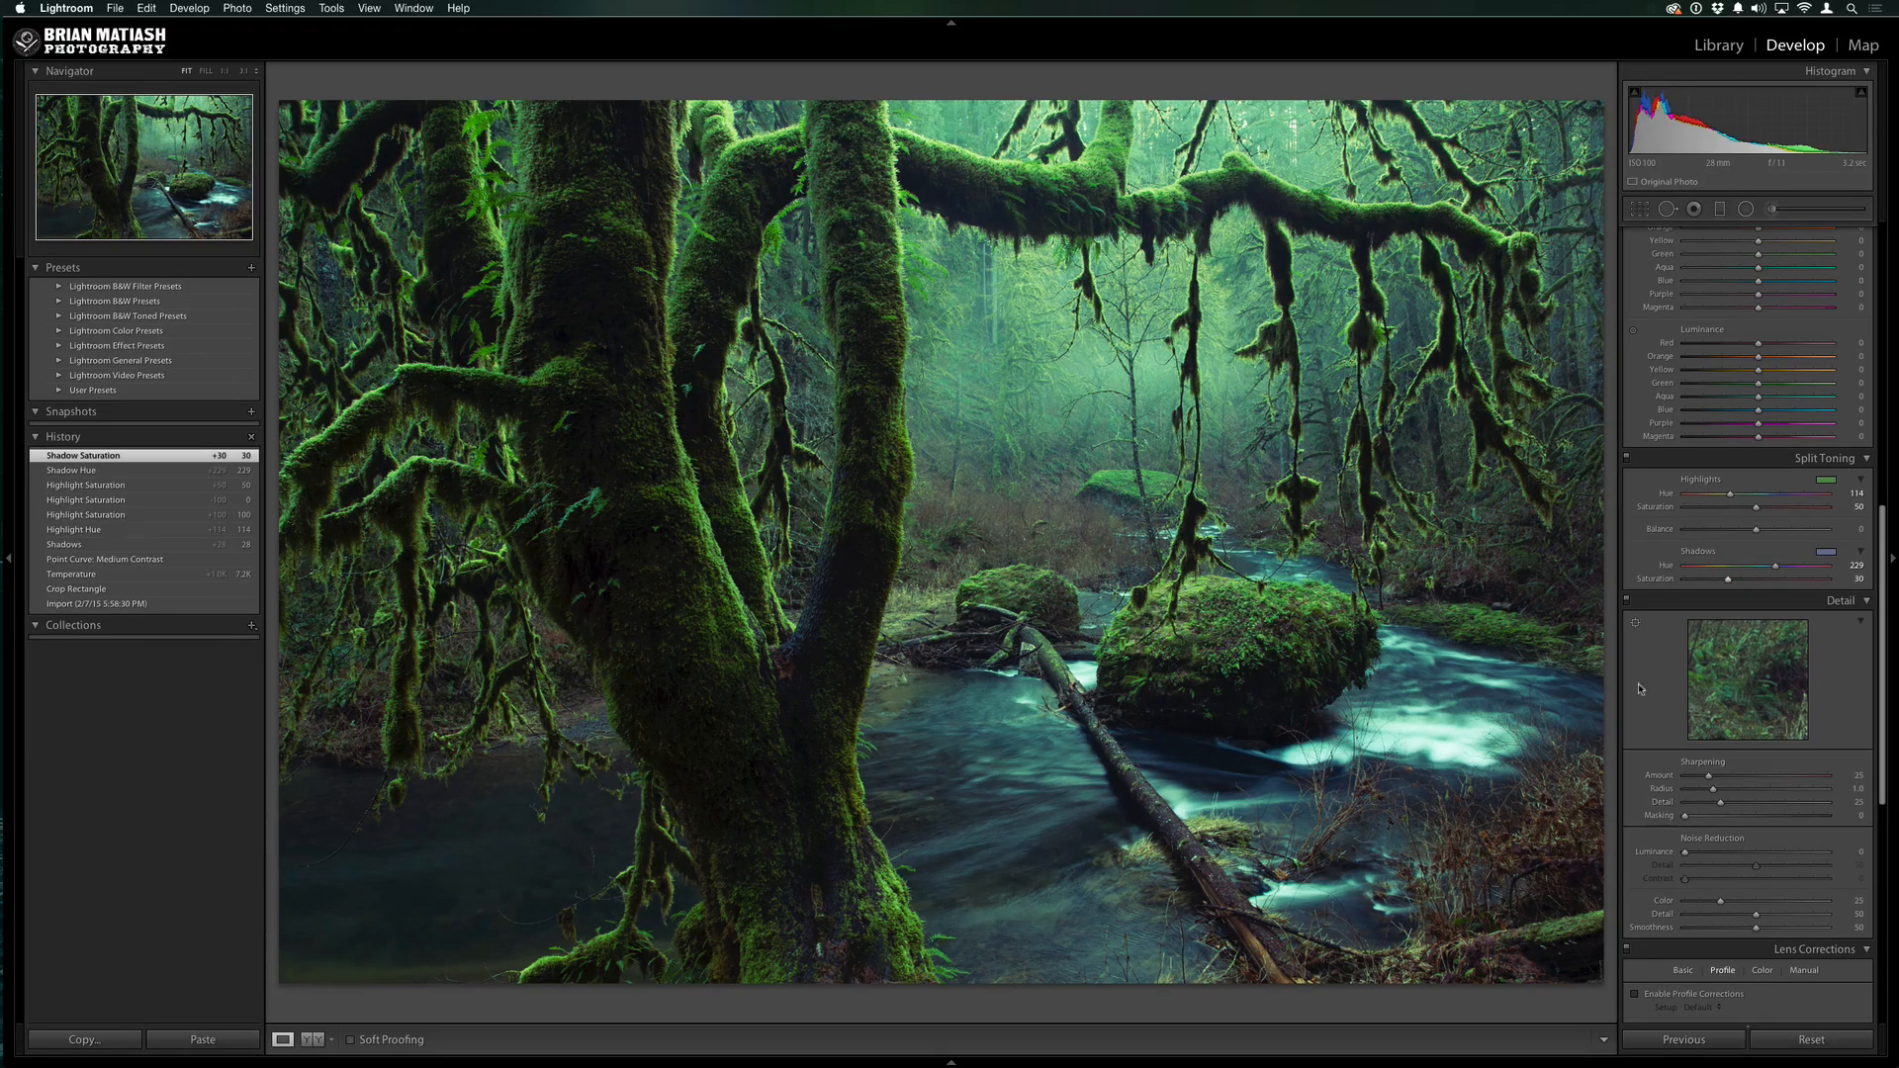
mouse_move(1782, 526)
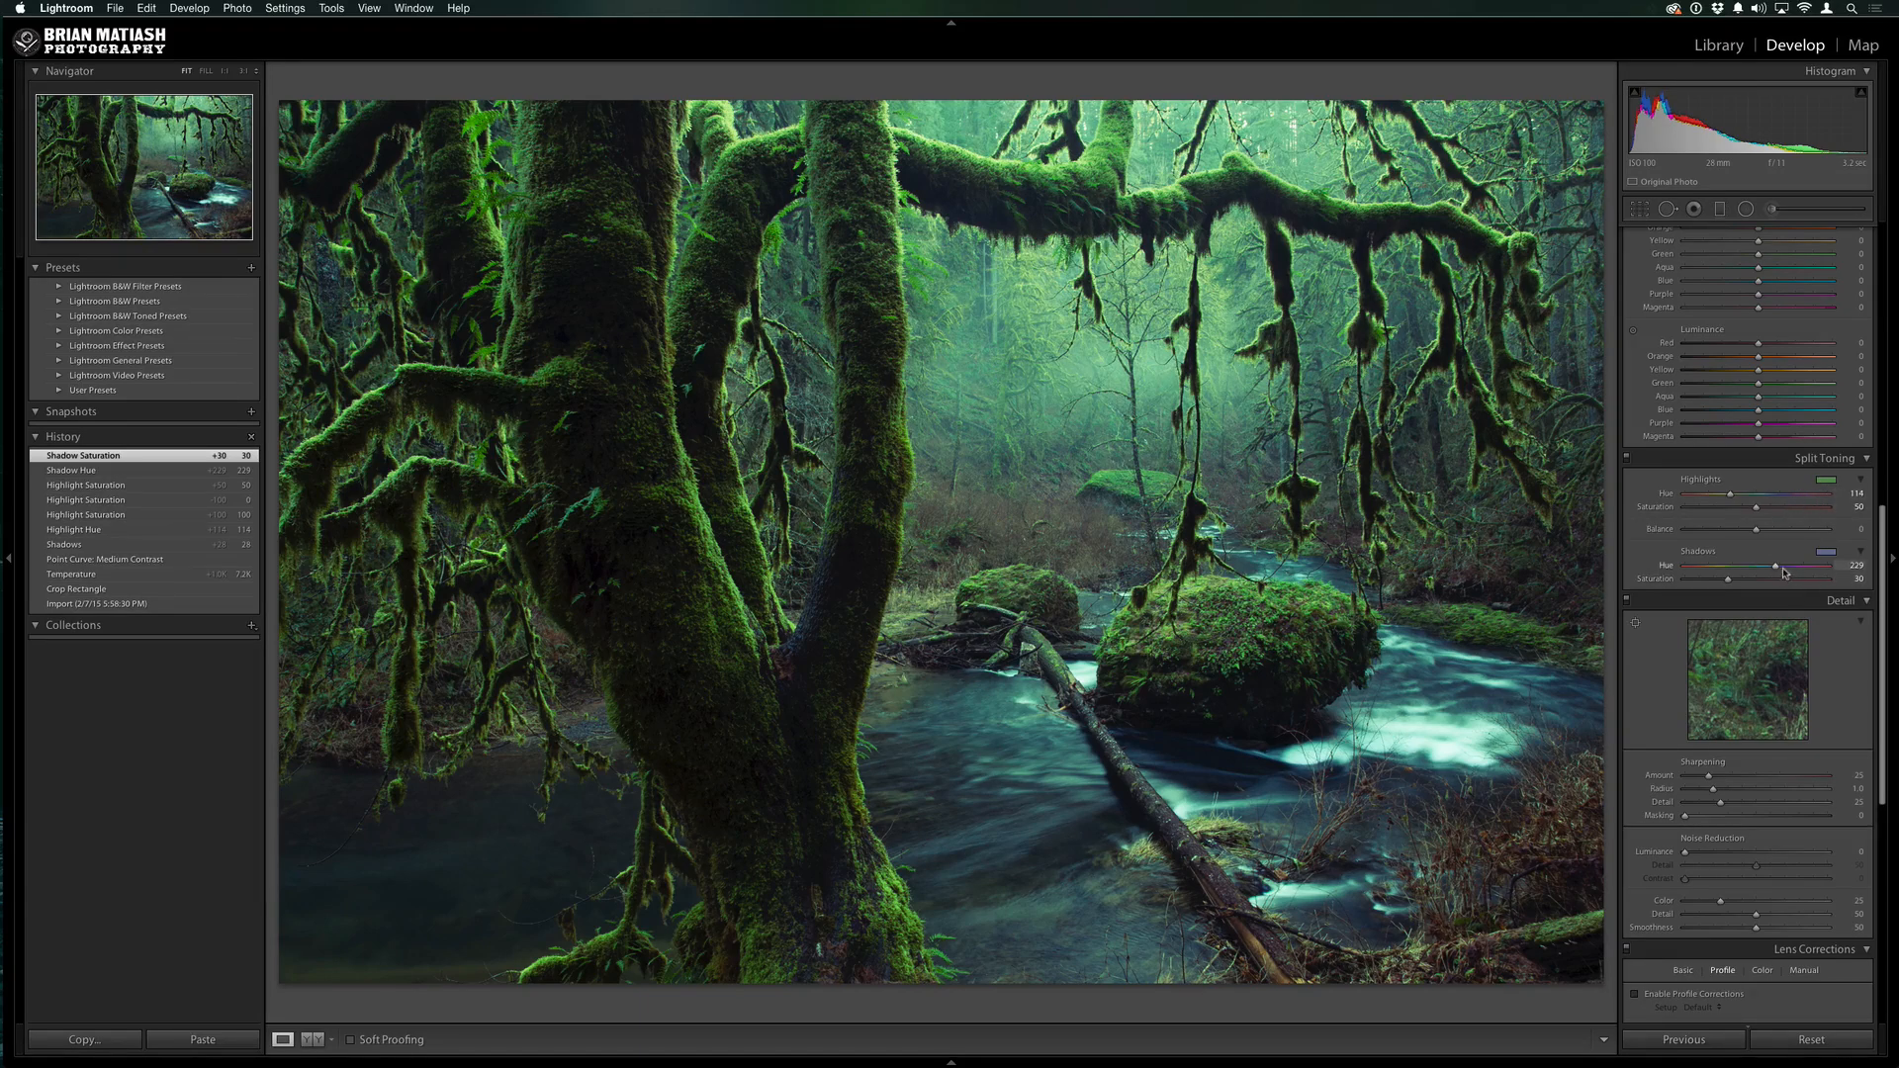
mouse_move(1666, 536)
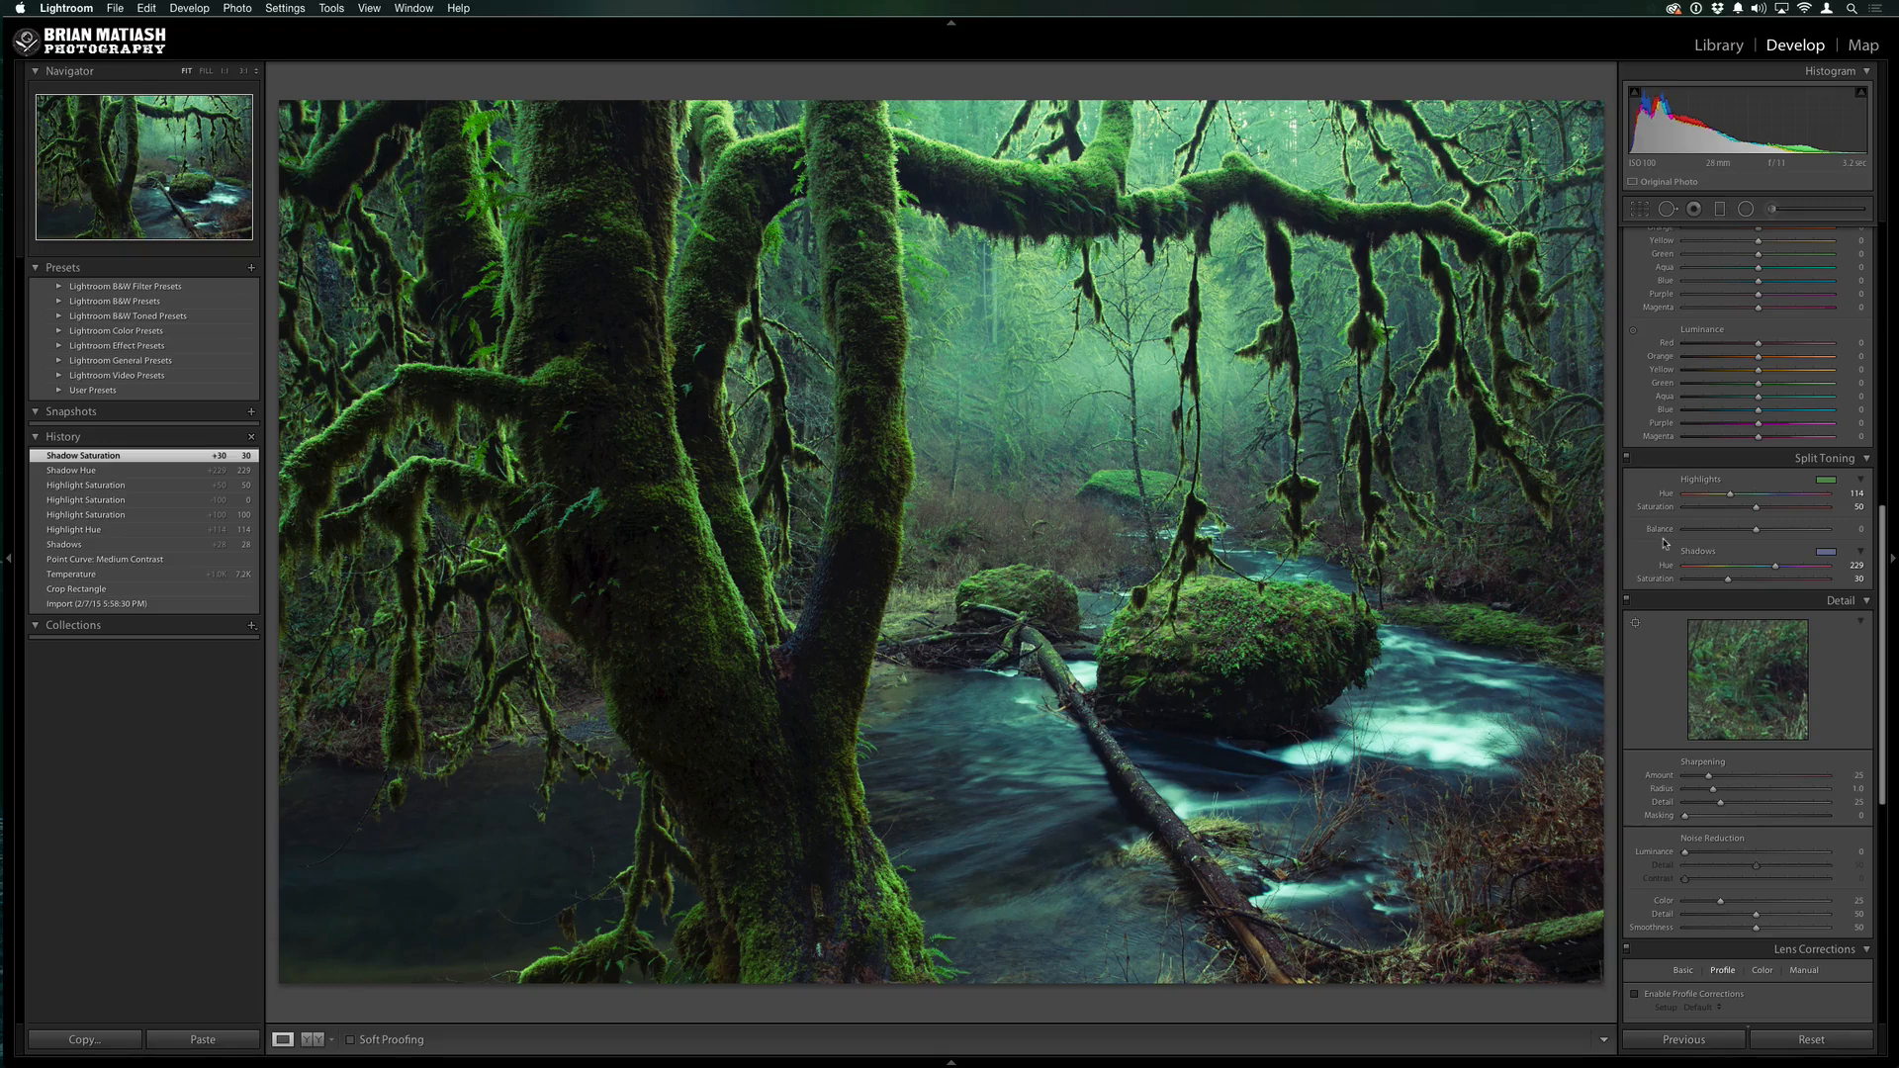
mouse_move(1009, 592)
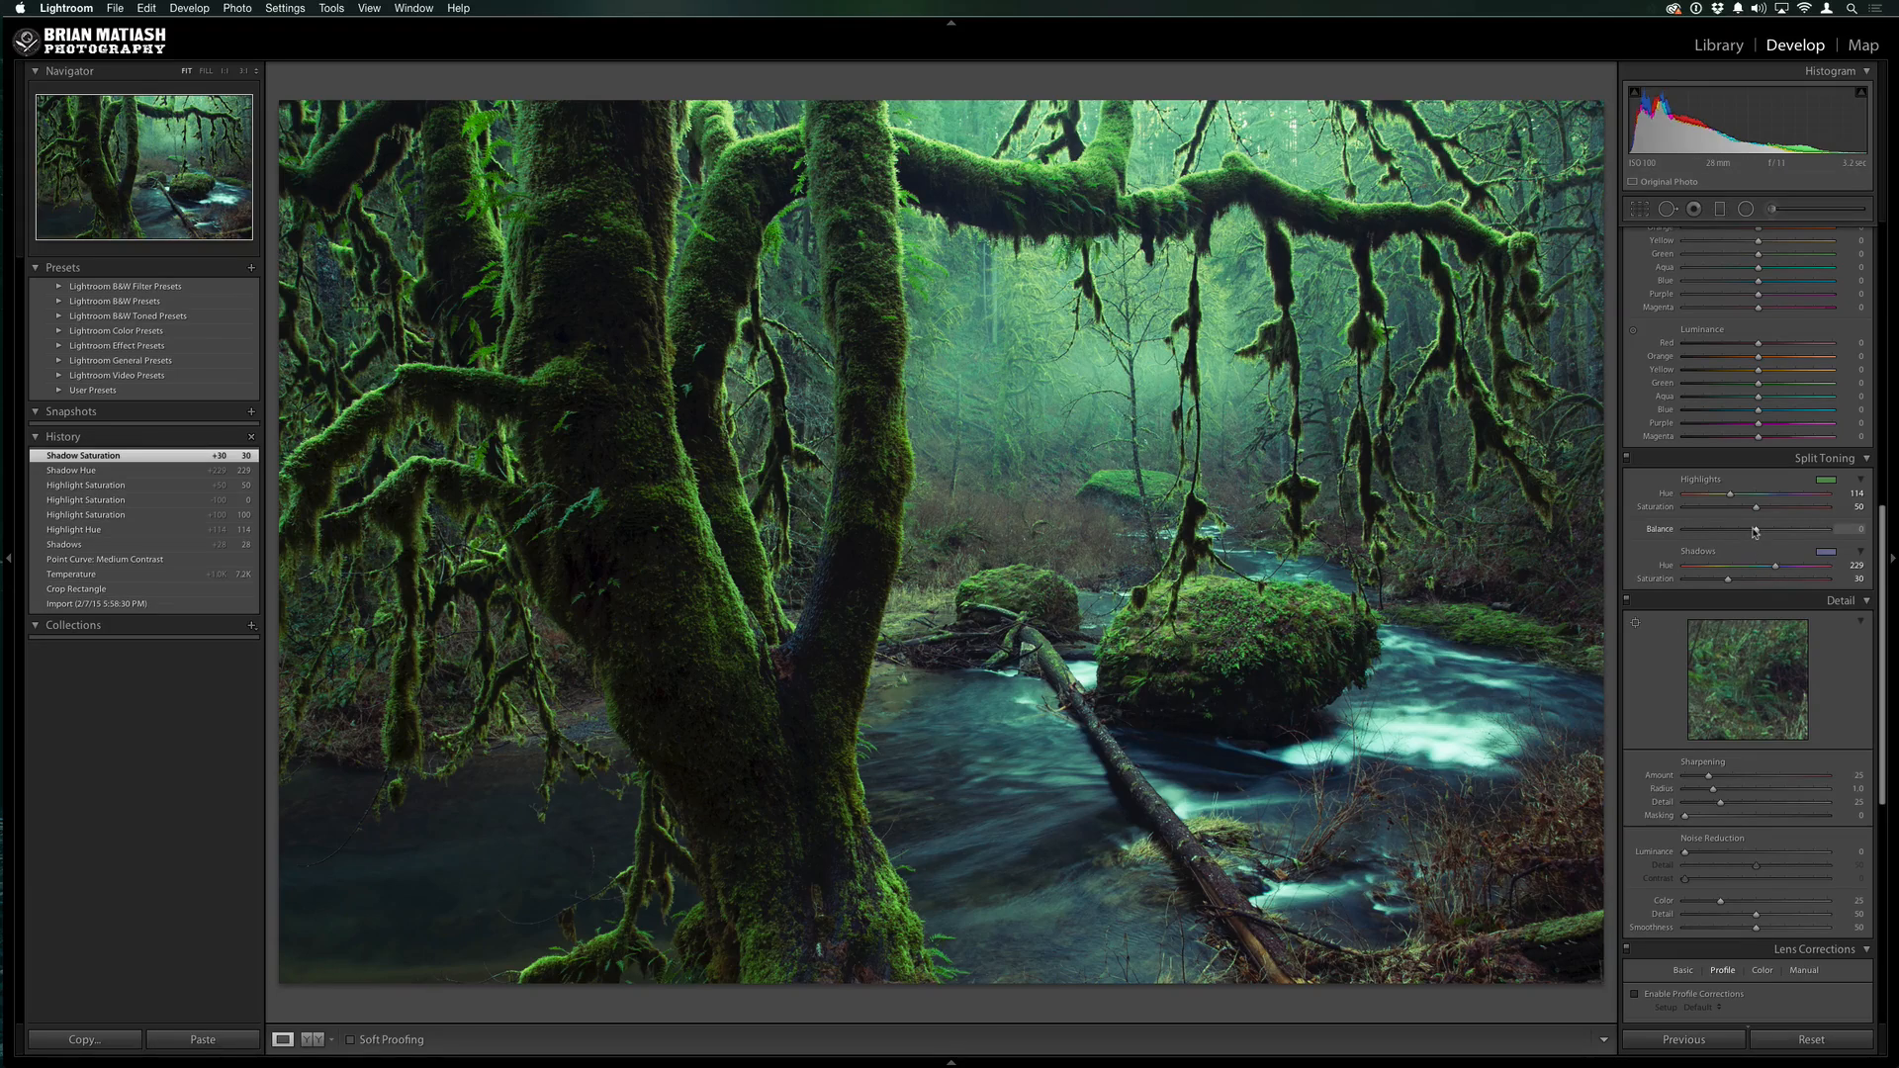
Try the balance toward the blue shadows, then set it to +22 favouring green highlights
drag(1755, 532, 1713, 537)
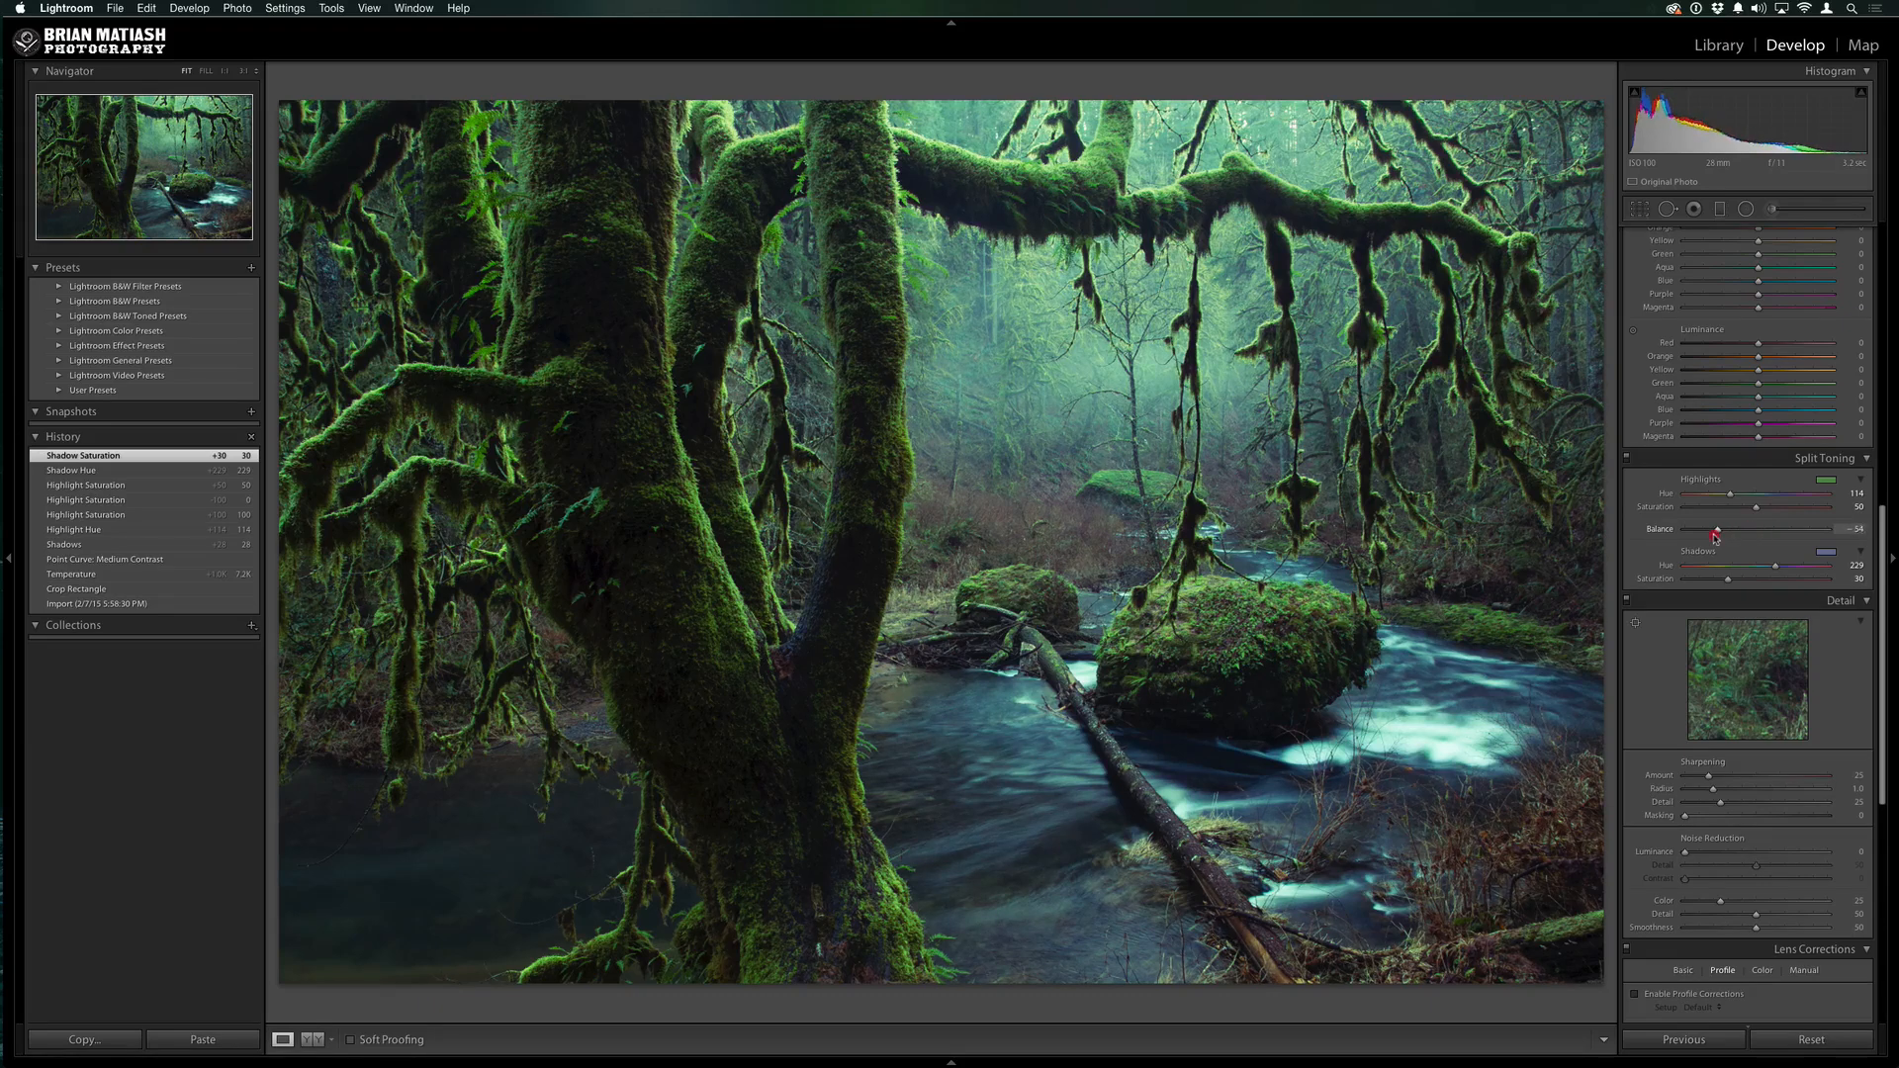
drag(1713, 537, 1690, 537)
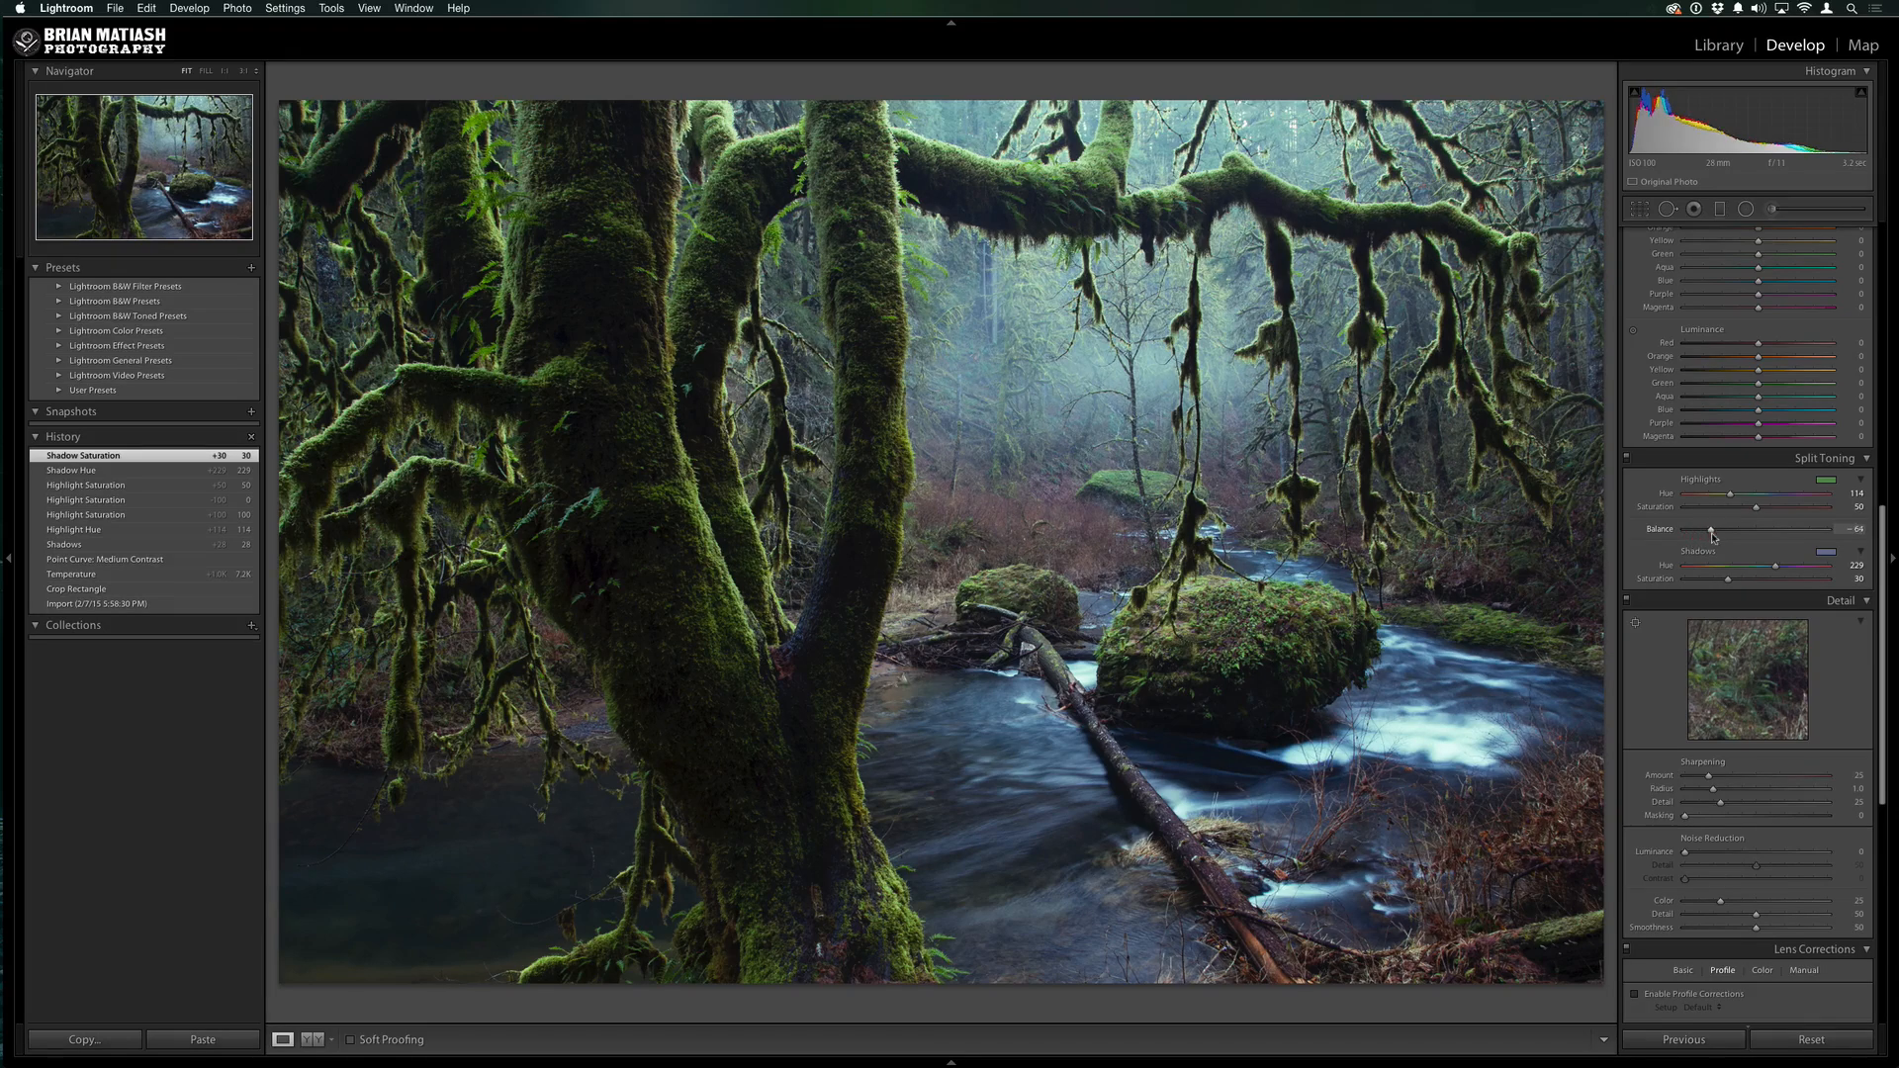
drag(1713, 533, 1769, 532)
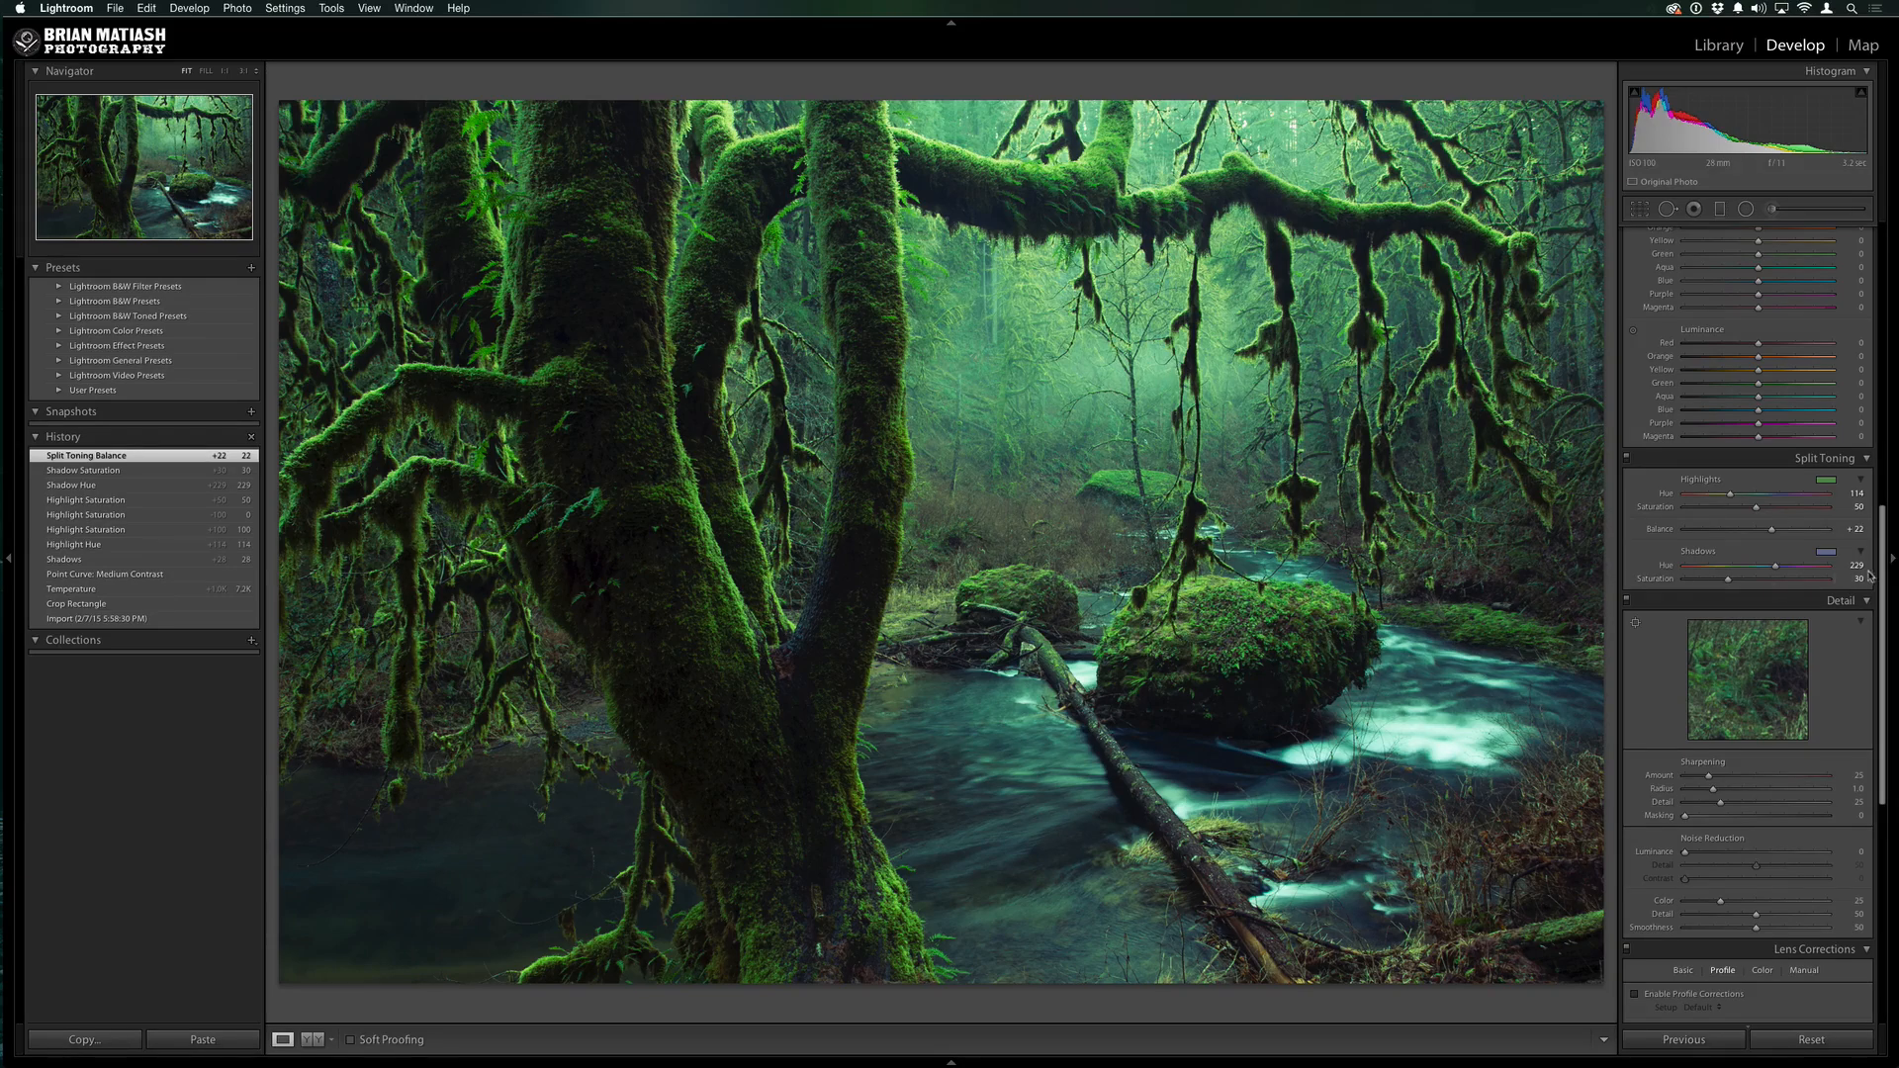
Set Contrast +11, Clarity +27 and Vibrance +20 in the Basic panel
scroll(down, 3)
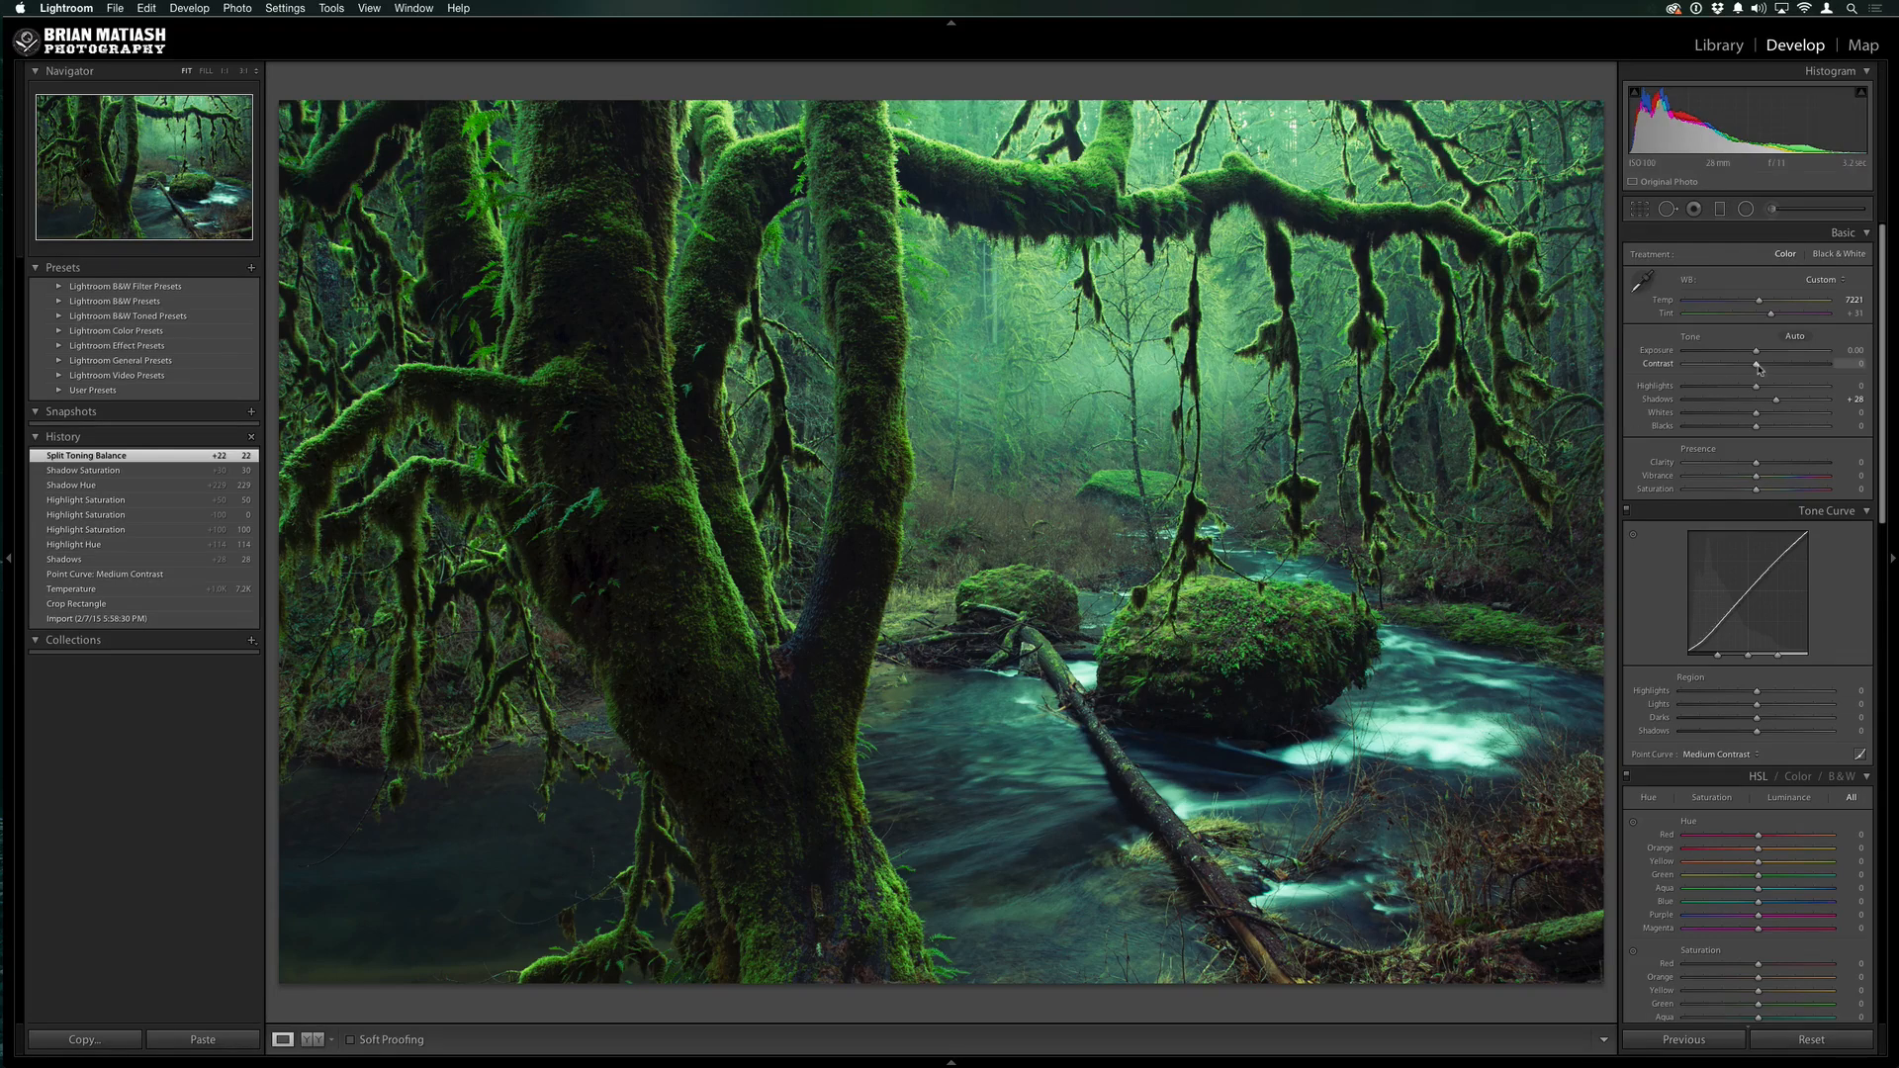
drag(1755, 364, 1769, 364)
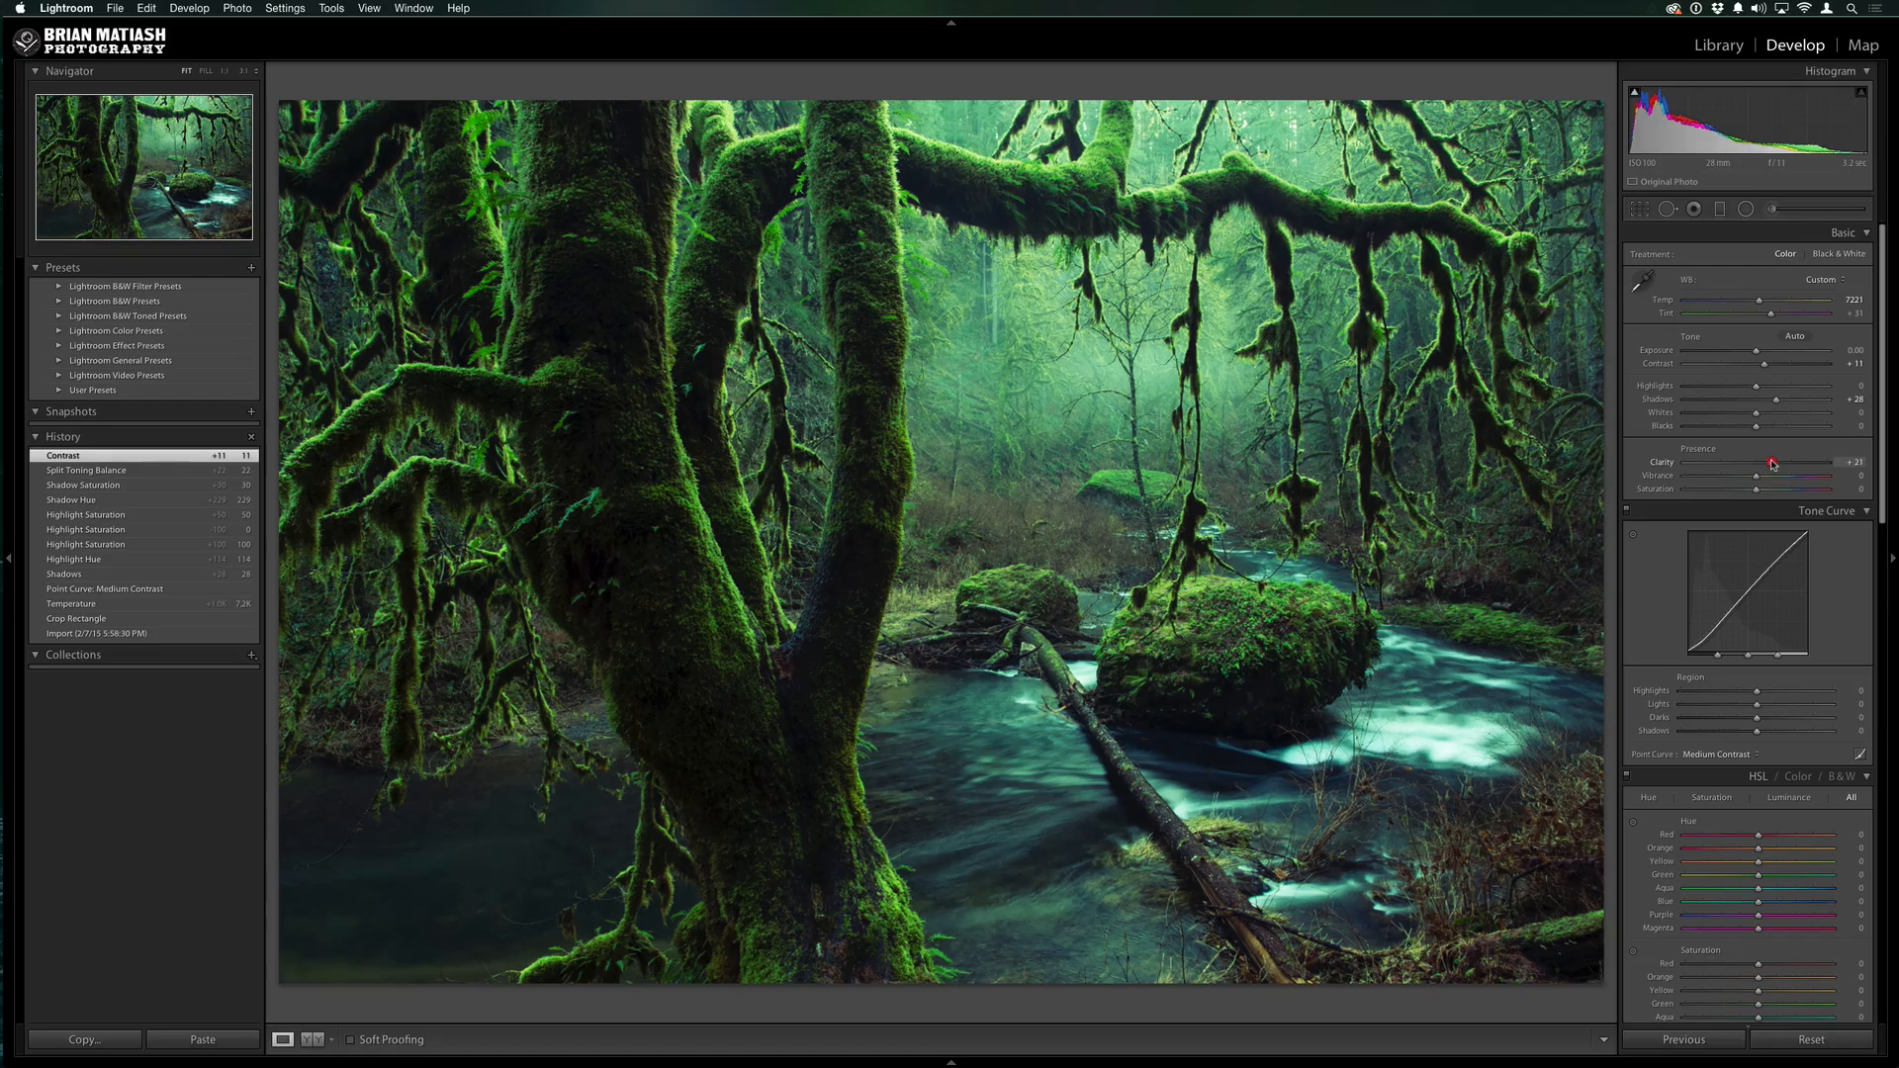
drag(1801, 463, 1810, 463)
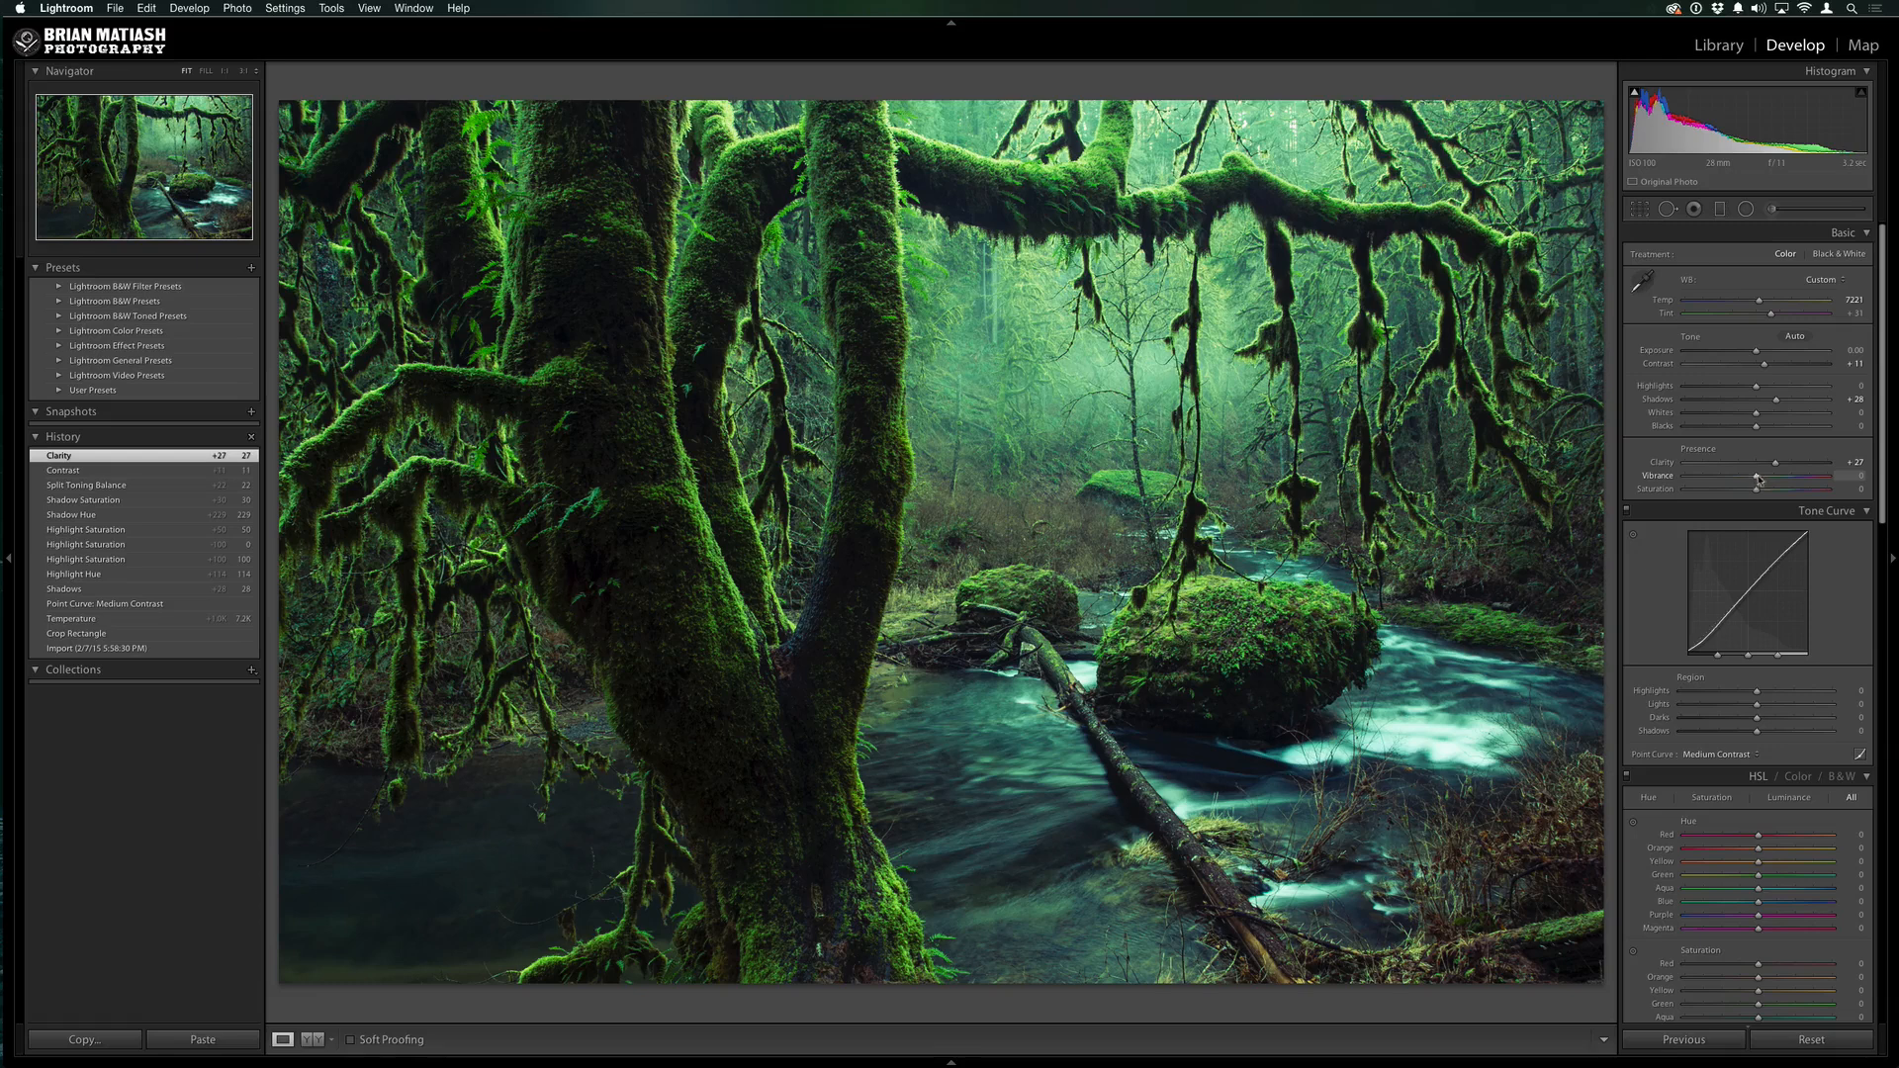
drag(1801, 475, 1773, 474)
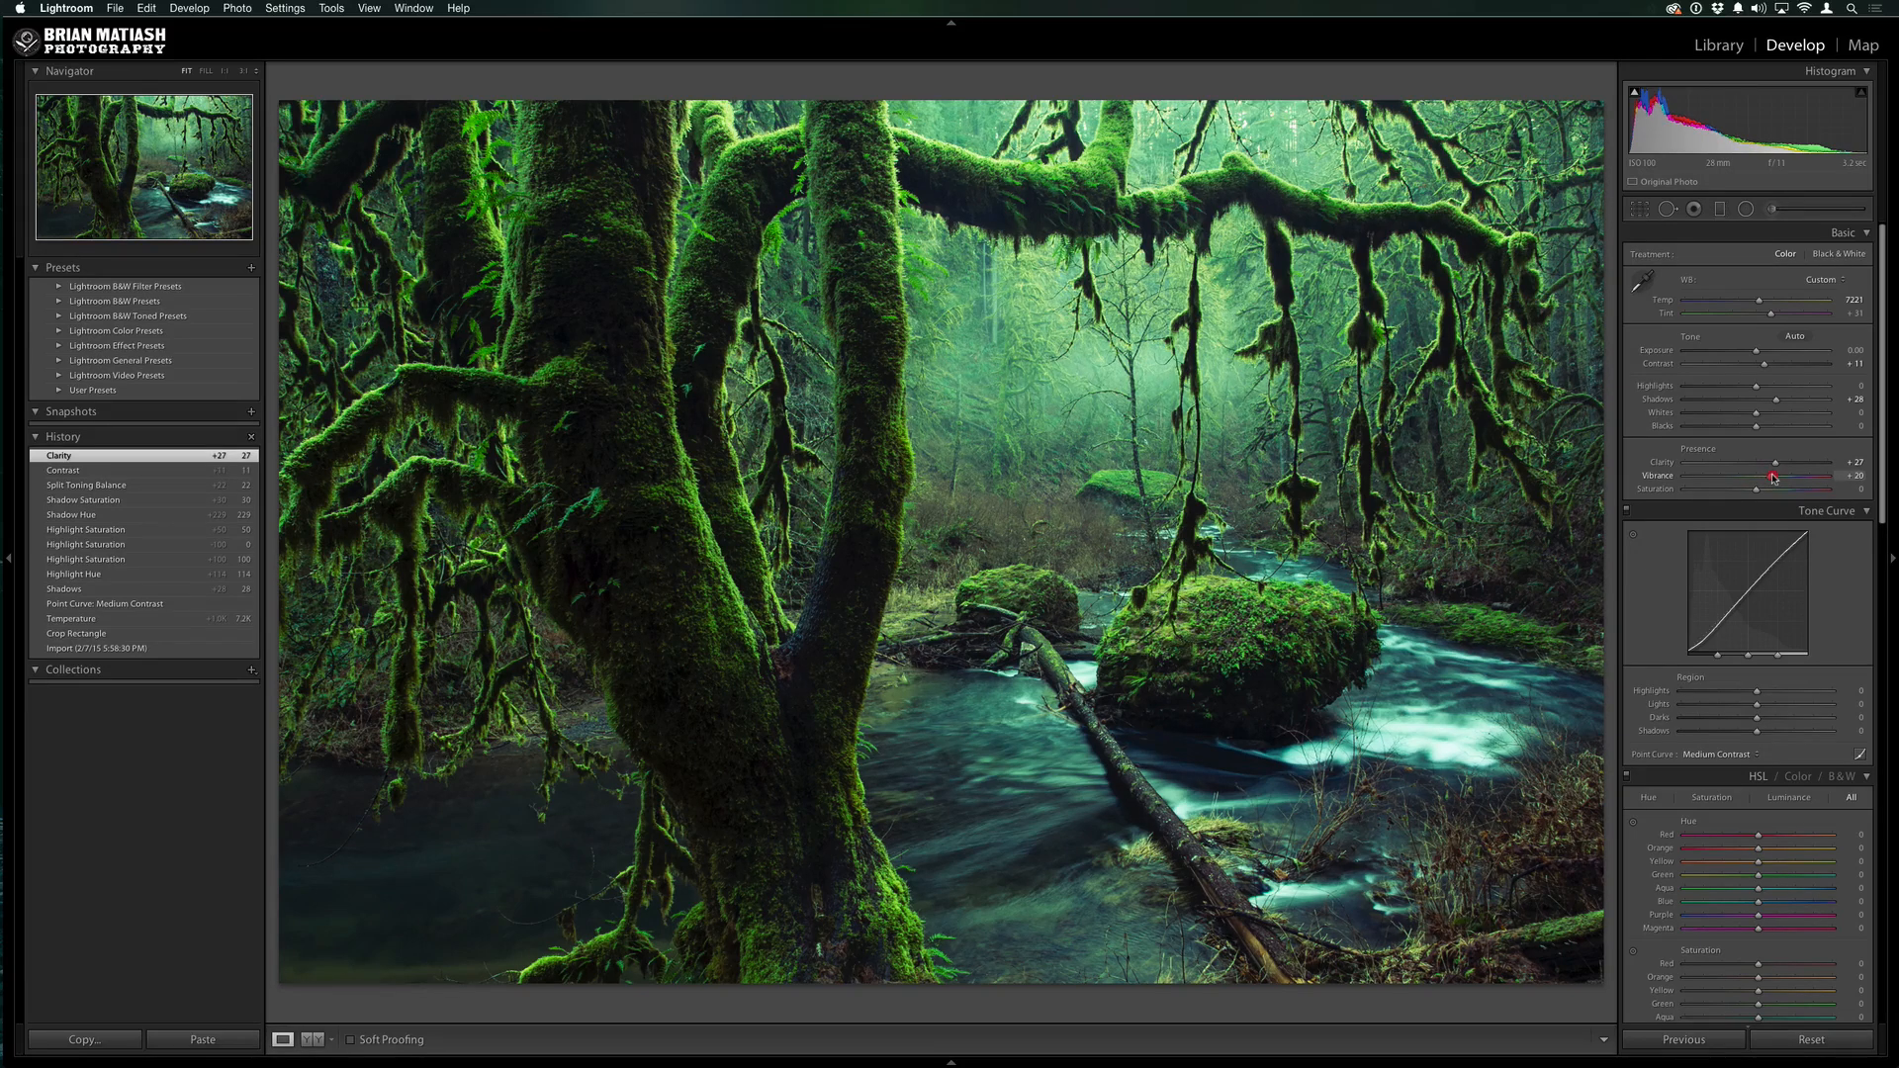
drag(1757, 475, 1773, 475)
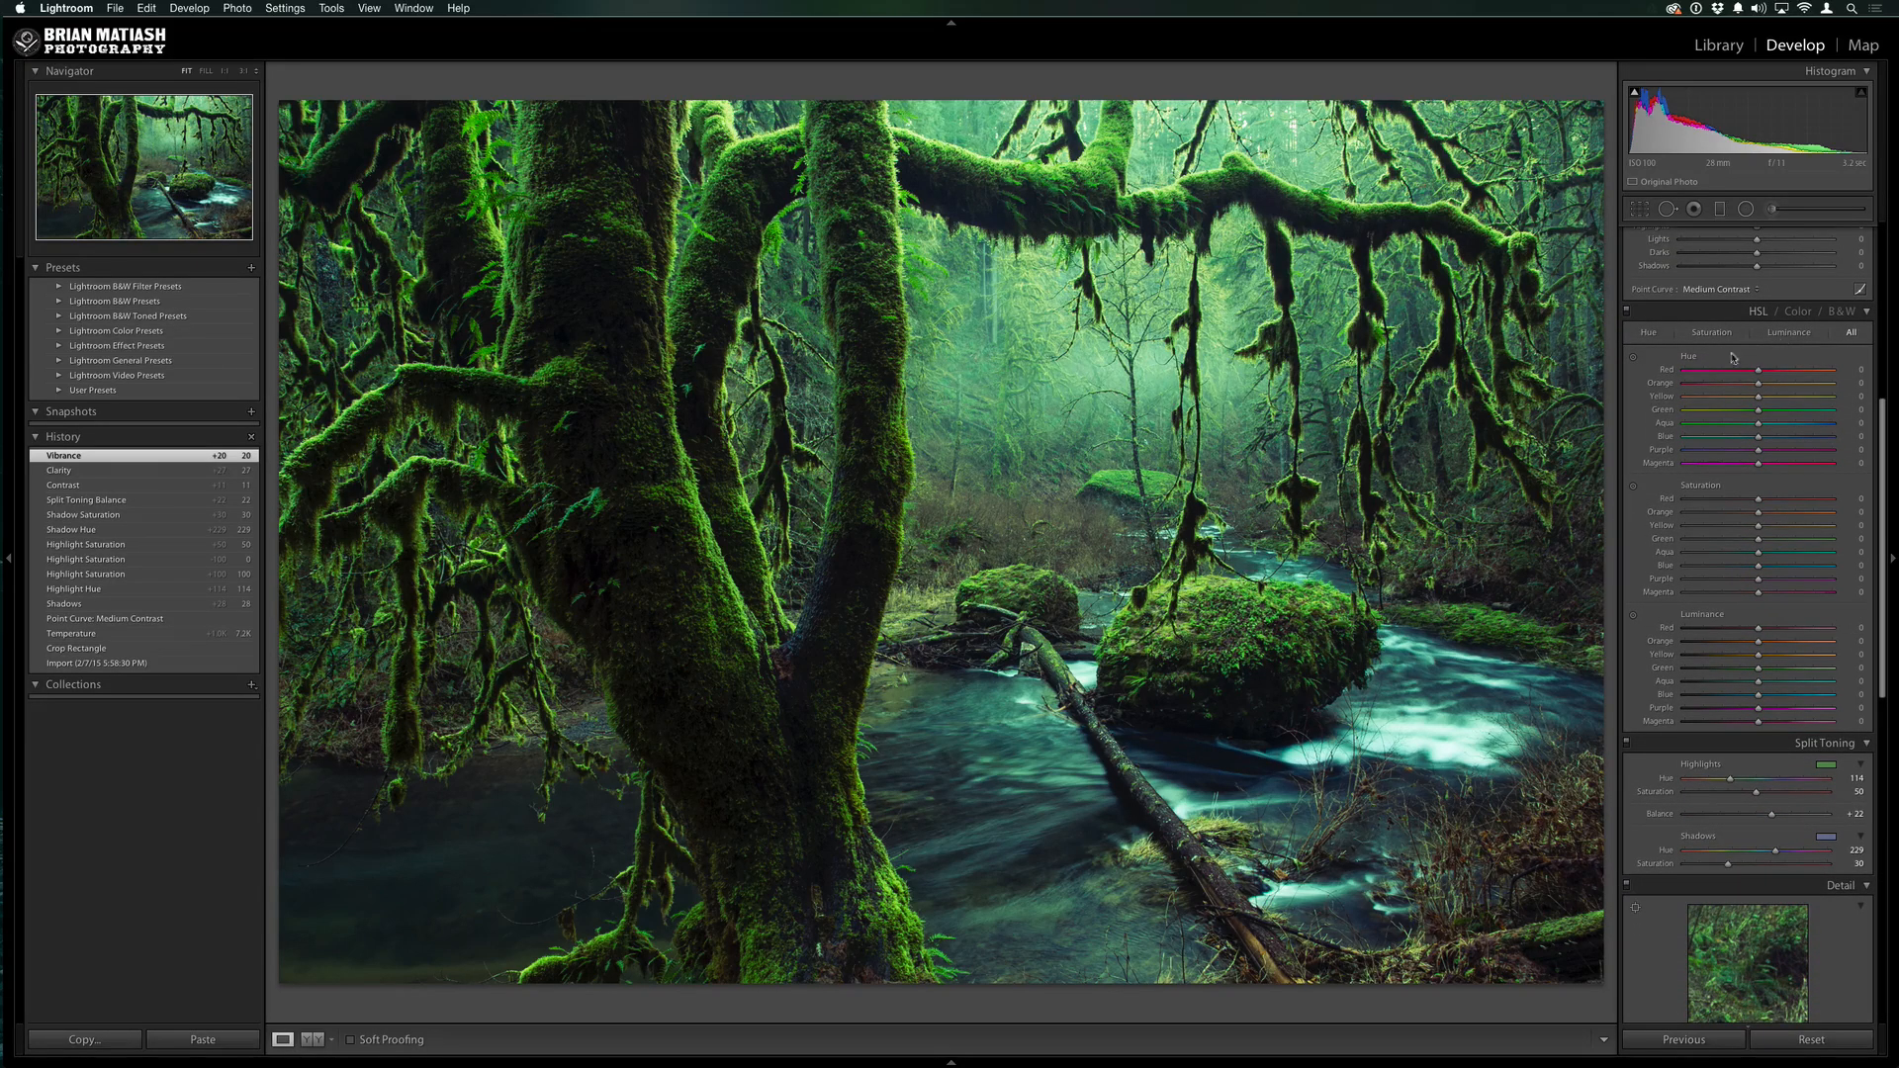
mouse_move(1634, 641)
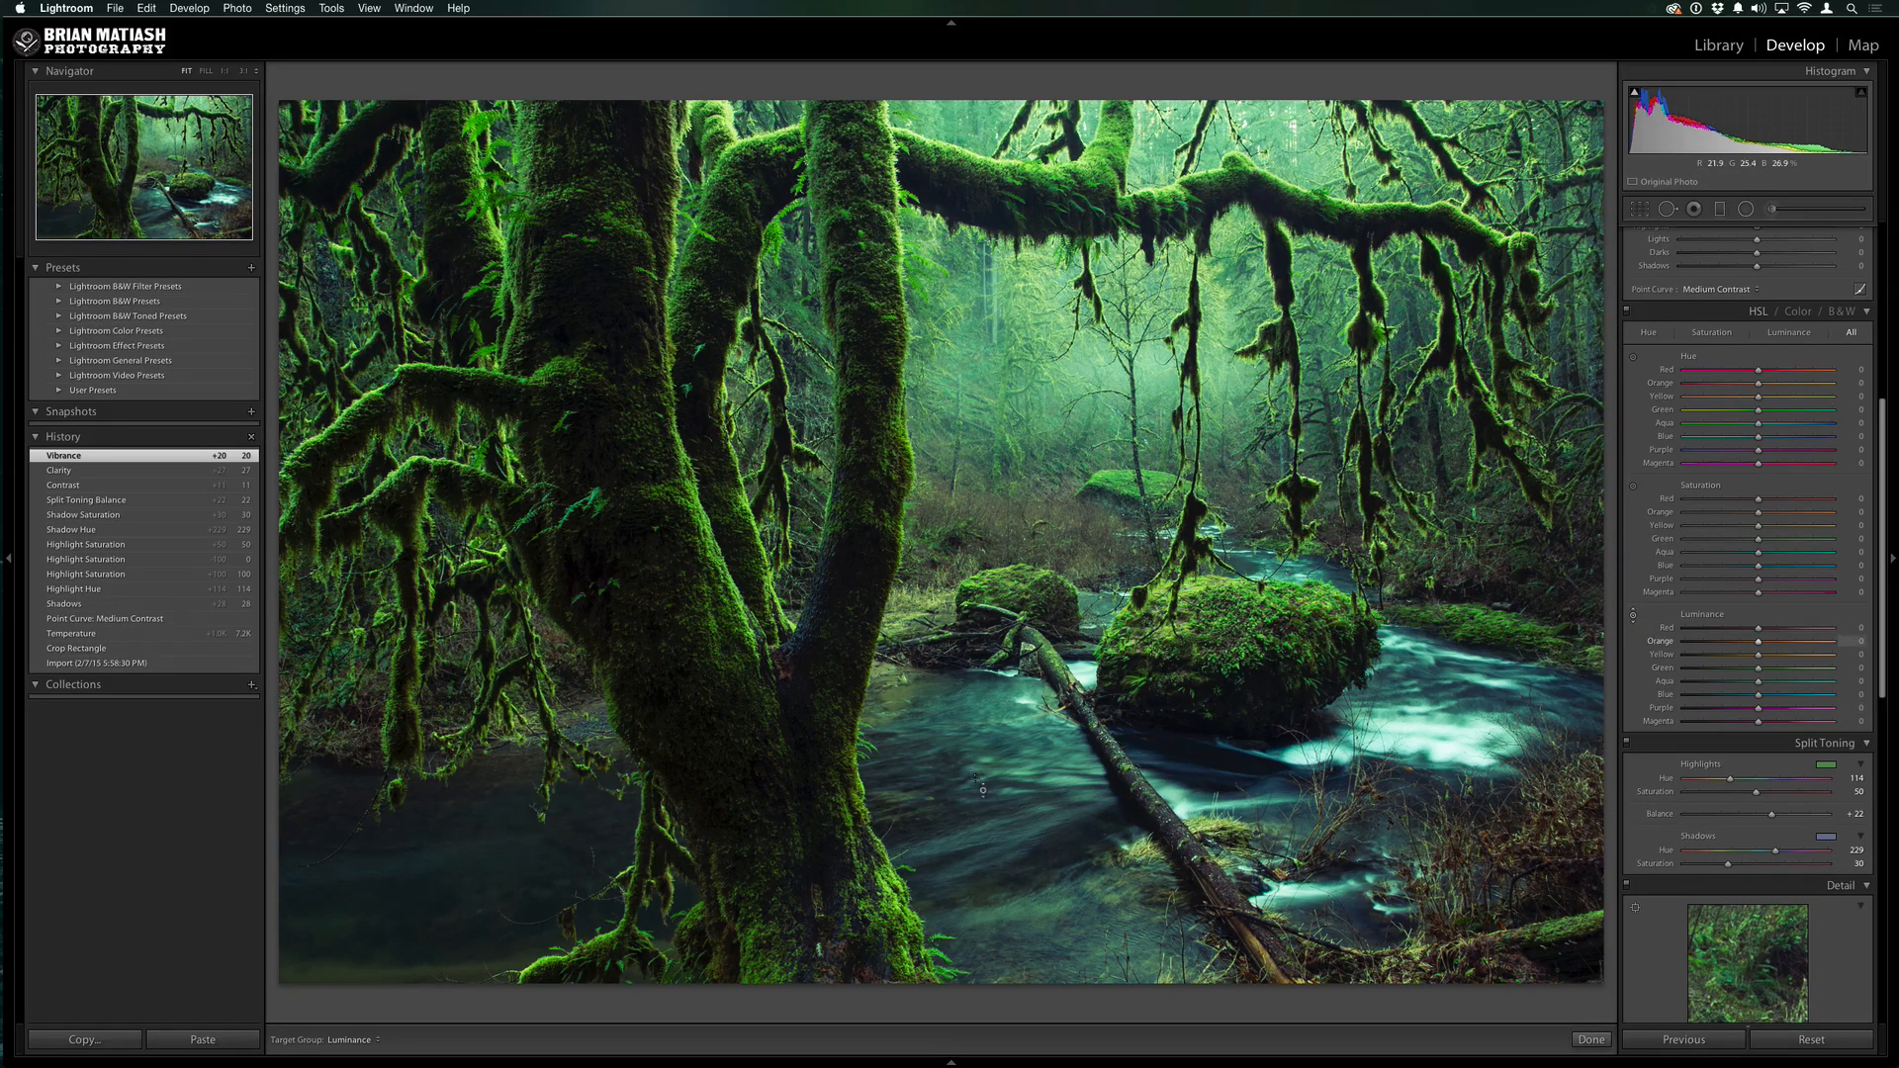
Raise Blue luminance to +28 and Green luminance to +31 in HSL
drag(1745, 698, 1761, 699)
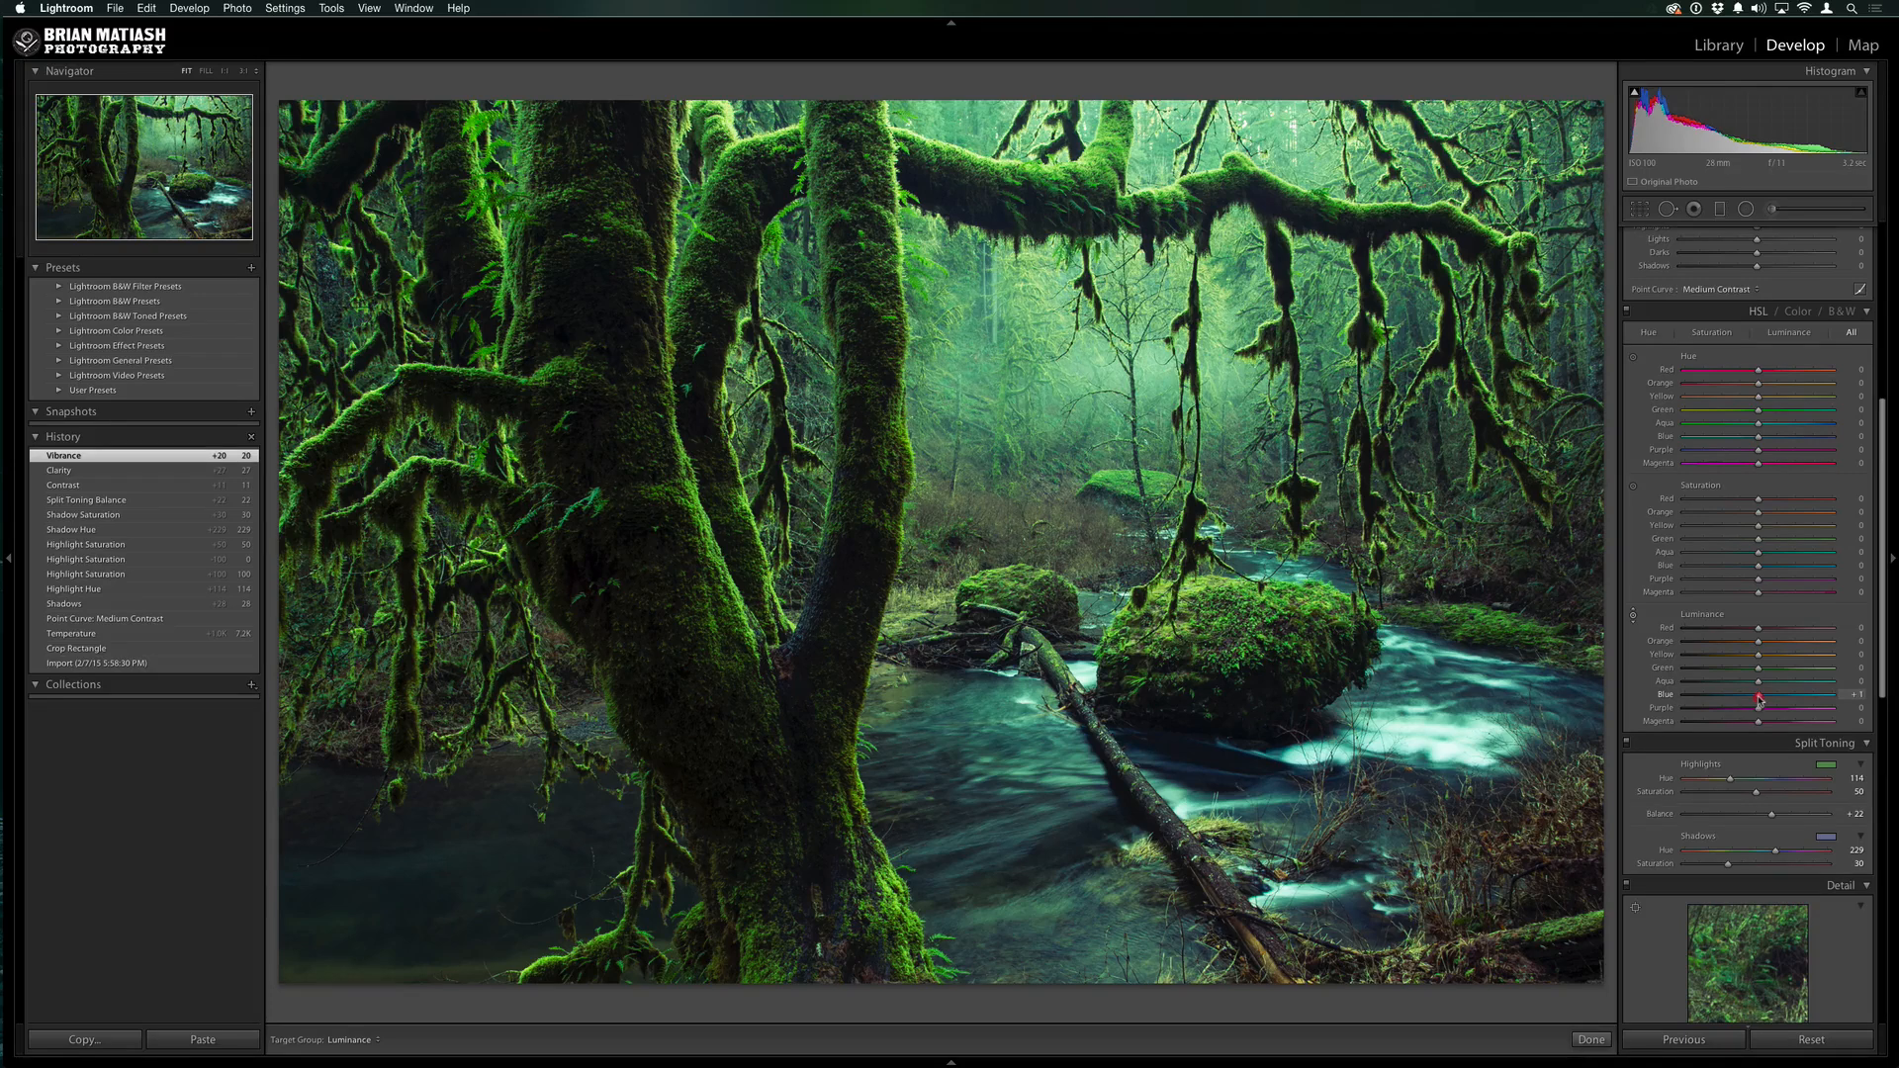
drag(1755, 709, 1790, 708)
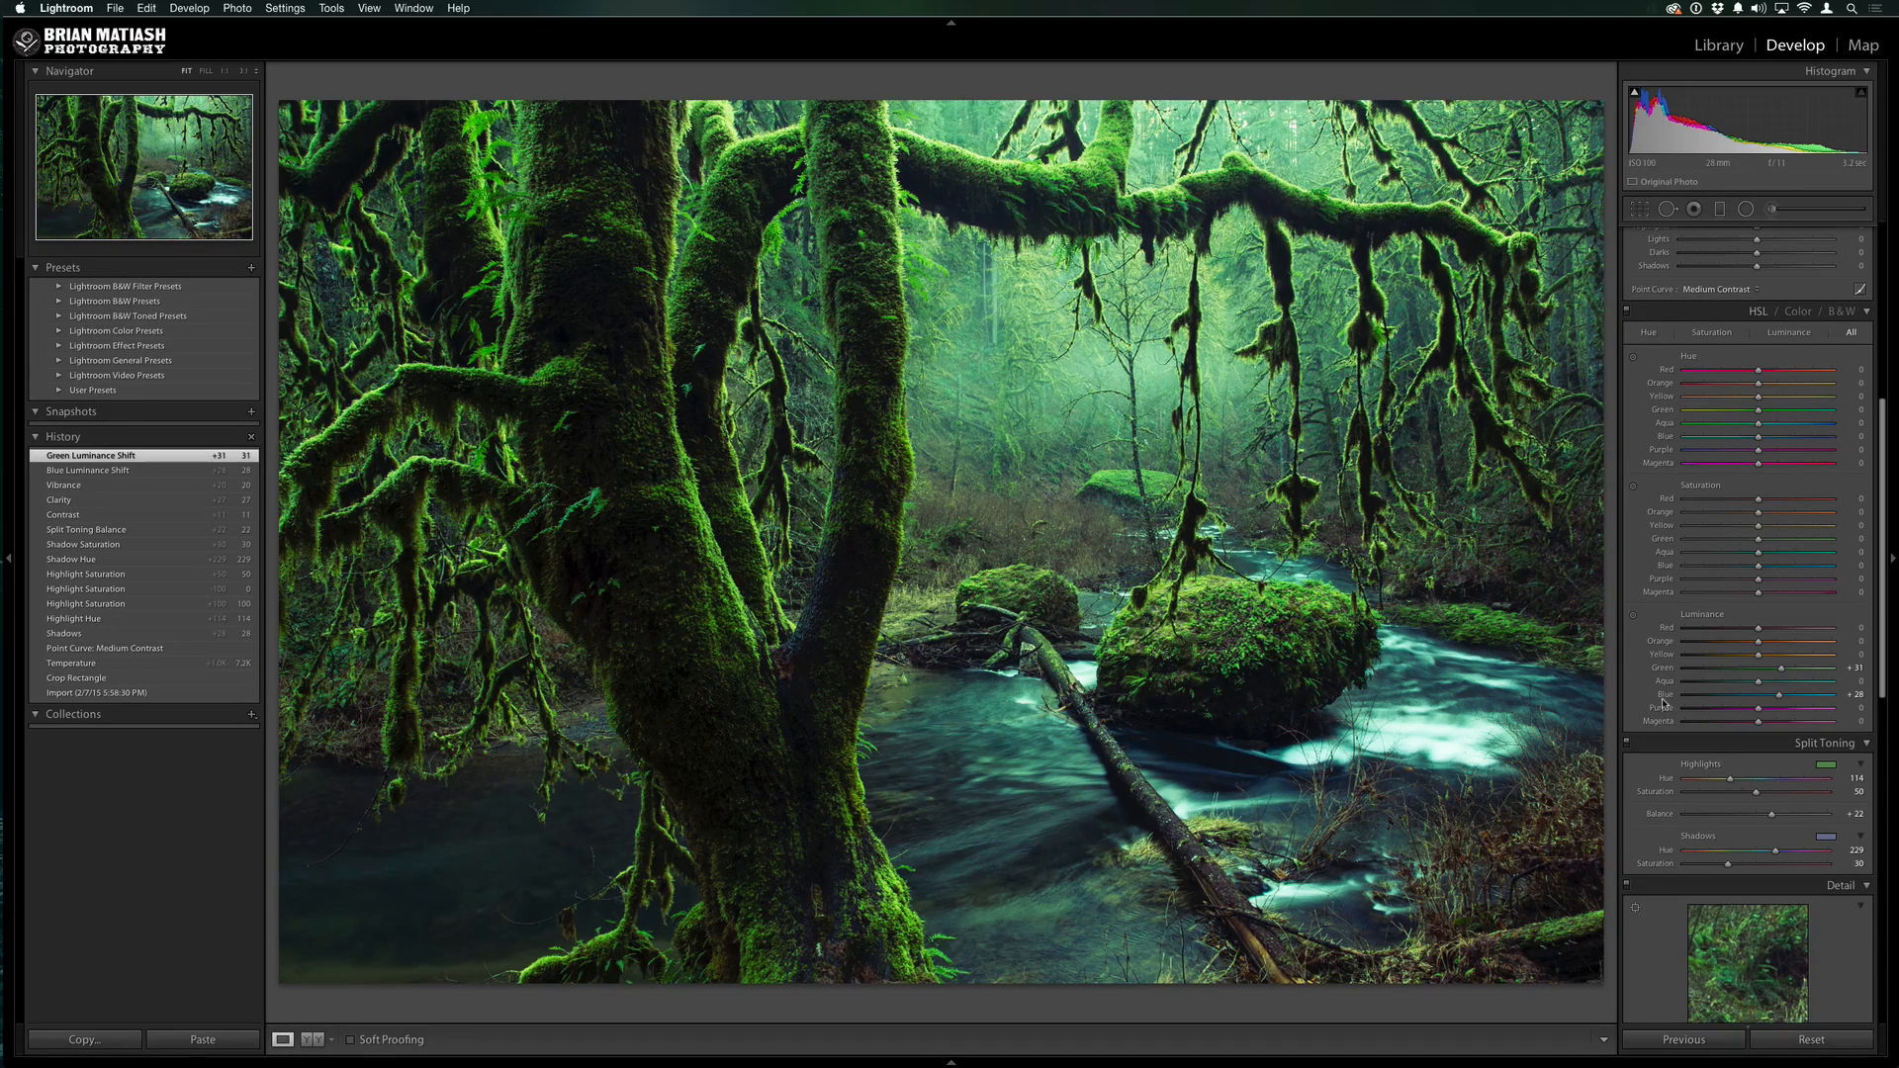
Set the Post-Crop Vignetting Amount to about −19 to darken the photo's edges
scroll(down, 3)
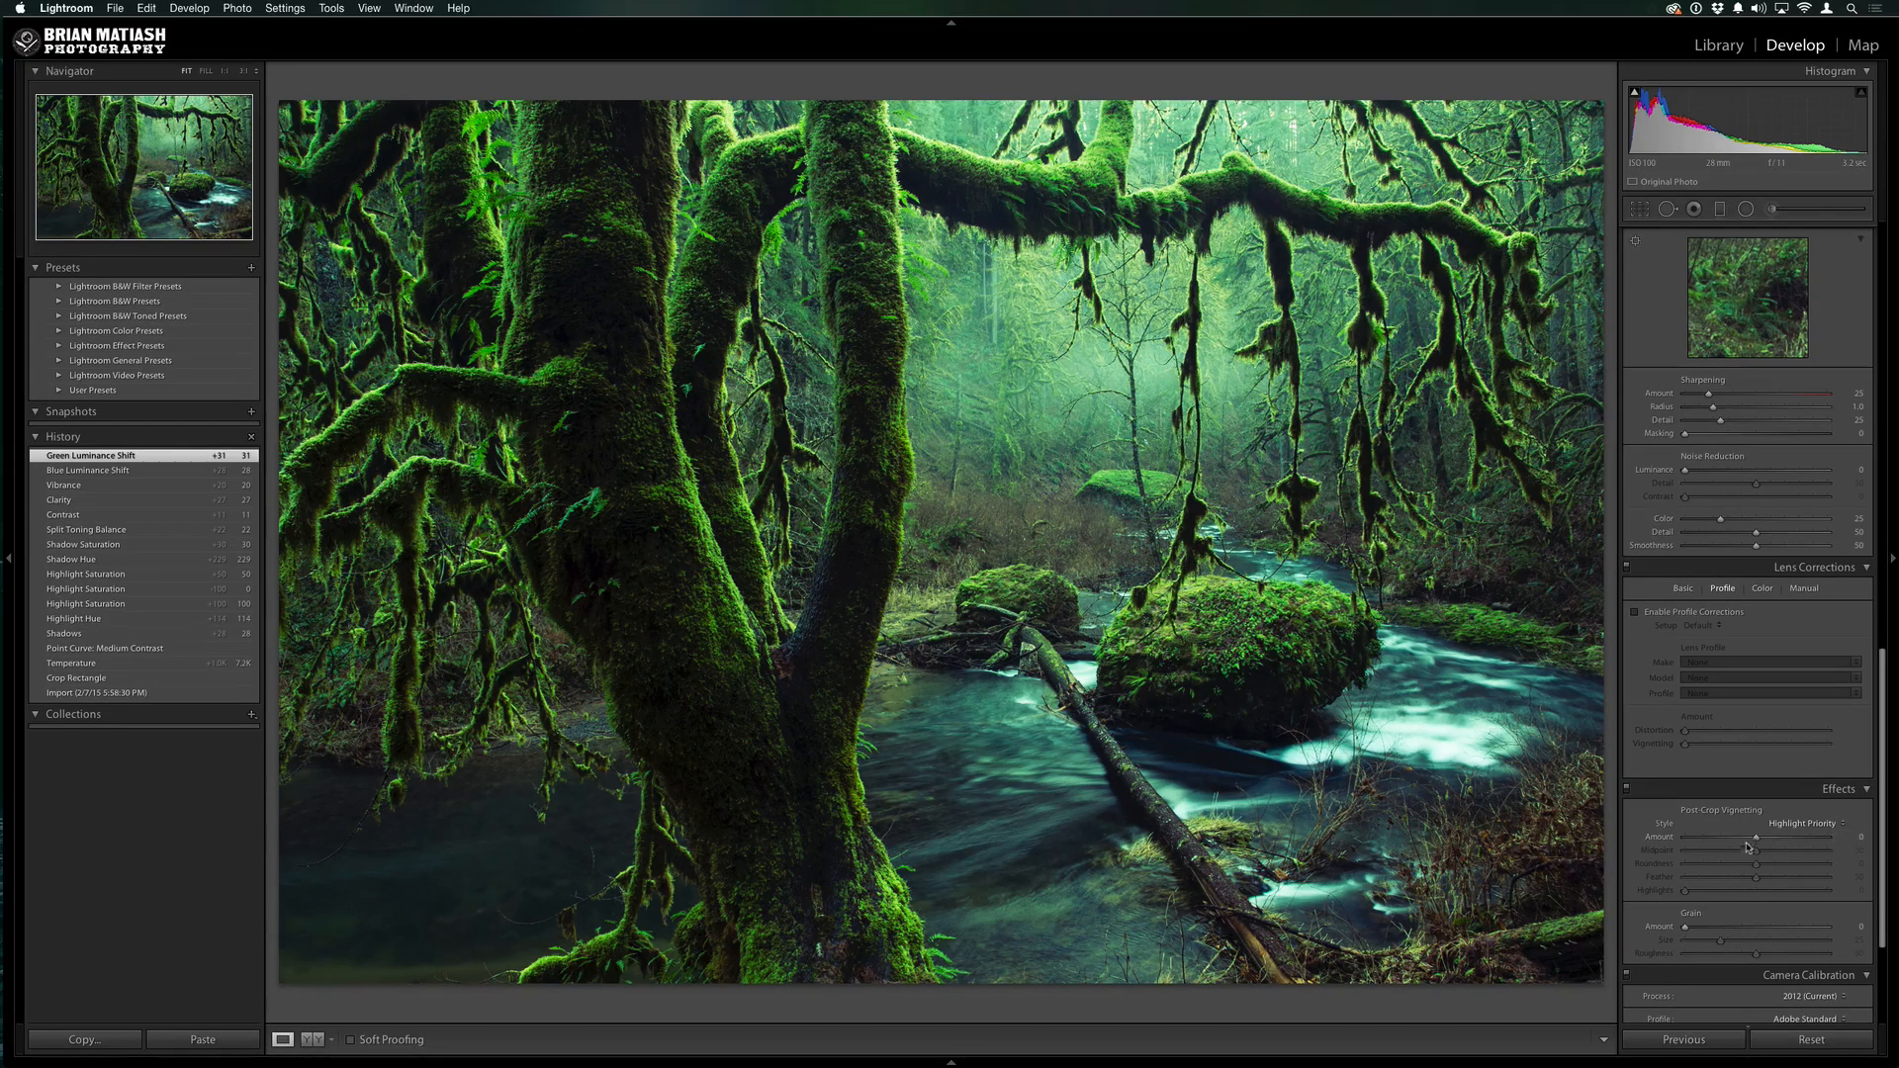
drag(1757, 837, 1749, 837)
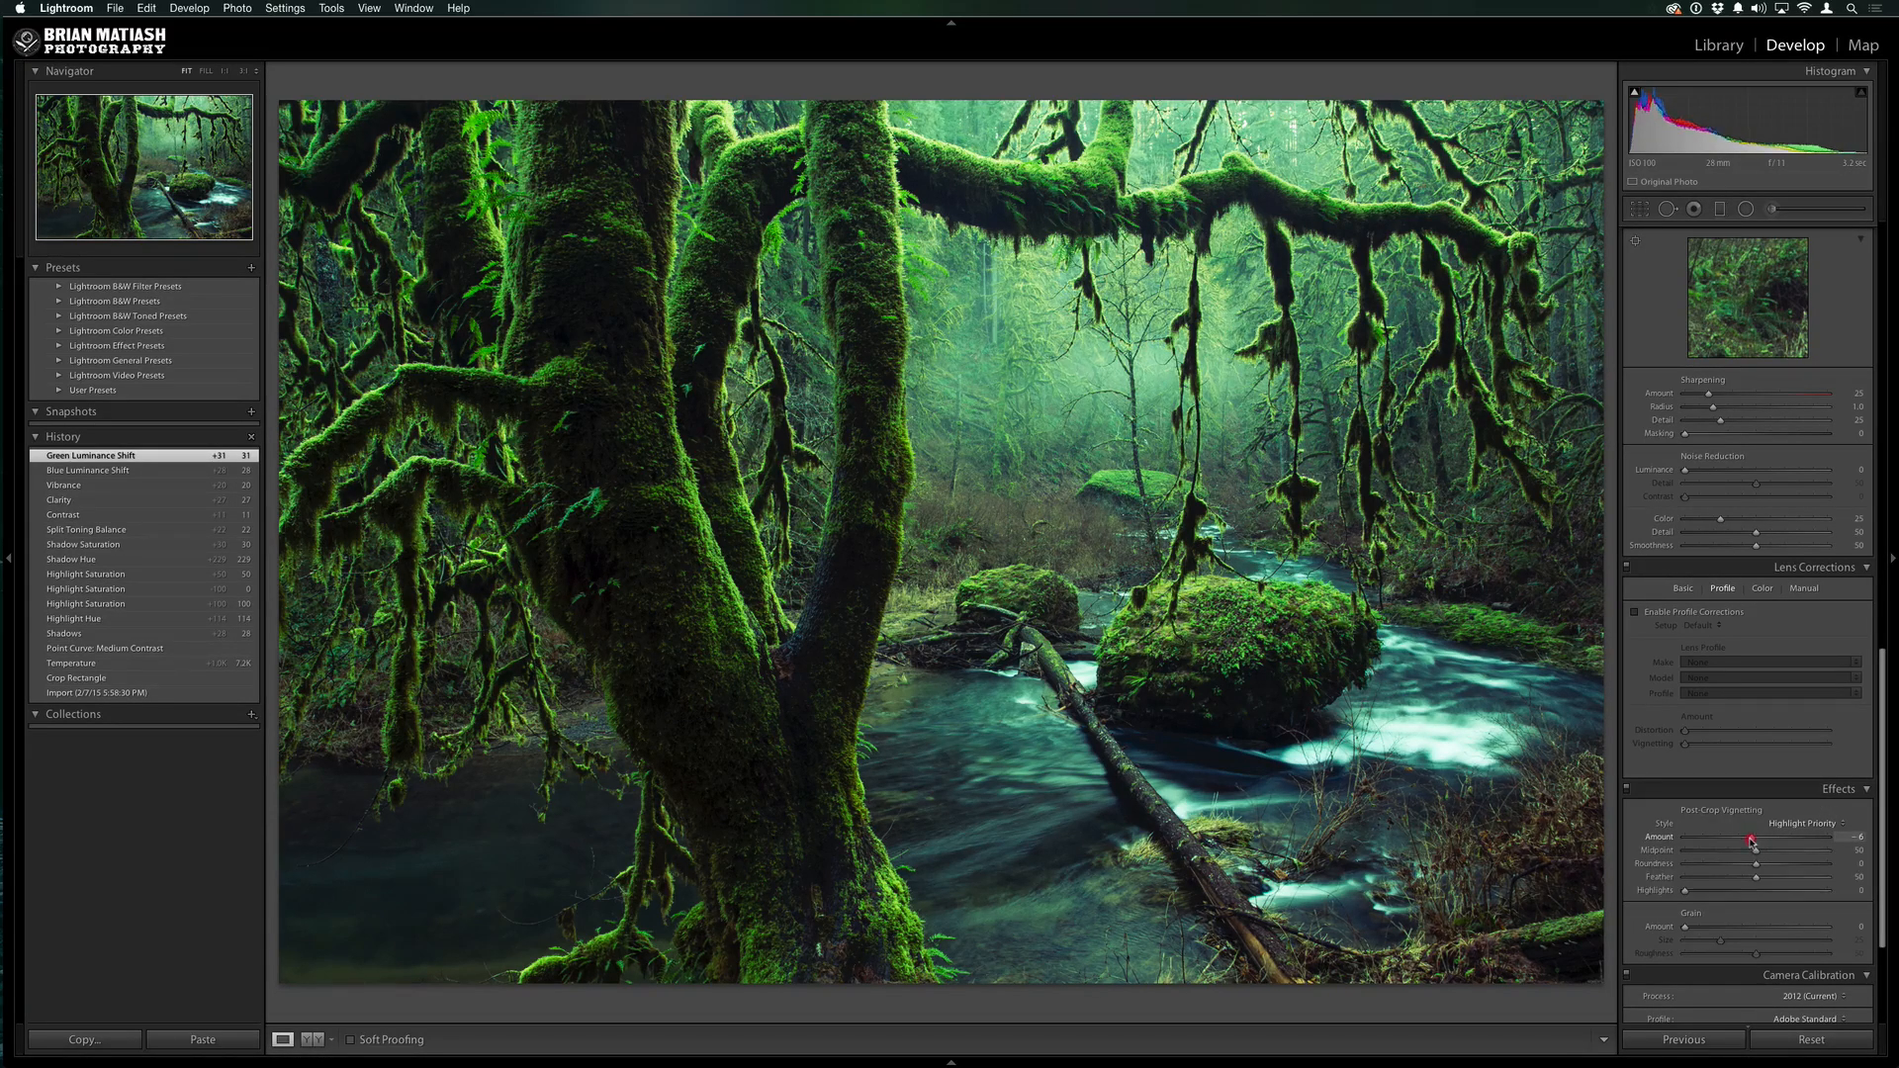
drag(1751, 838, 1790, 839)
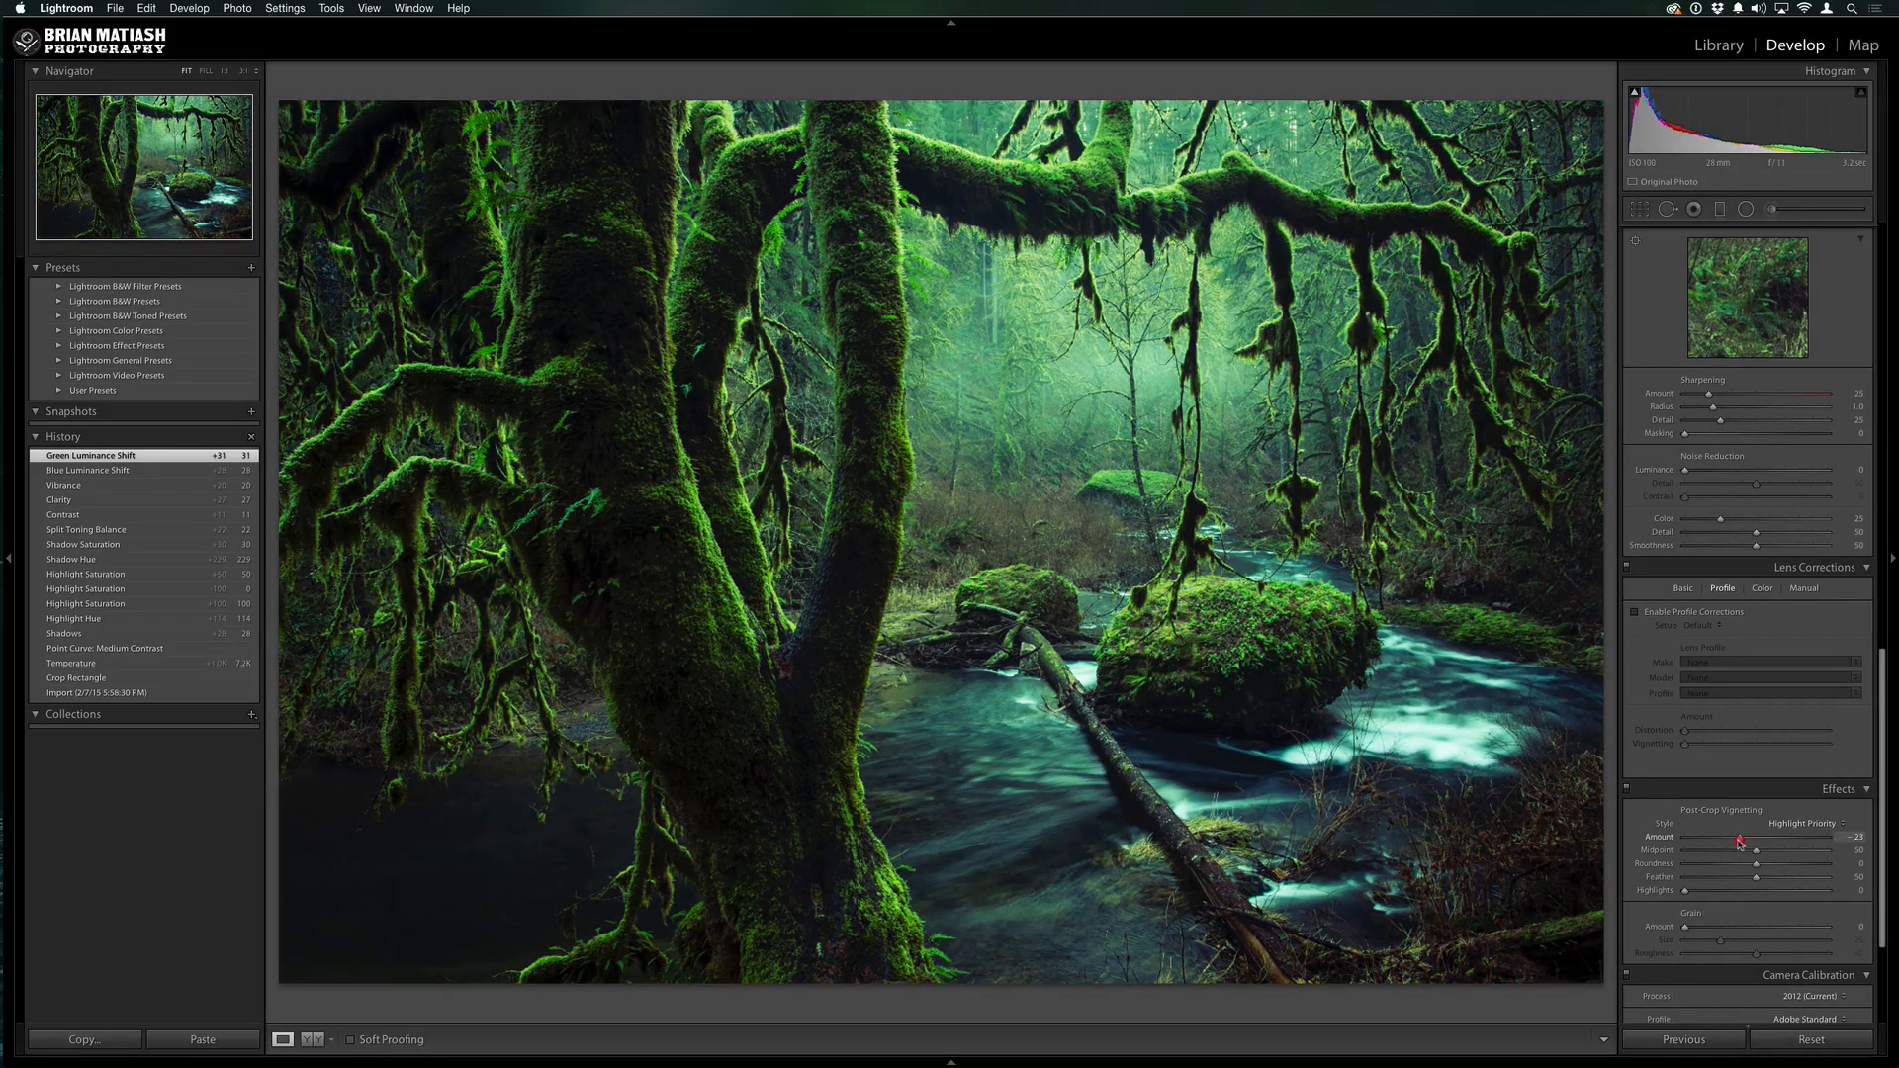
drag(1740, 844, 1701, 835)
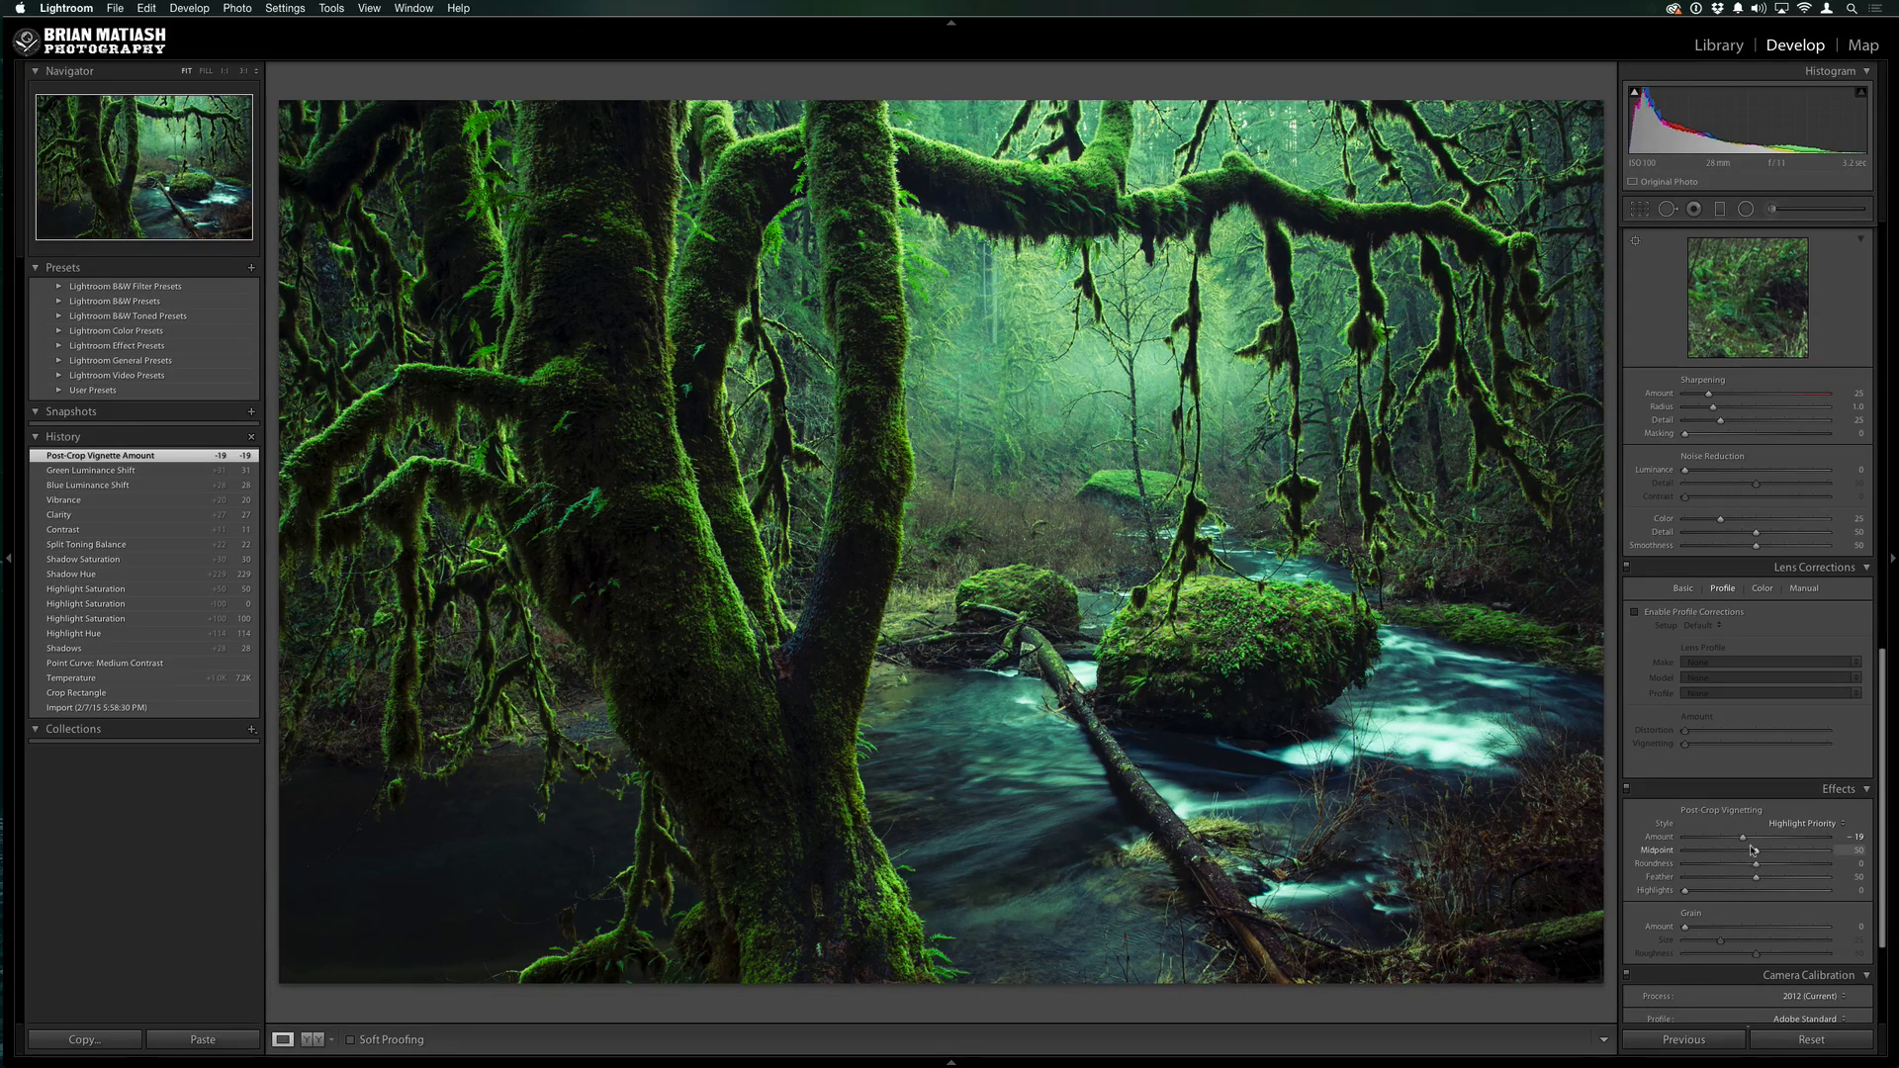
Lower the vignette Midpoint to 36 and raise Feather to 76 for a soft falloff
drag(1755, 850, 1739, 851)
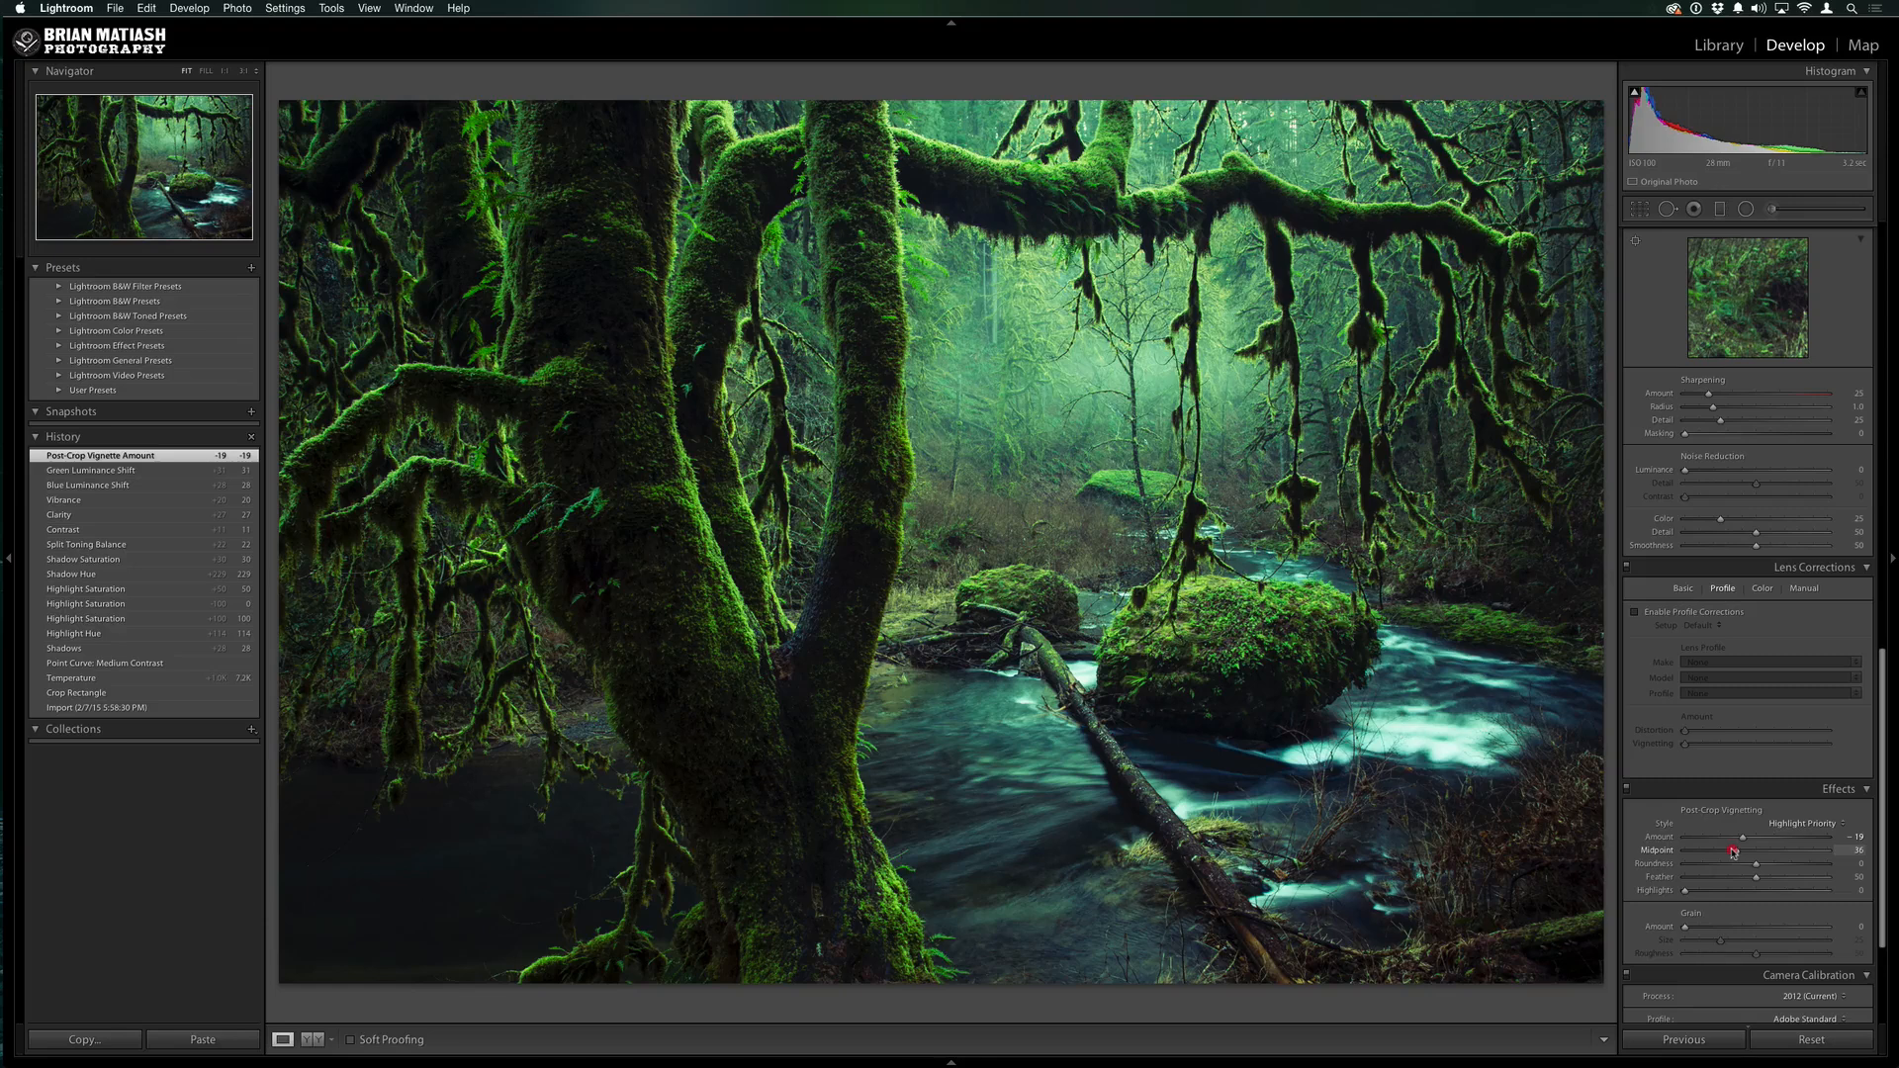
drag(1720, 849, 1741, 849)
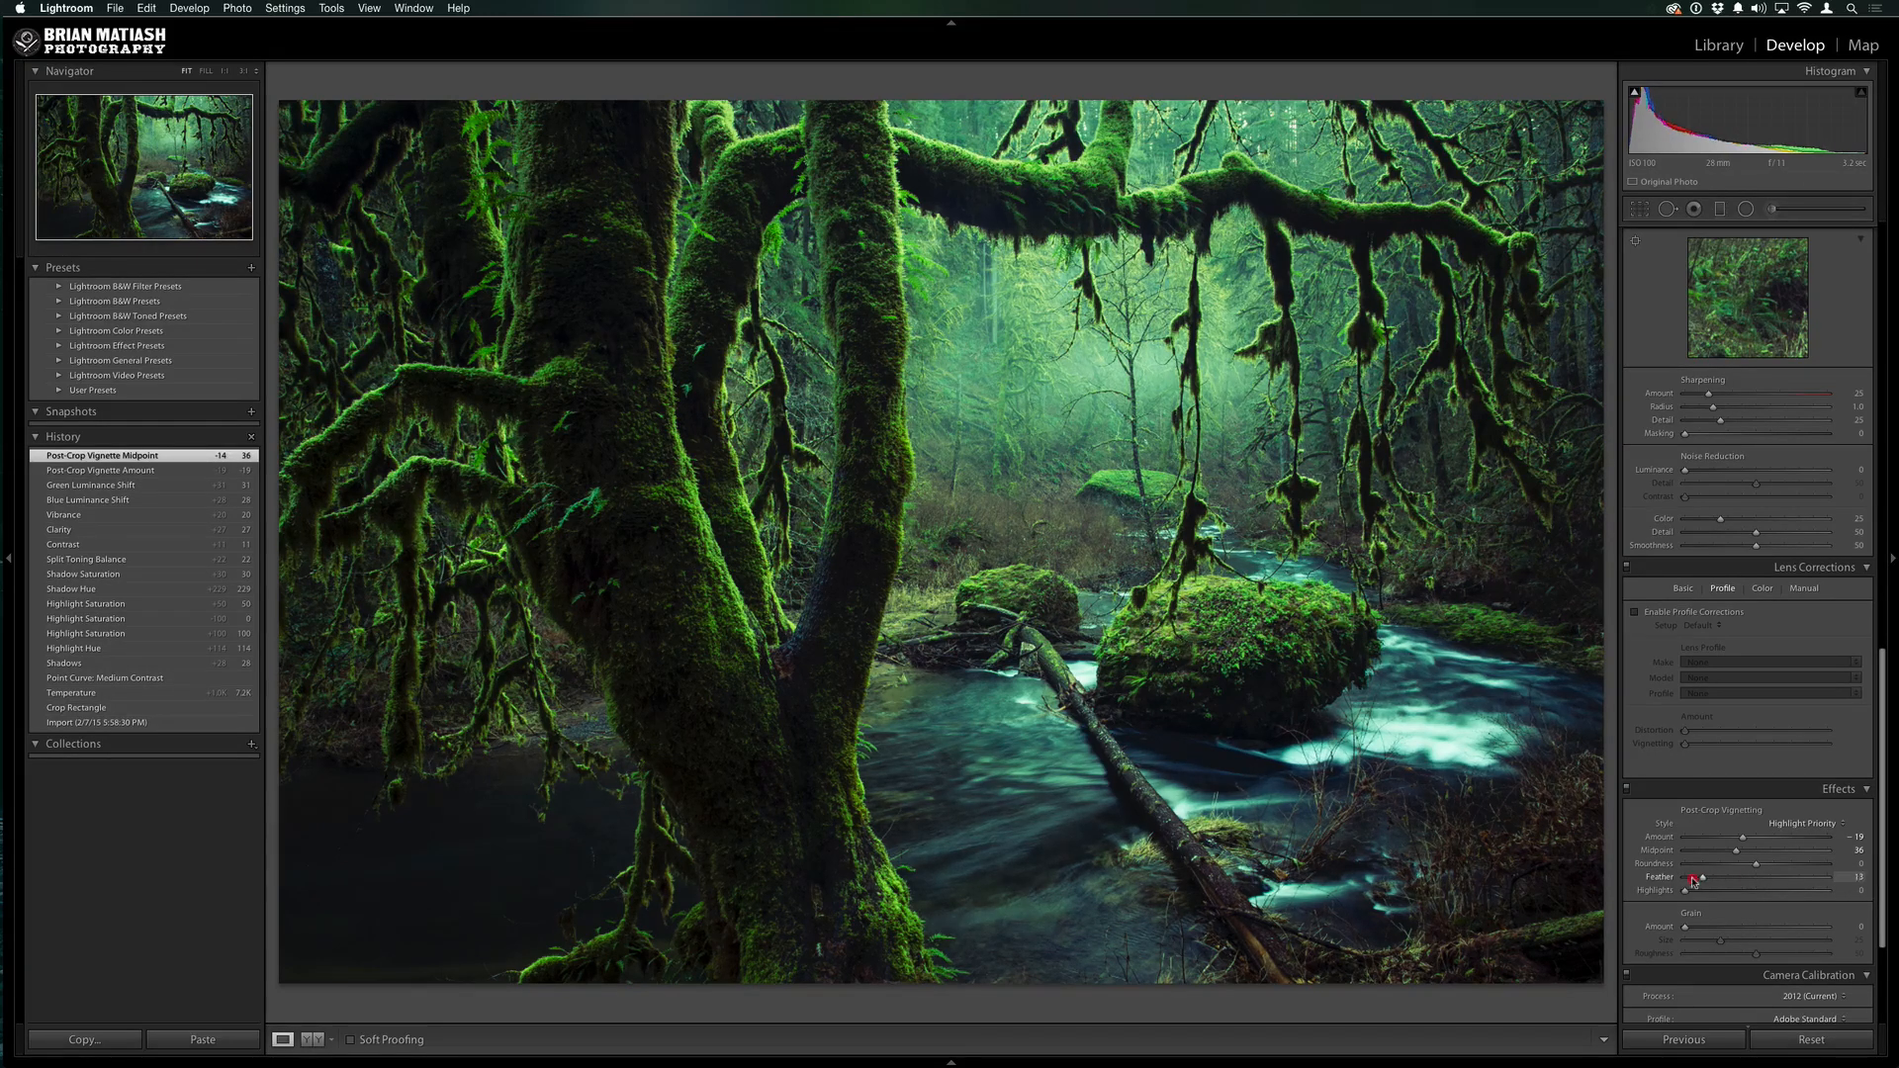
drag(1696, 877, 1677, 877)
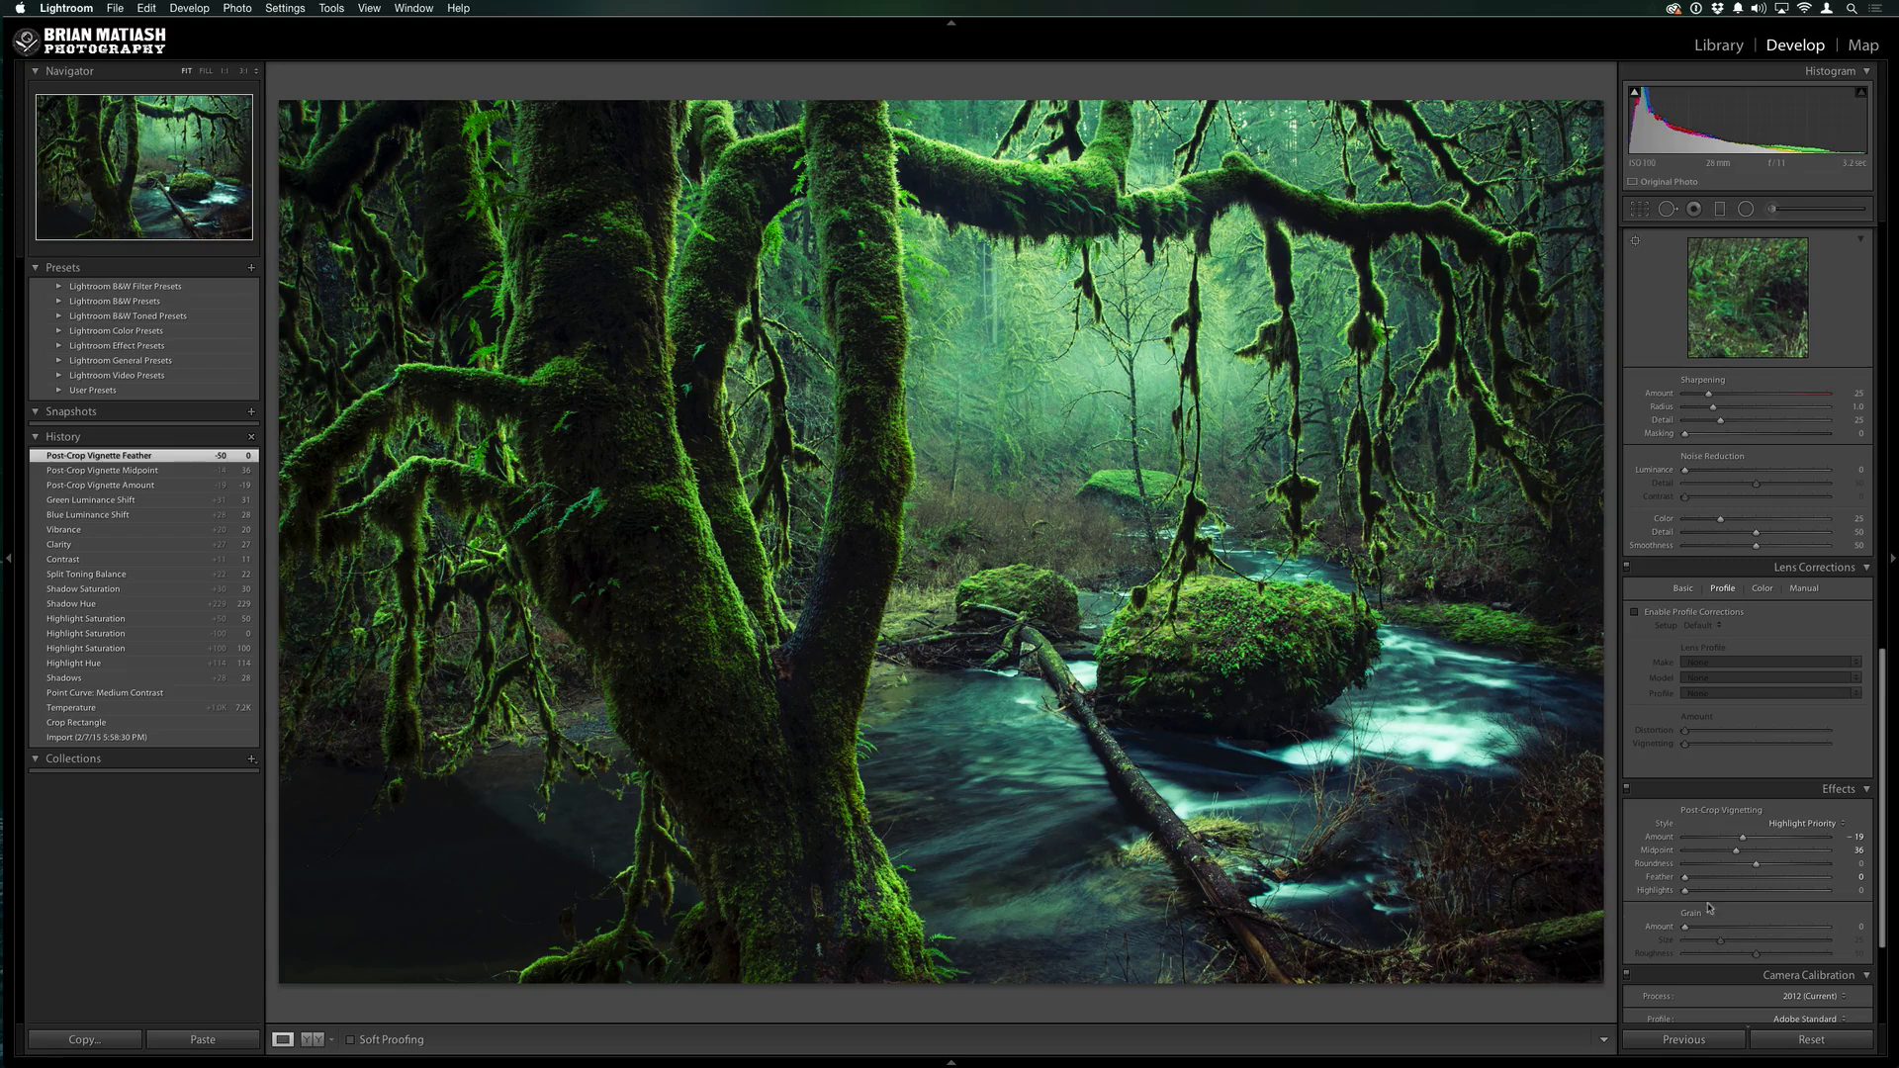
drag(1685, 882, 1785, 882)
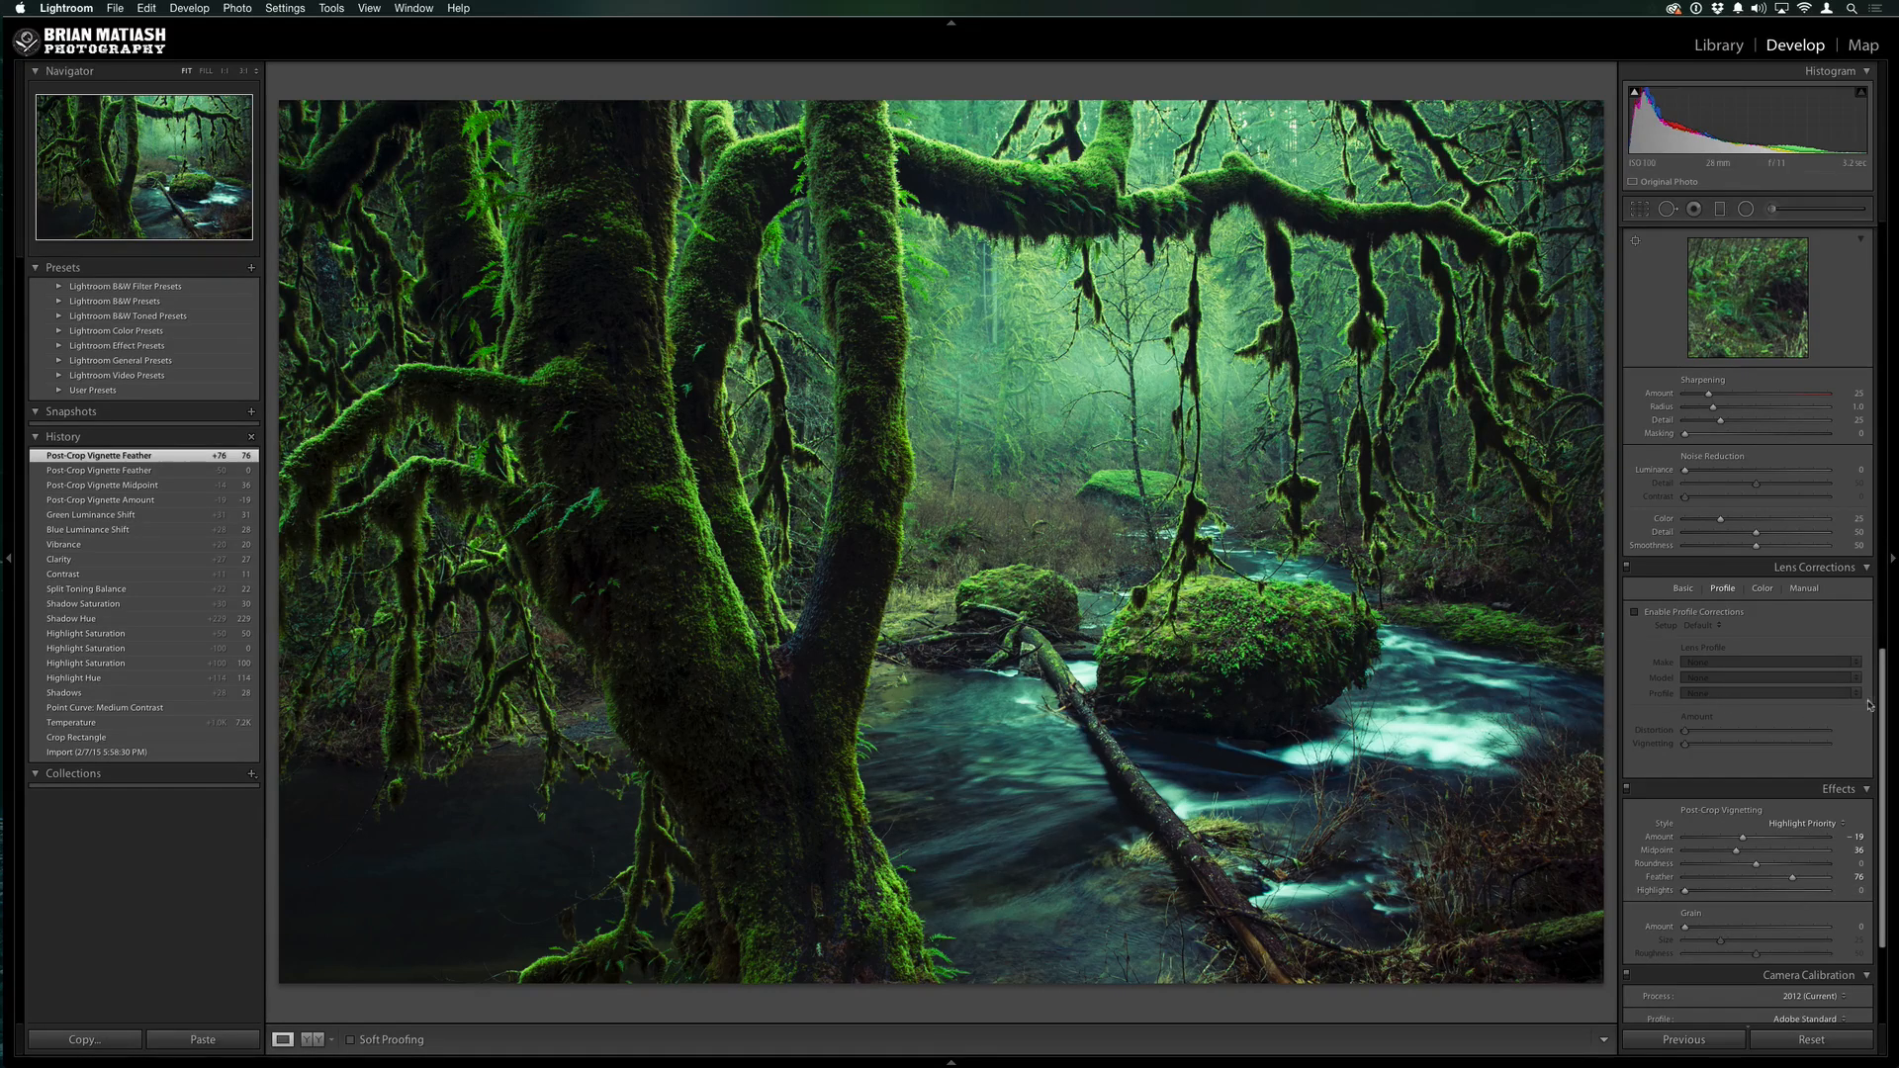
Raise the Sharpening Amount to about 79 in the Detail panel
scroll(down, 3)
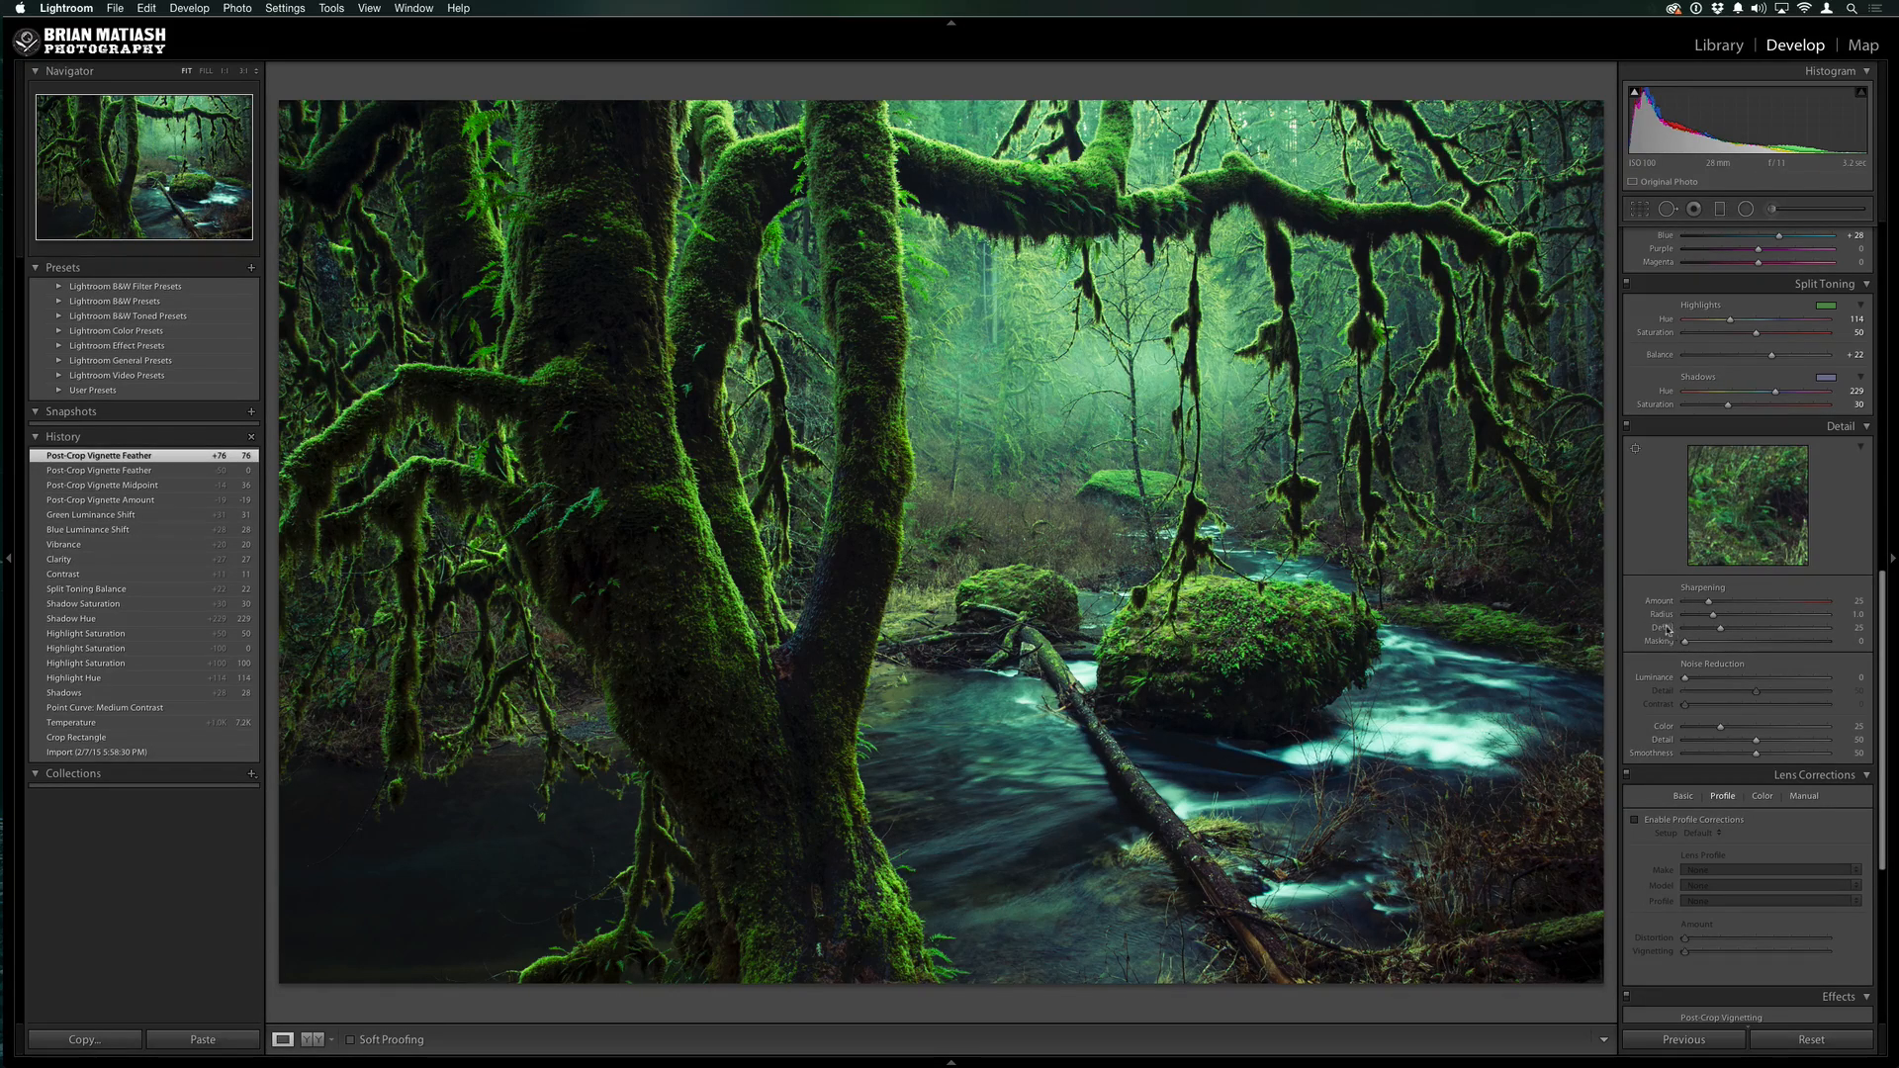
mouse_move(851, 533)
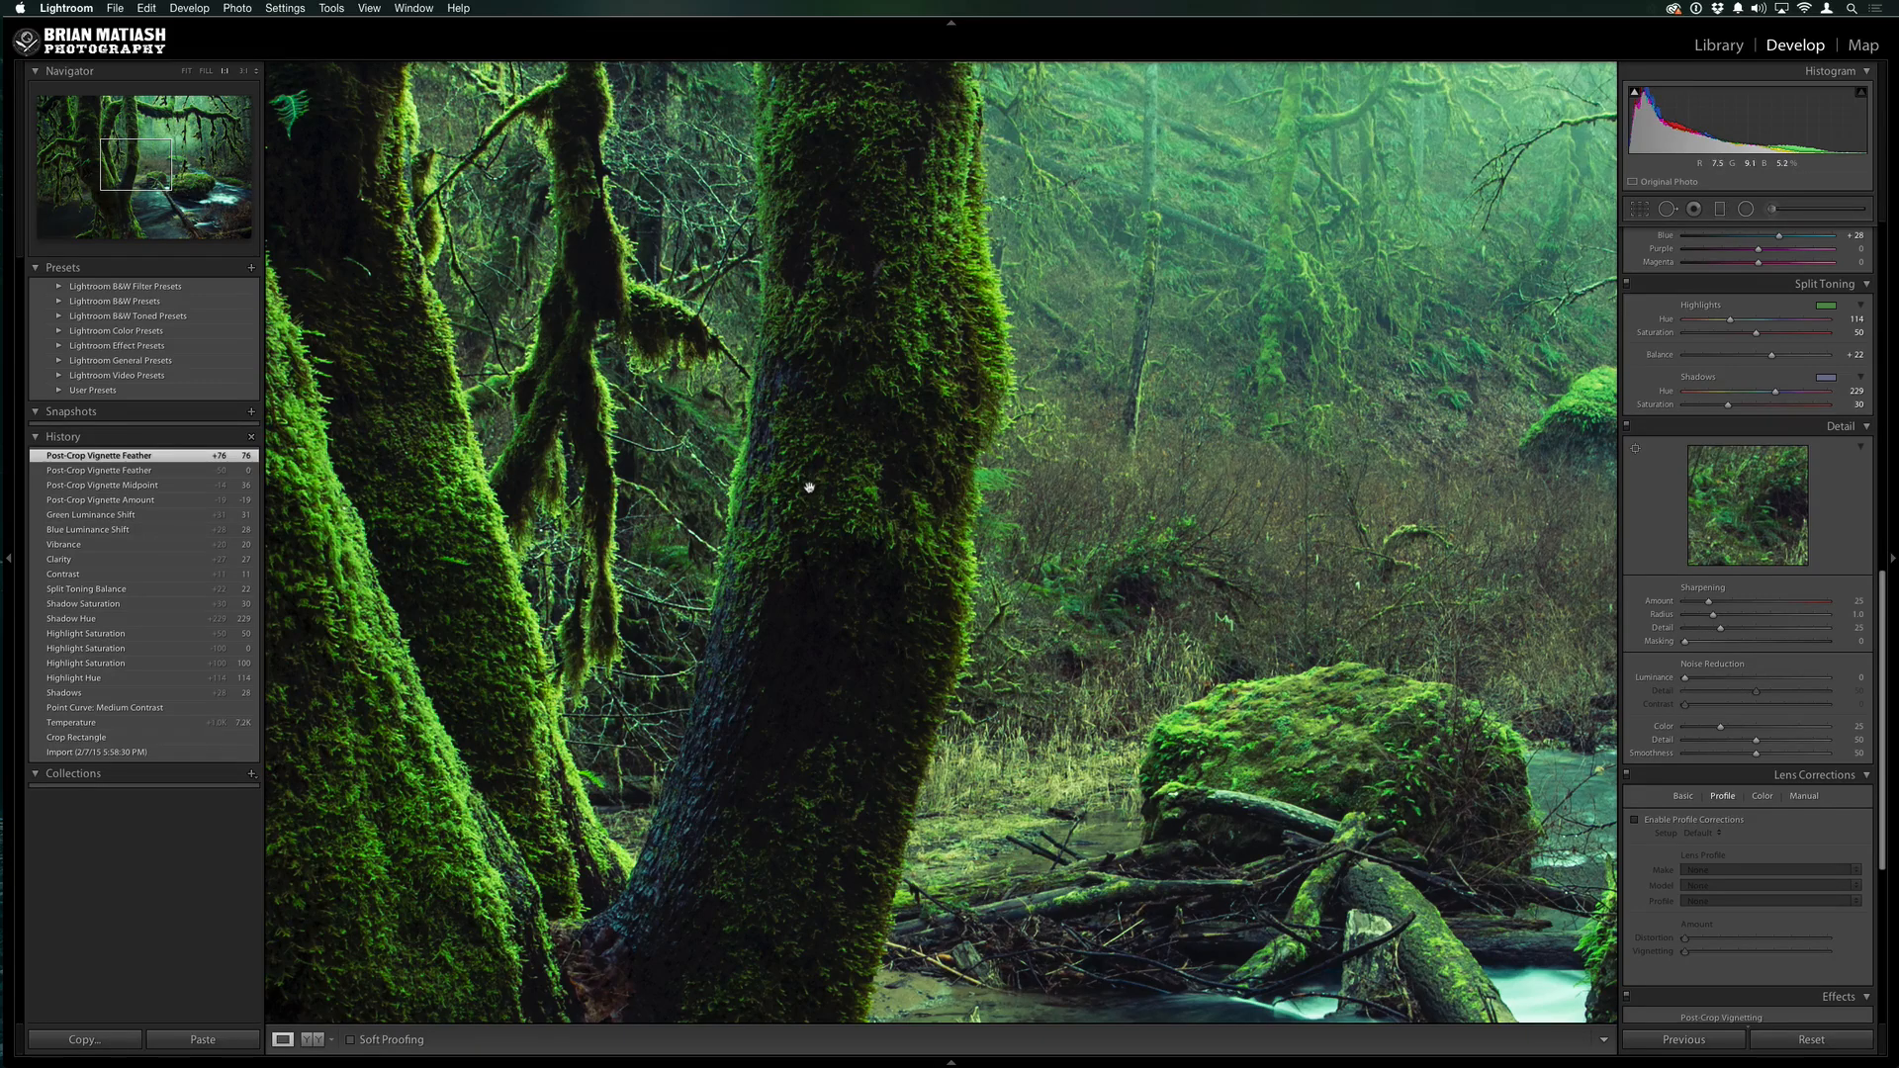
mouse_move(818, 497)
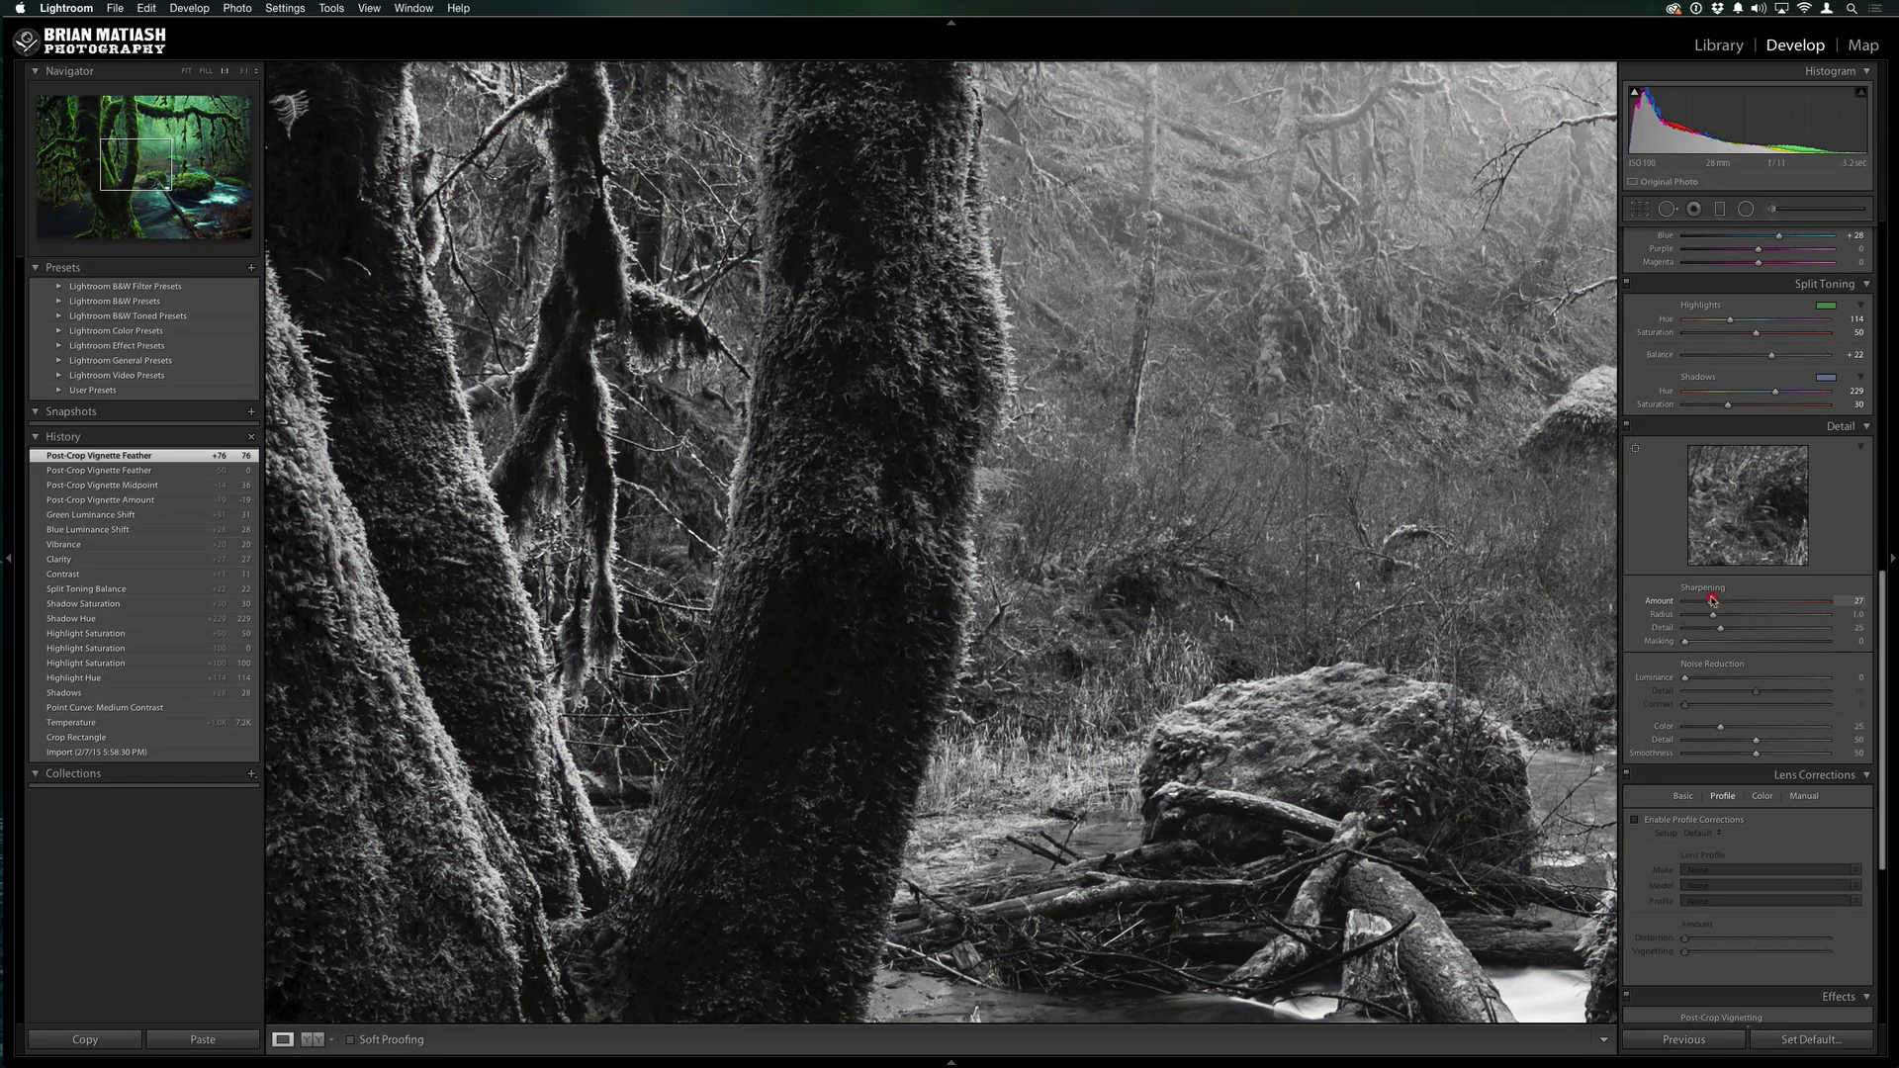
drag(1719, 602, 1741, 602)
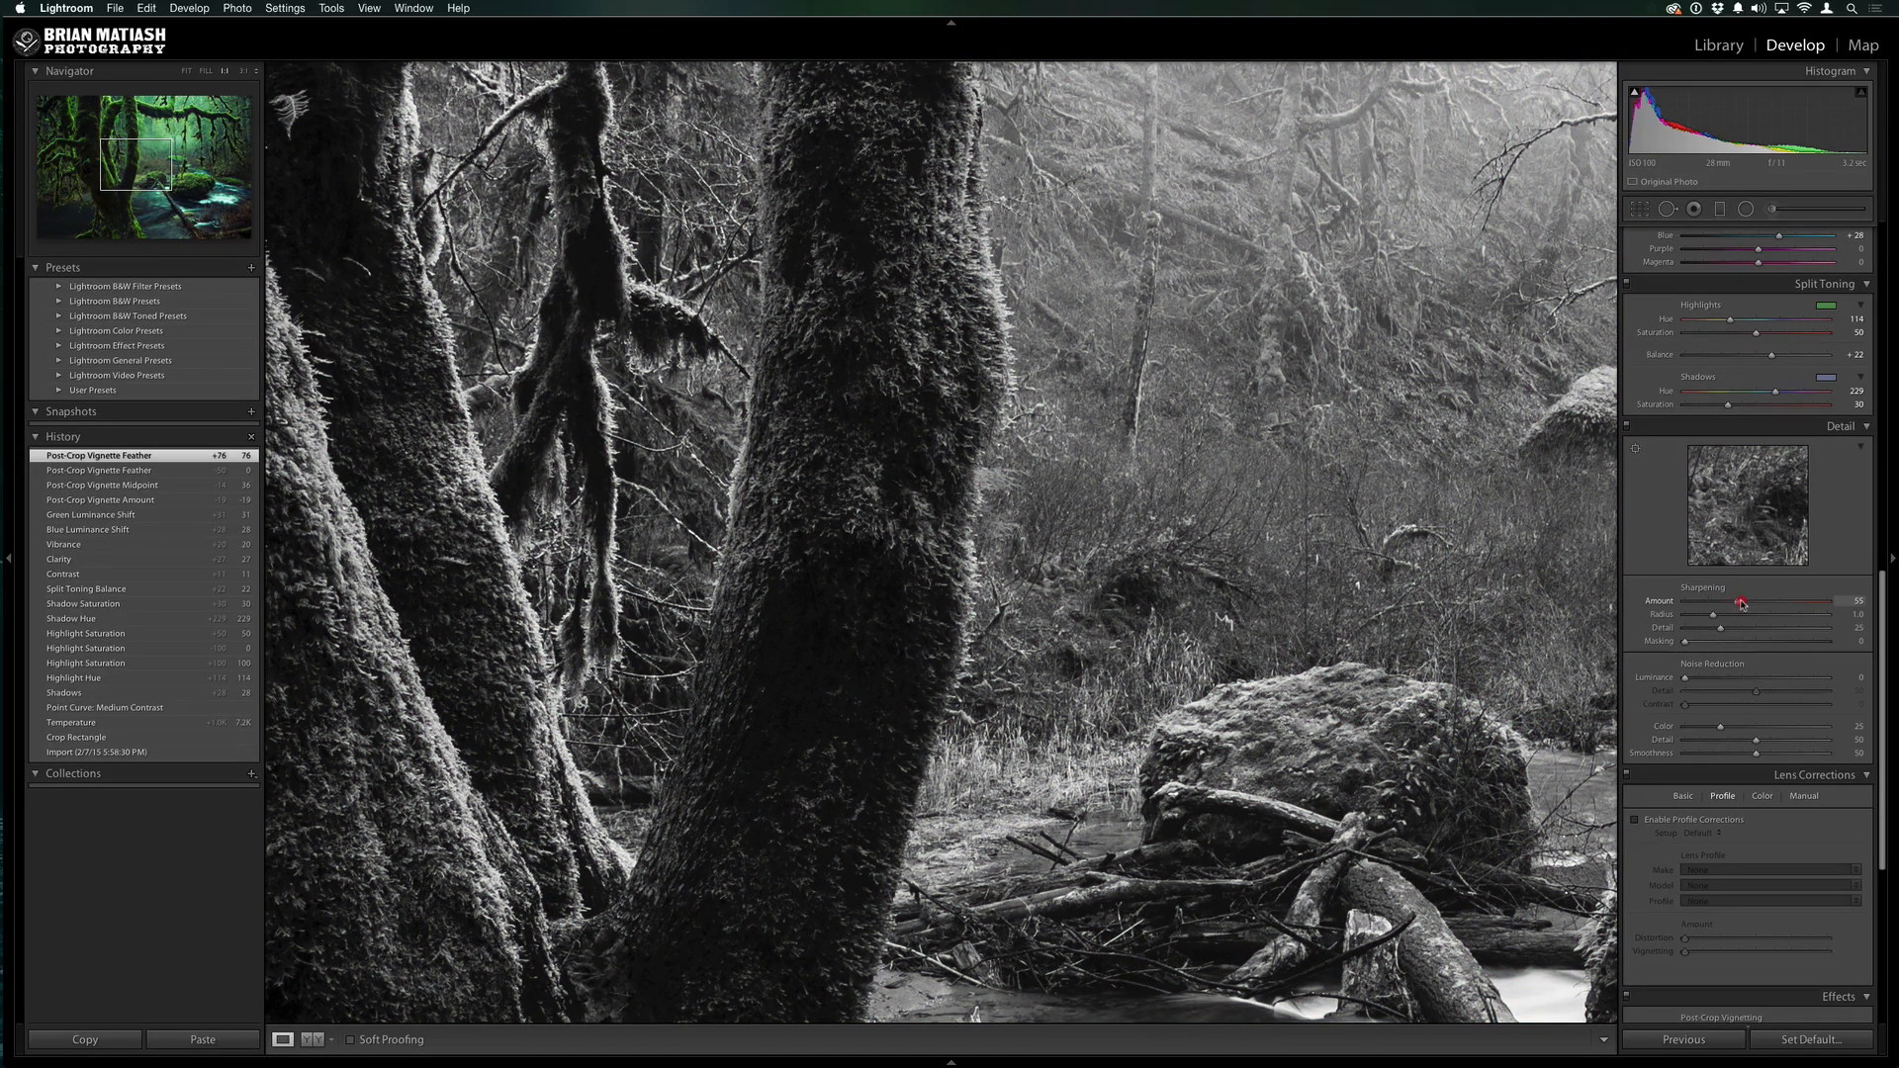
drag(1743, 602, 1765, 605)
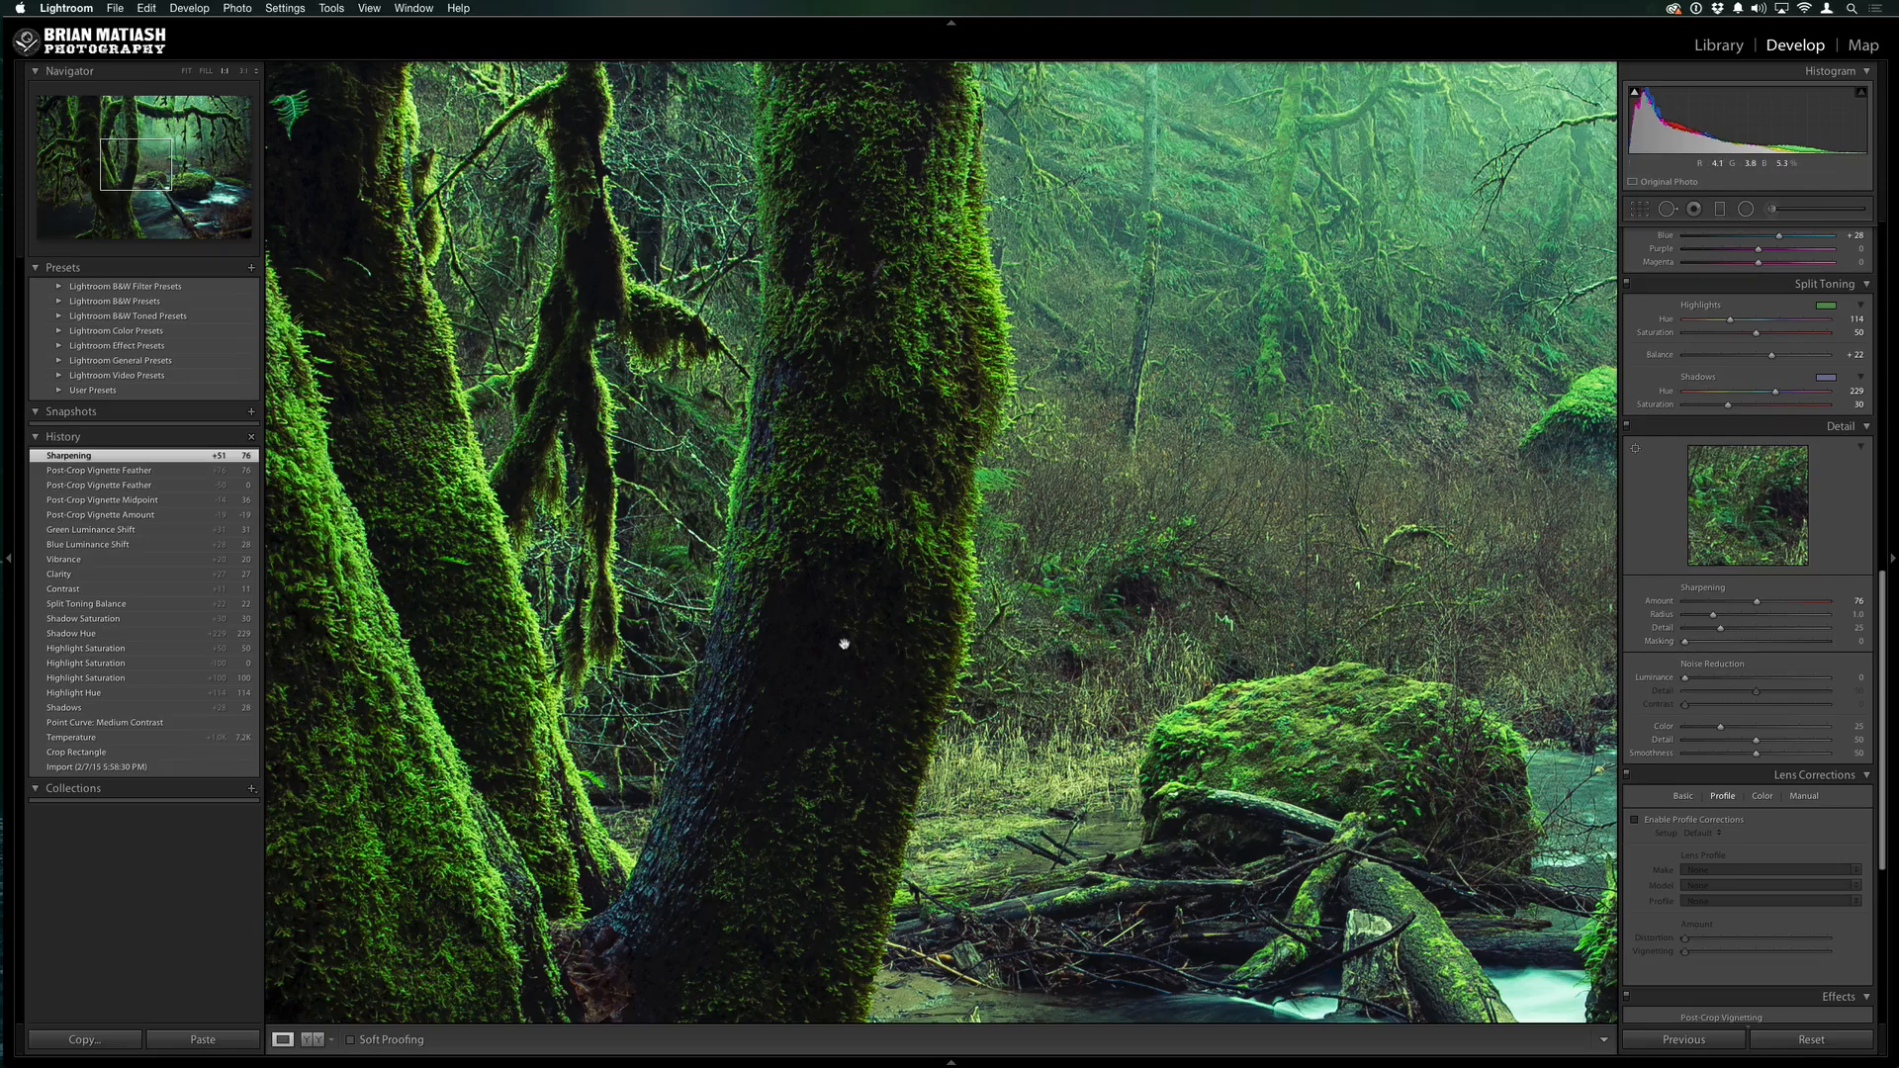
Return to Fit view and raise the Sharpening Masking slider to 60, keeping smooth areas unsharpened
click(206, 71)
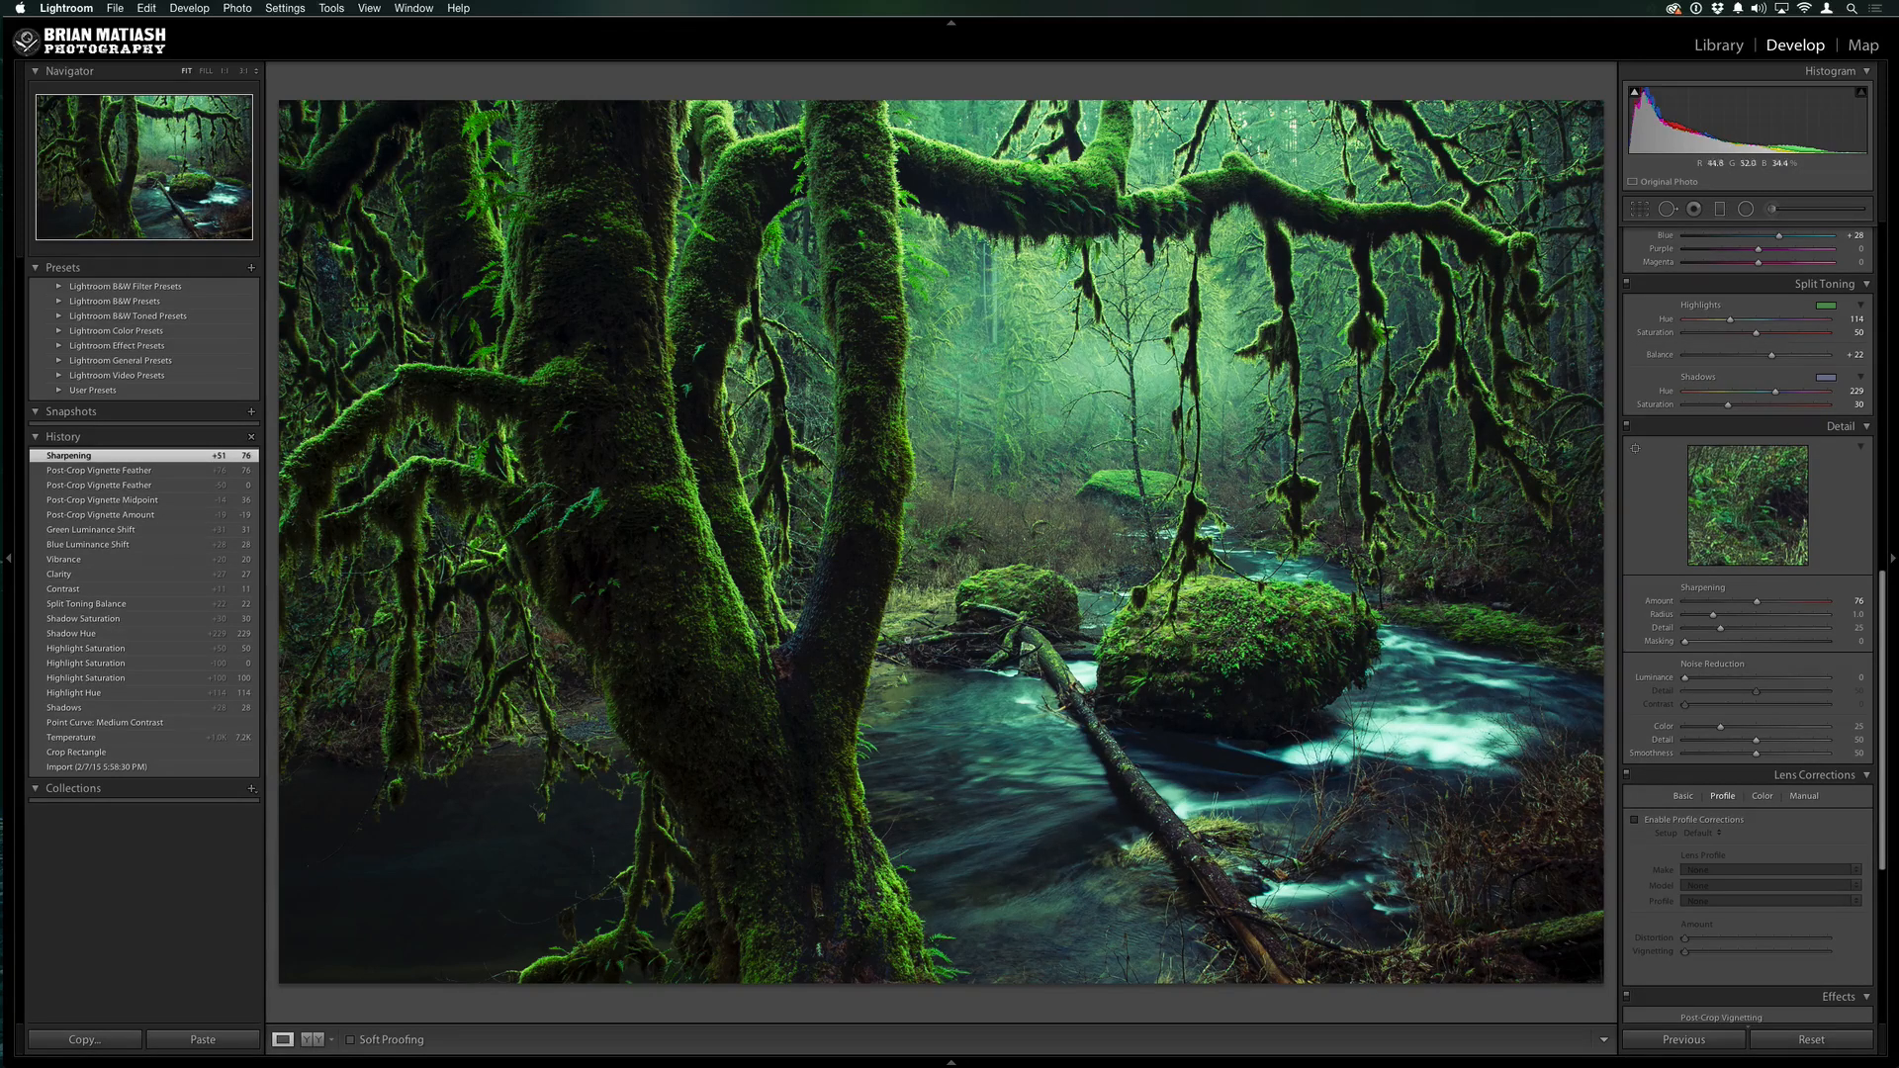
mouse_move(1024, 807)
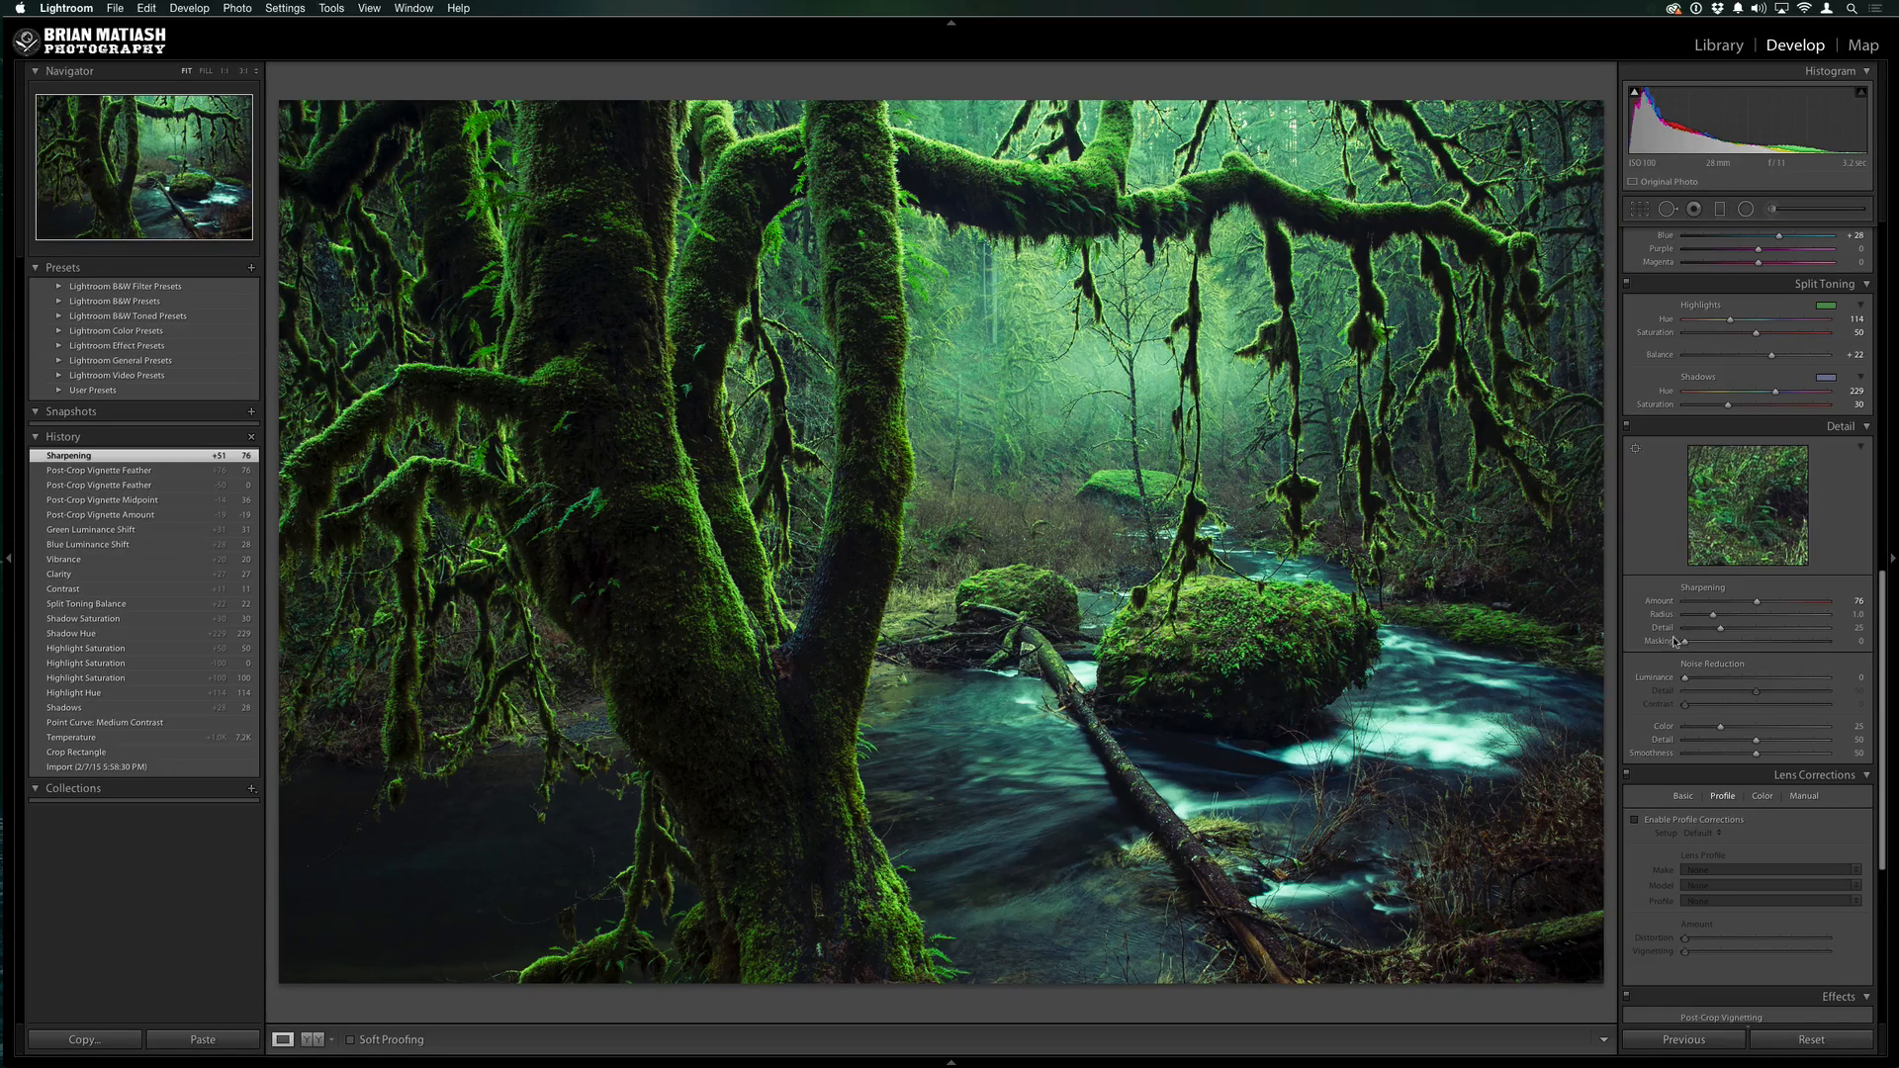
mouse_move(1696, 679)
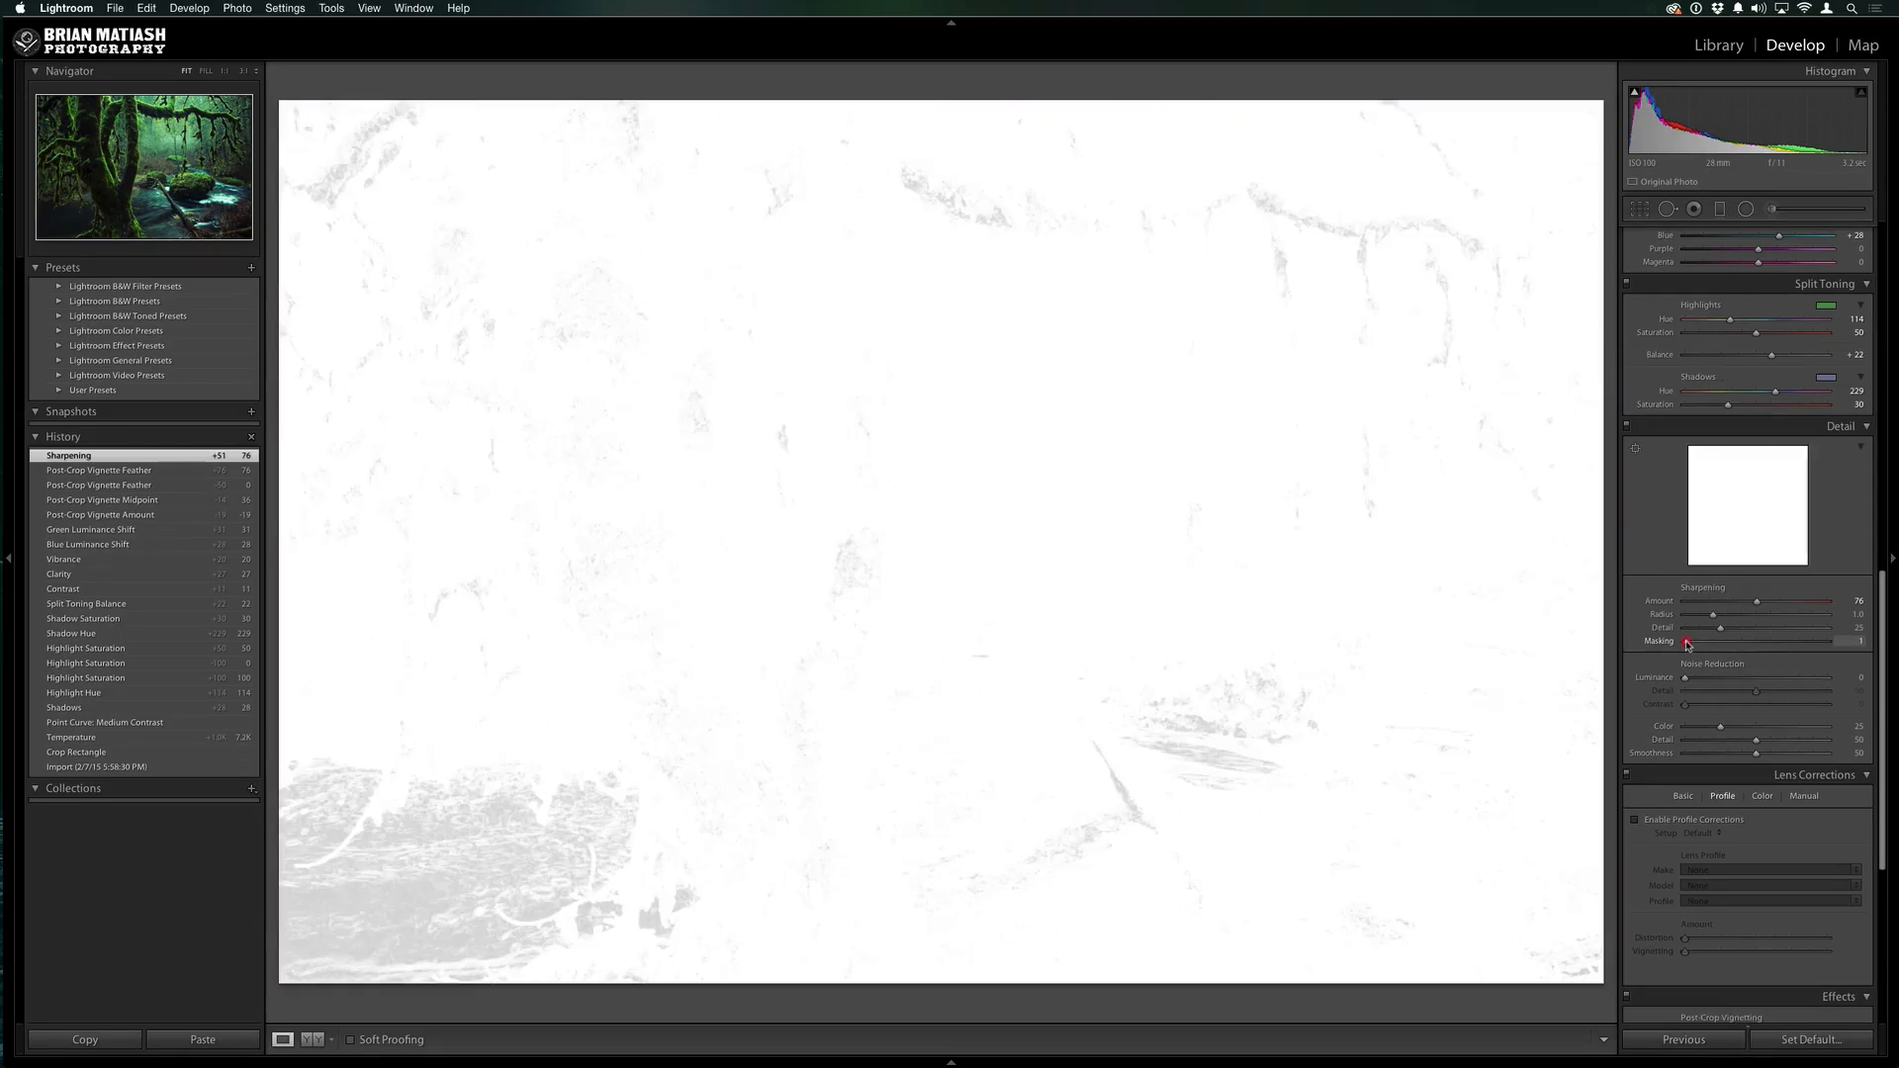
drag(1686, 642, 1702, 641)
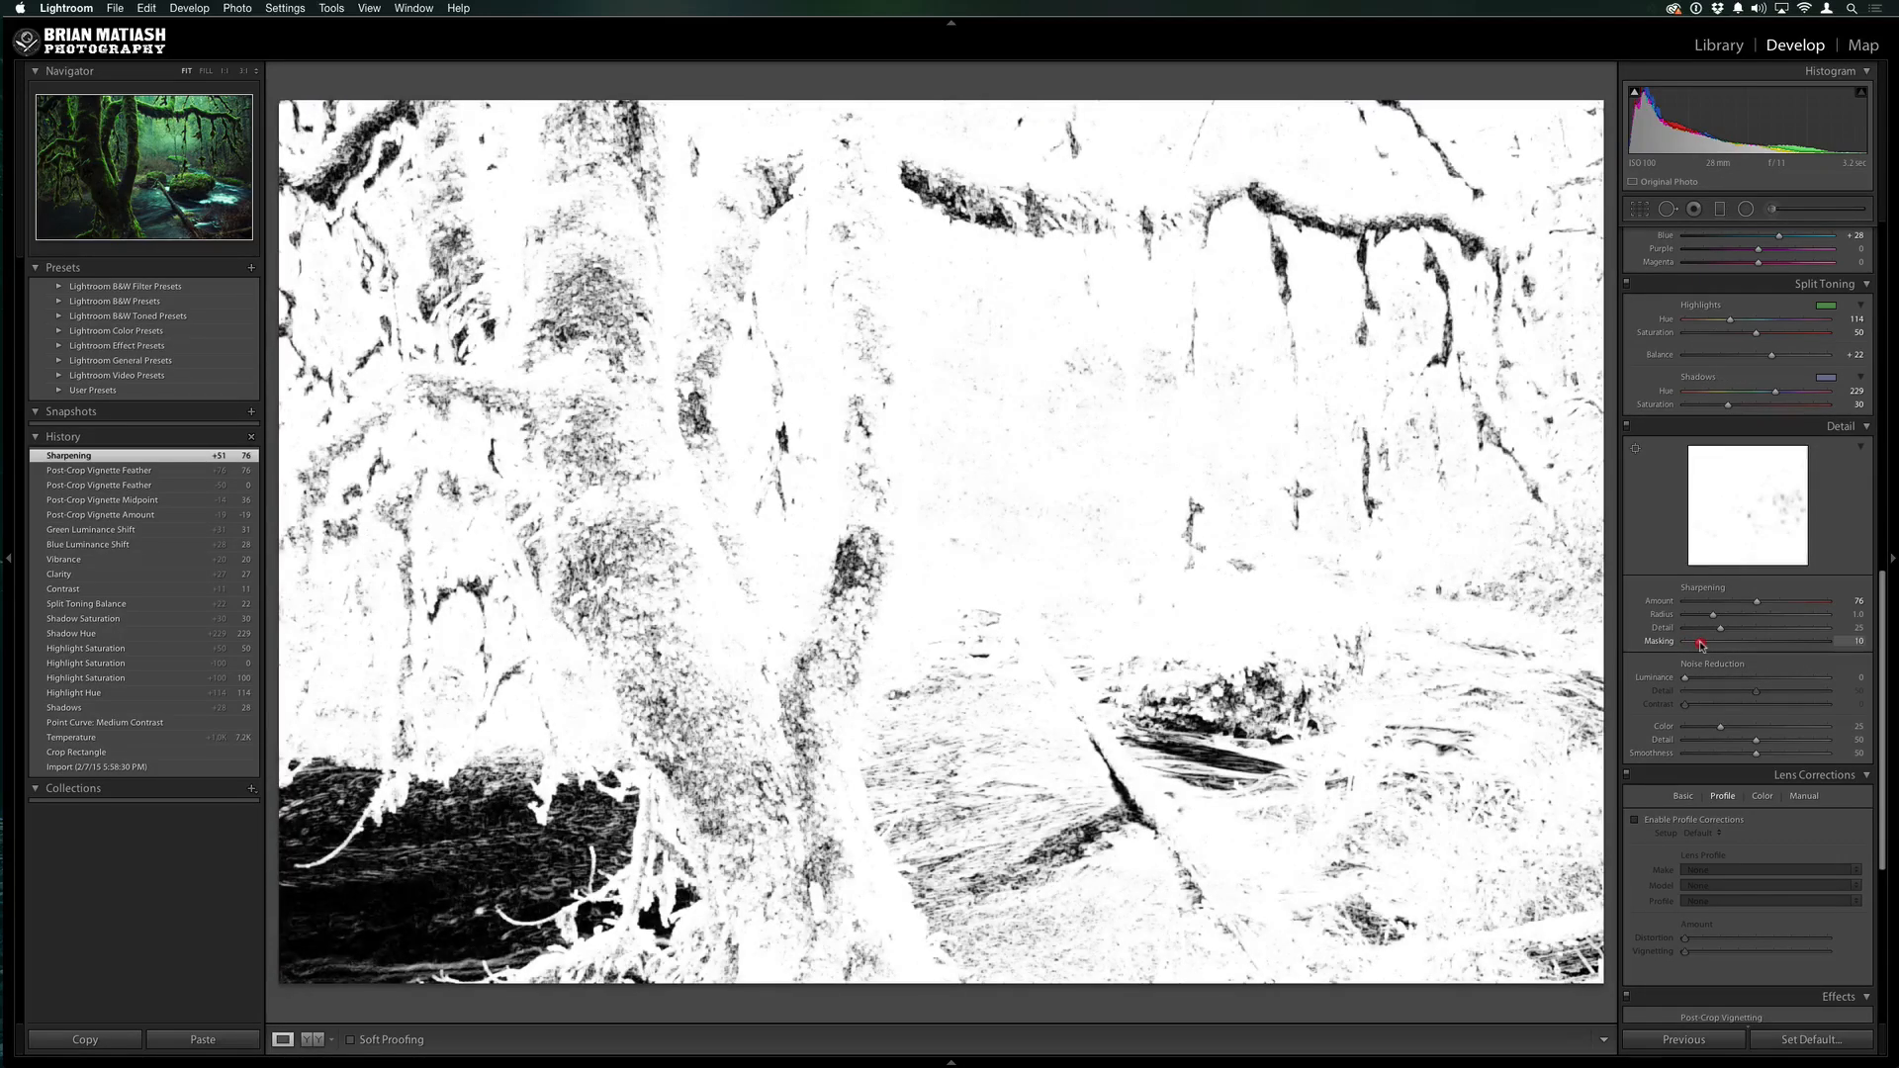
drag(1693, 643, 1707, 643)
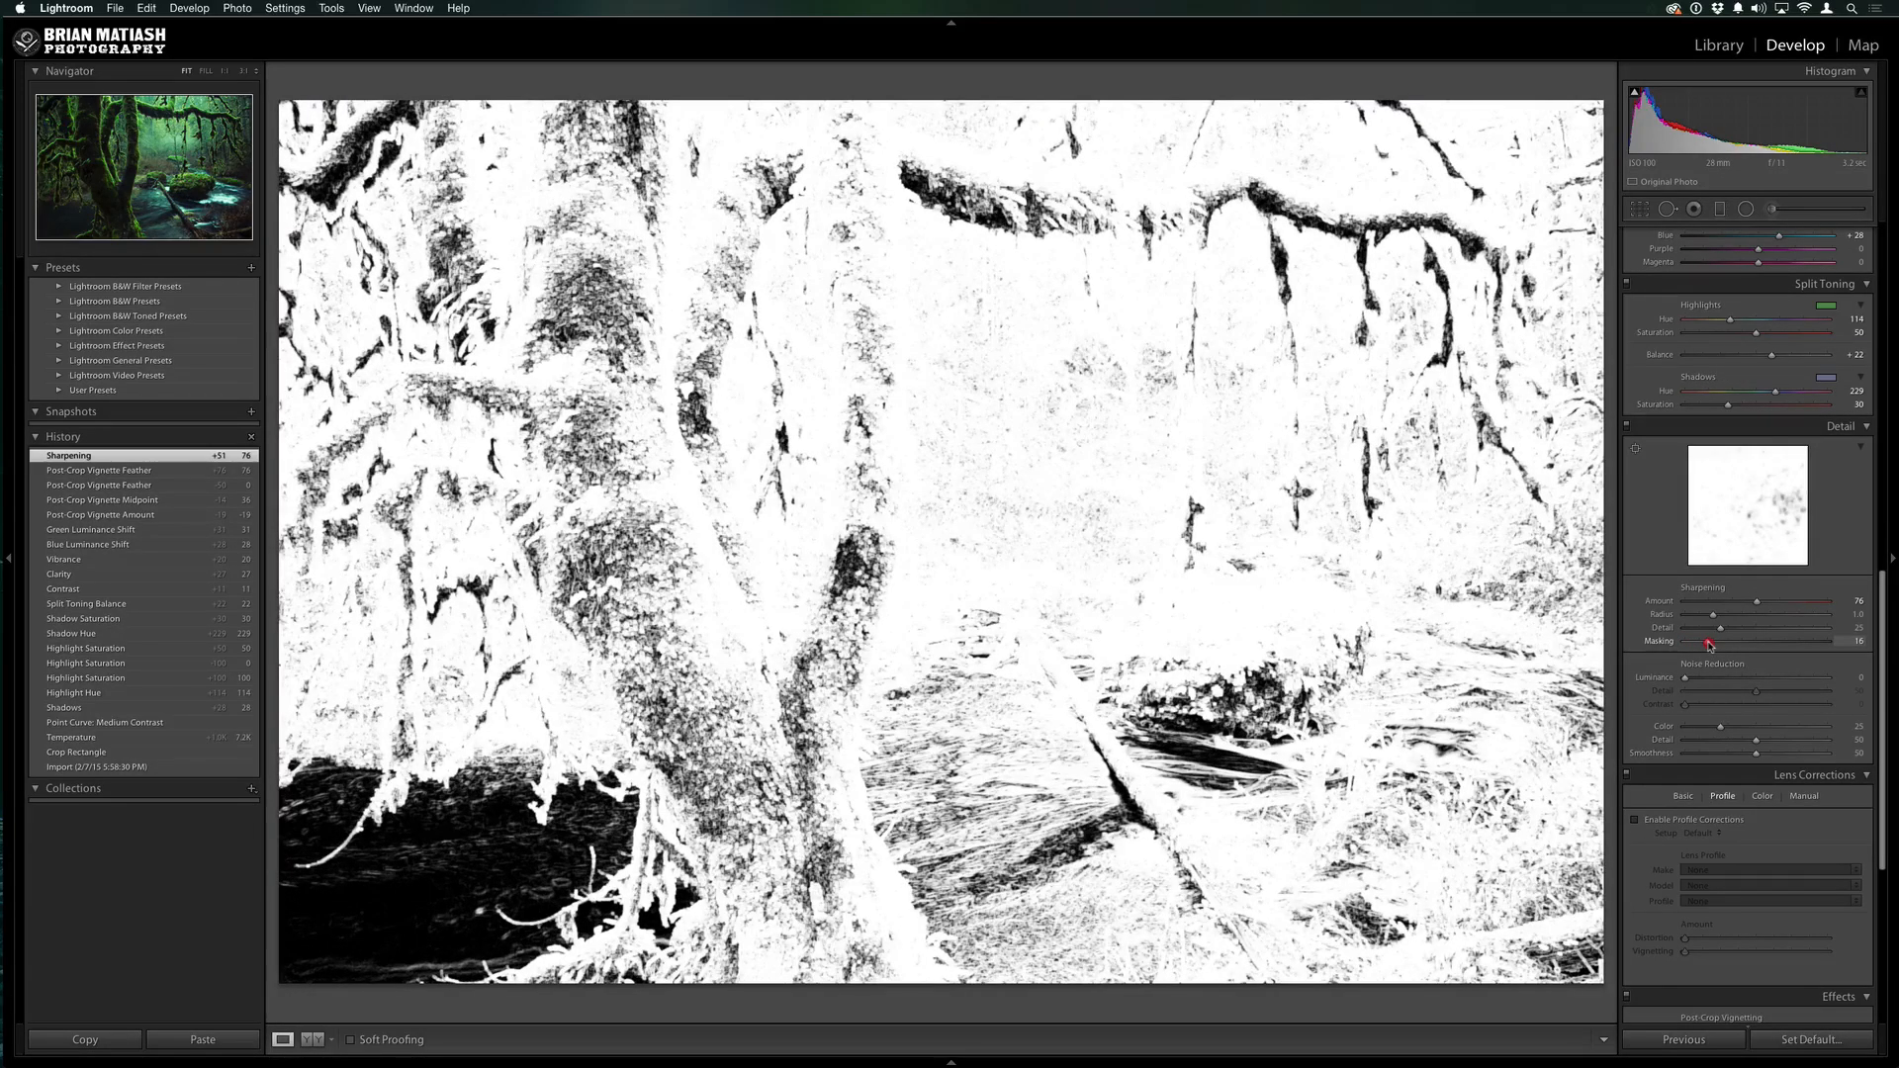
drag(1705, 643, 1719, 643)
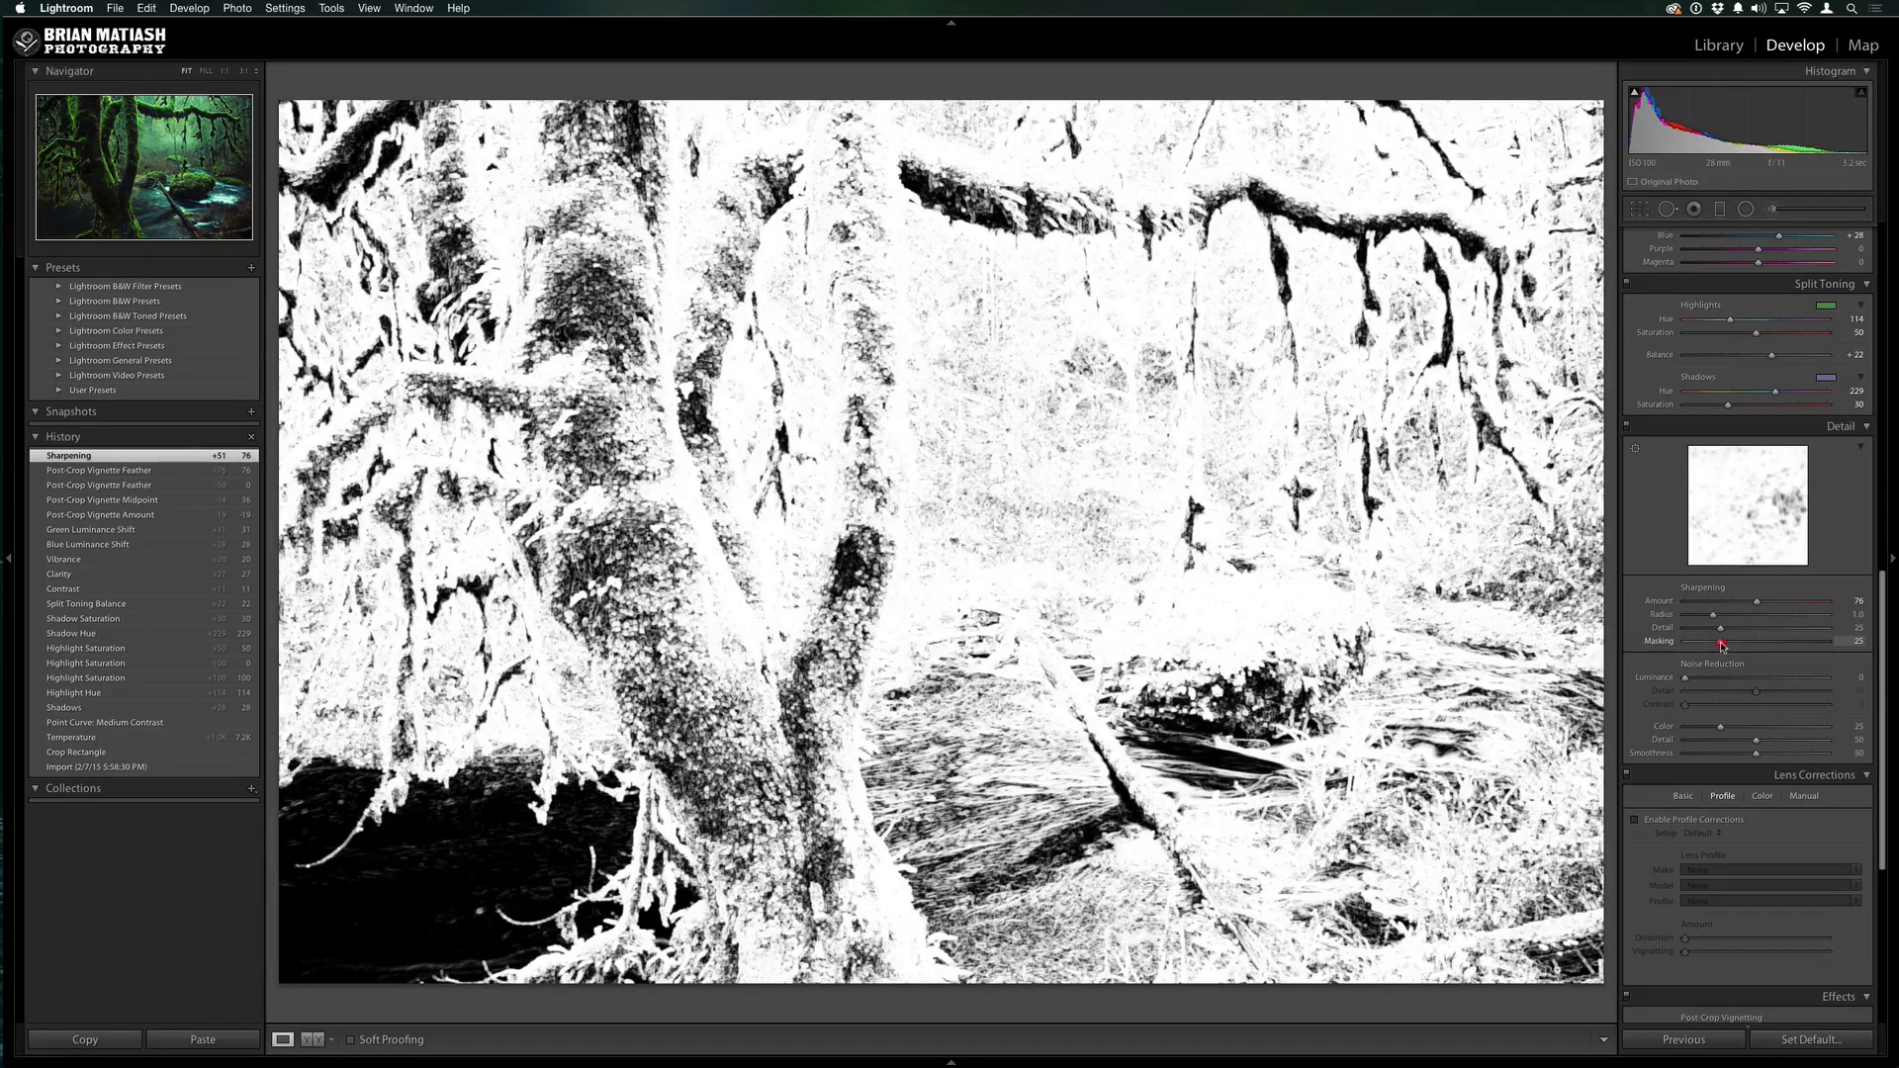
drag(1720, 645, 1729, 645)
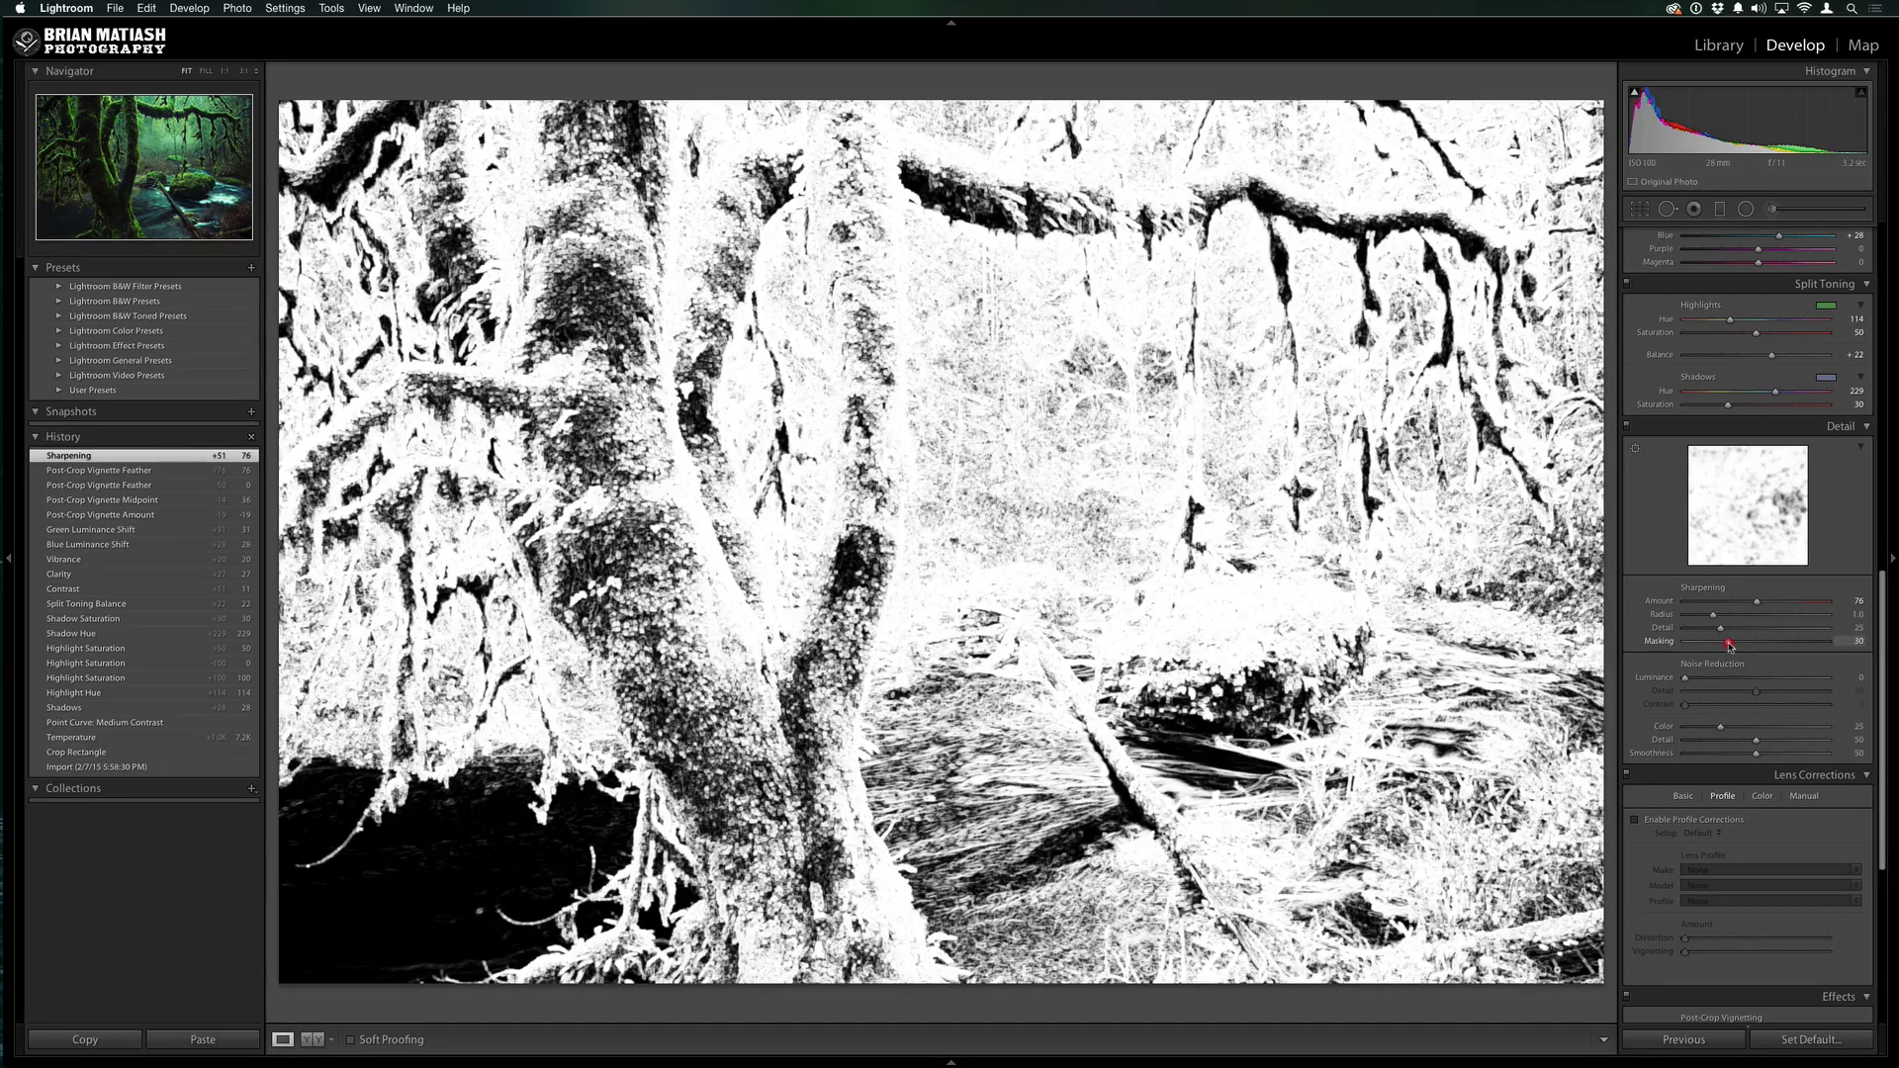
drag(1719, 641, 1734, 641)
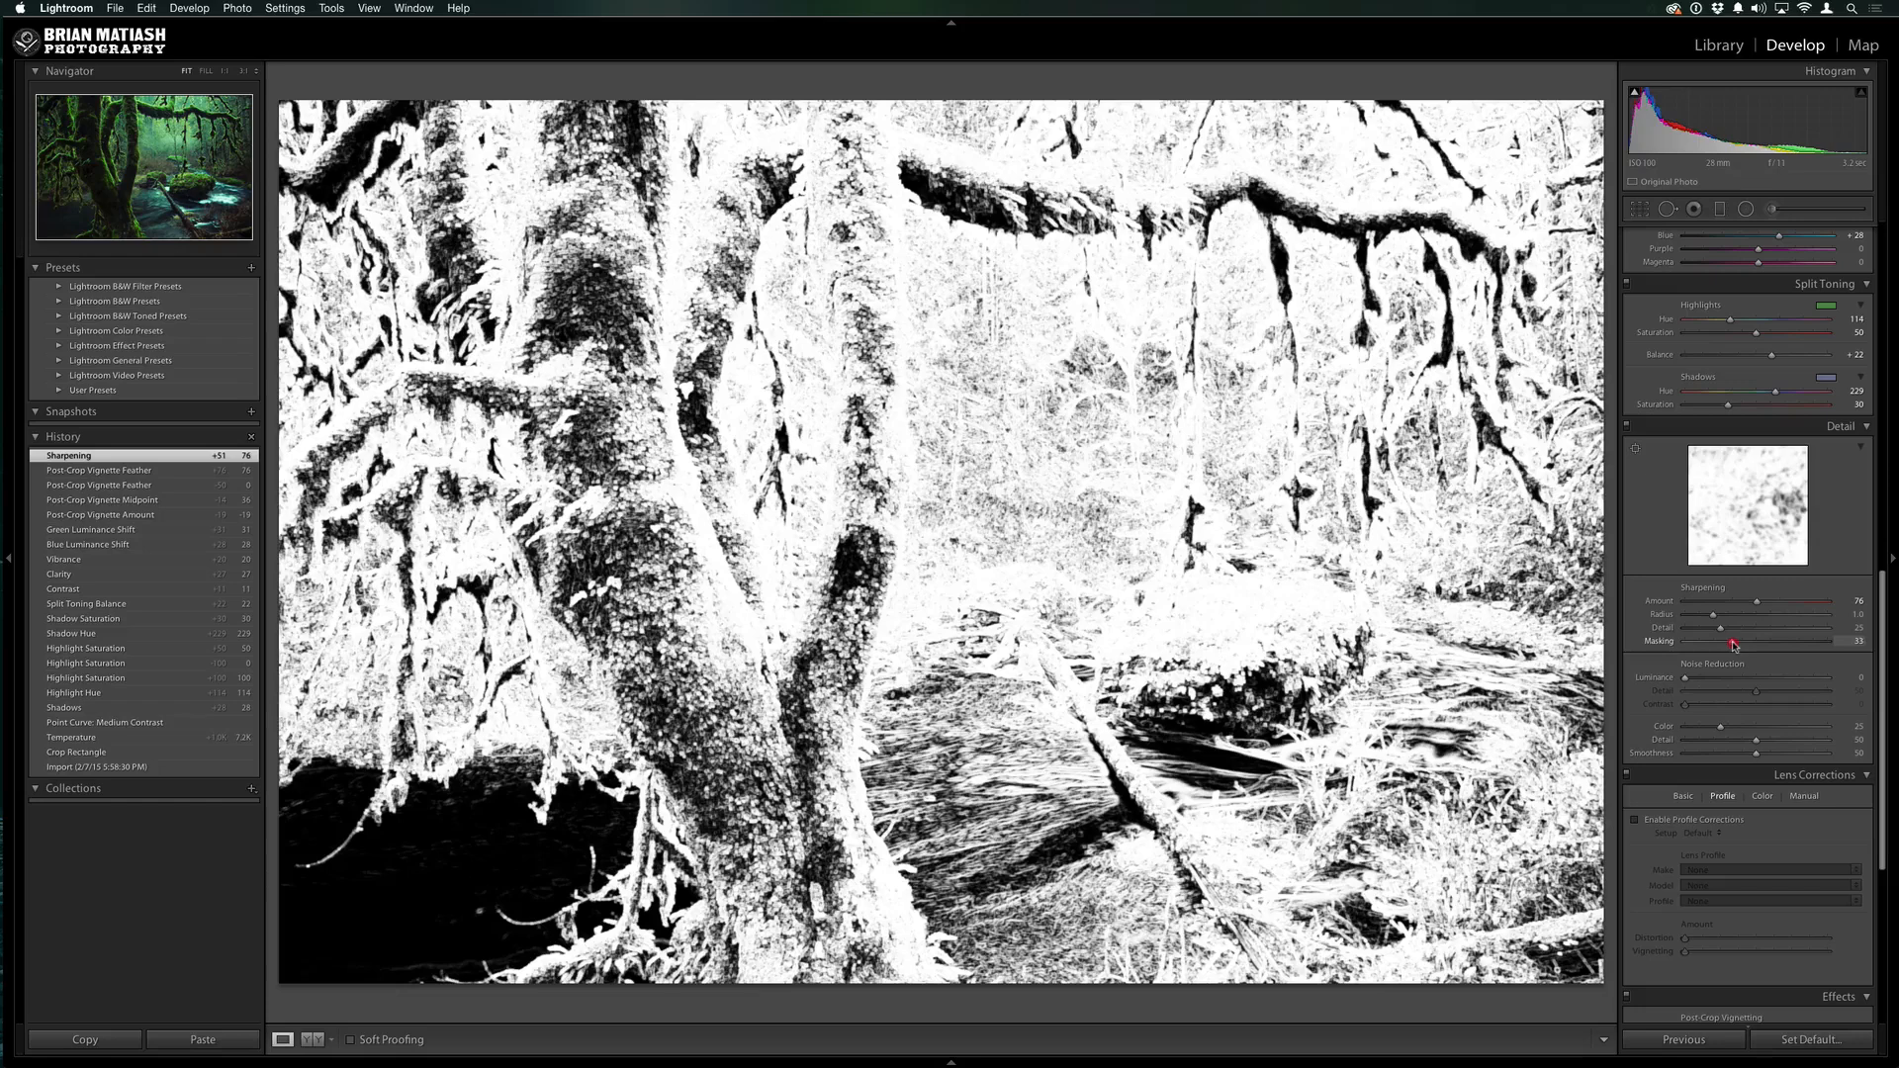
drag(1735, 641, 1747, 642)
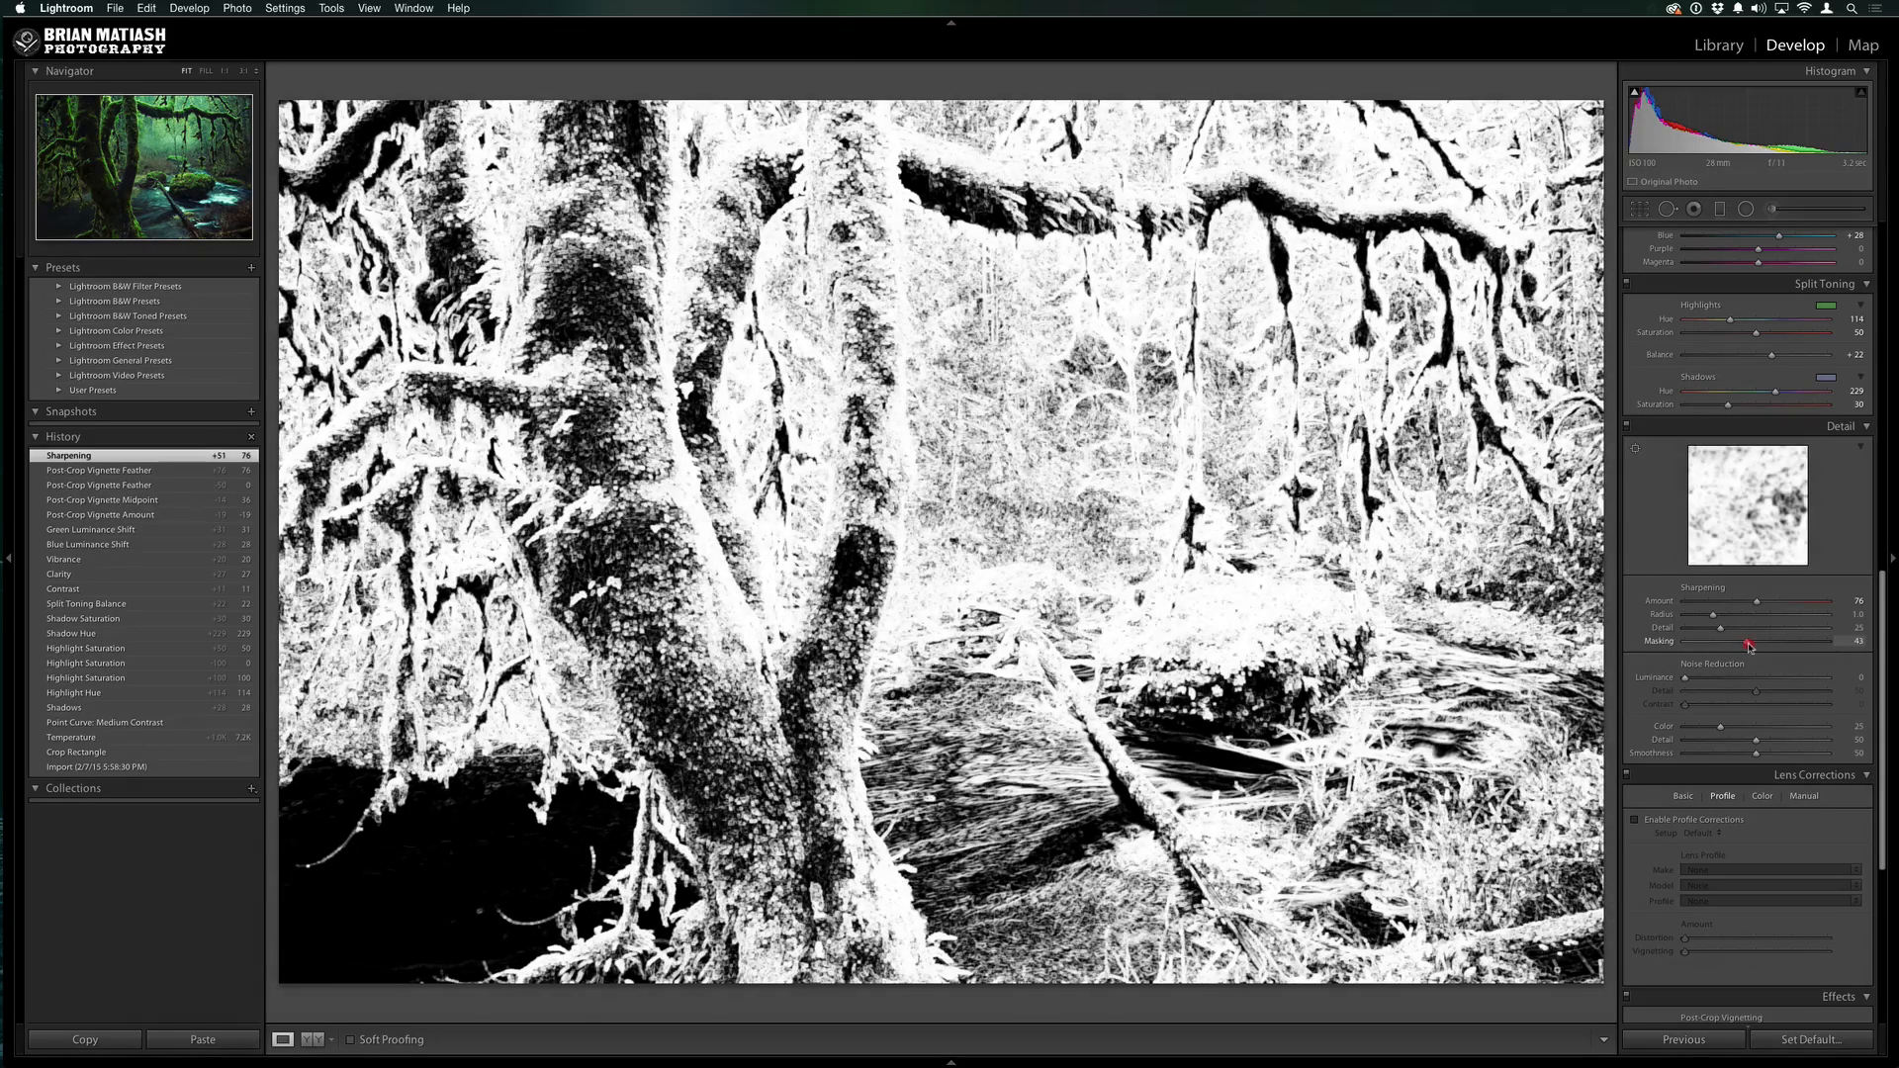
drag(1747, 645, 1755, 645)
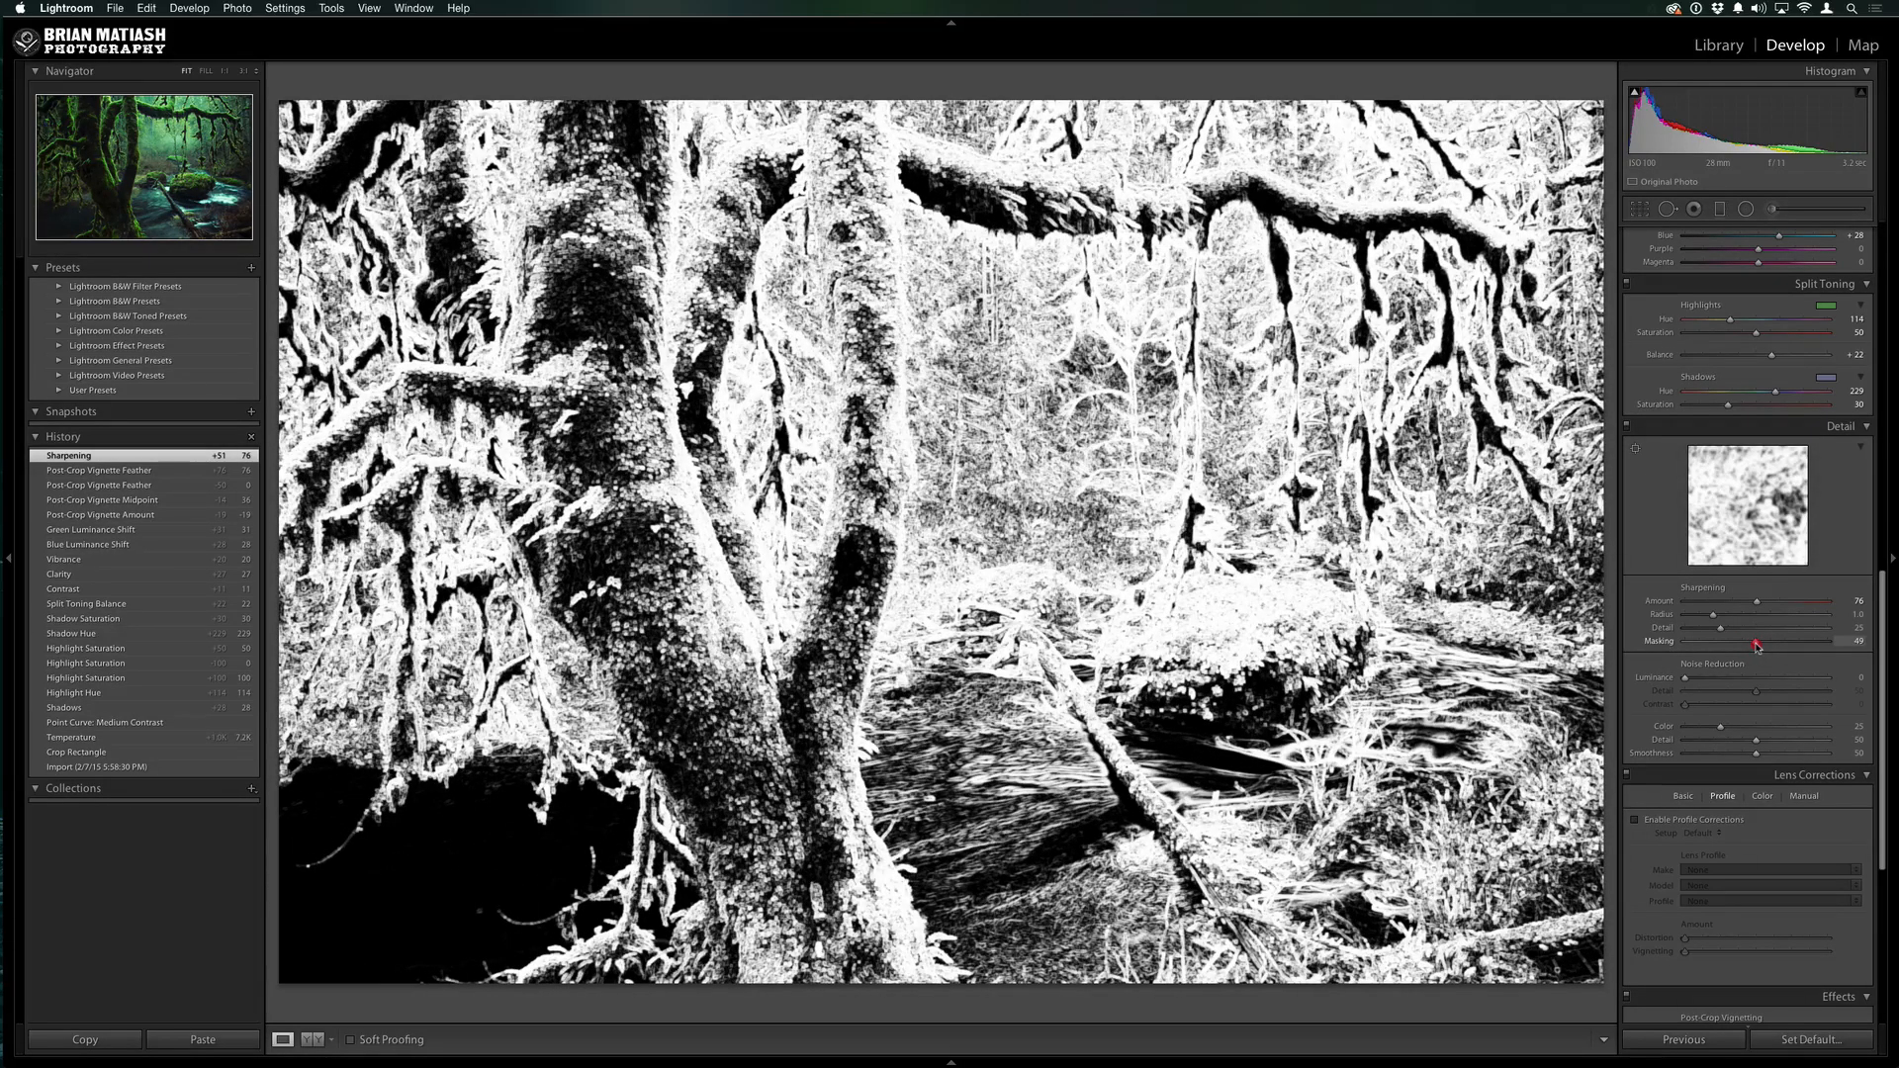
drag(1755, 645, 1769, 645)
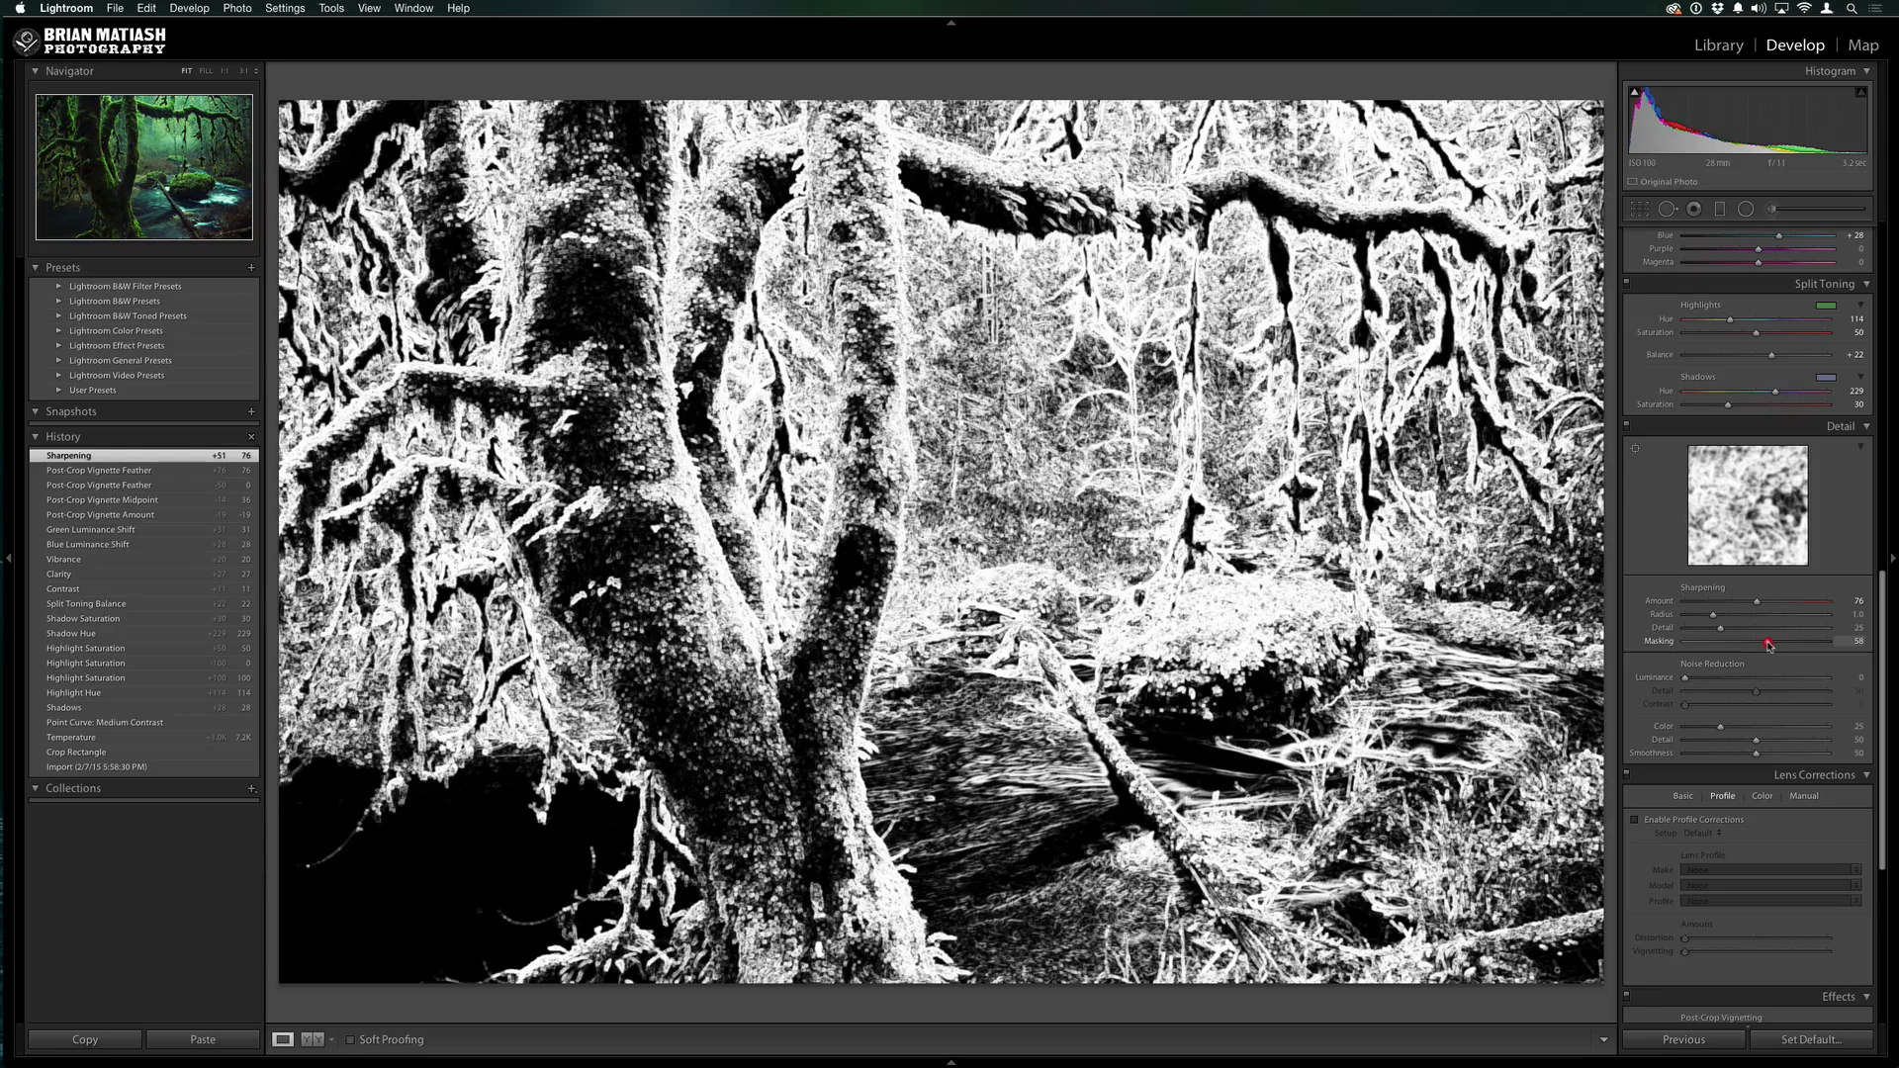
drag(1769, 643, 1773, 643)
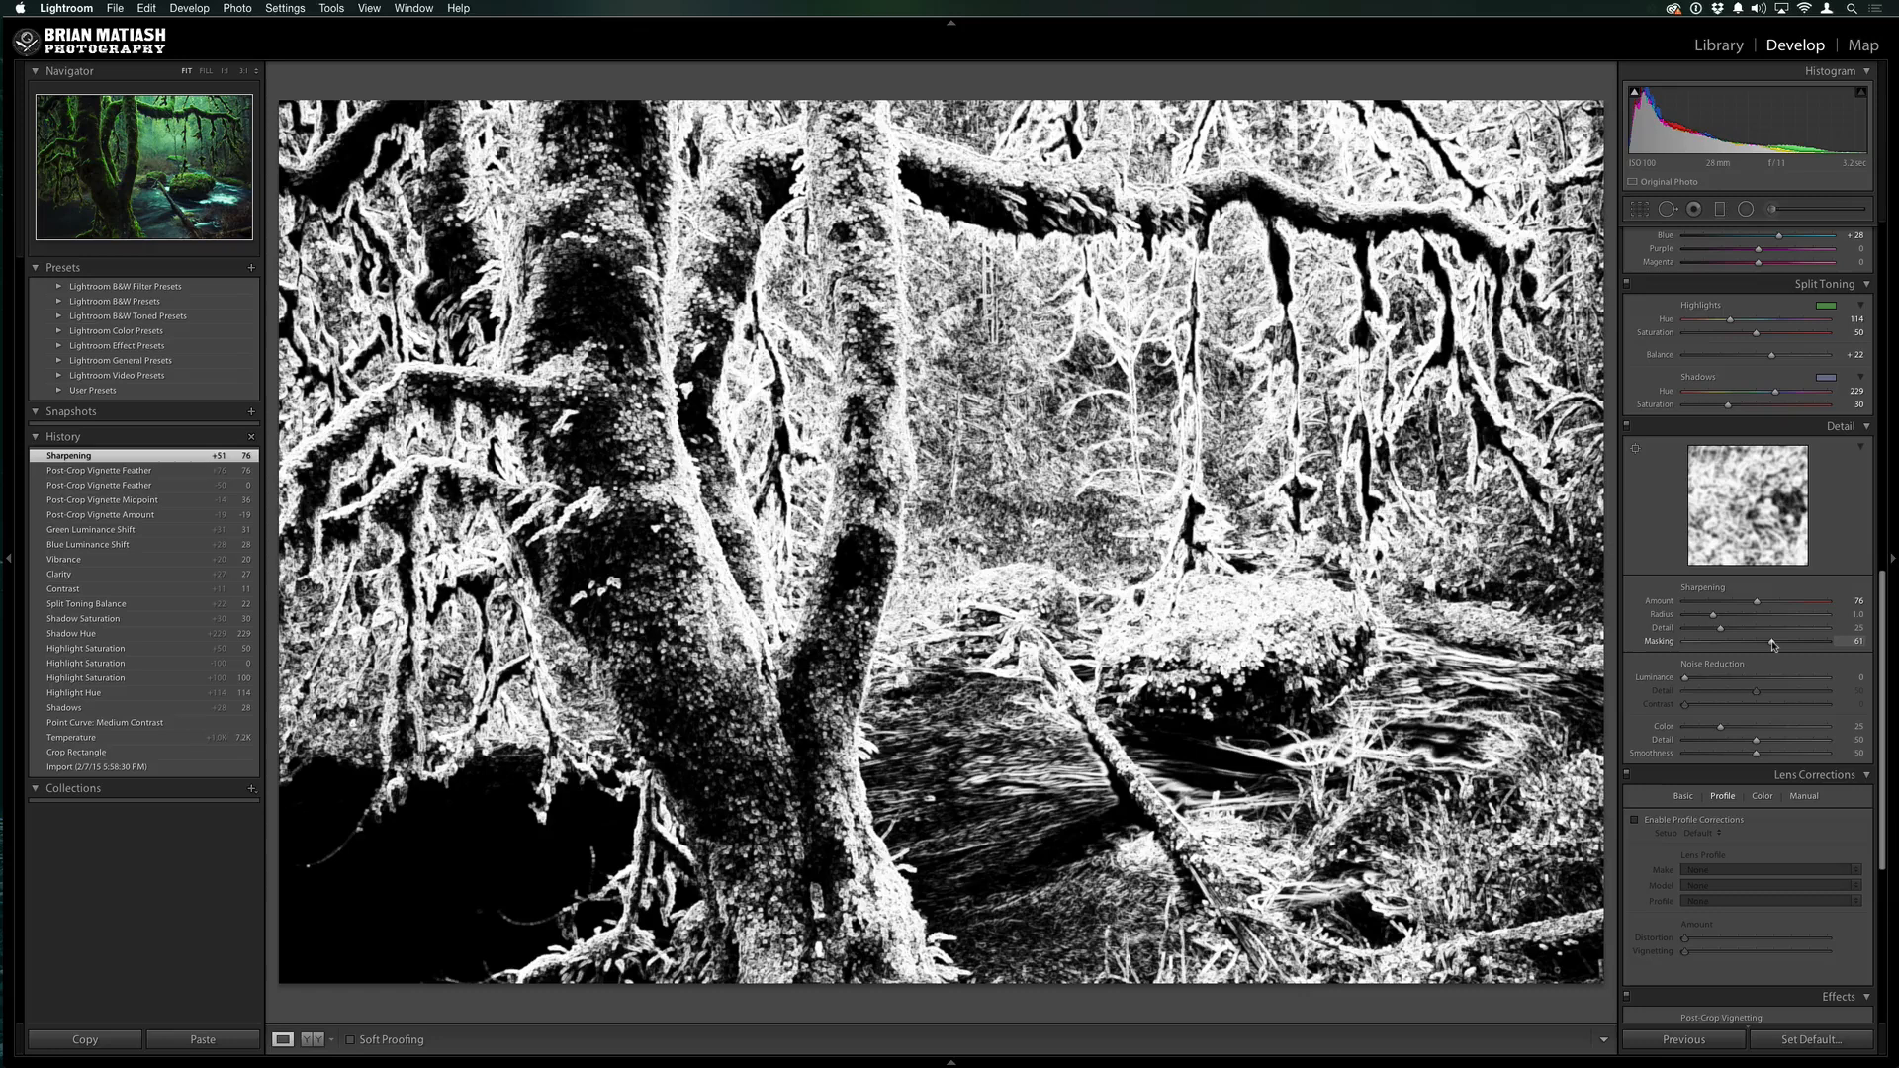
drag(1804, 641, 1799, 641)
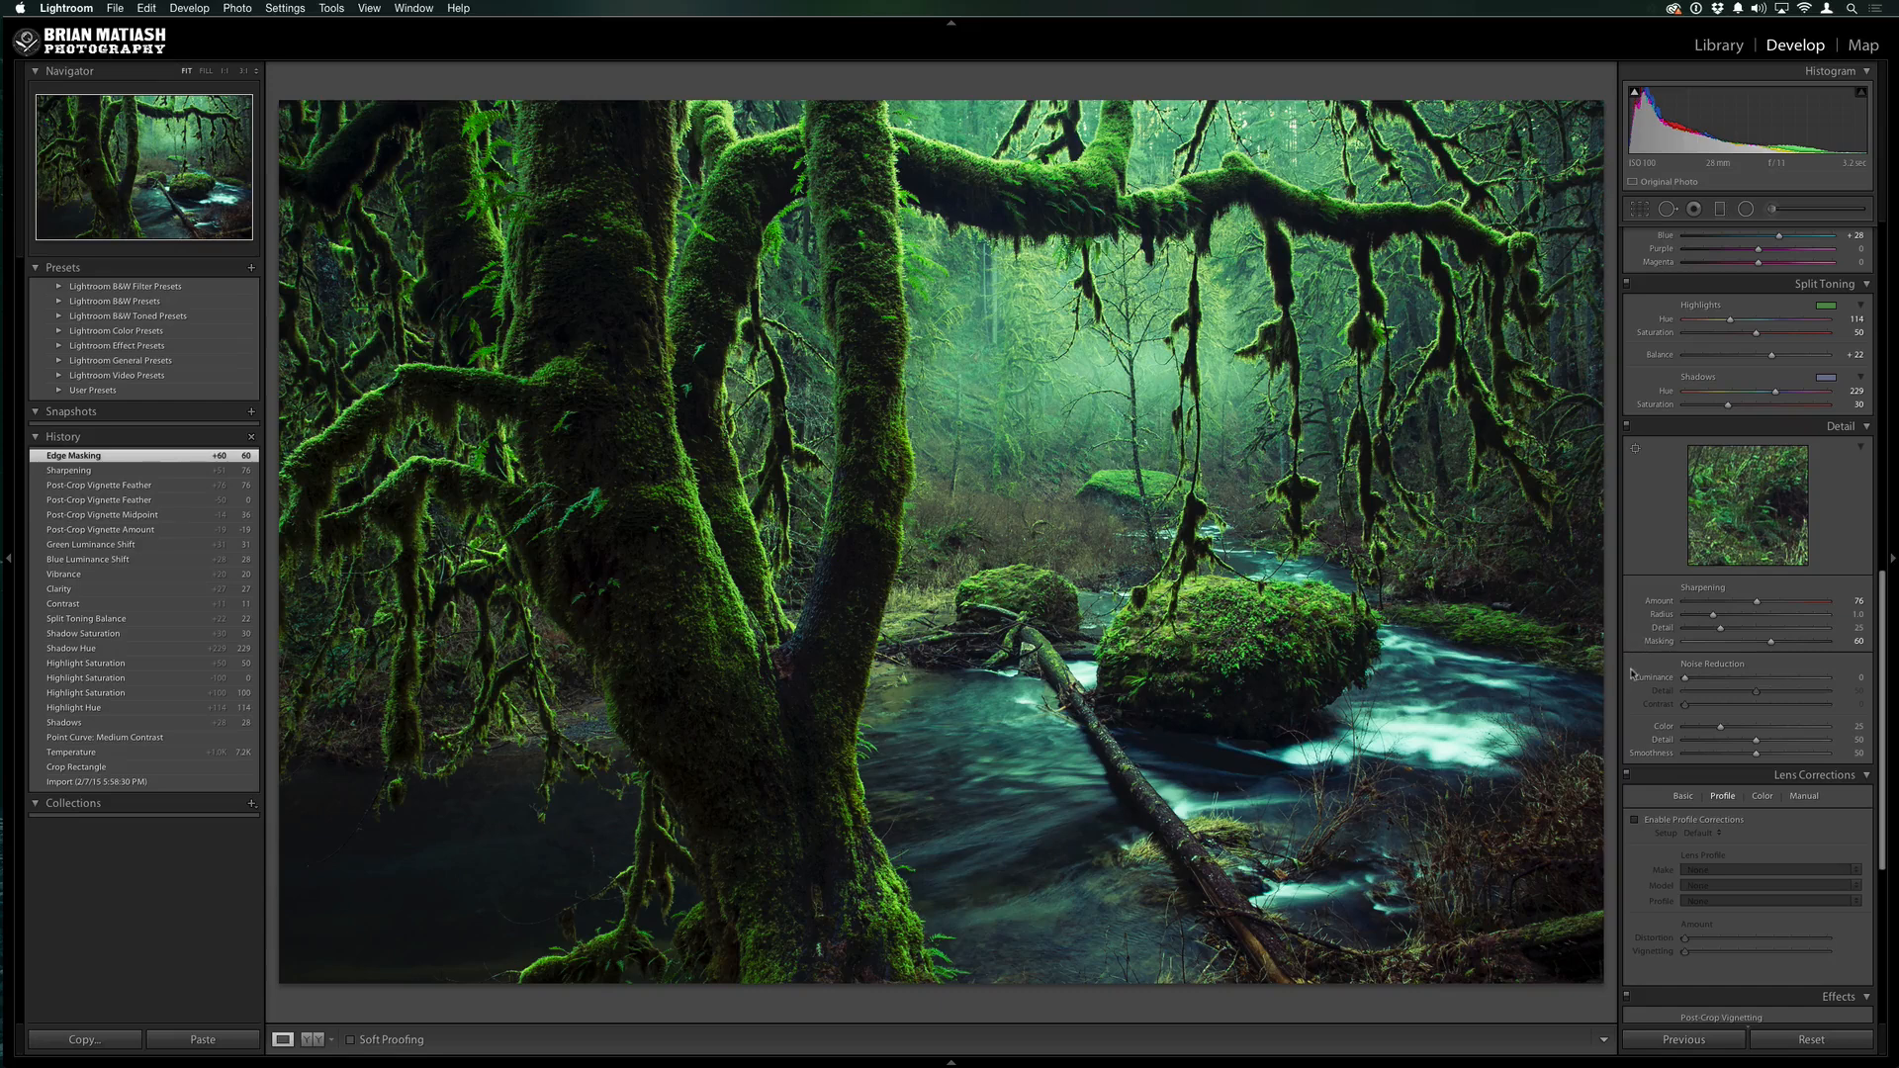
Nudge the Split Toning Shadows Saturation slightly higher to strengthen the blue shadow tint
scroll(down, 3)
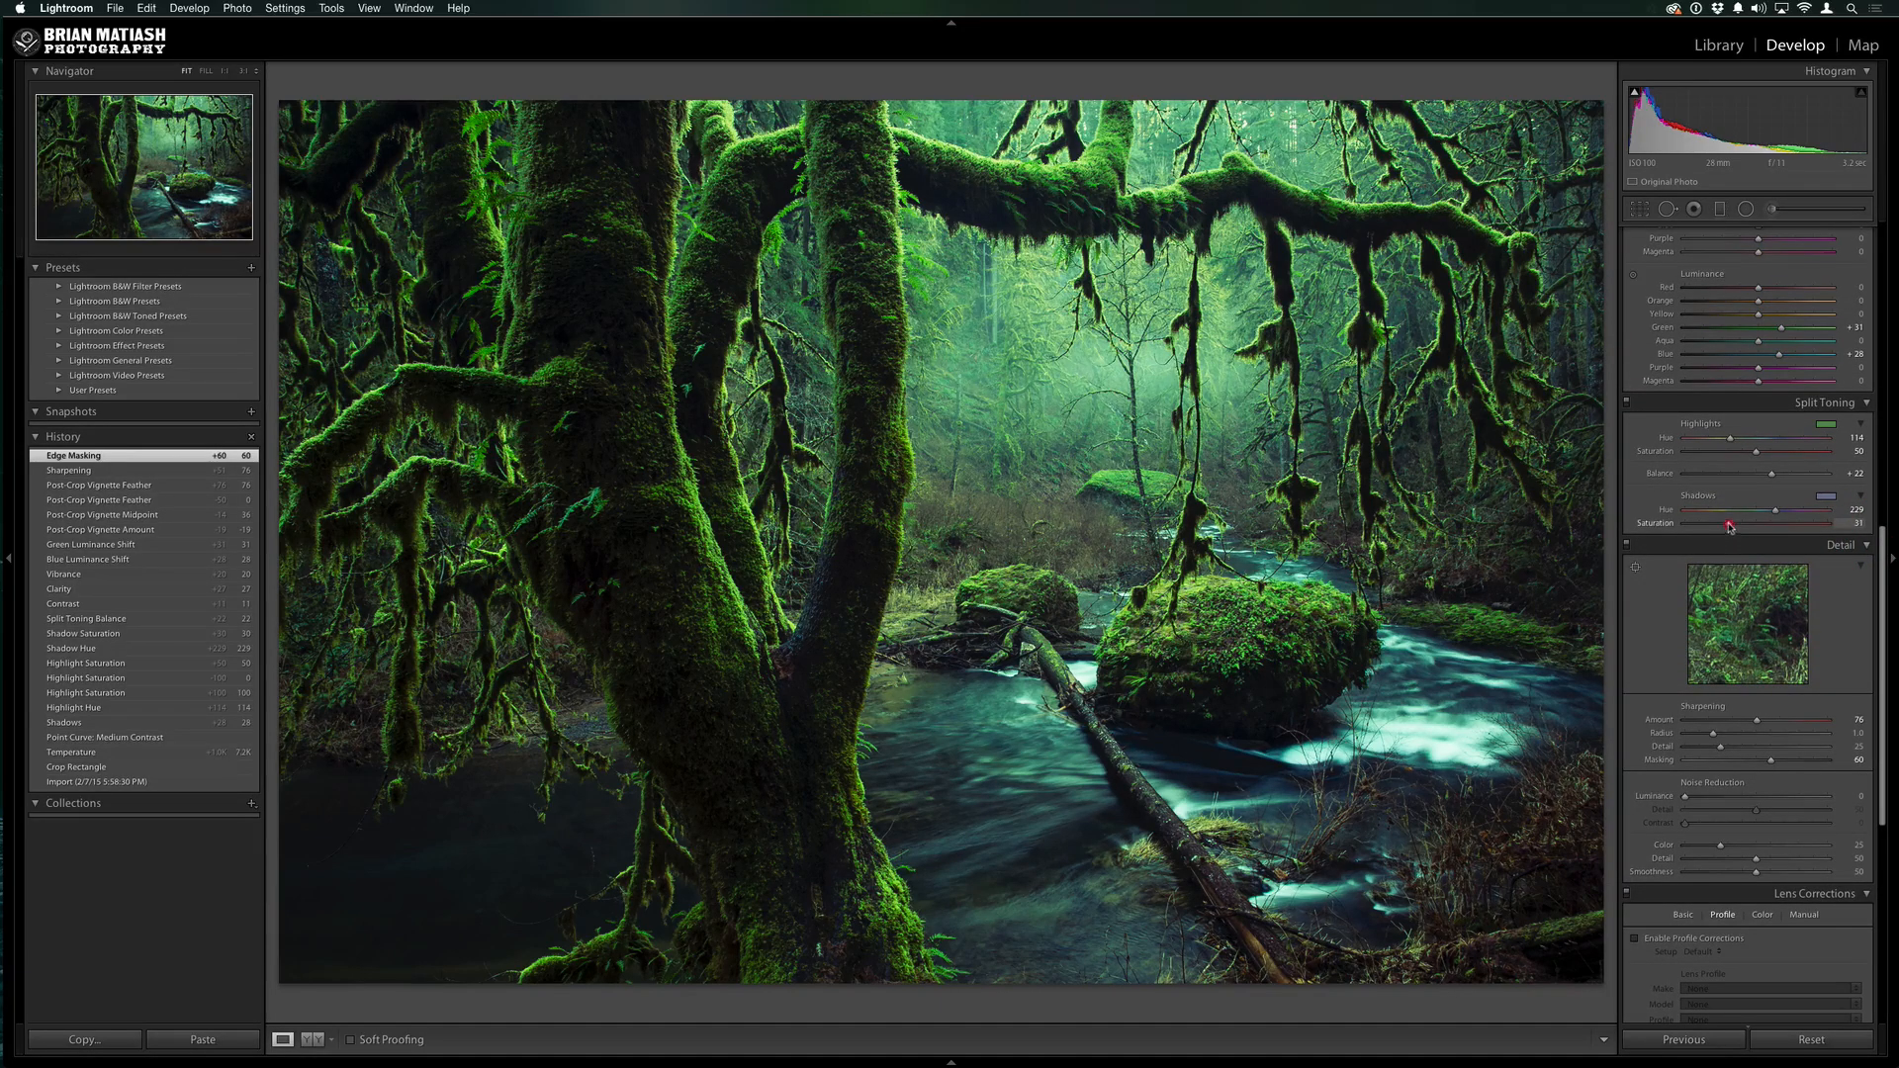
drag(1729, 522, 1761, 523)
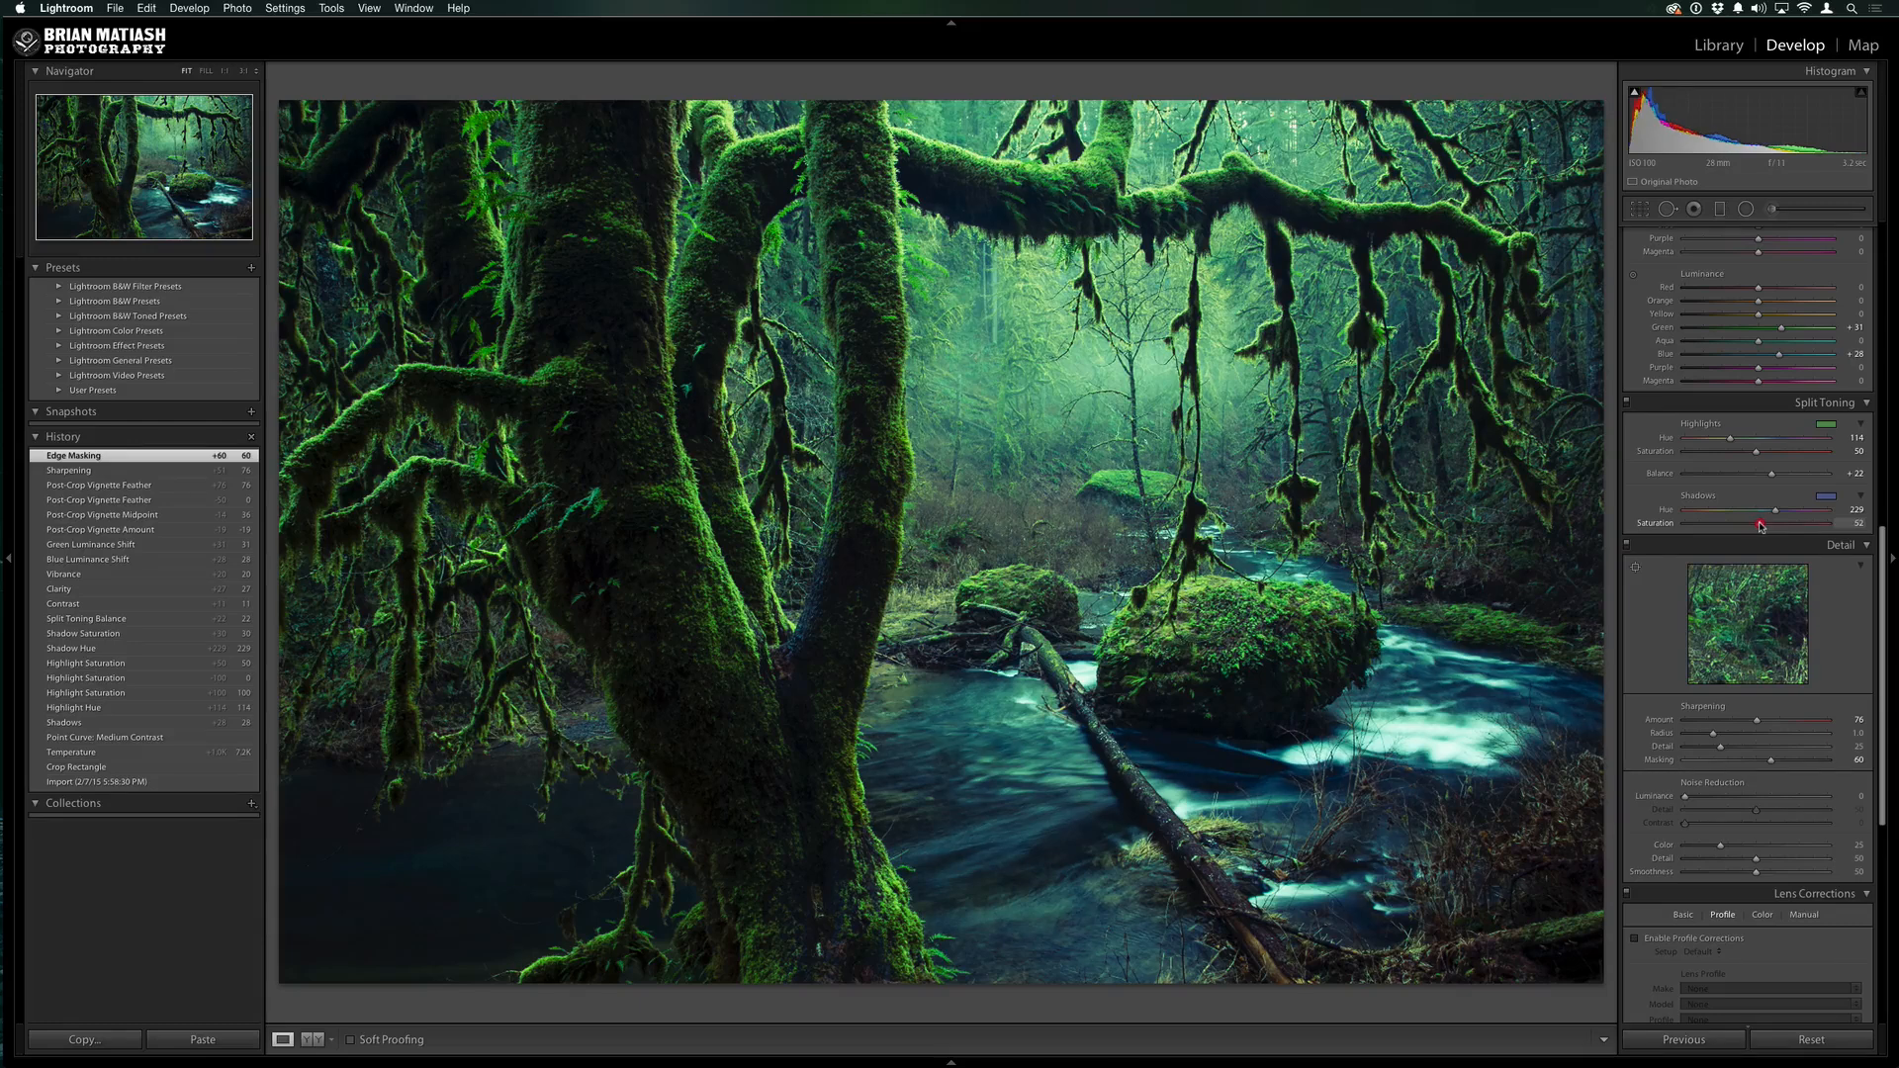
drag(1763, 523, 1759, 522)
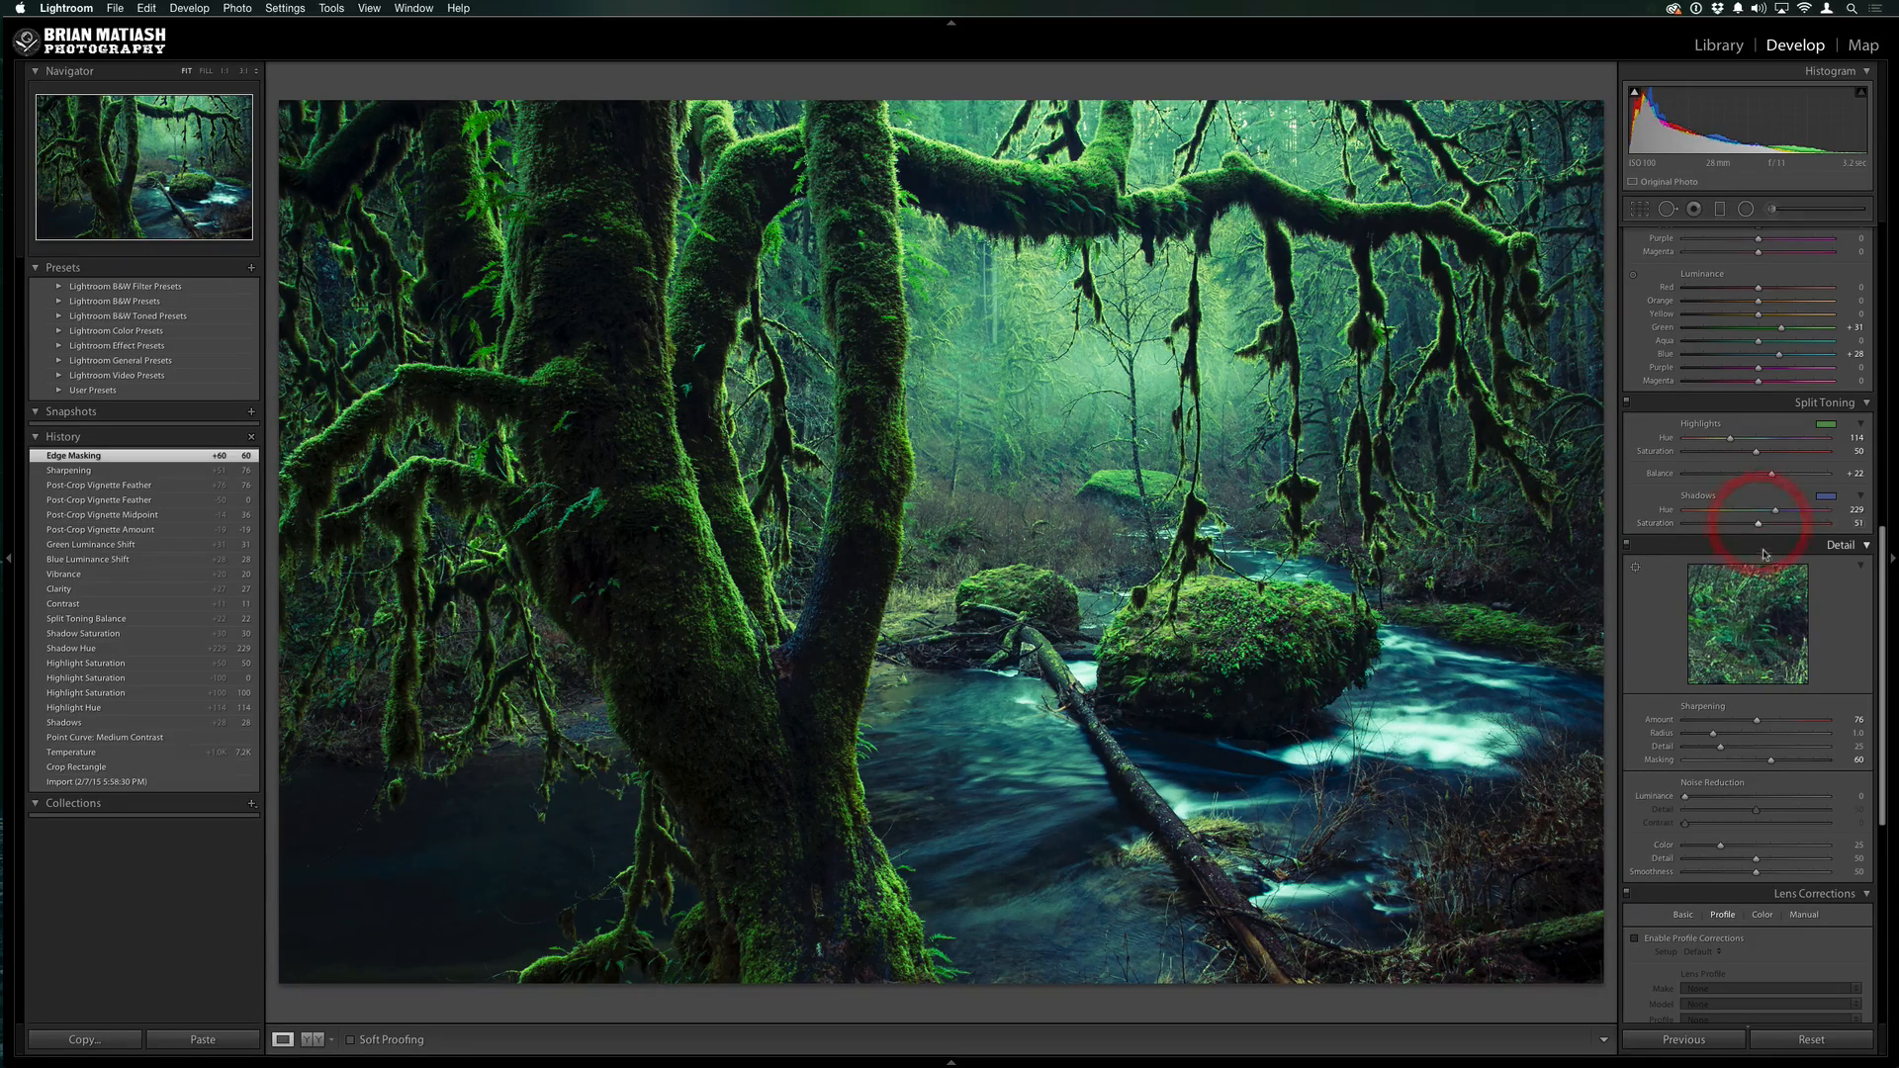
drag(1779, 522, 1779, 522)
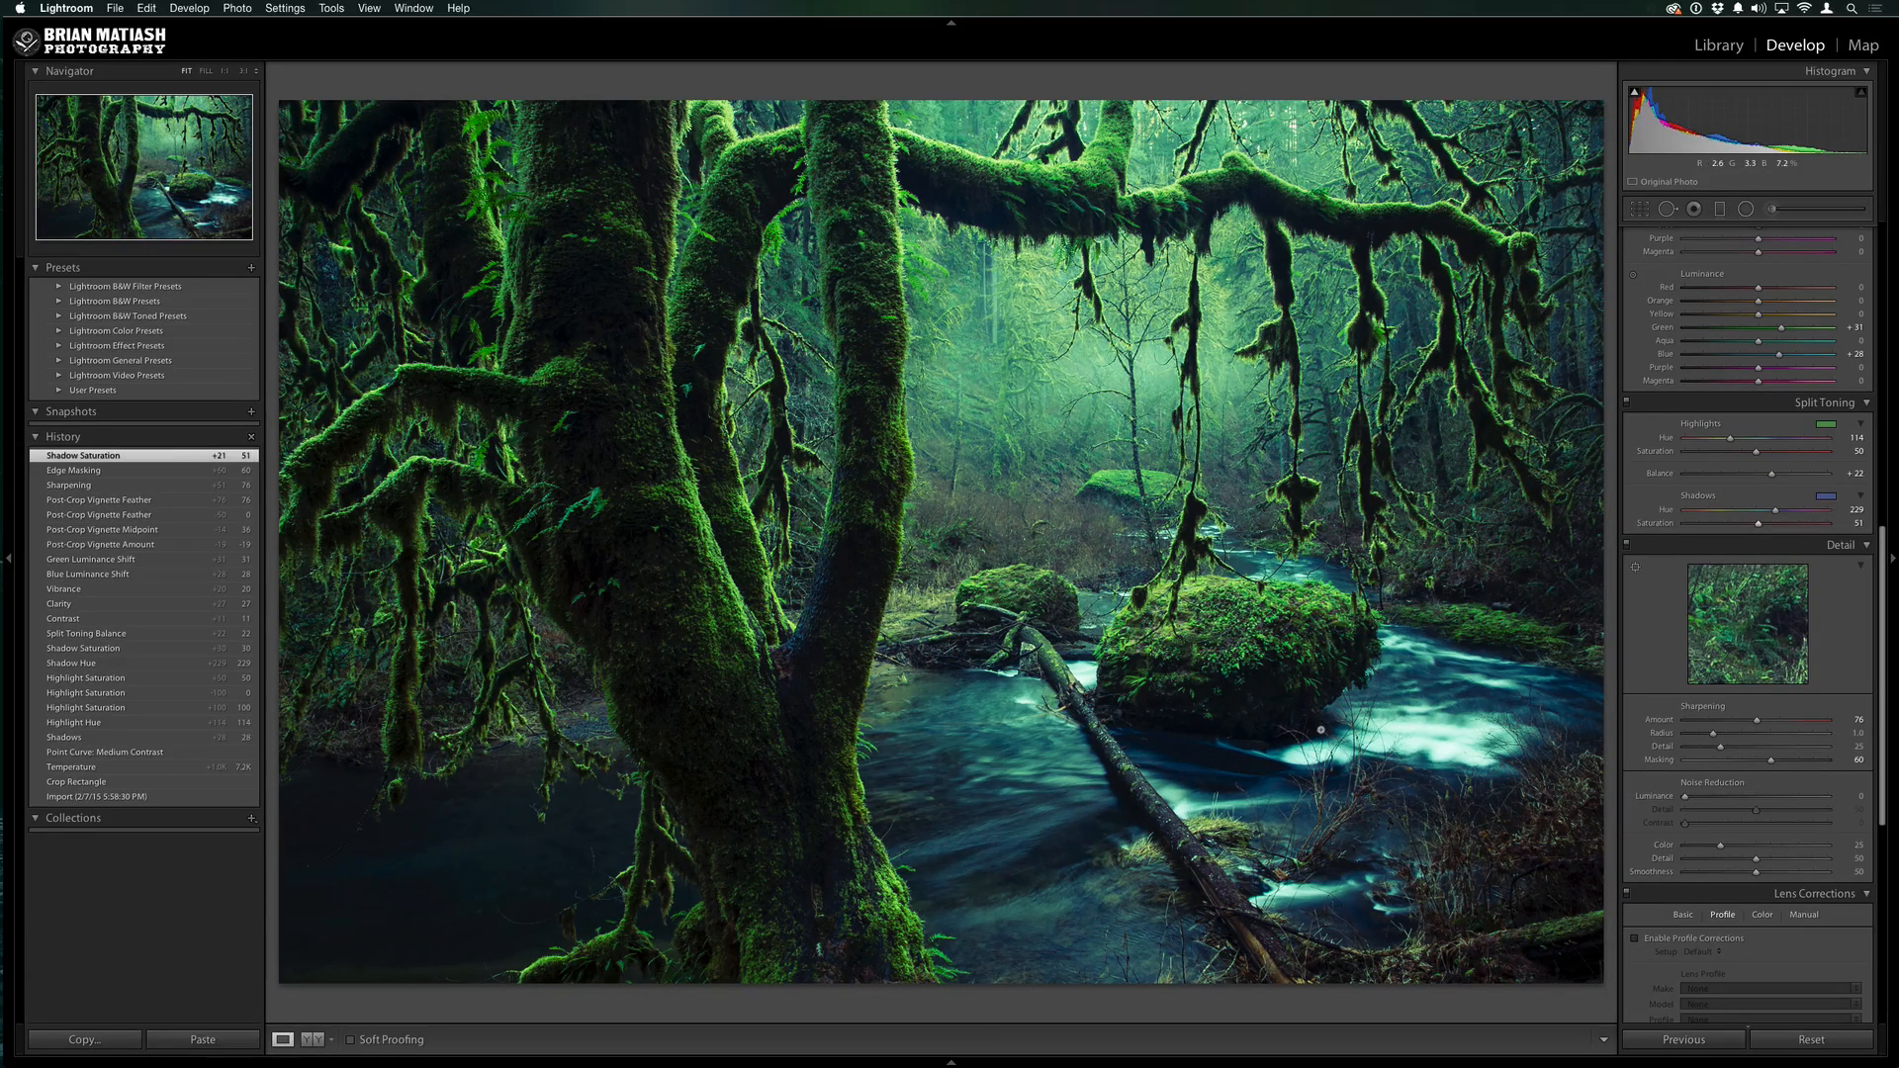
mouse_move(1094, 520)
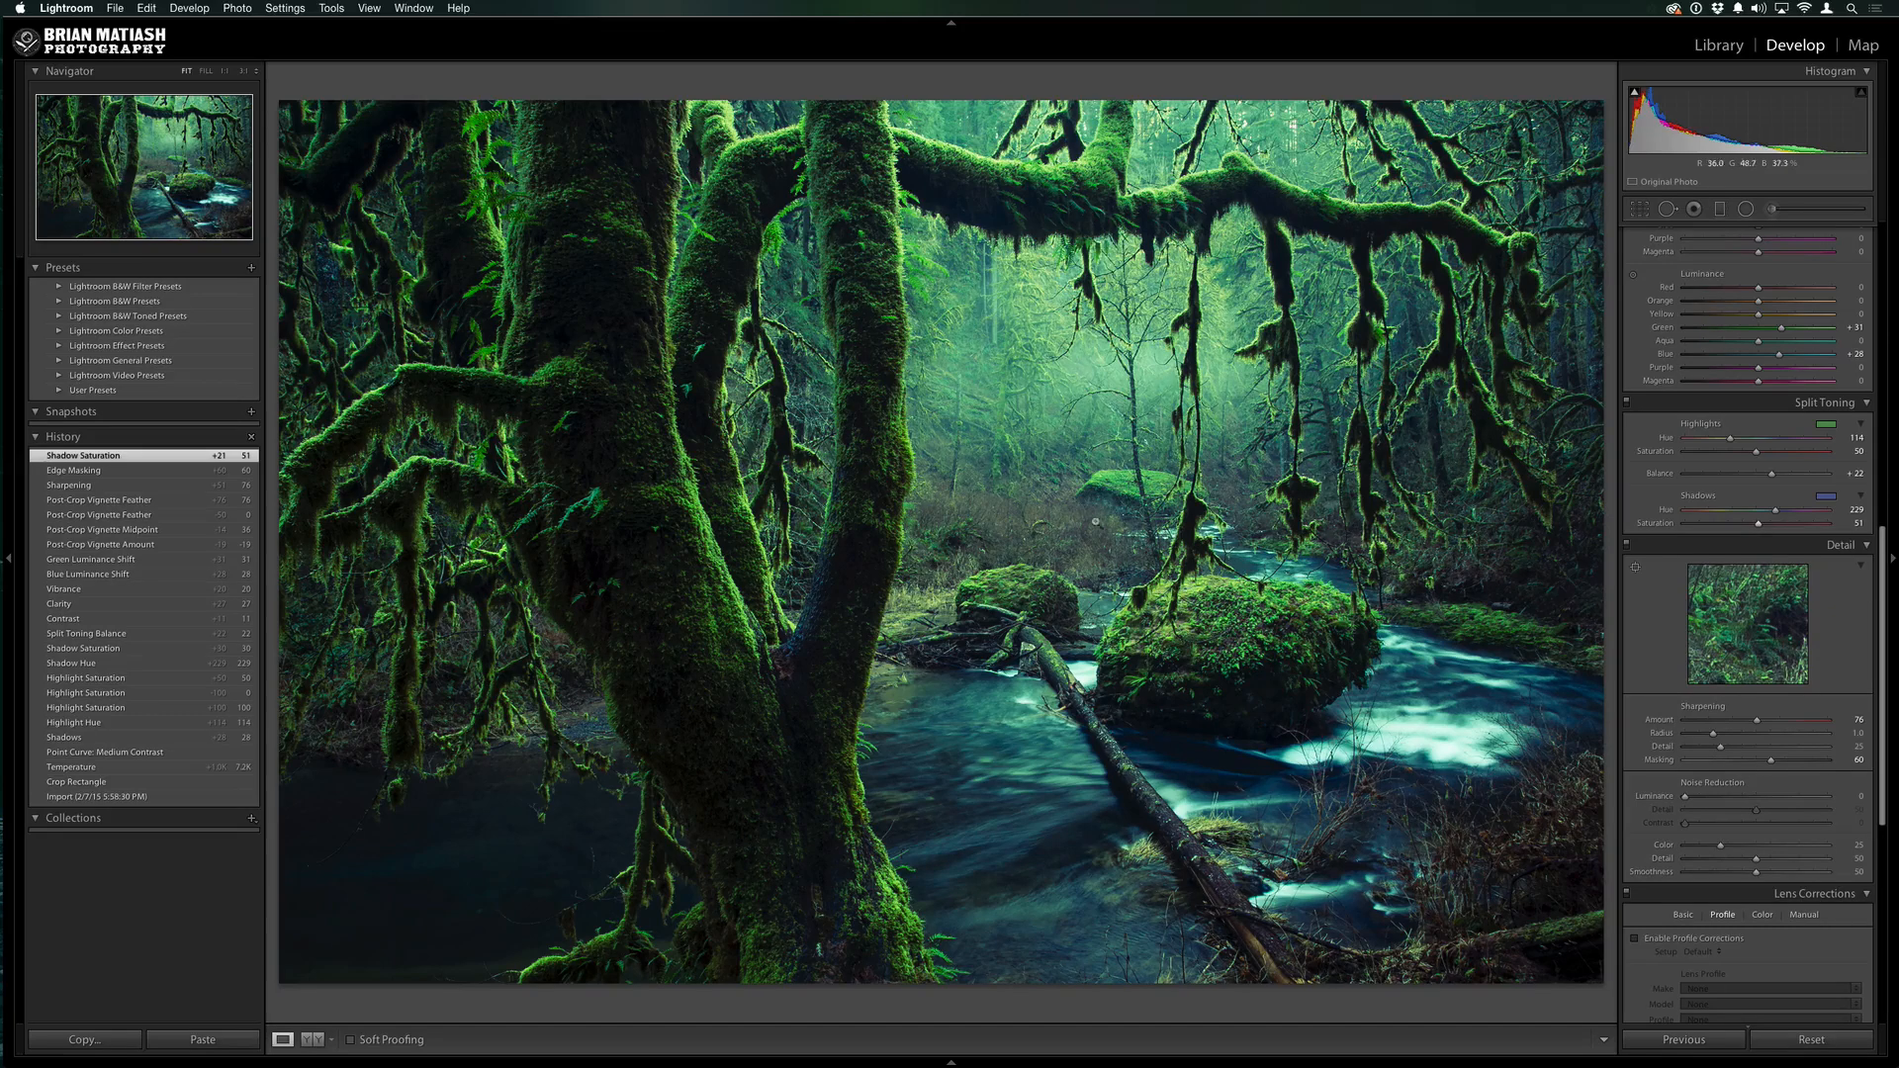